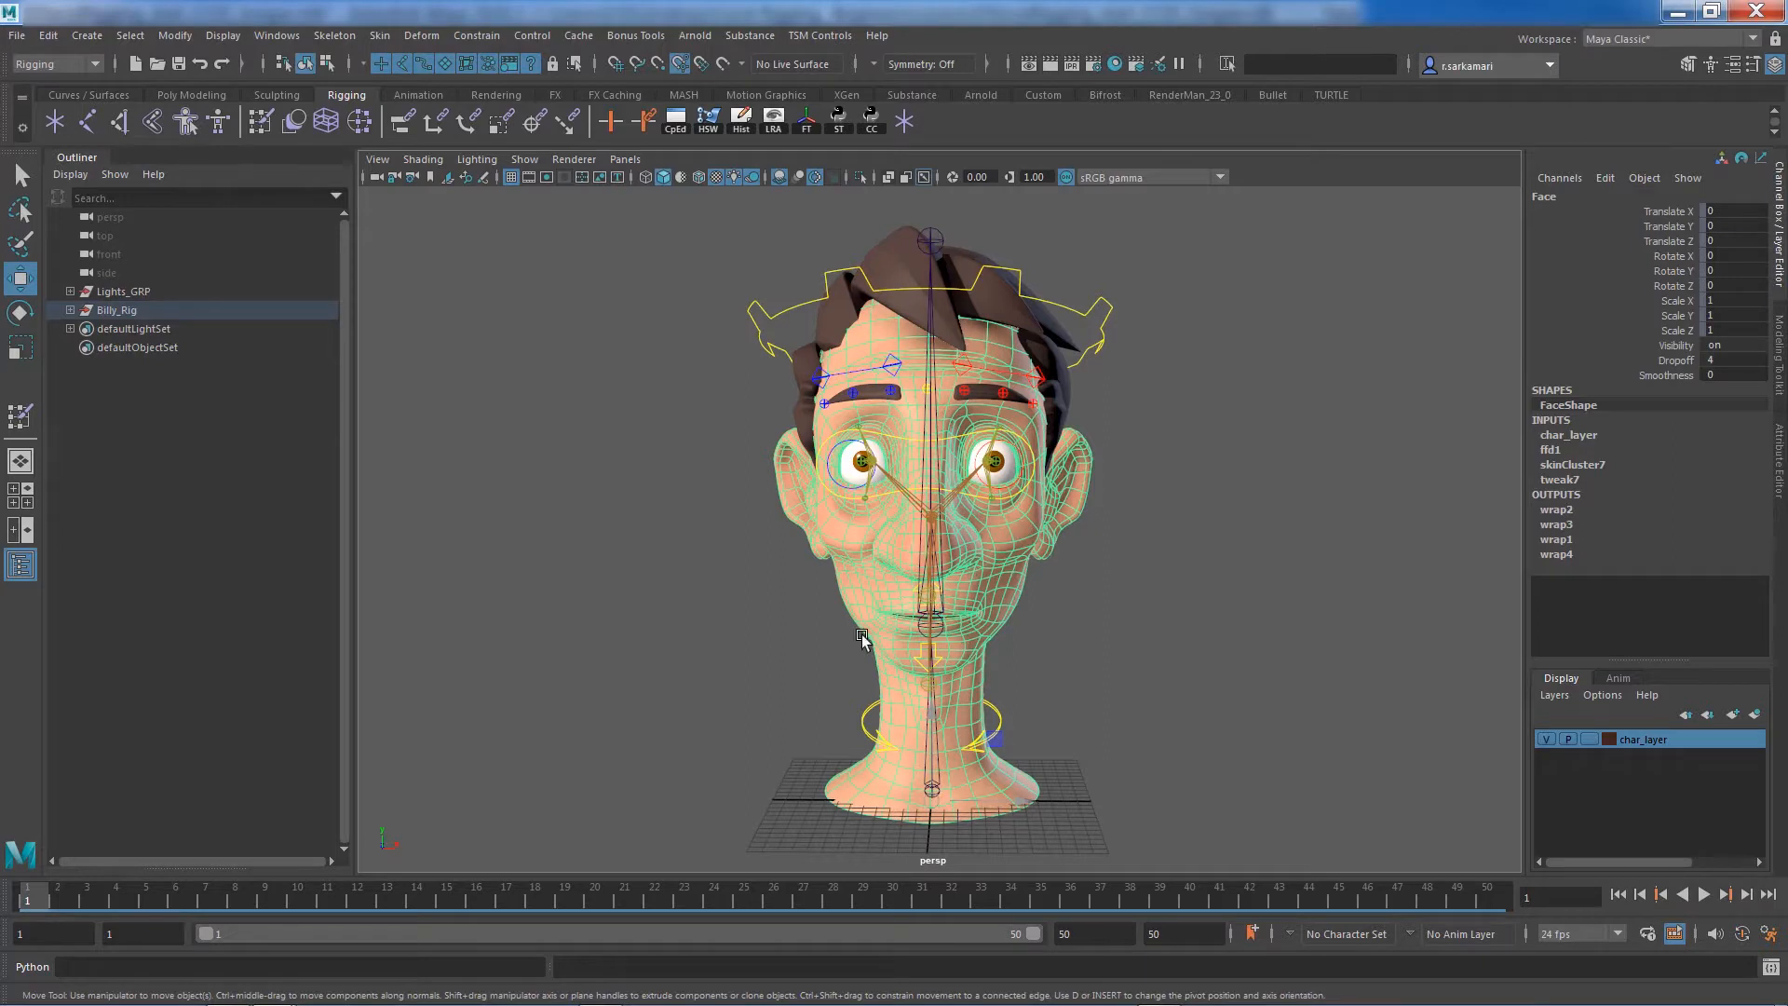
mouse_move(899, 604)
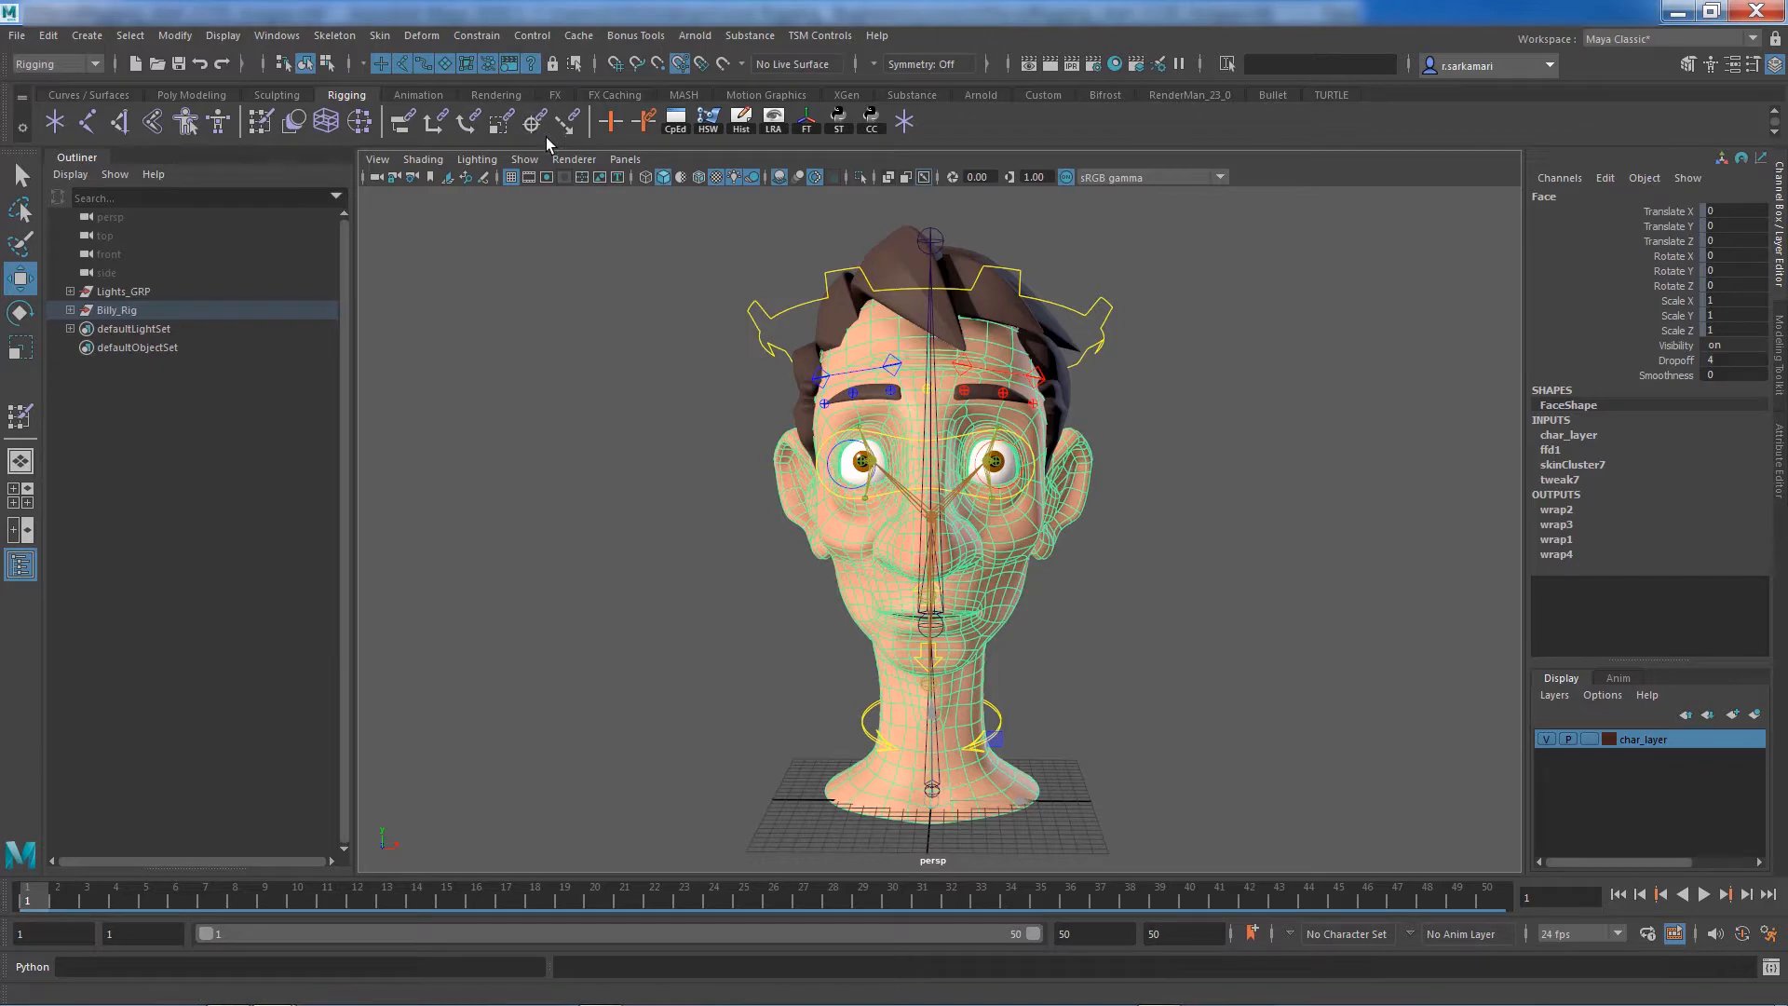
mouse_move(262, 121)
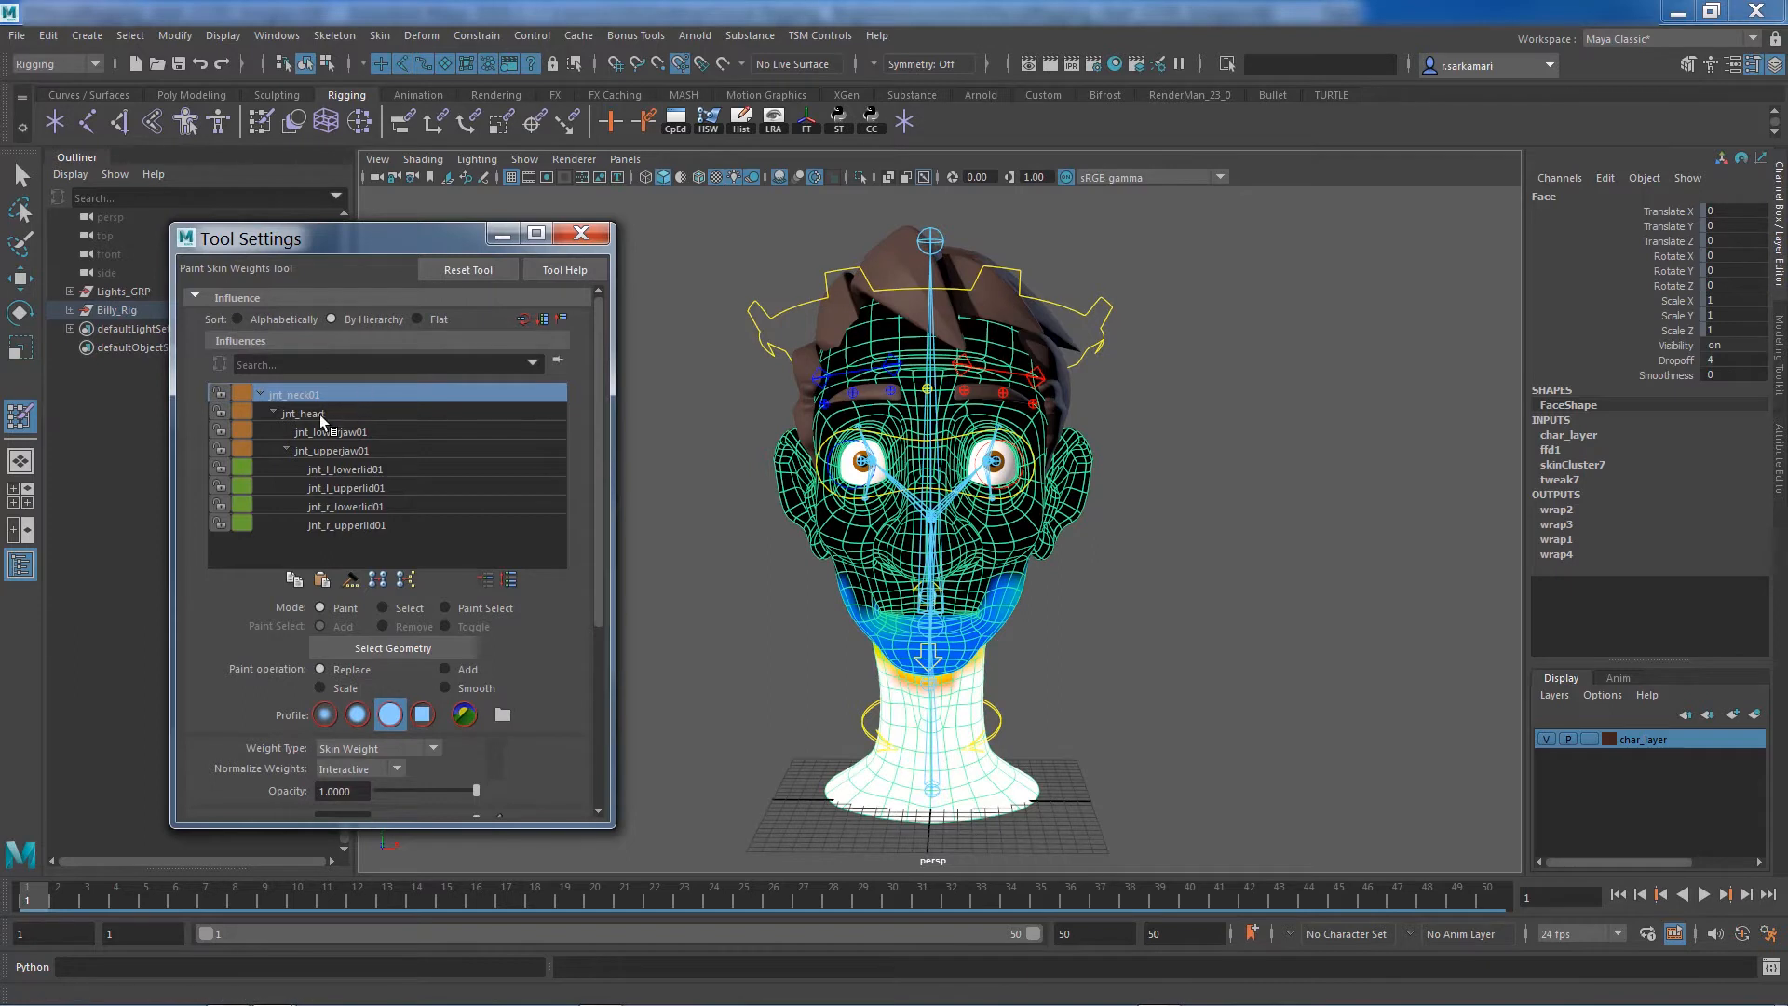
Inspect the face's skin weights for jnt_head, jnt_lowerjaw01 and the right lower eyelid joint
left_click(302, 413)
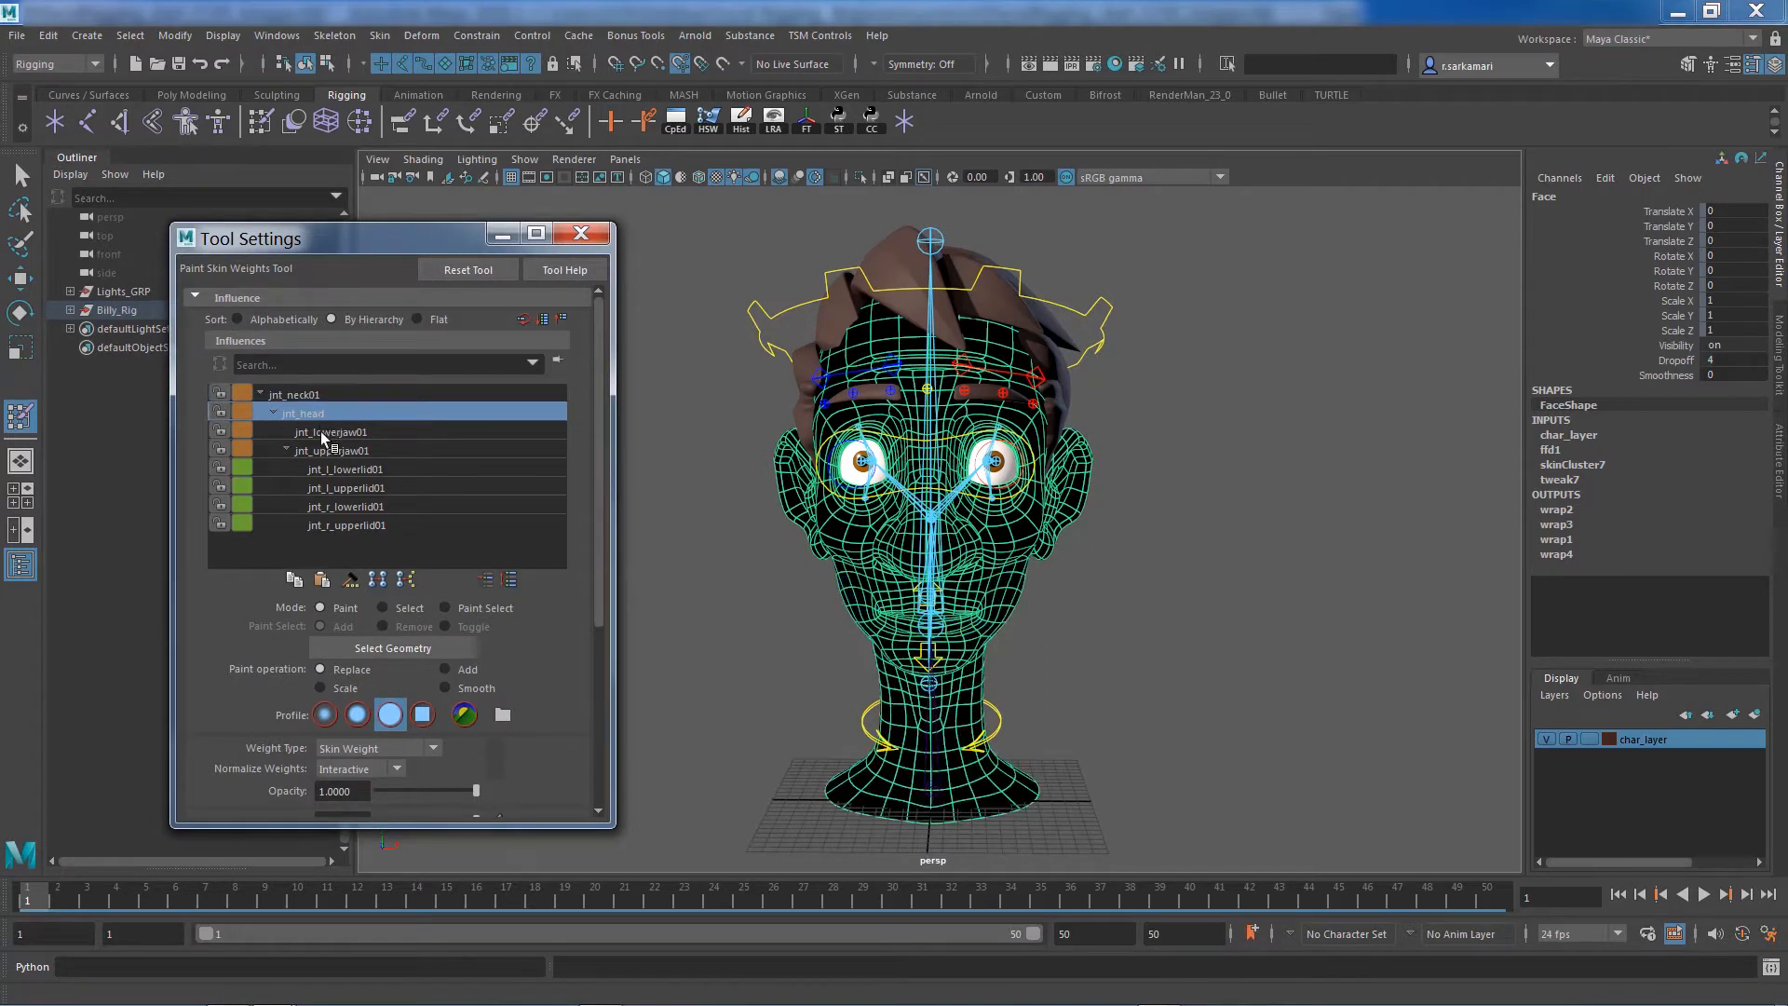
left_click(331, 431)
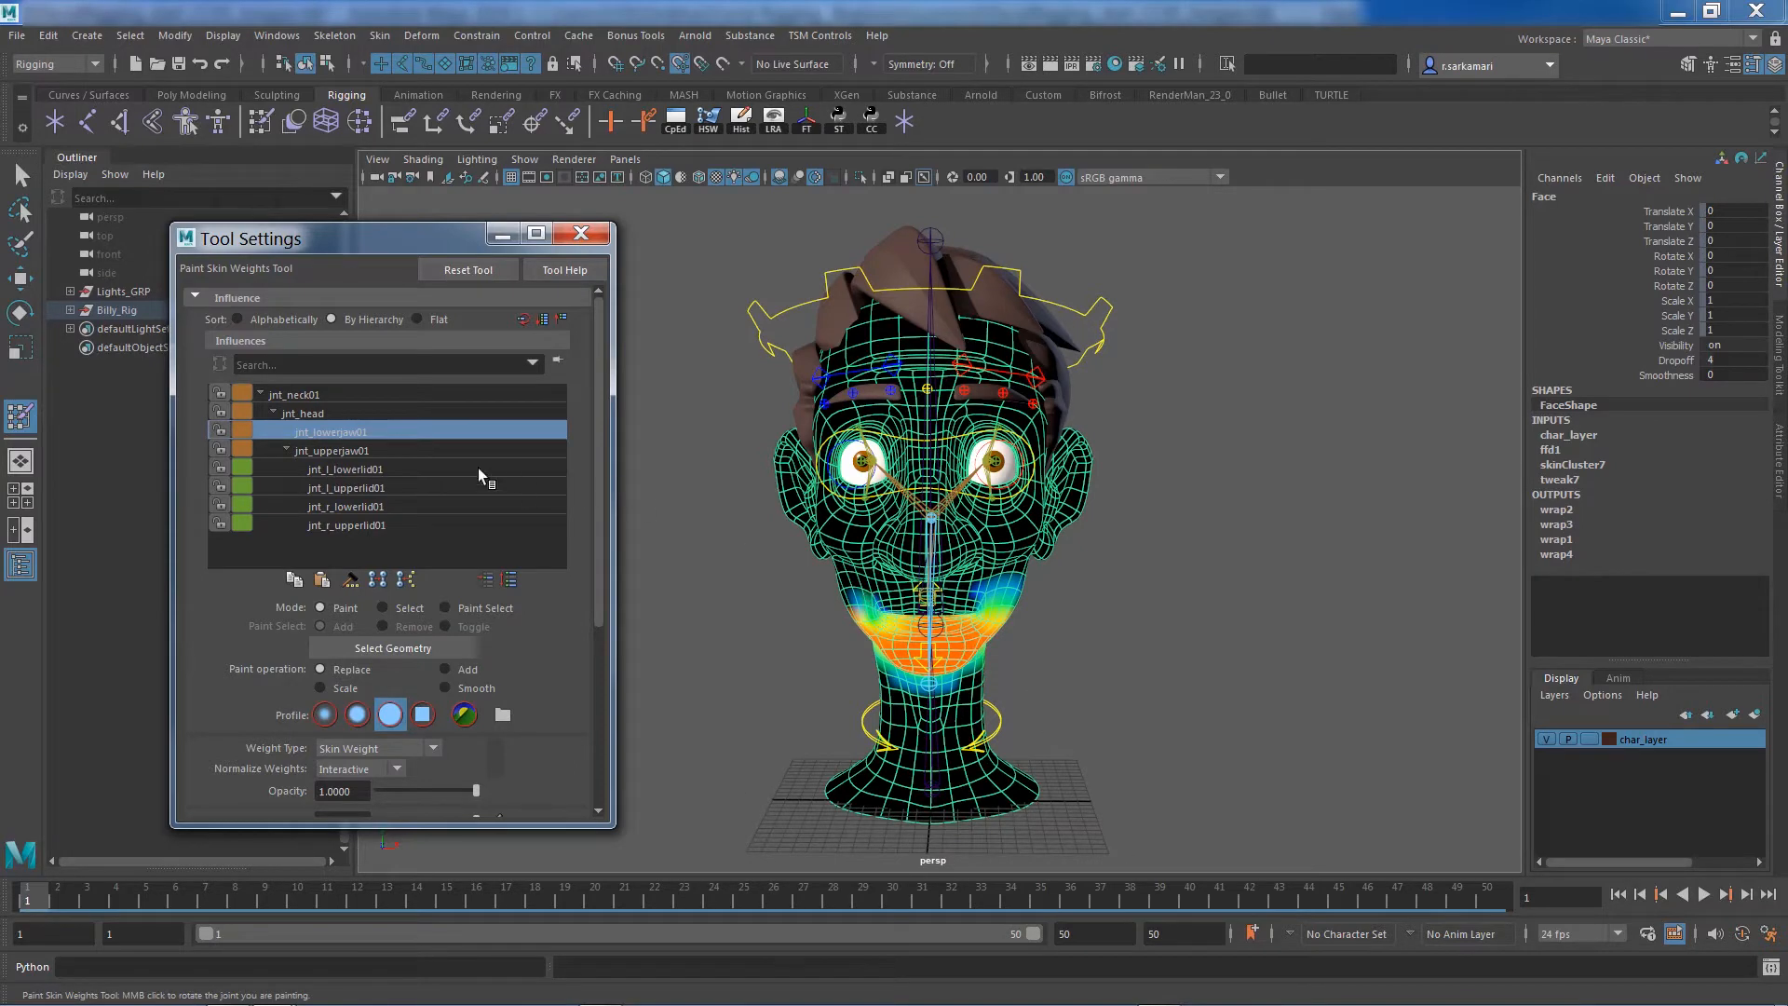
left_click(345, 505)
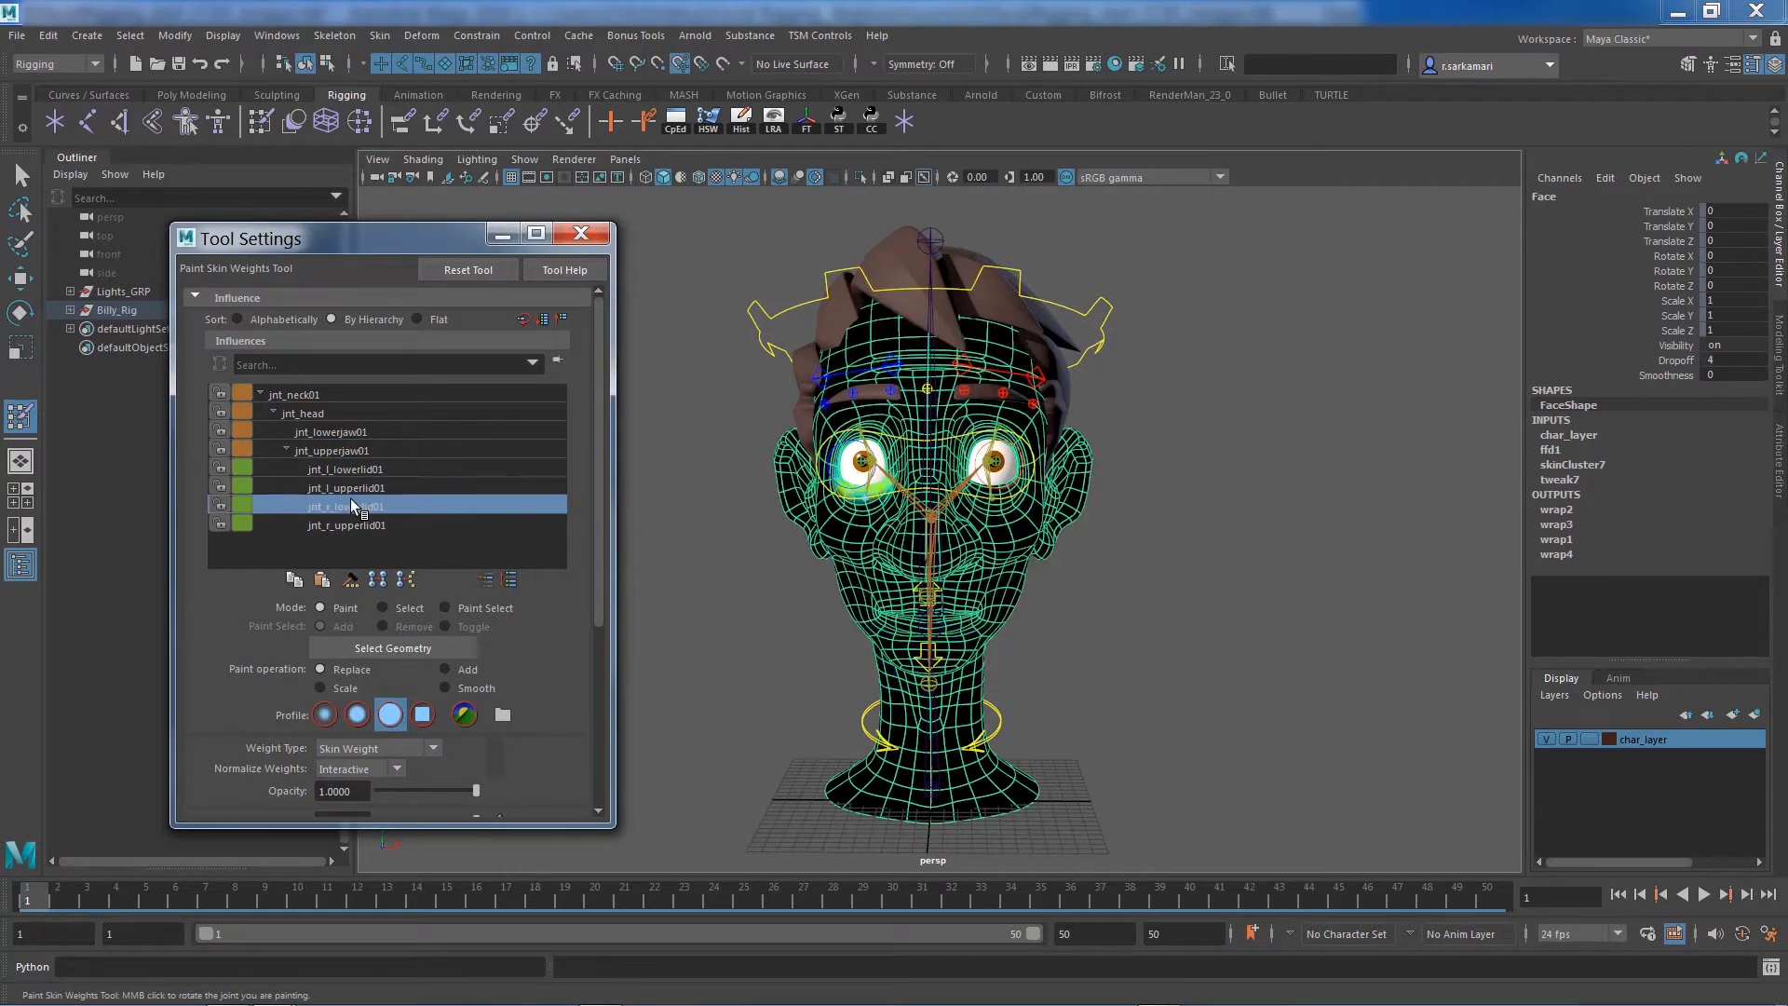
left_click(346, 525)
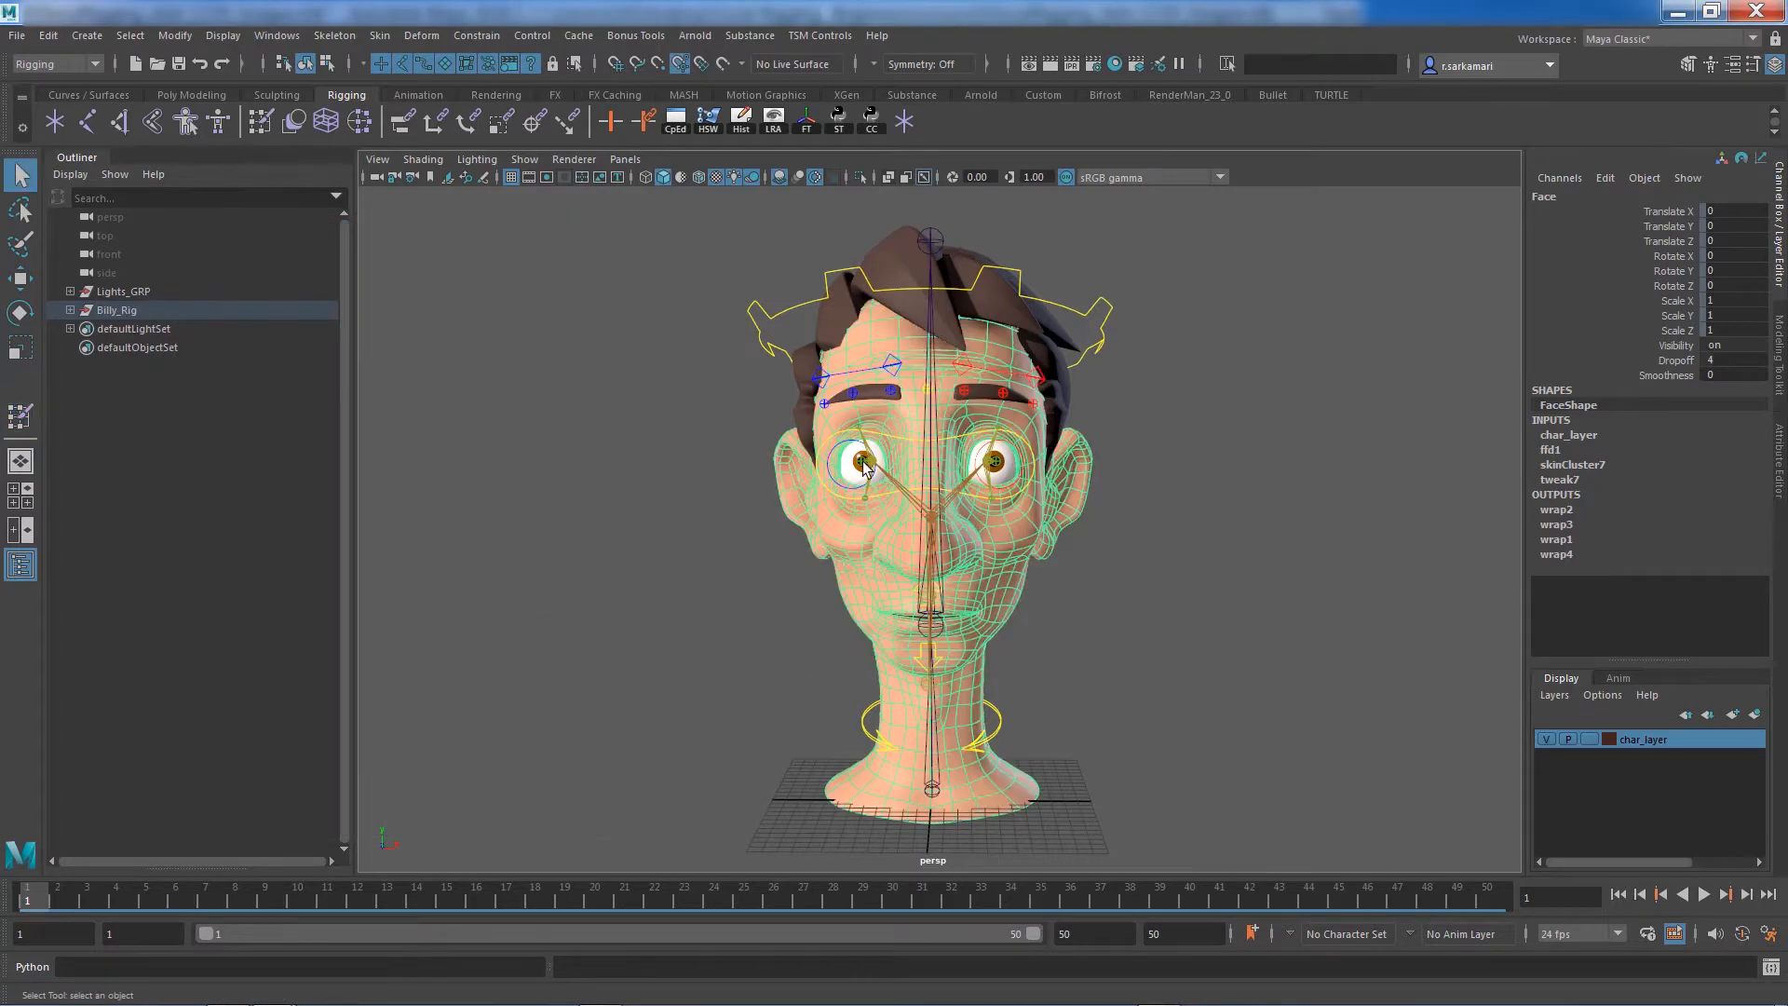
mouse_move(865, 525)
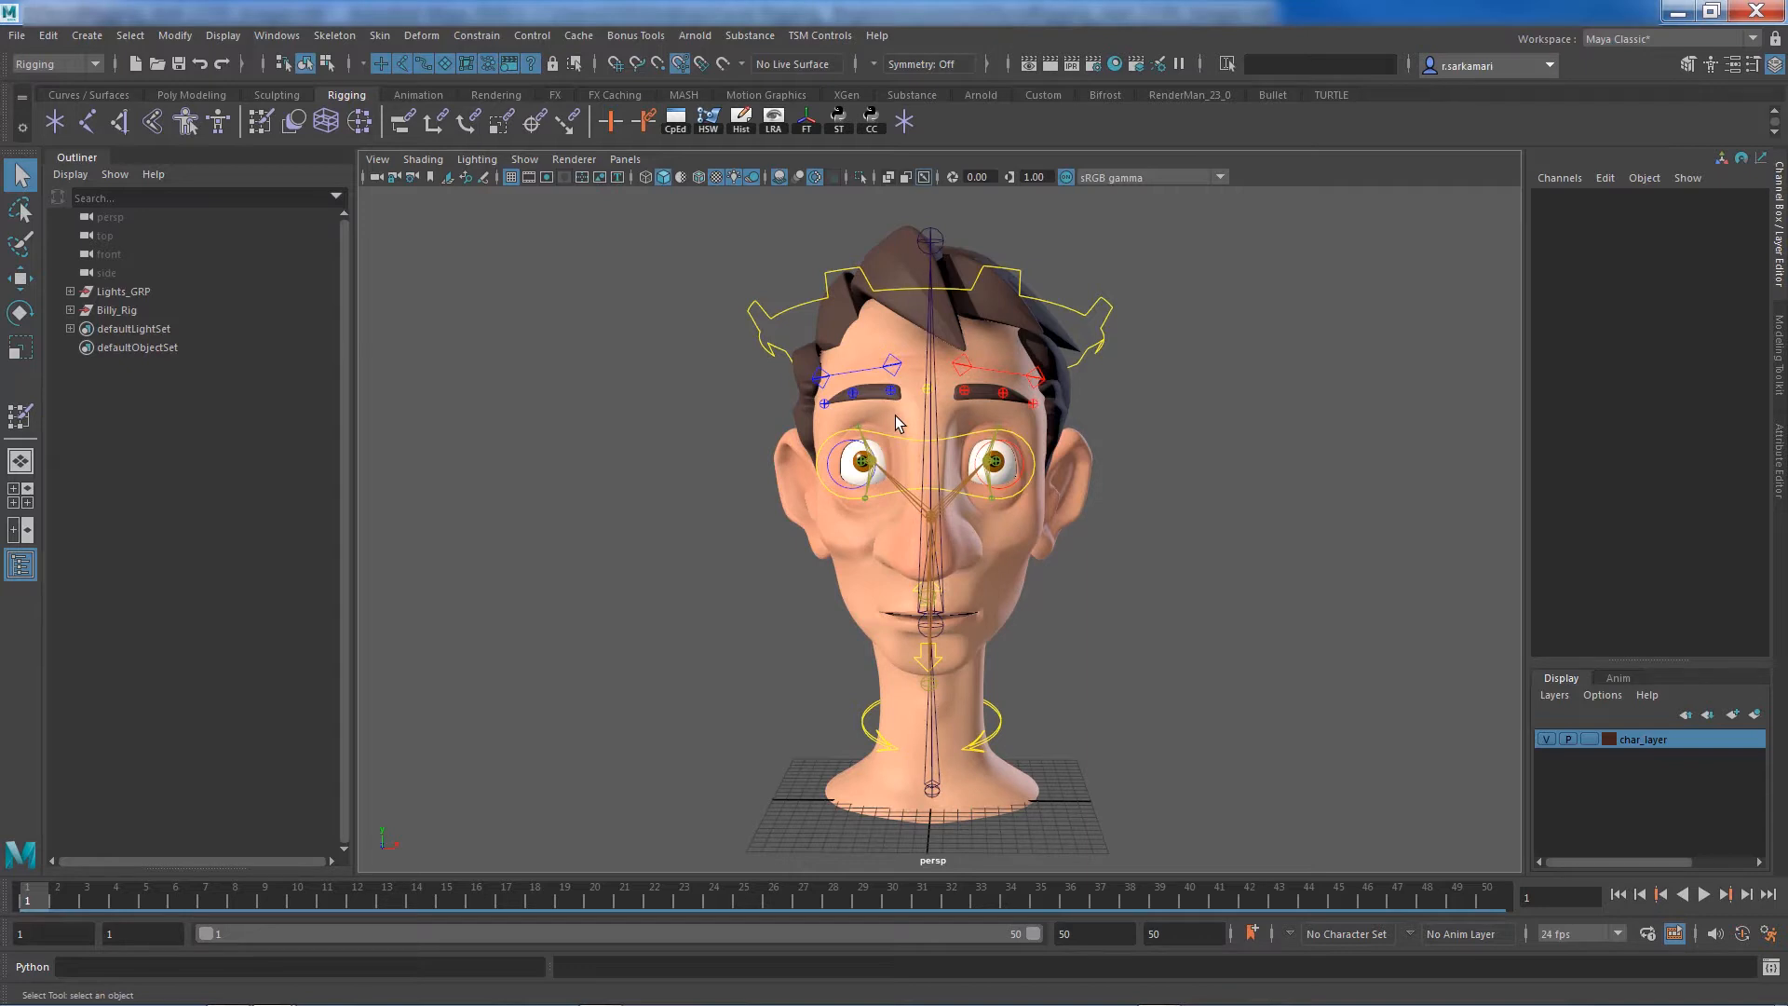
mouse_move(946, 276)
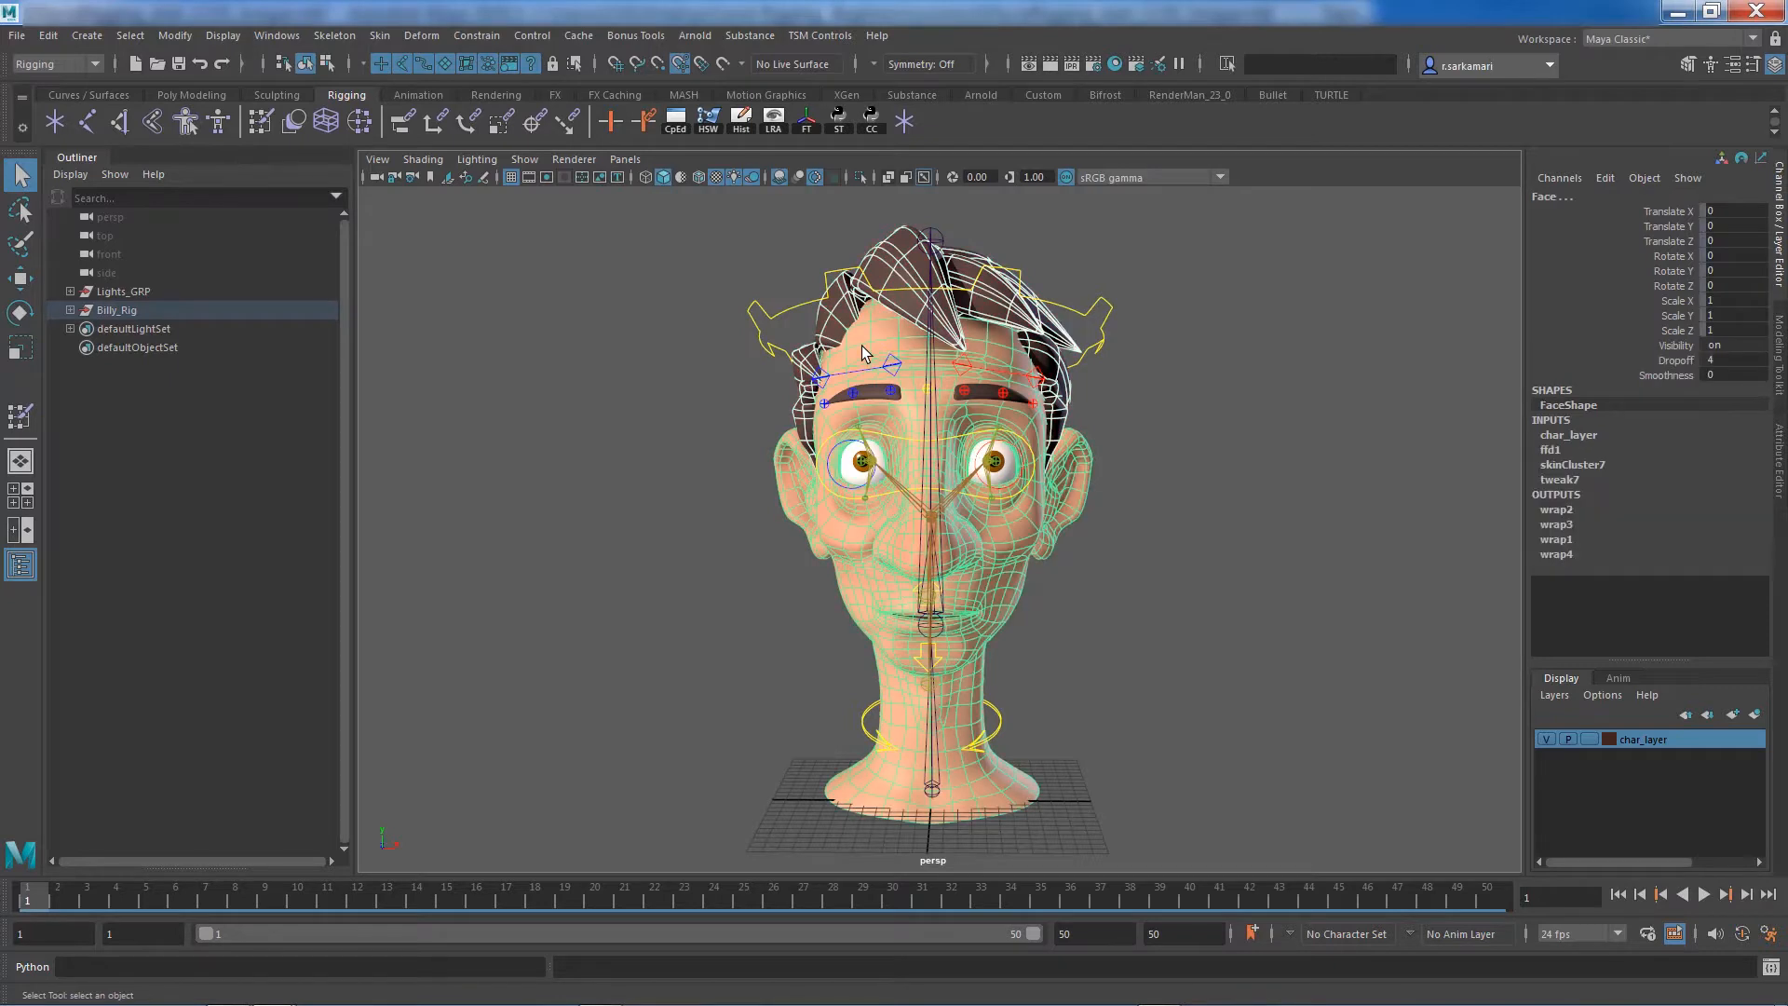
mouse_move(901, 337)
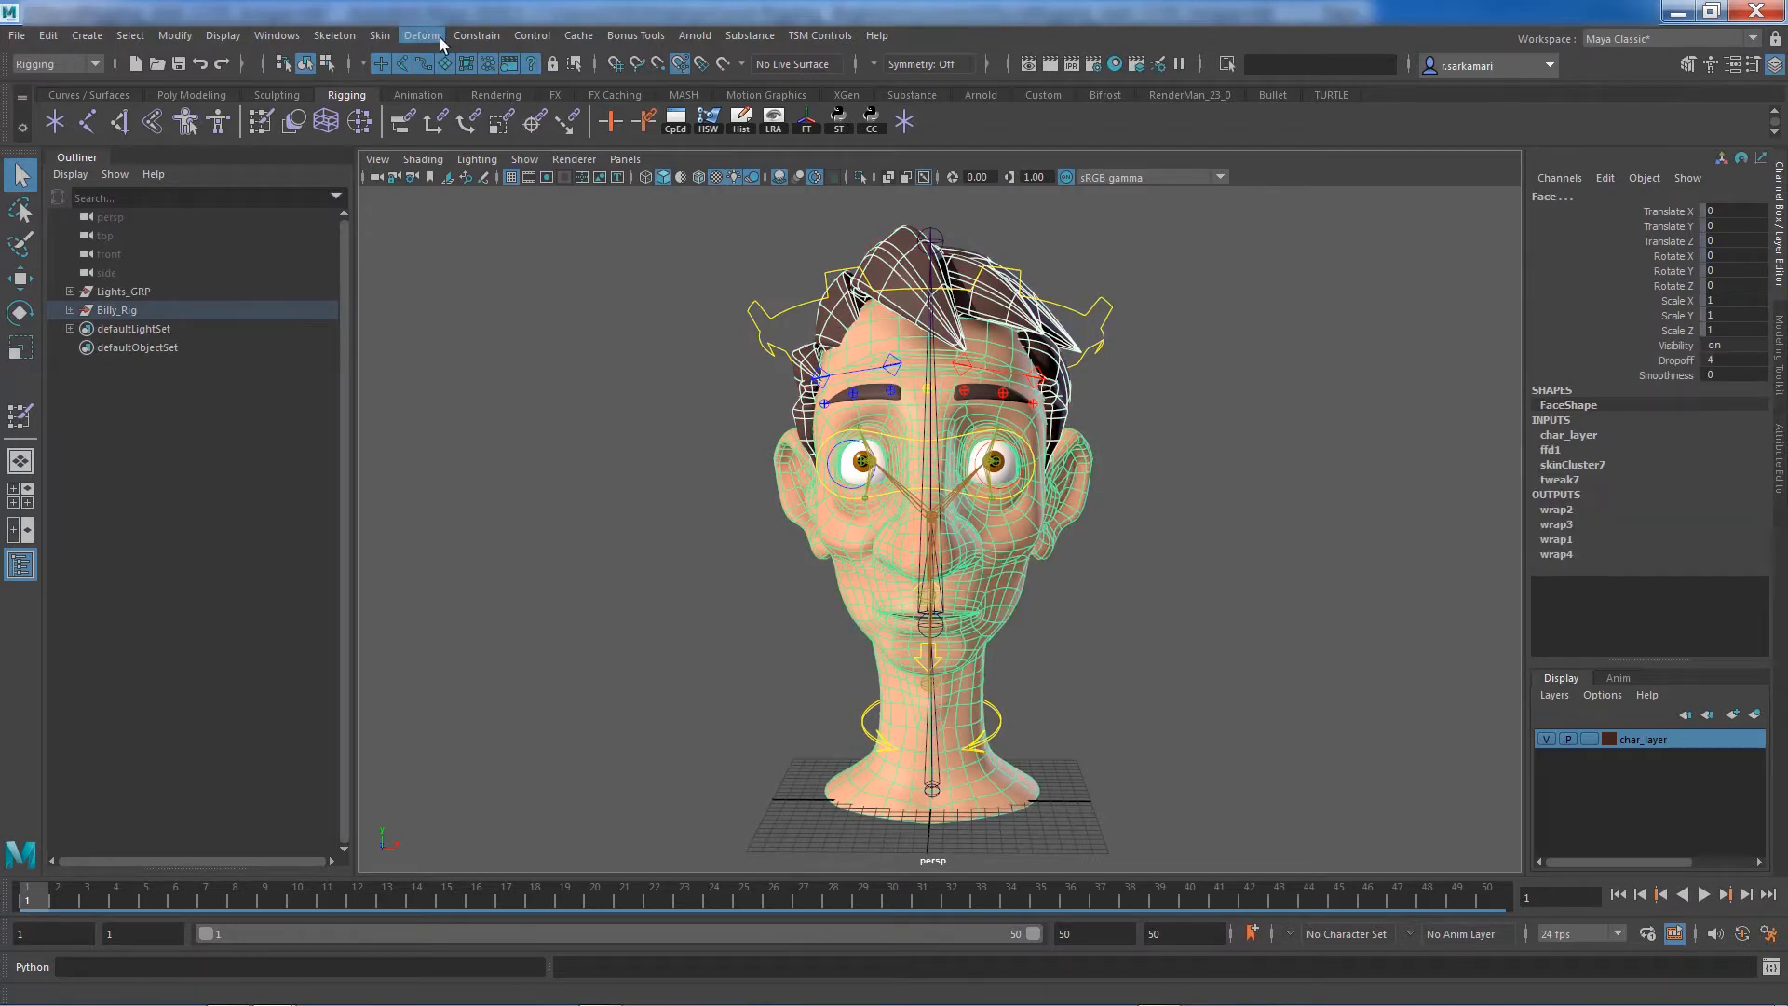
Wrap the hair to the face mesh with the falloff mode set to Volume
left_click(420, 35)
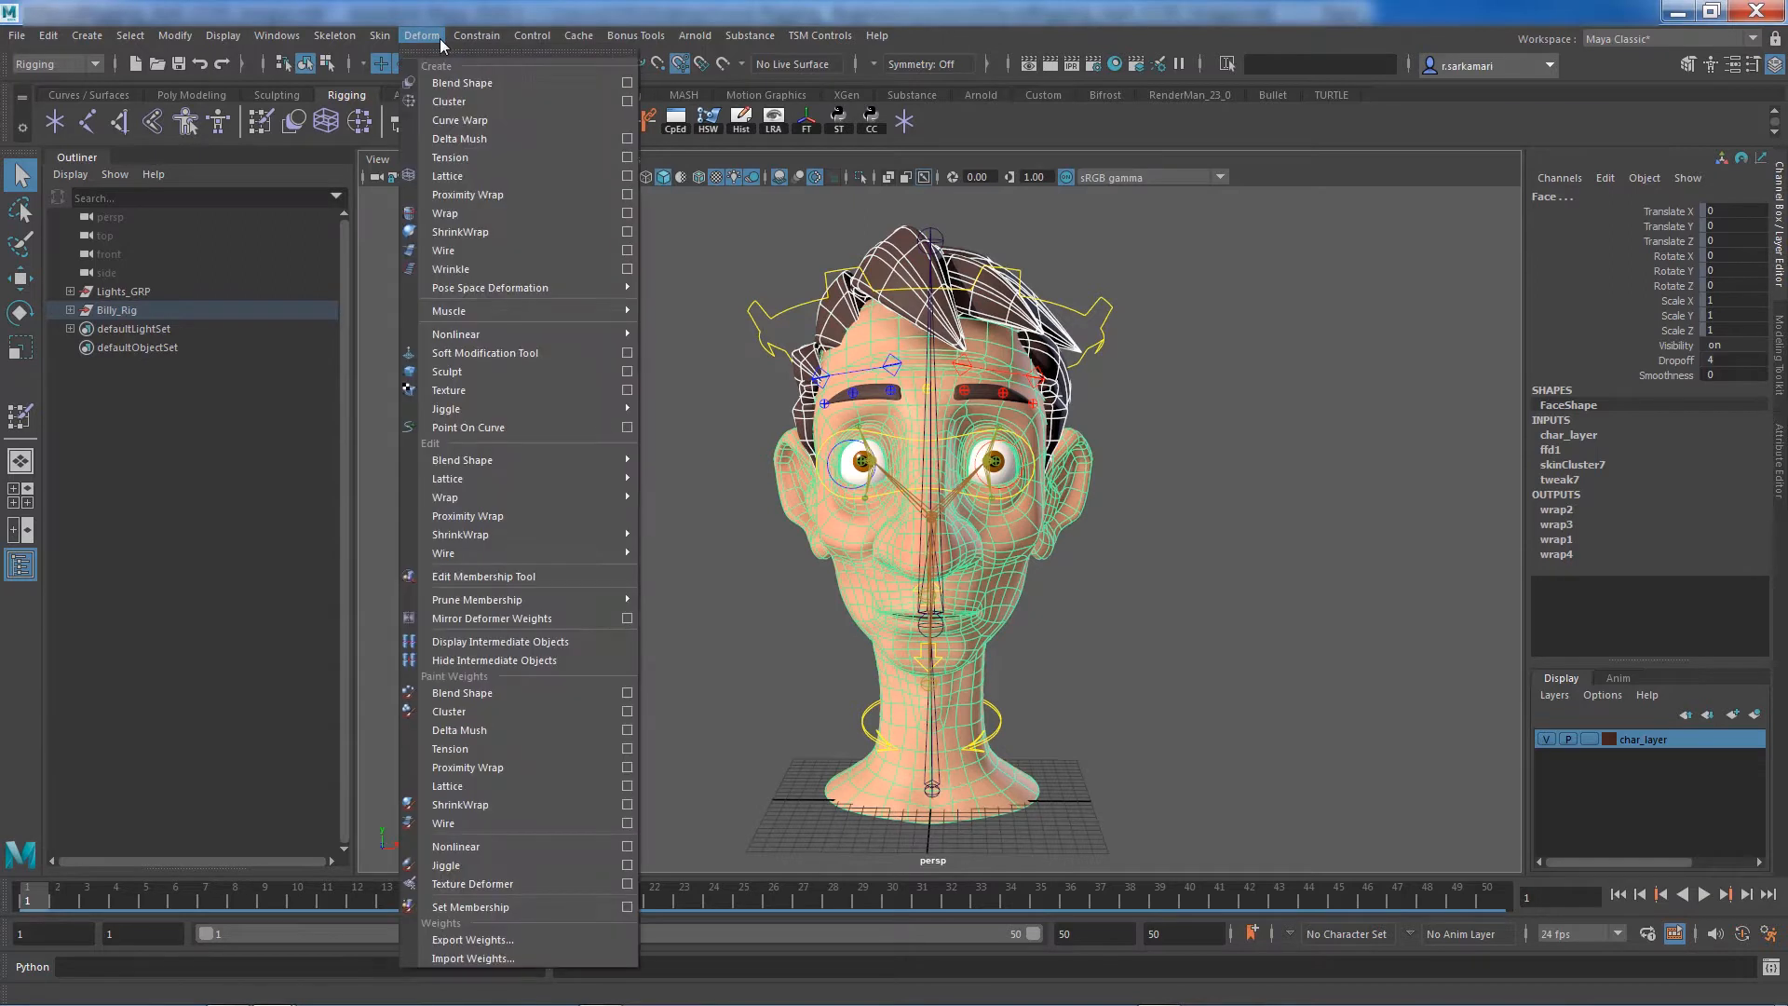
mouse_move(445, 213)
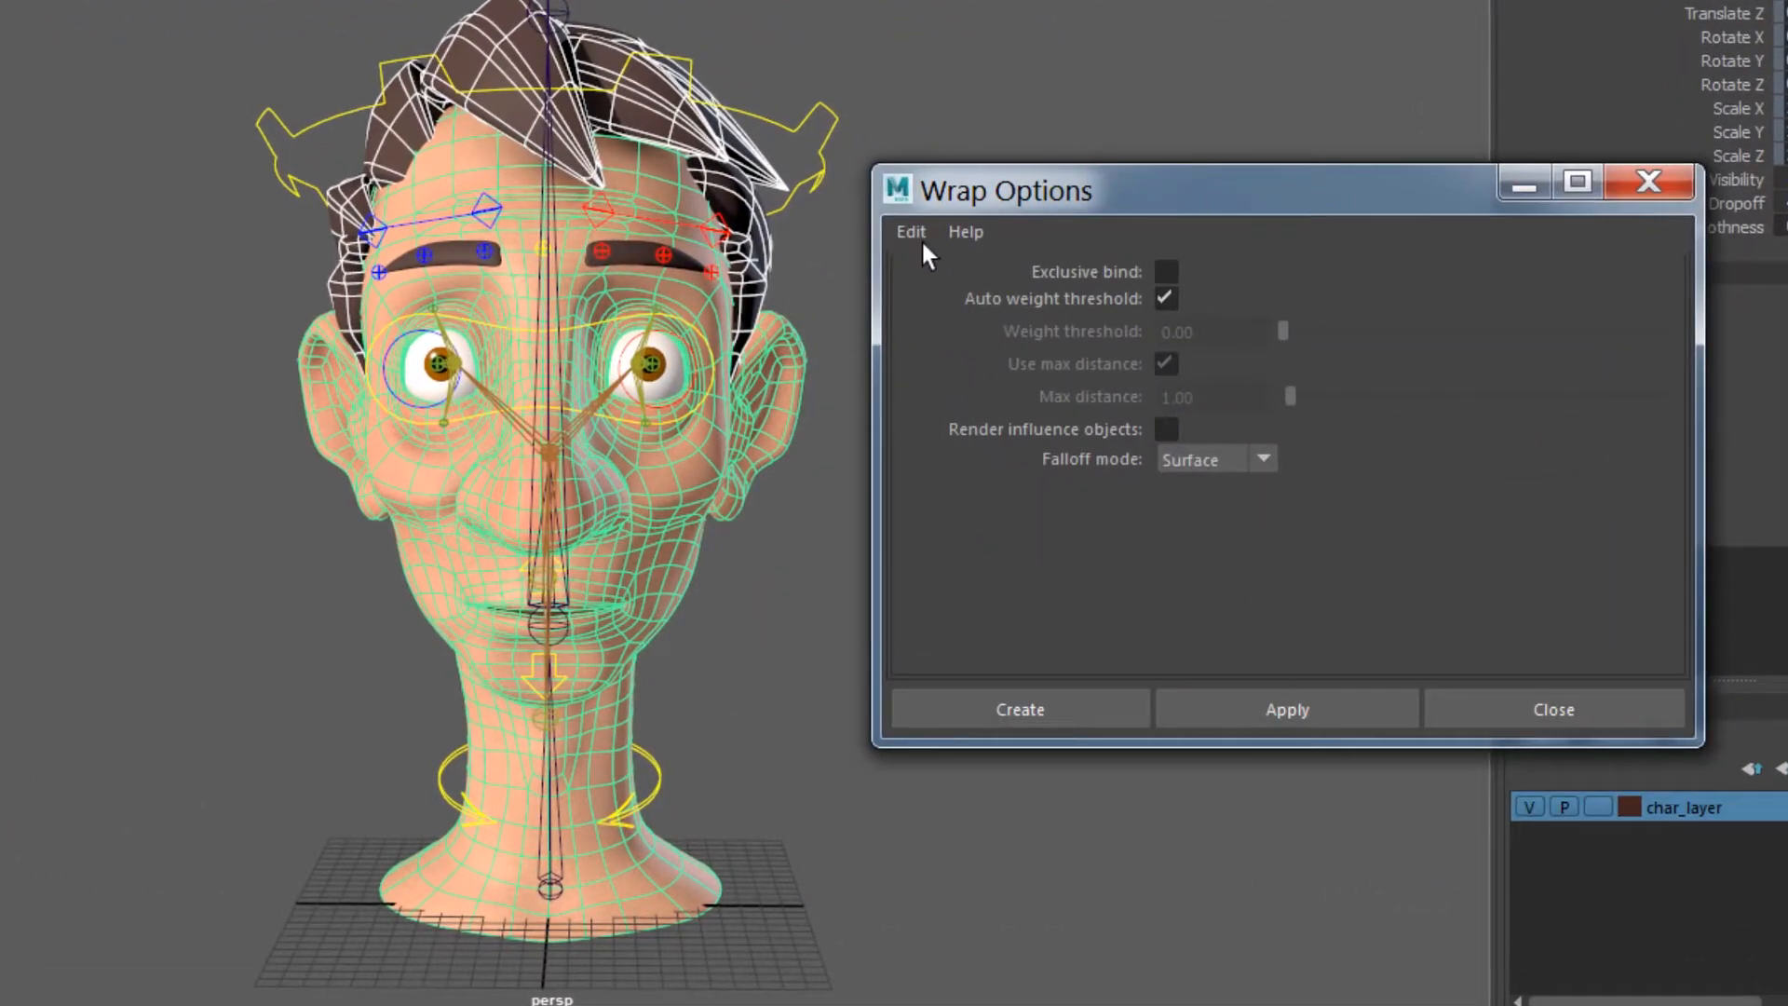
left_click(1214, 458)
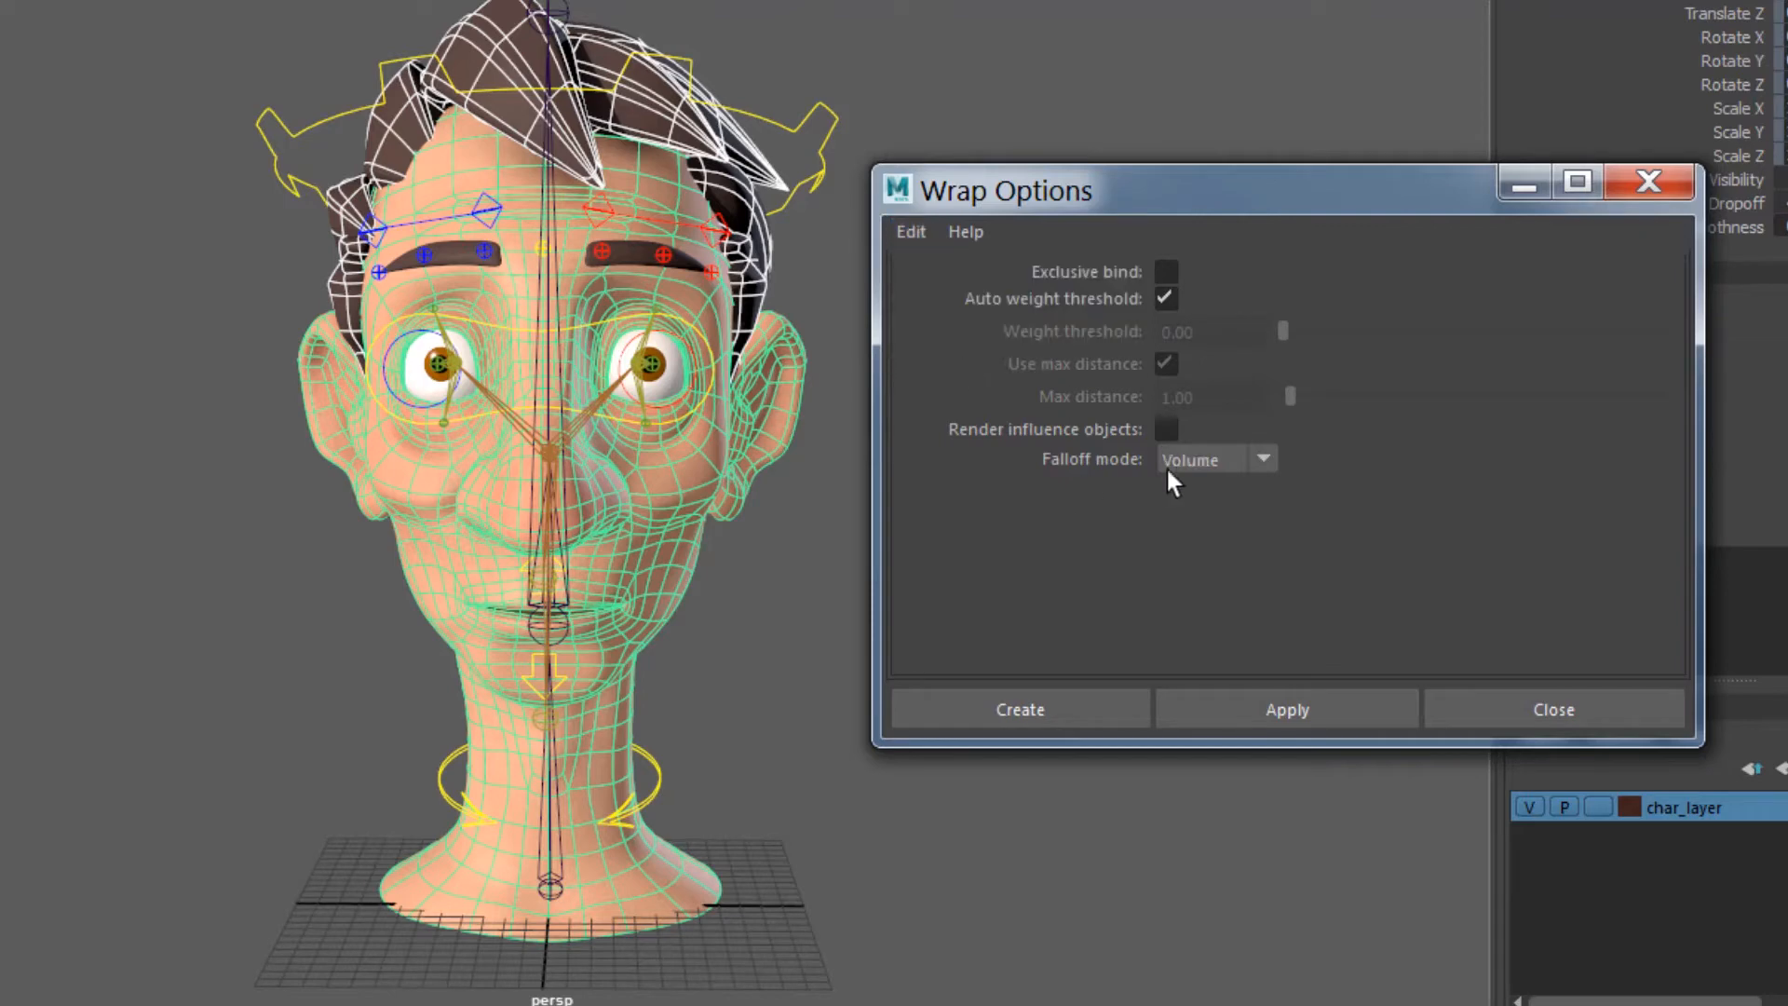
left_click(1215, 459)
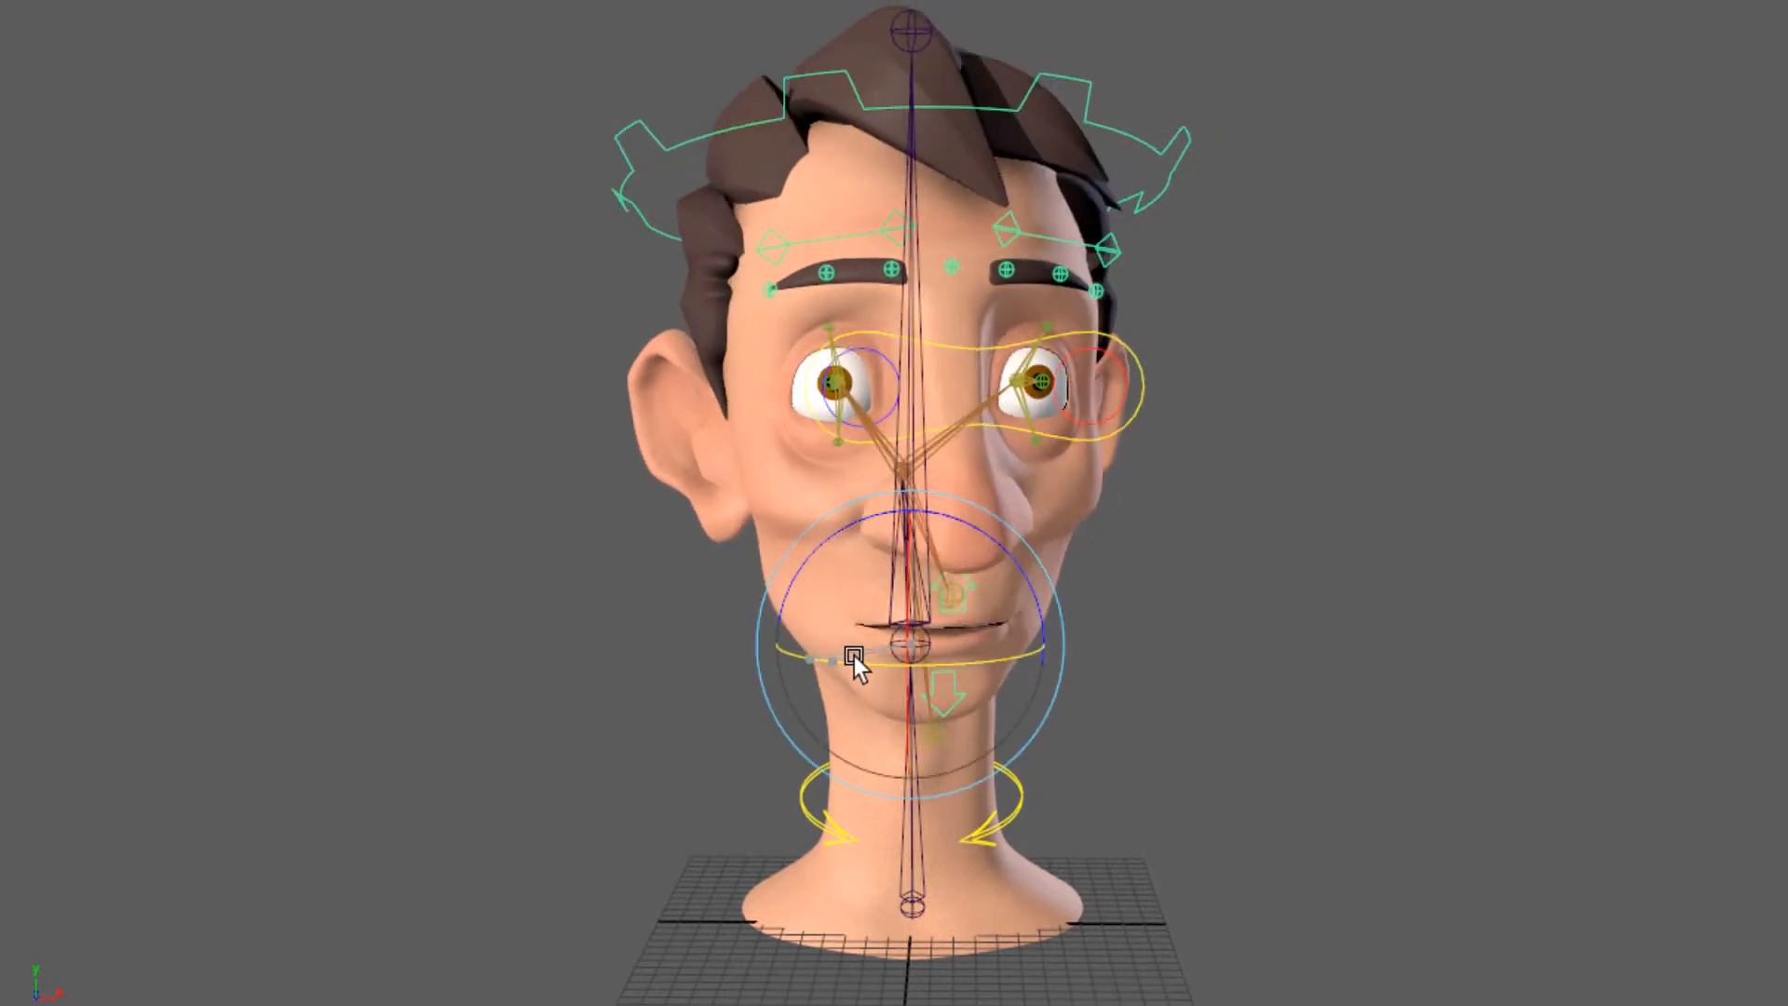
Turn the head sideways, rotate it further, then tilt it down to inspect hair deformation
left_click_drag(860, 667, 776, 645)
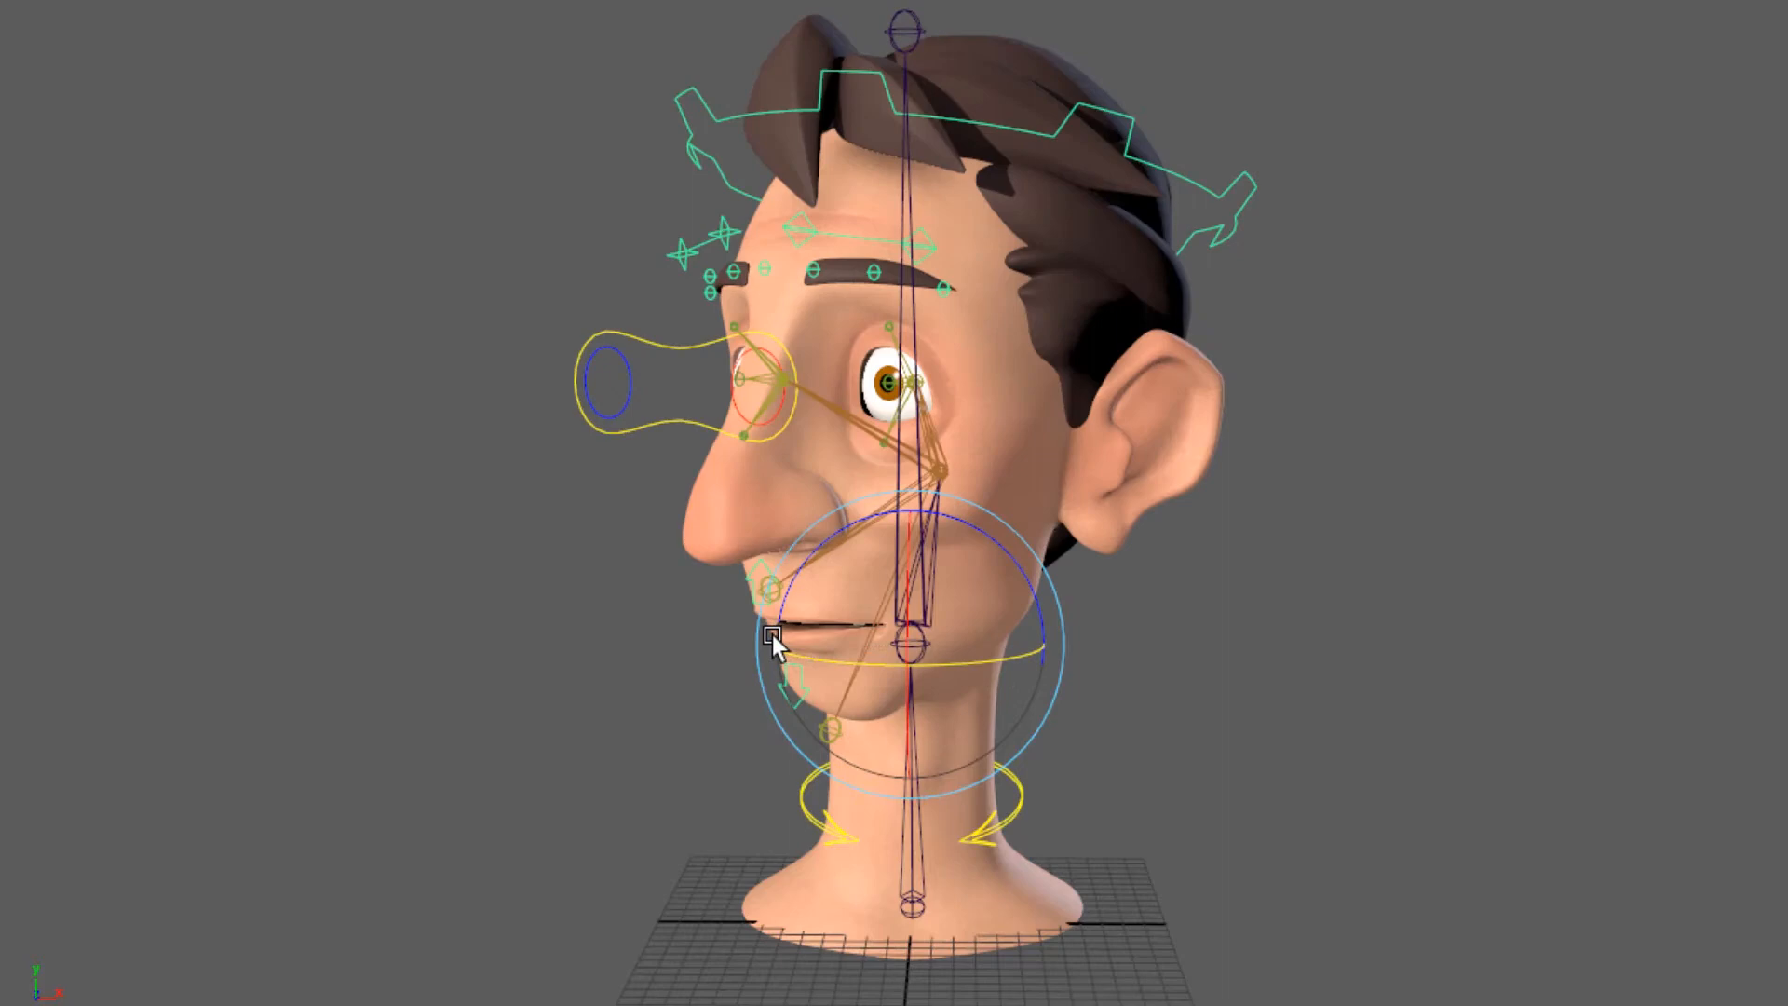
left_click_drag(770, 644, 690, 205)
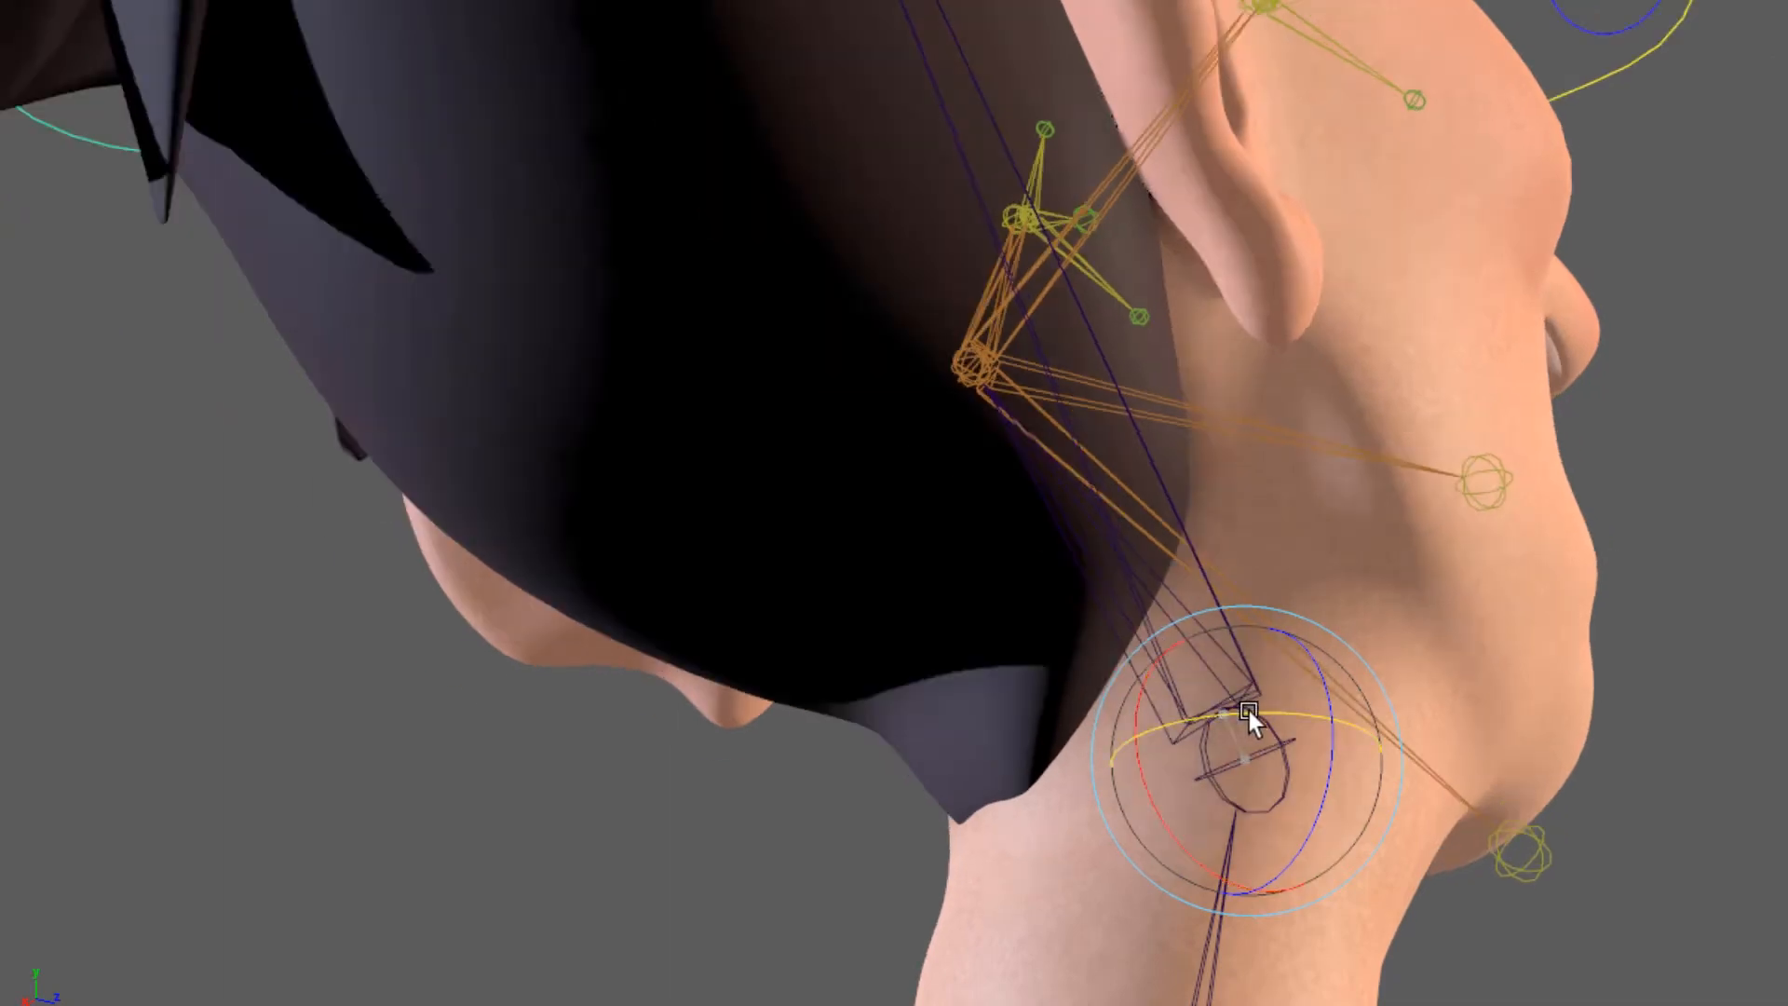
left_click_drag(1249, 724, 1152, 758)
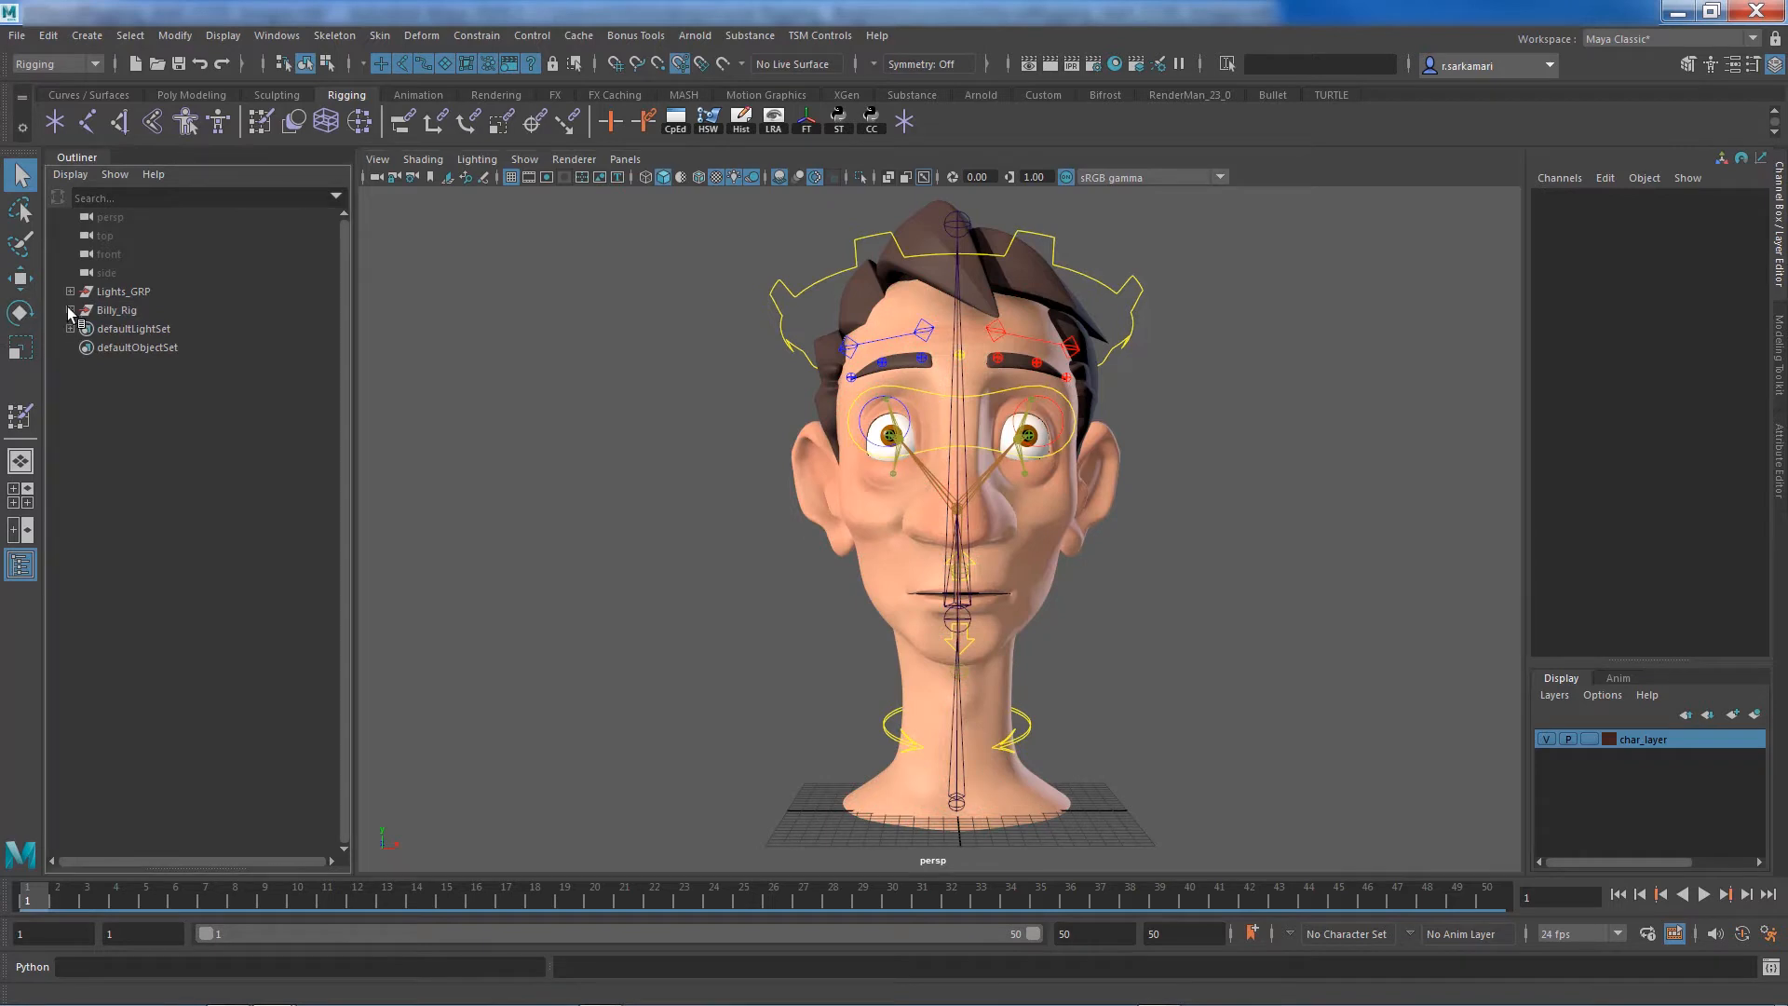
Select Face through R_brows1, the gums and the hair under Billy_Rig, and hide them
left_click(70, 310)
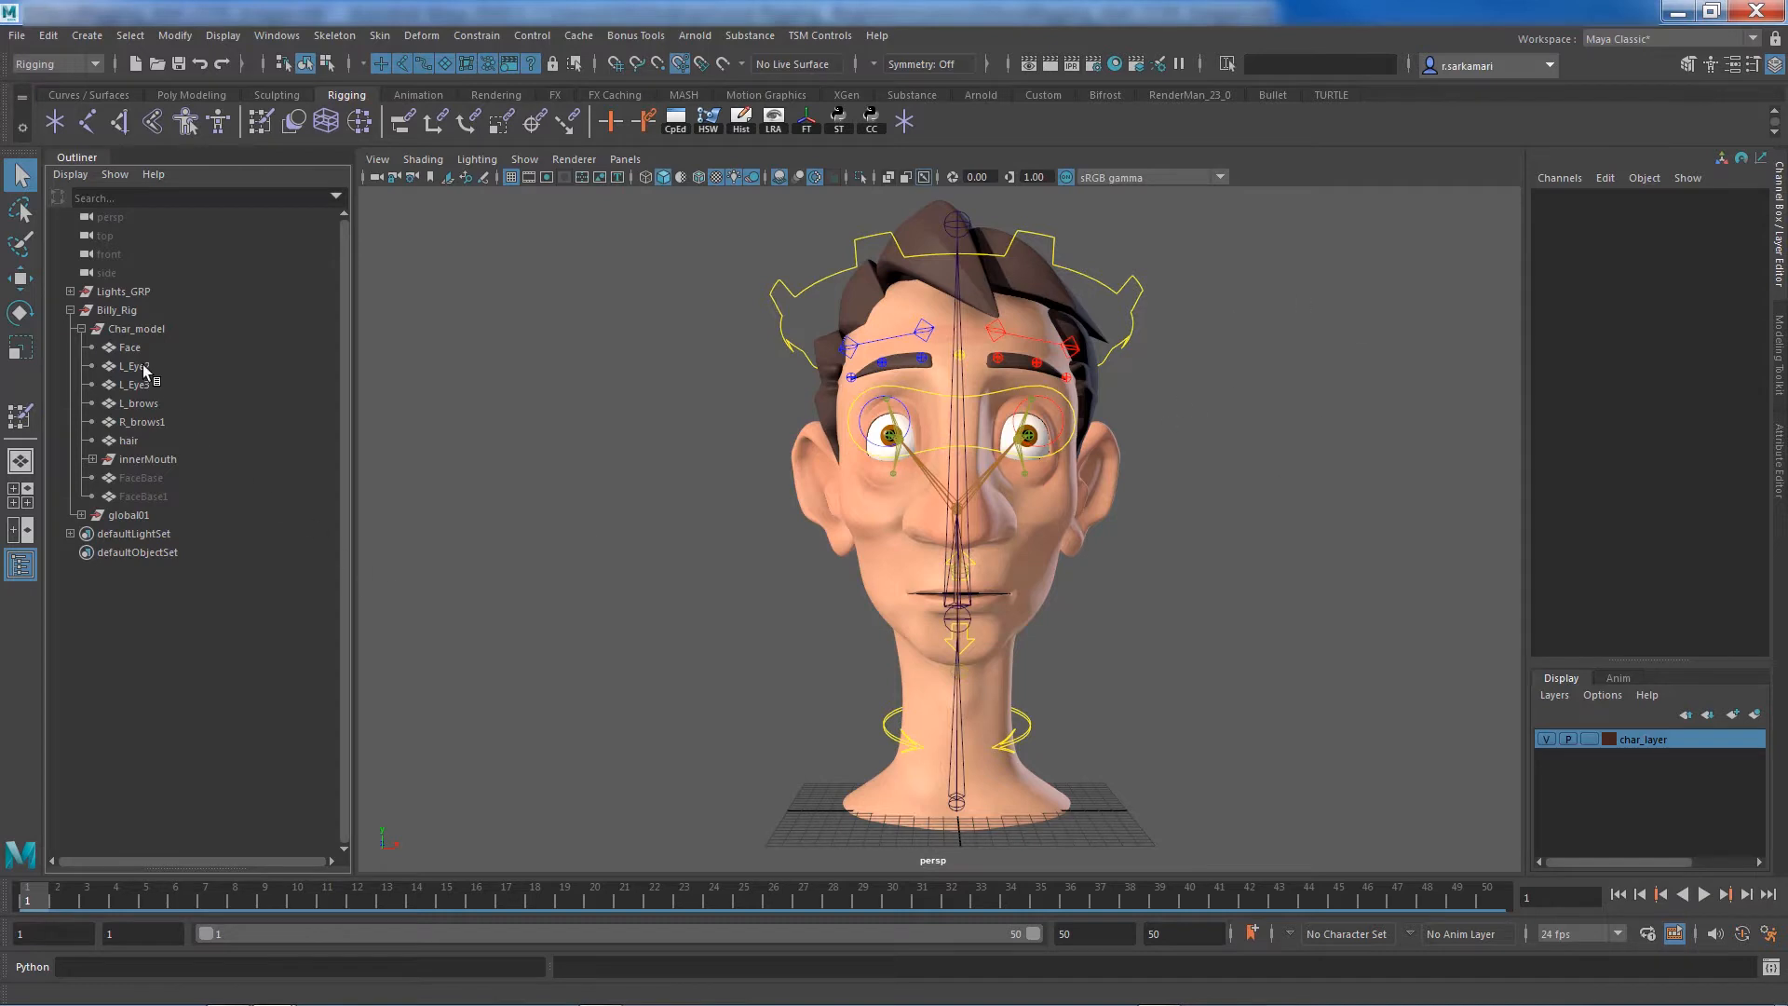
left_click(129, 402)
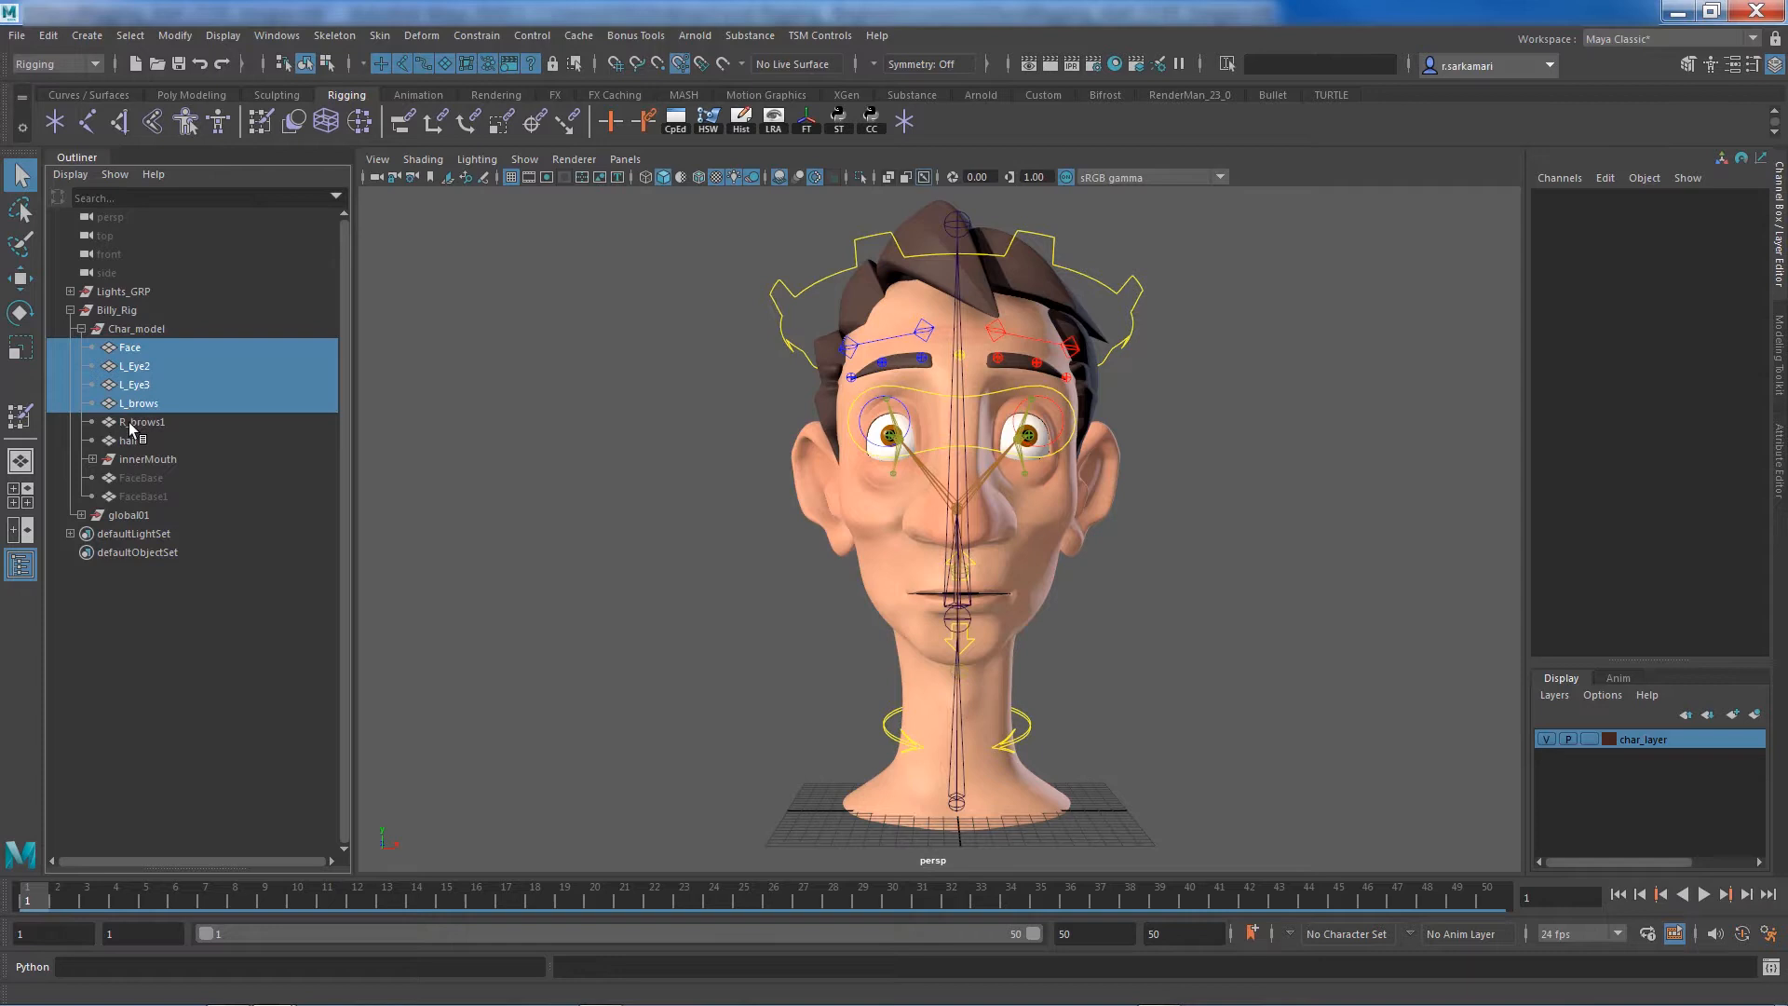
left_click(142, 422)
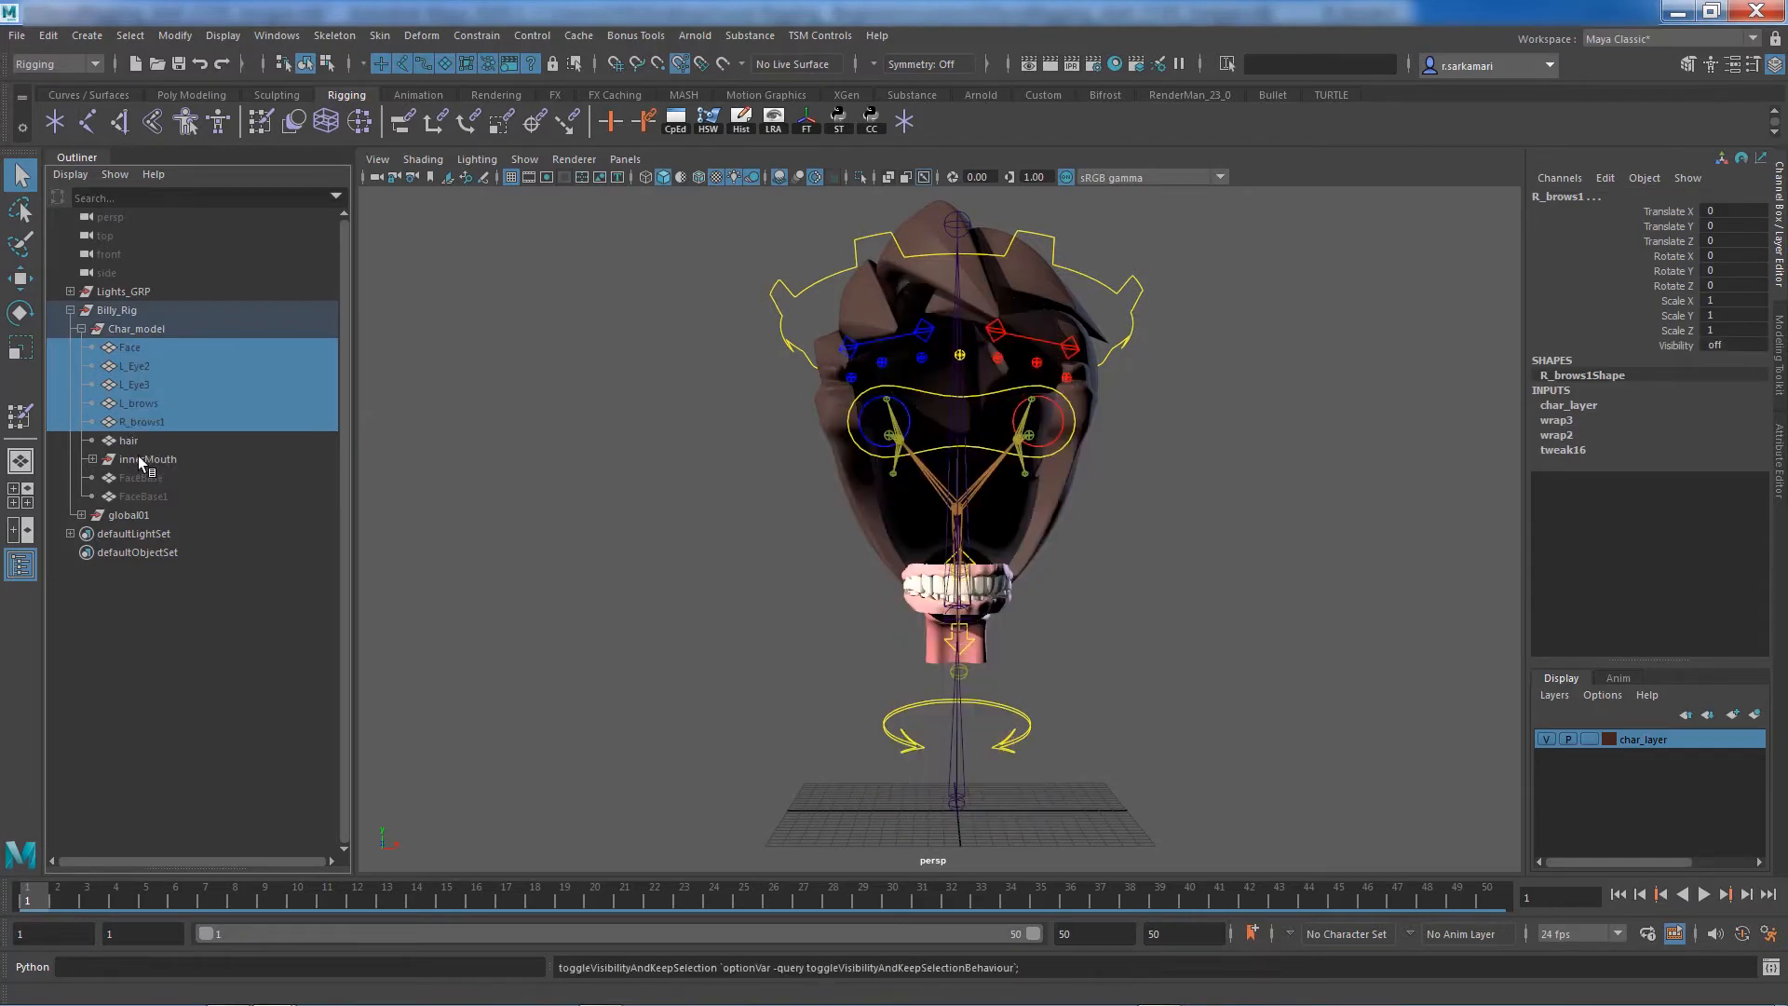
left_click(106, 458)
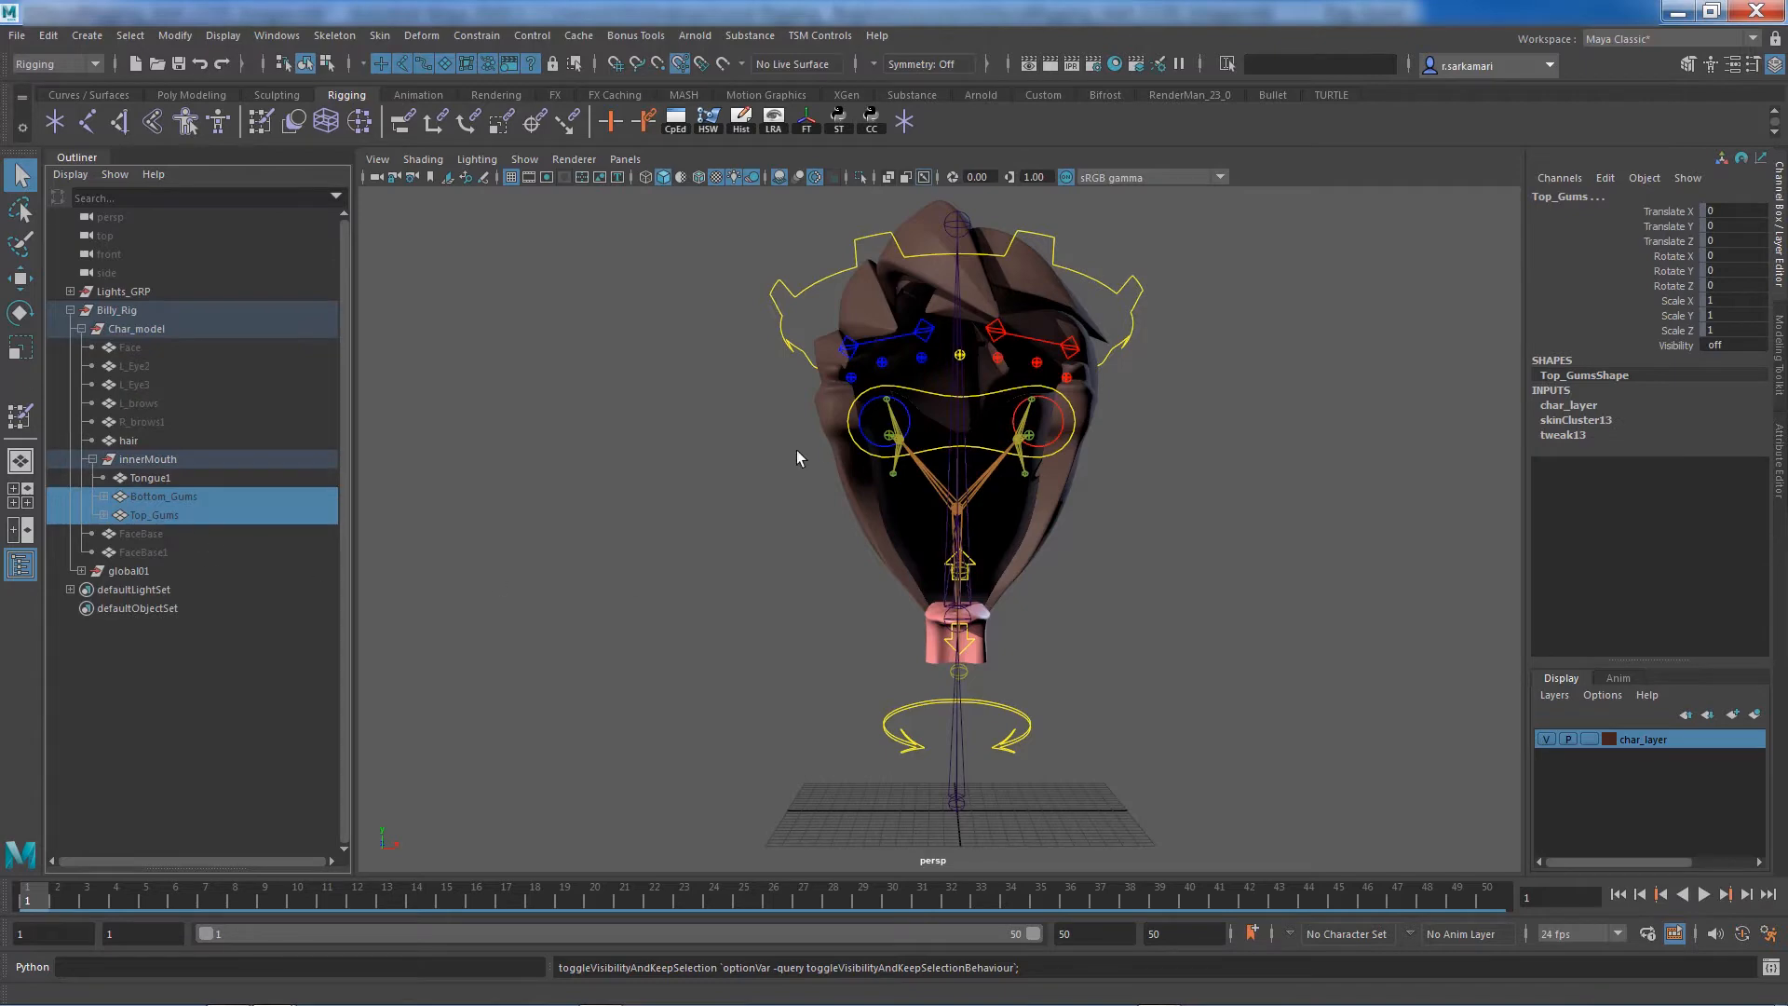
left_click(128, 440)
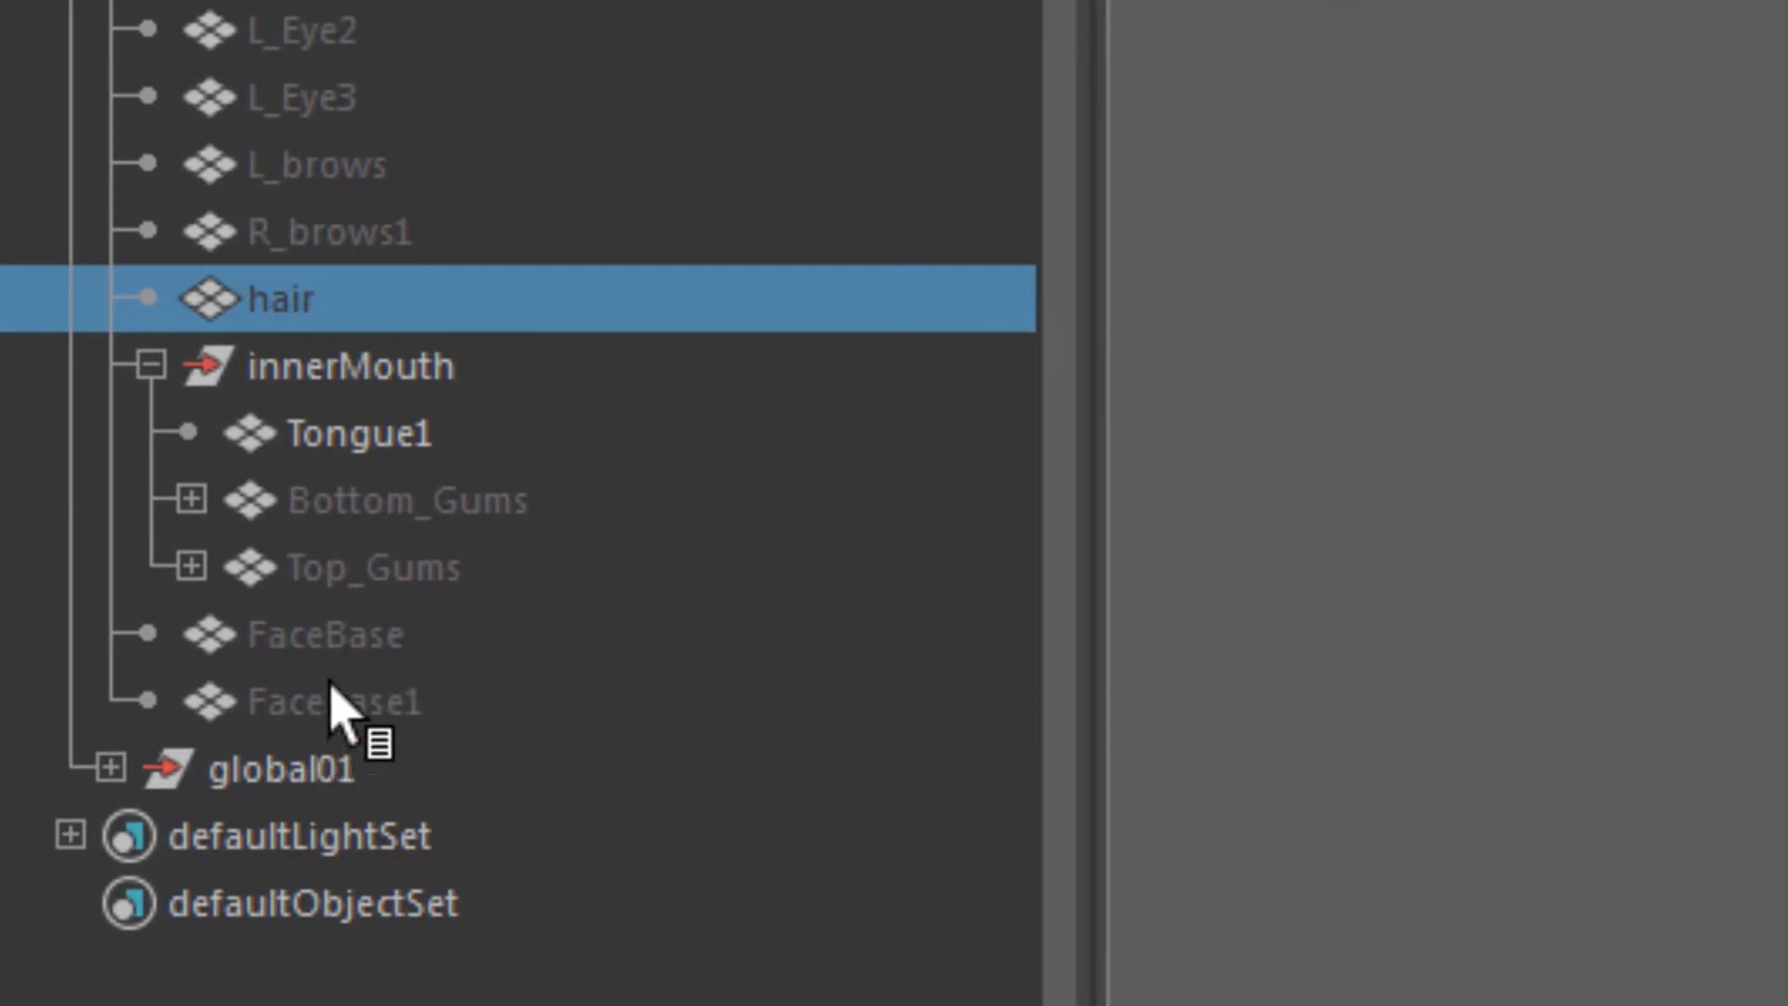
mouse_move(365, 713)
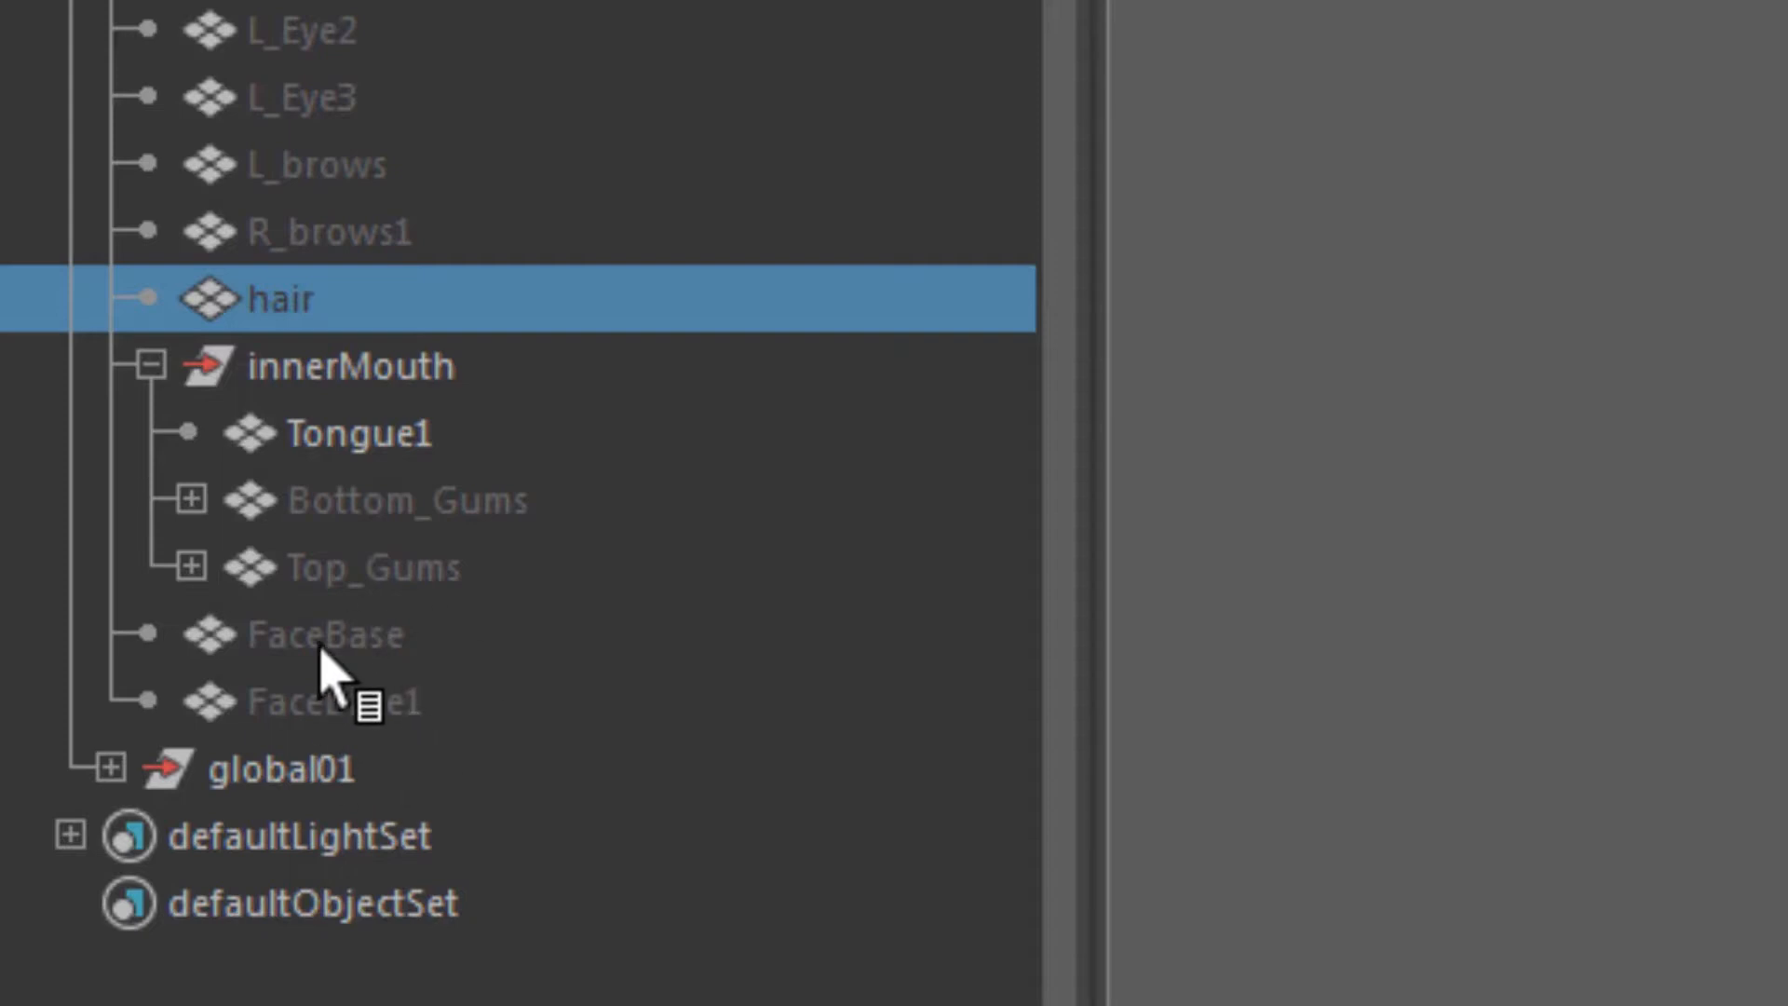
mouse_move(257, 672)
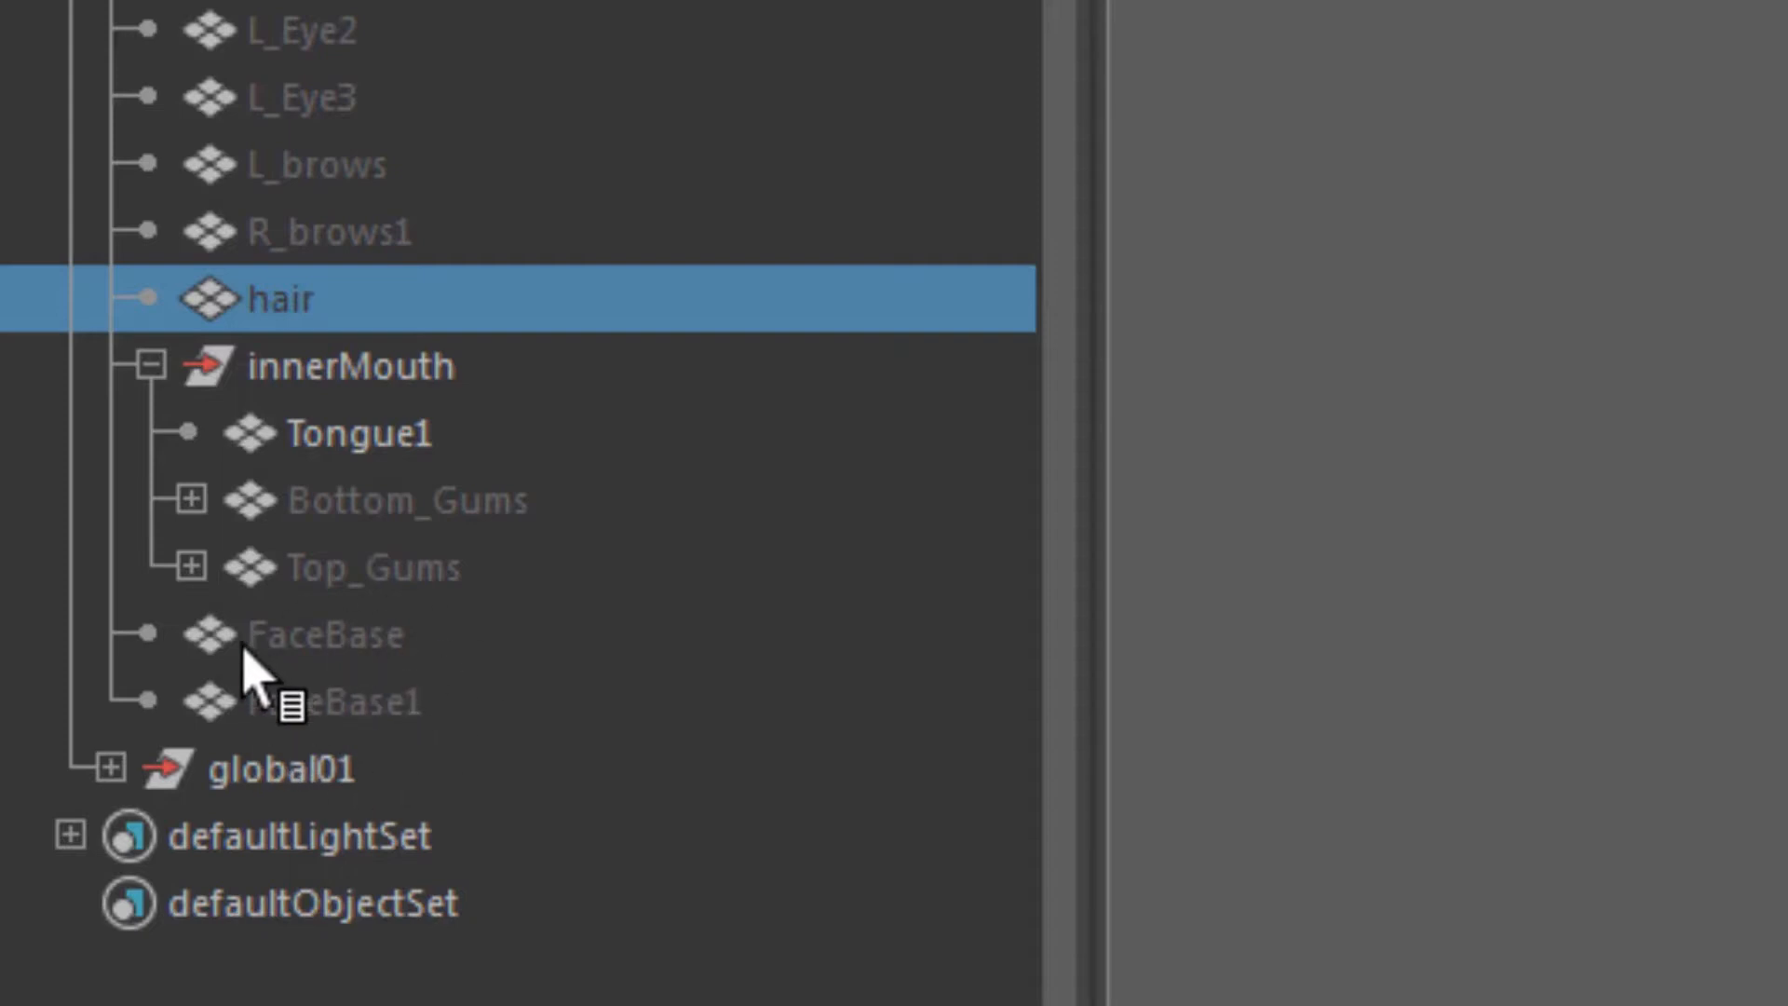
mouse_move(467, 615)
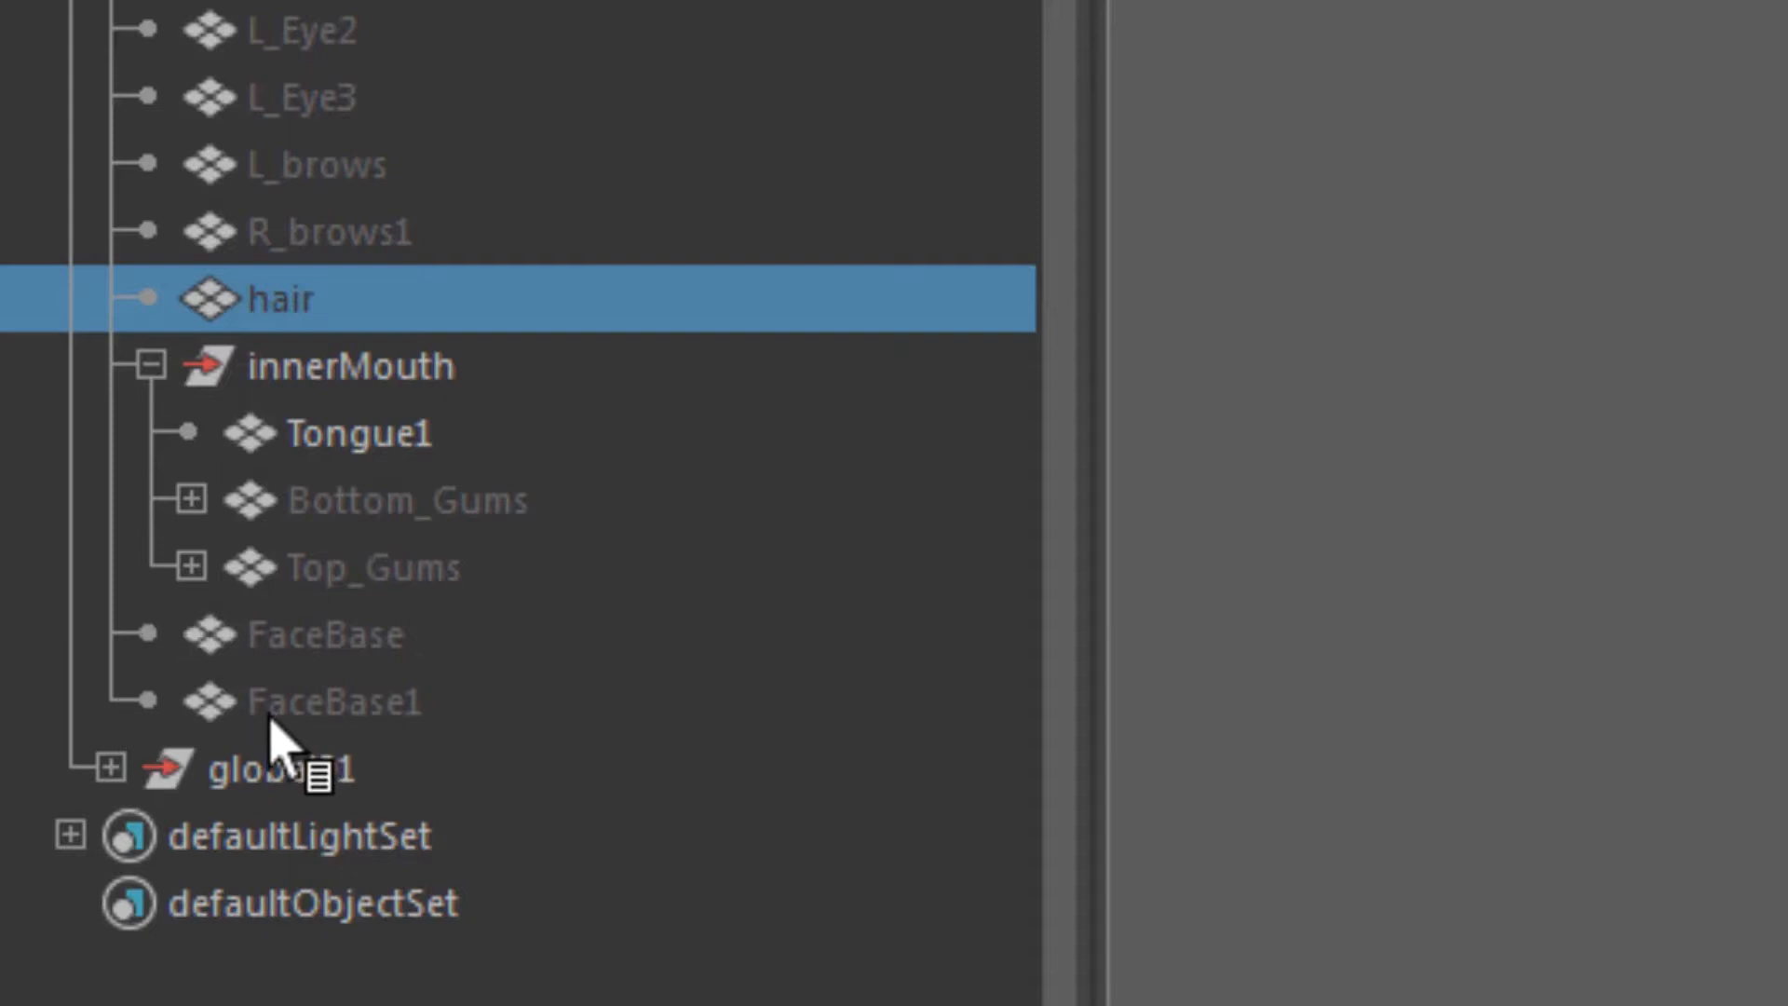
mouse_move(291, 639)
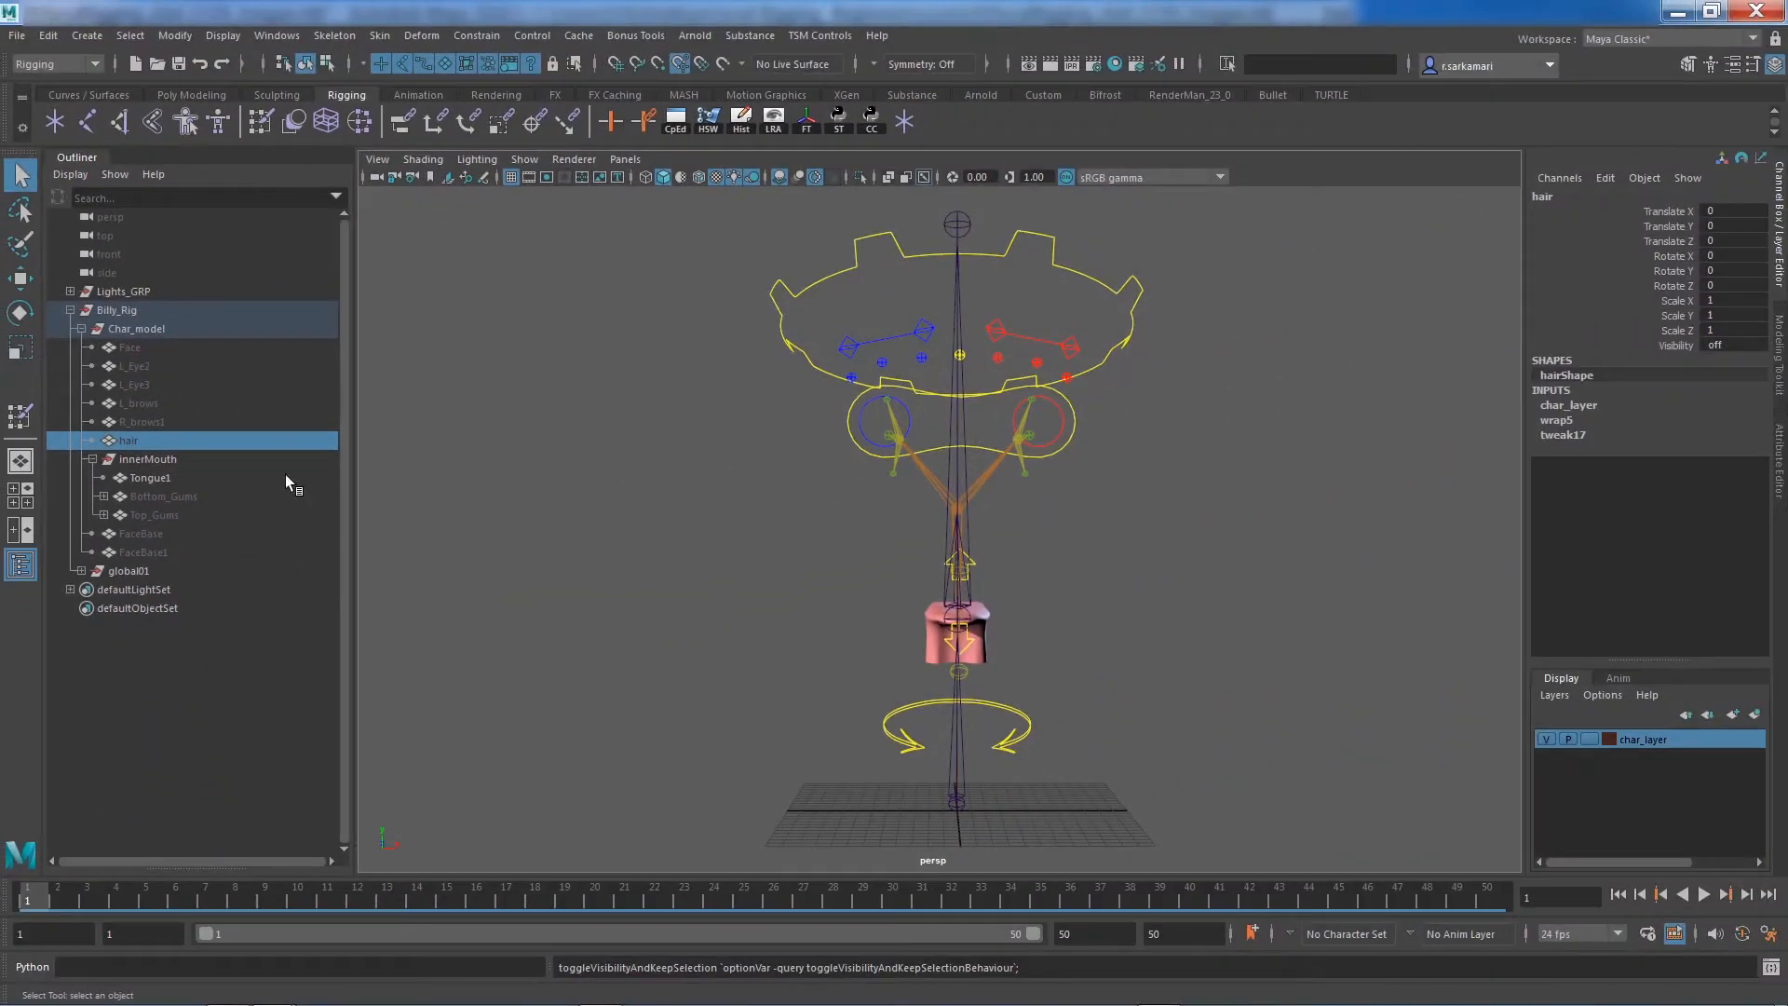
mouse_move(186, 544)
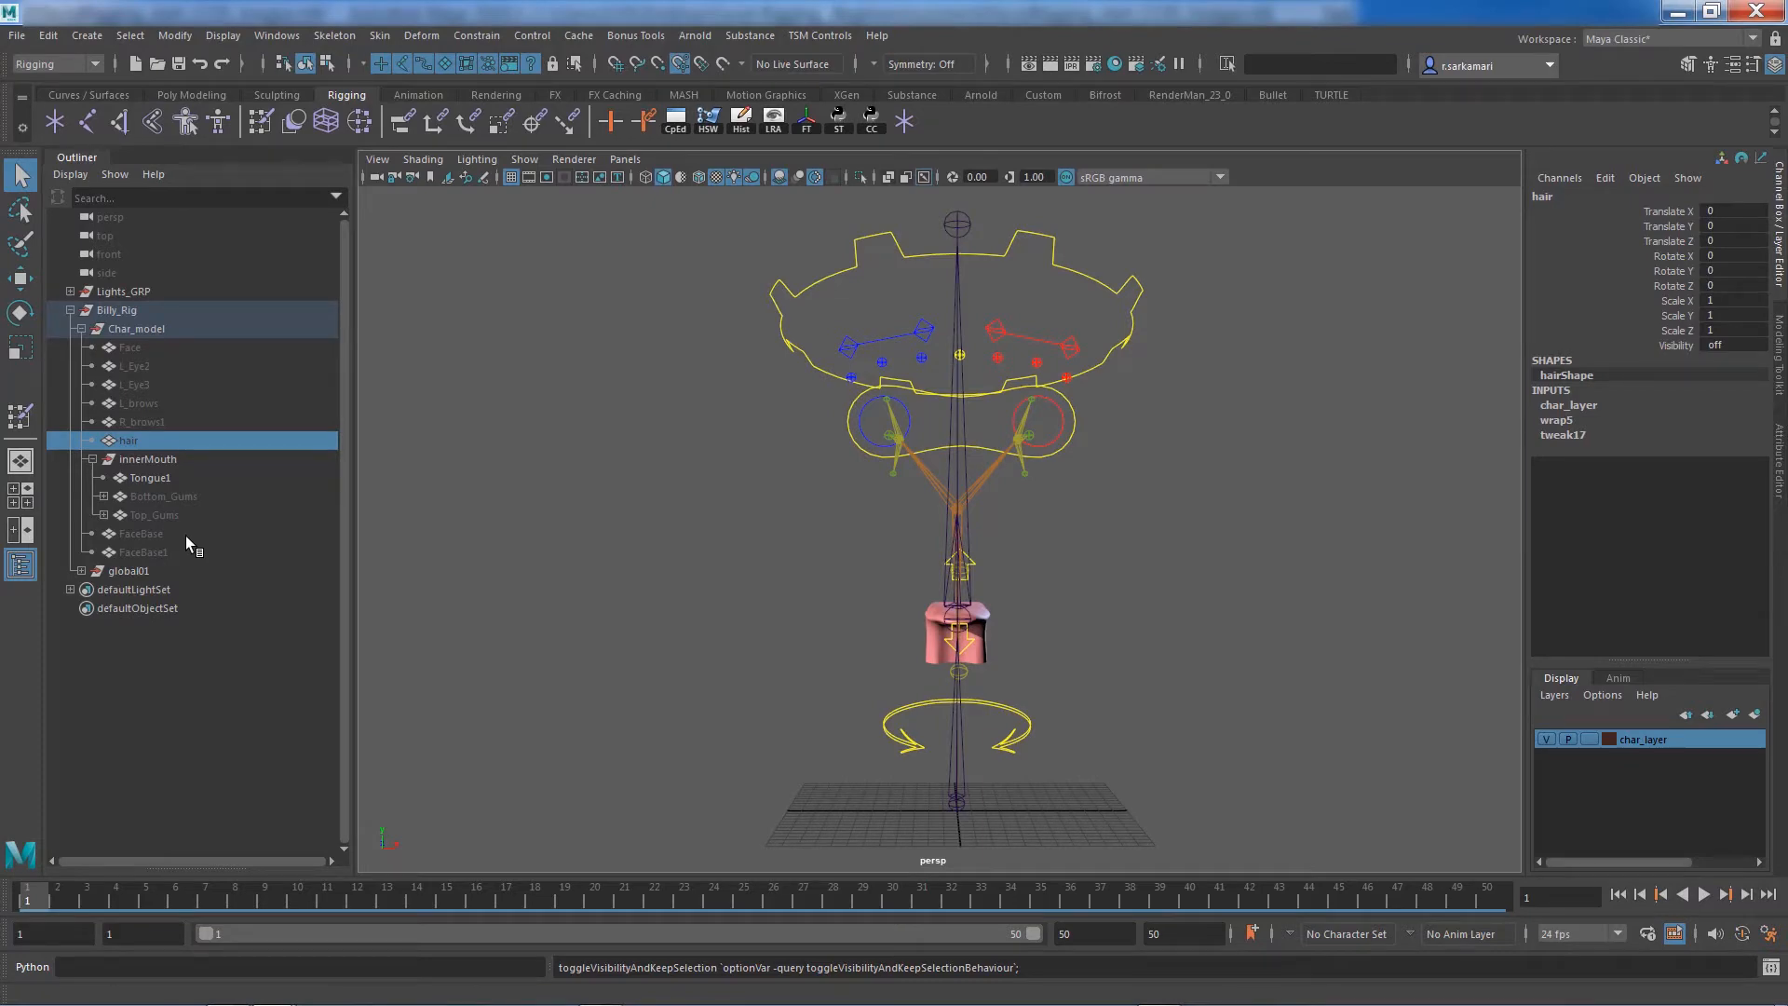
scroll("down", 3)
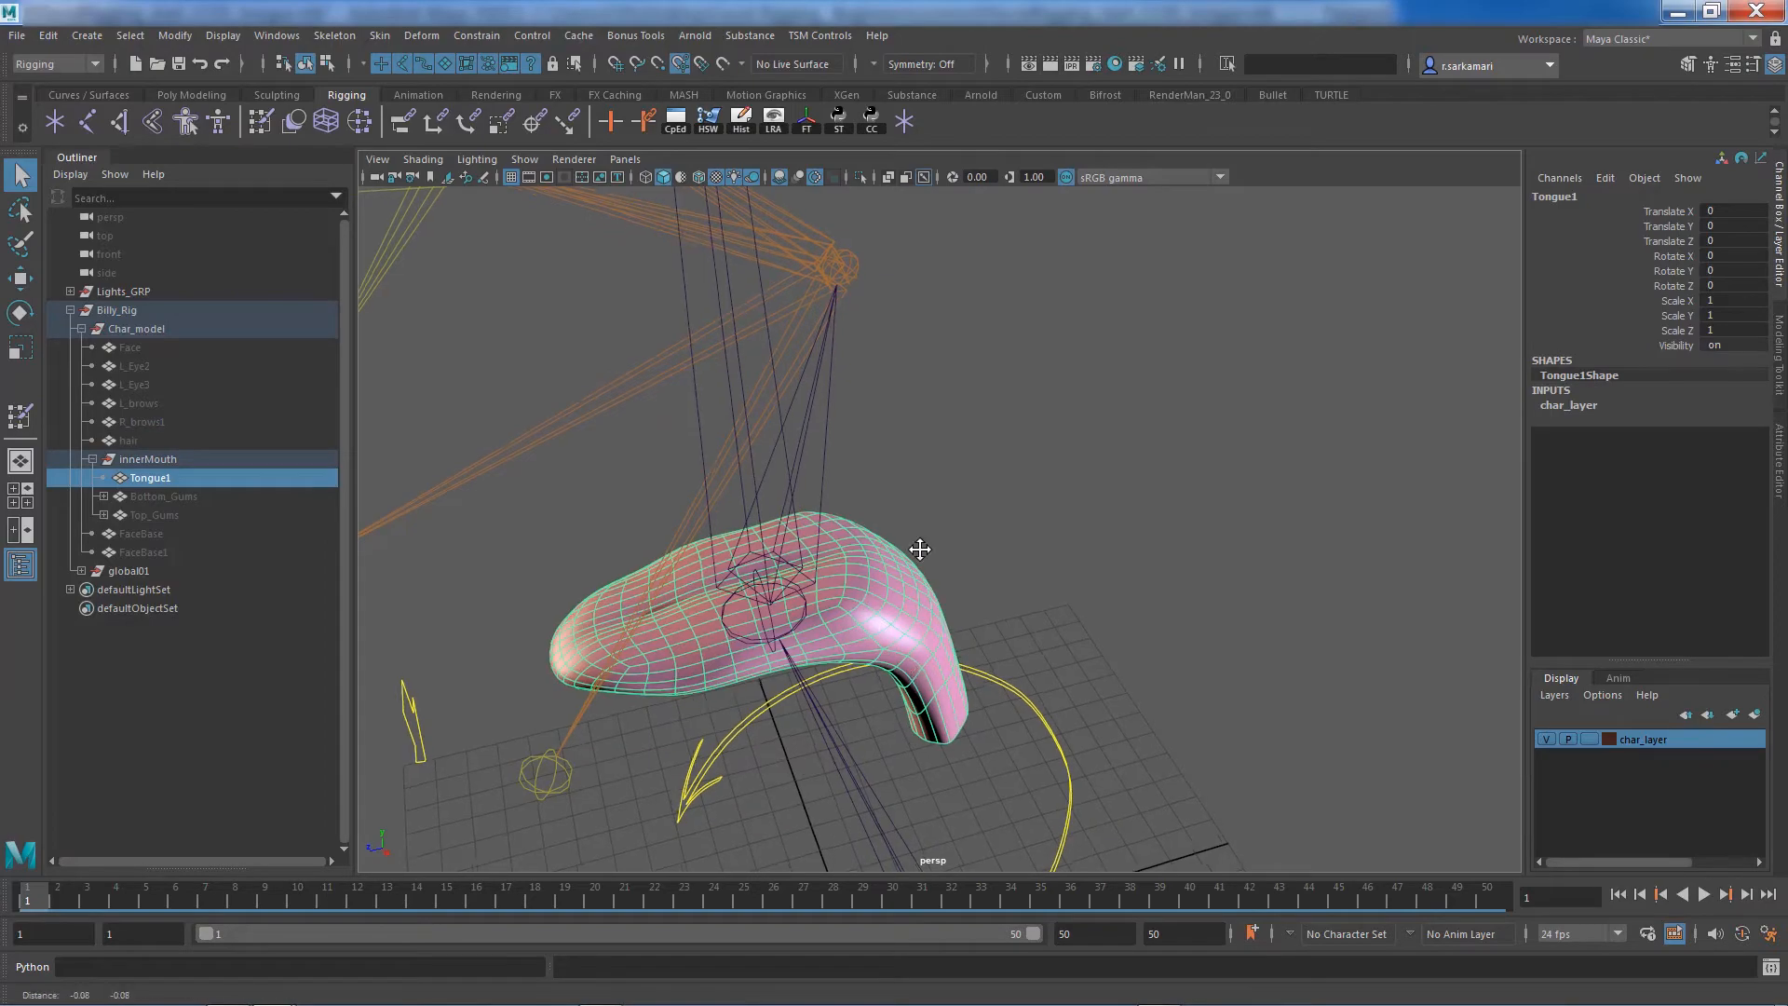
Orbit the view, then switch to Top View looking down on the tongue
left_click_drag(921, 549, 1072, 644)
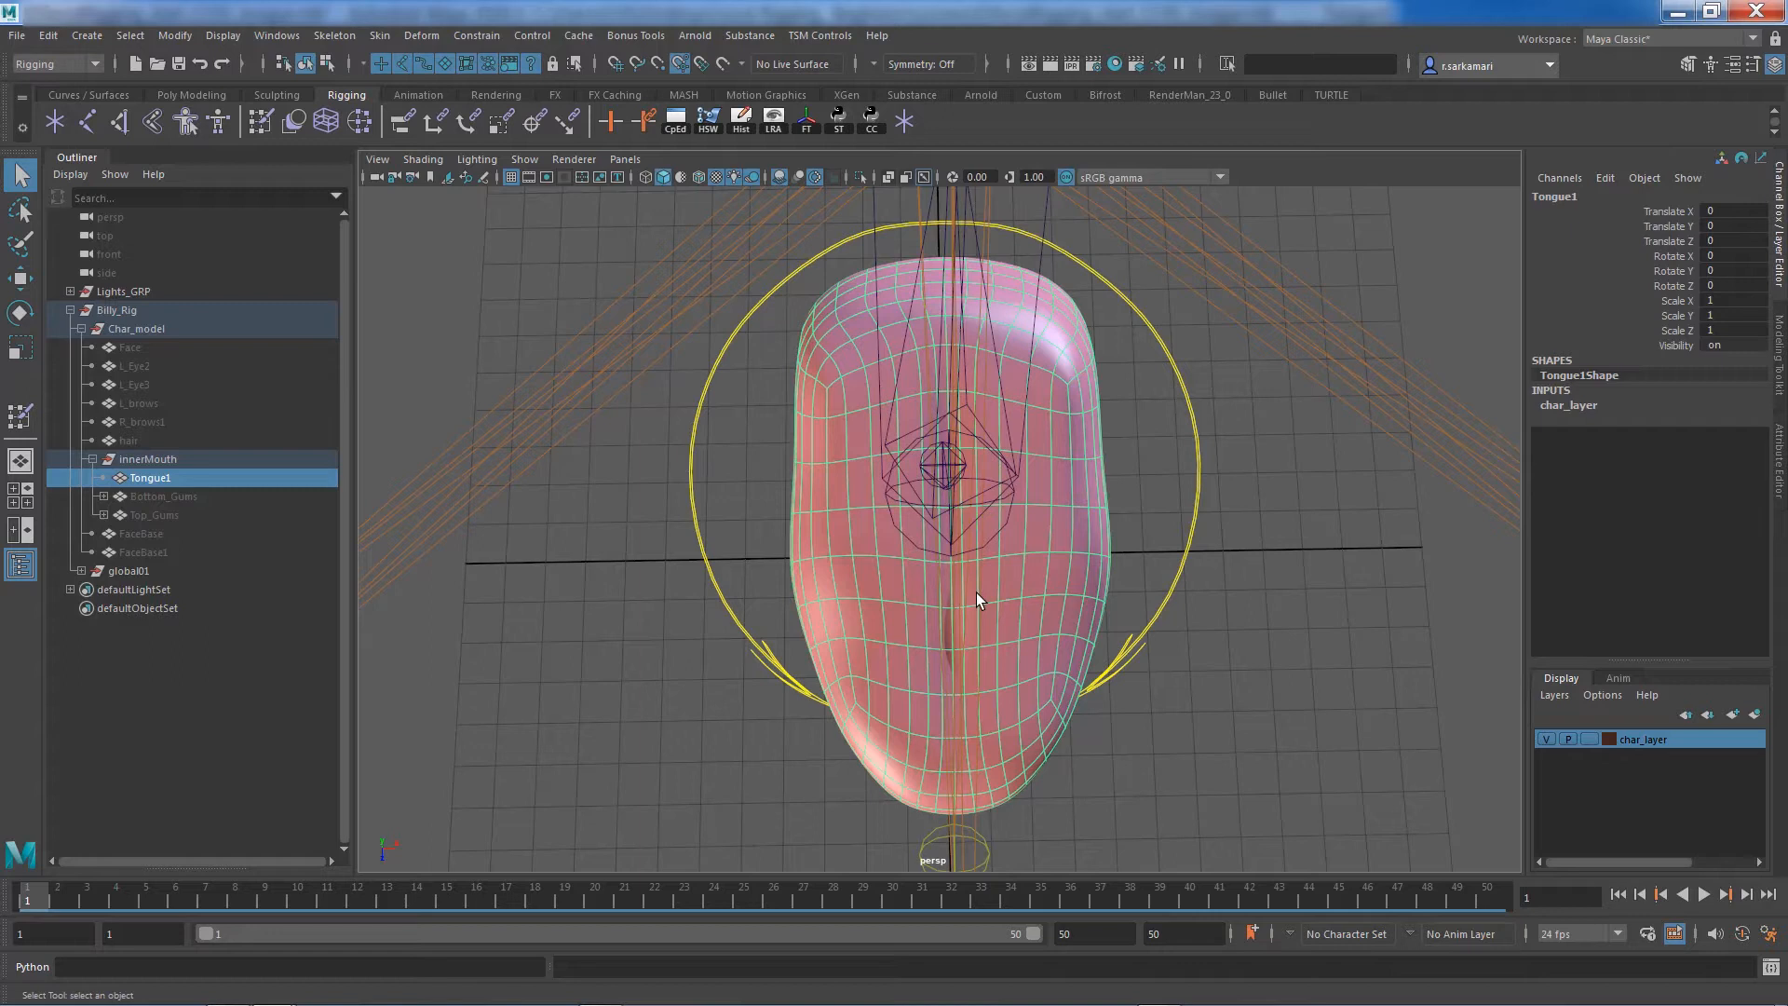
mouse_move(921, 329)
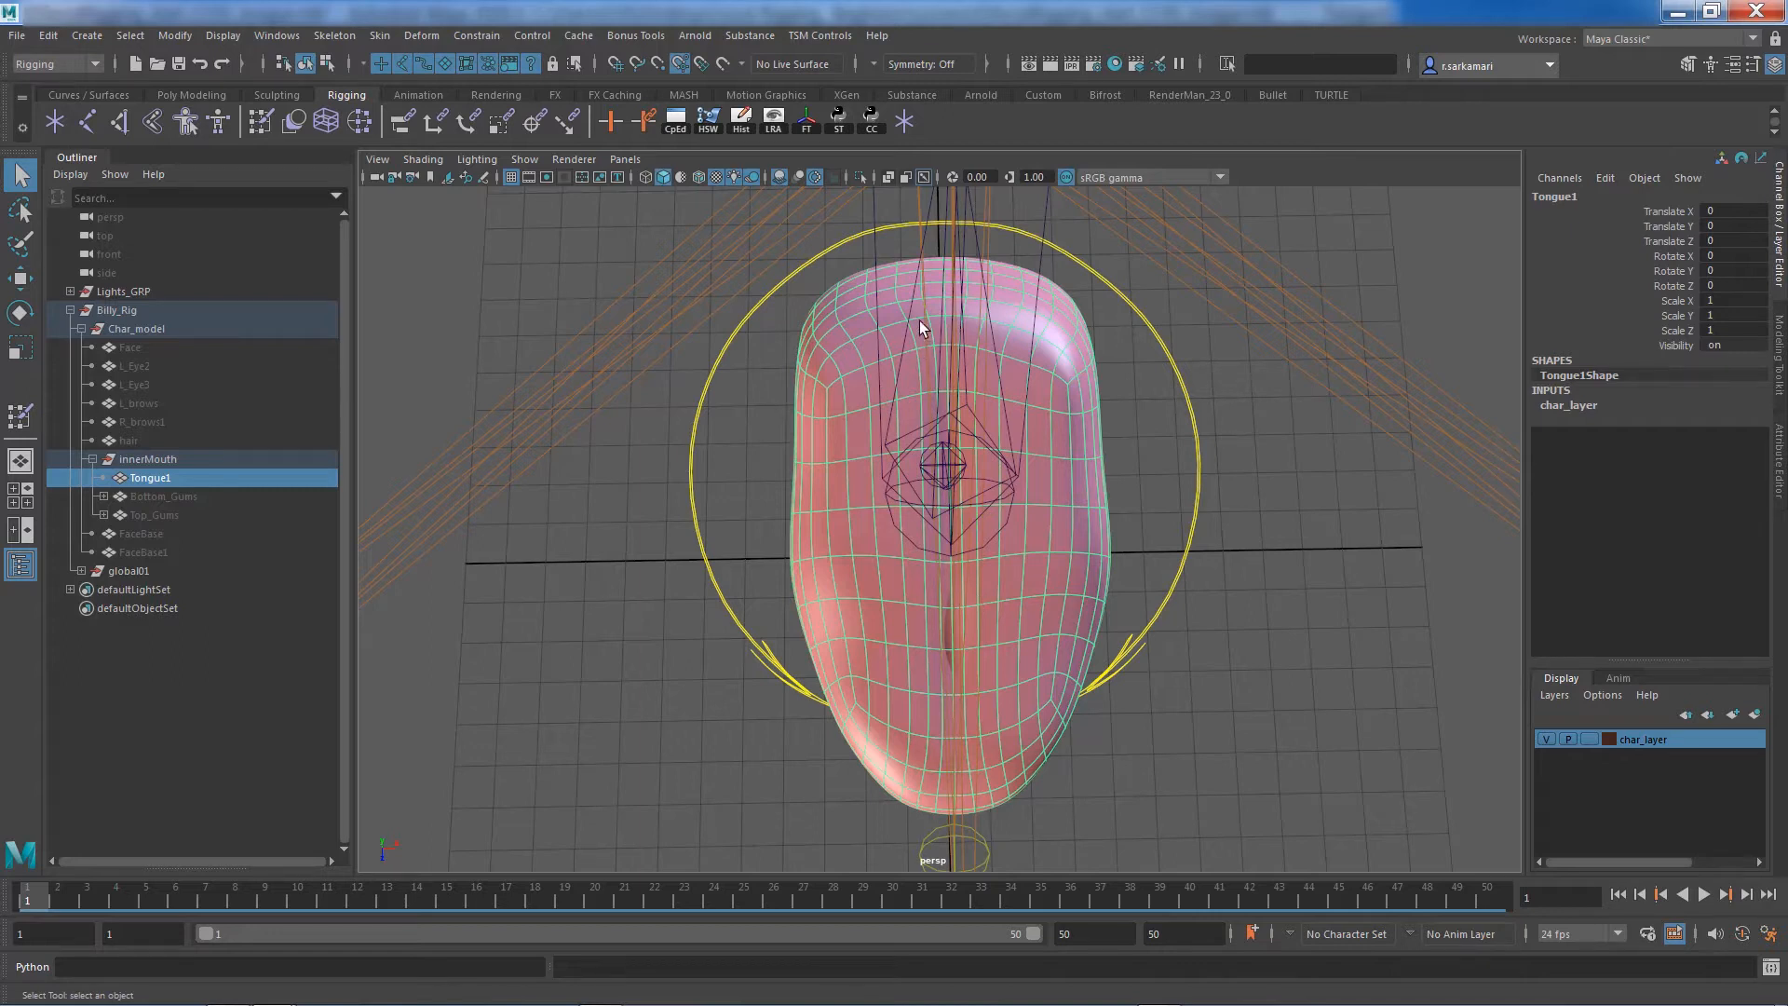
mouse_move(935, 659)
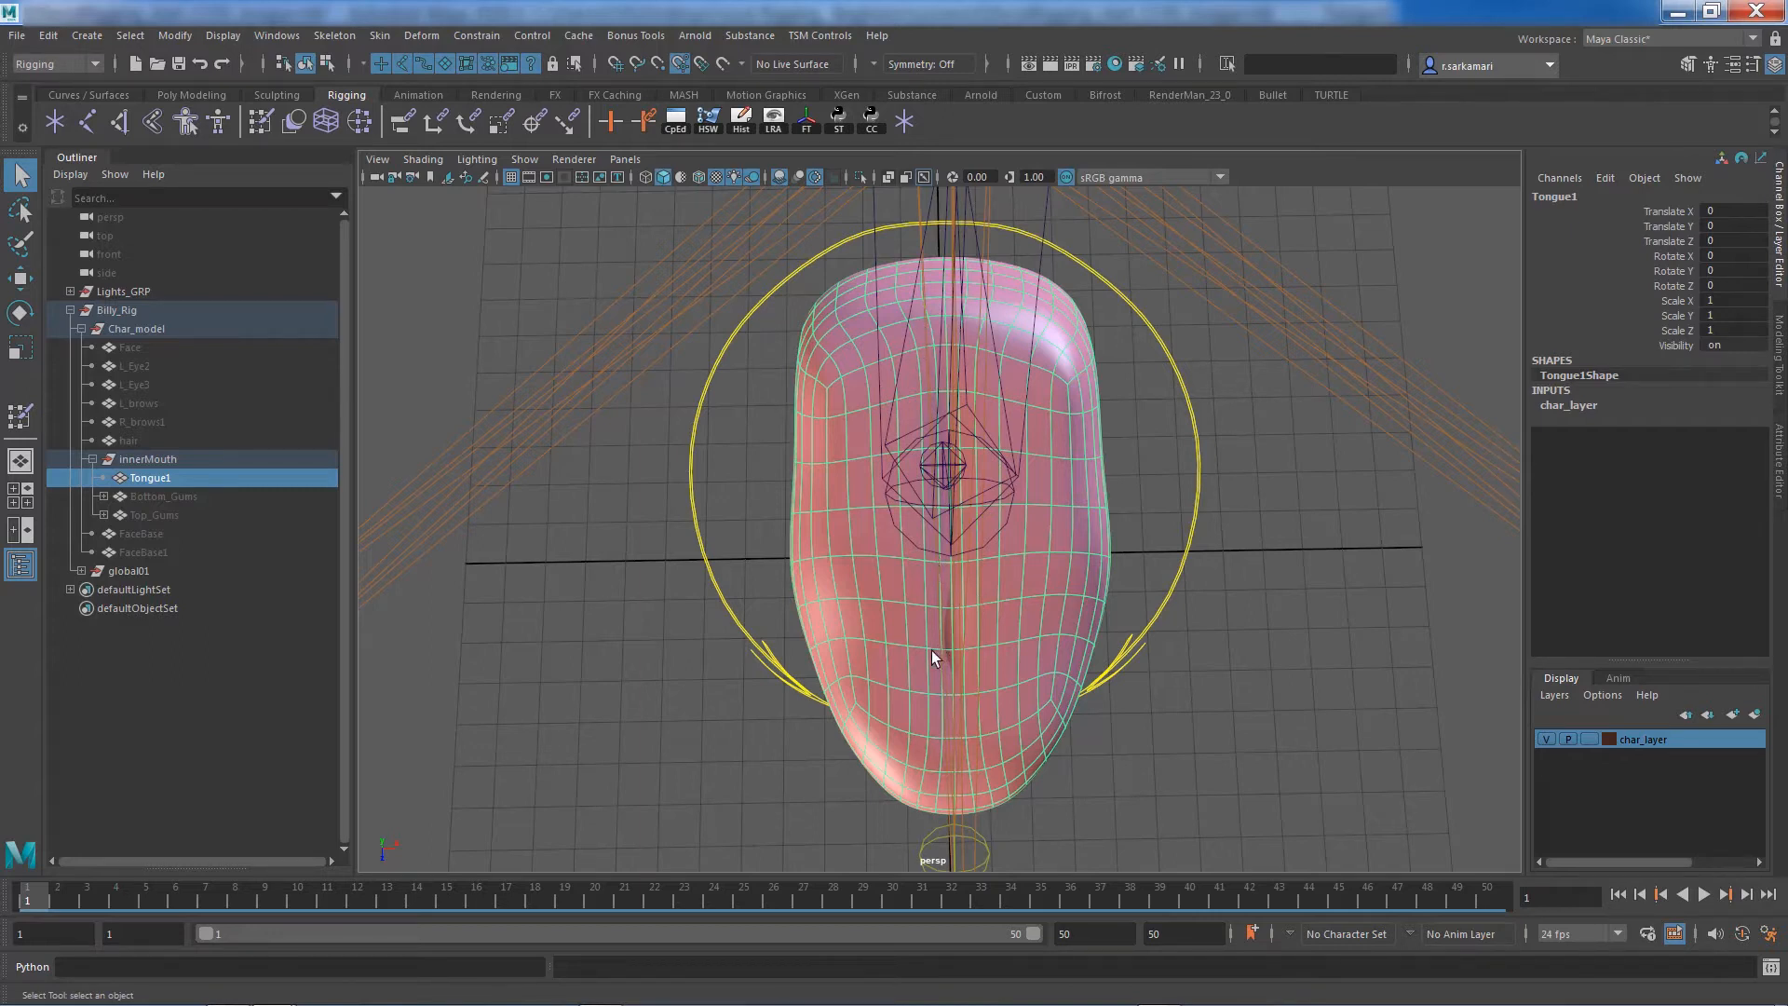
mouse_move(921, 350)
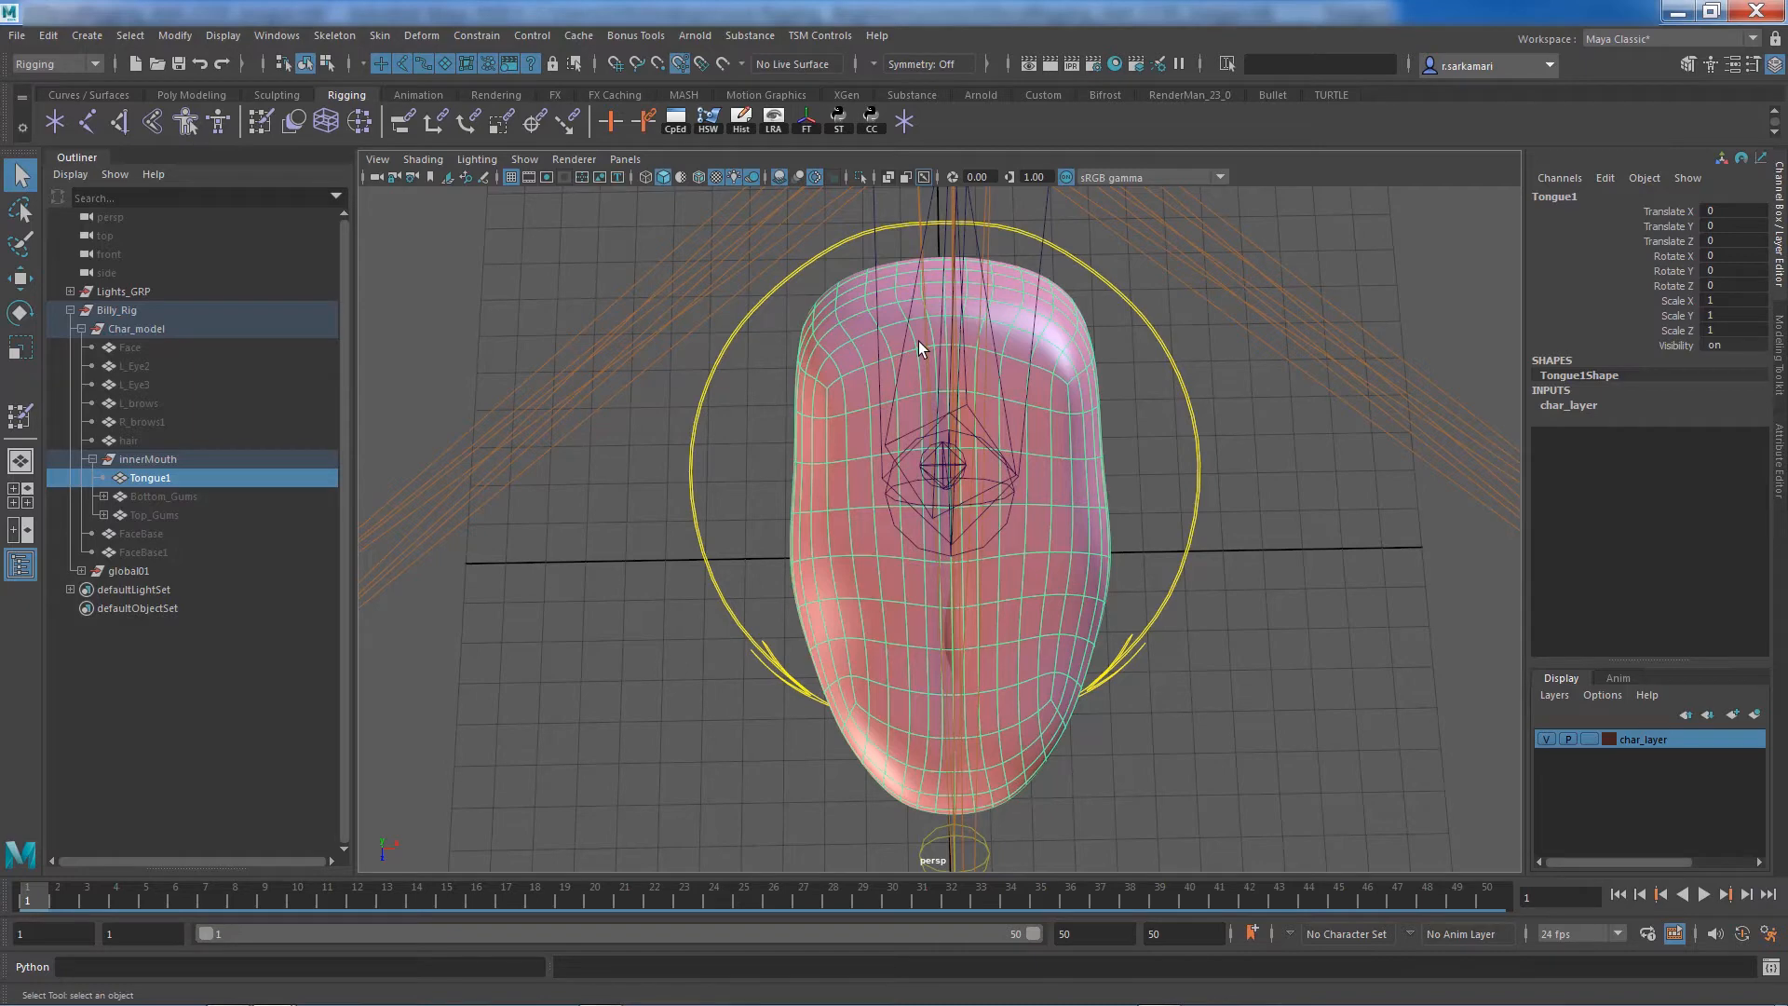
mouse_move(817, 436)
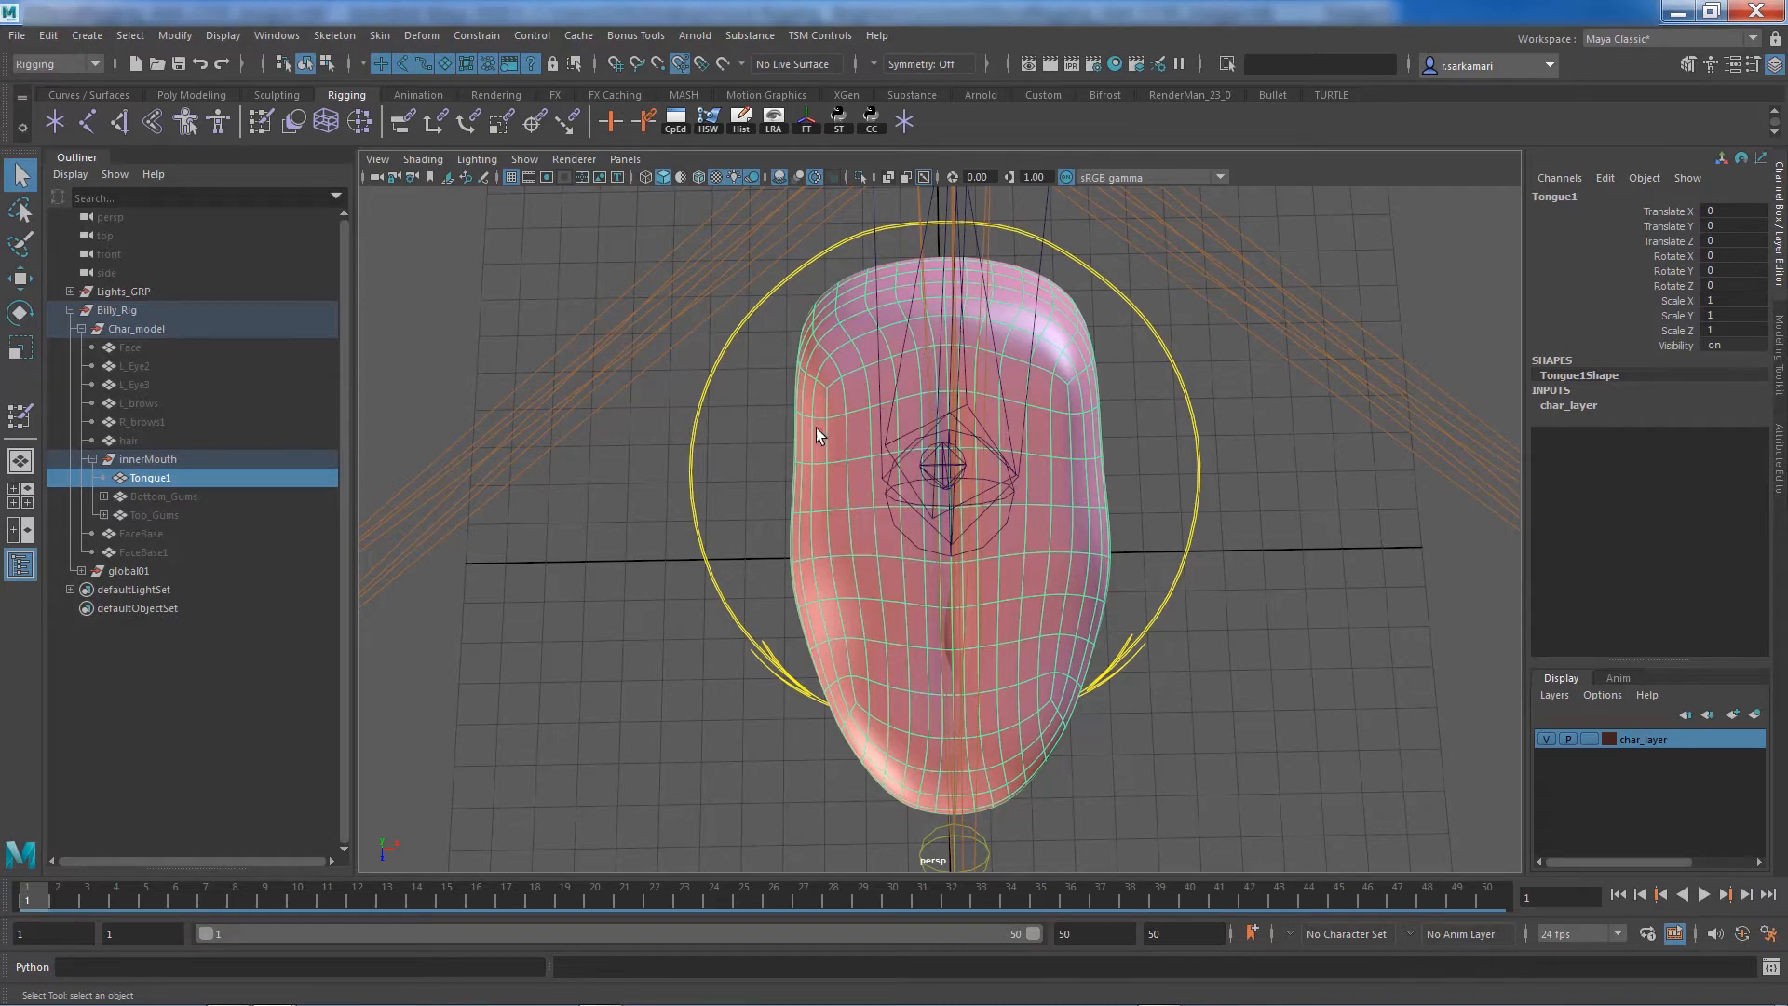
key("space")
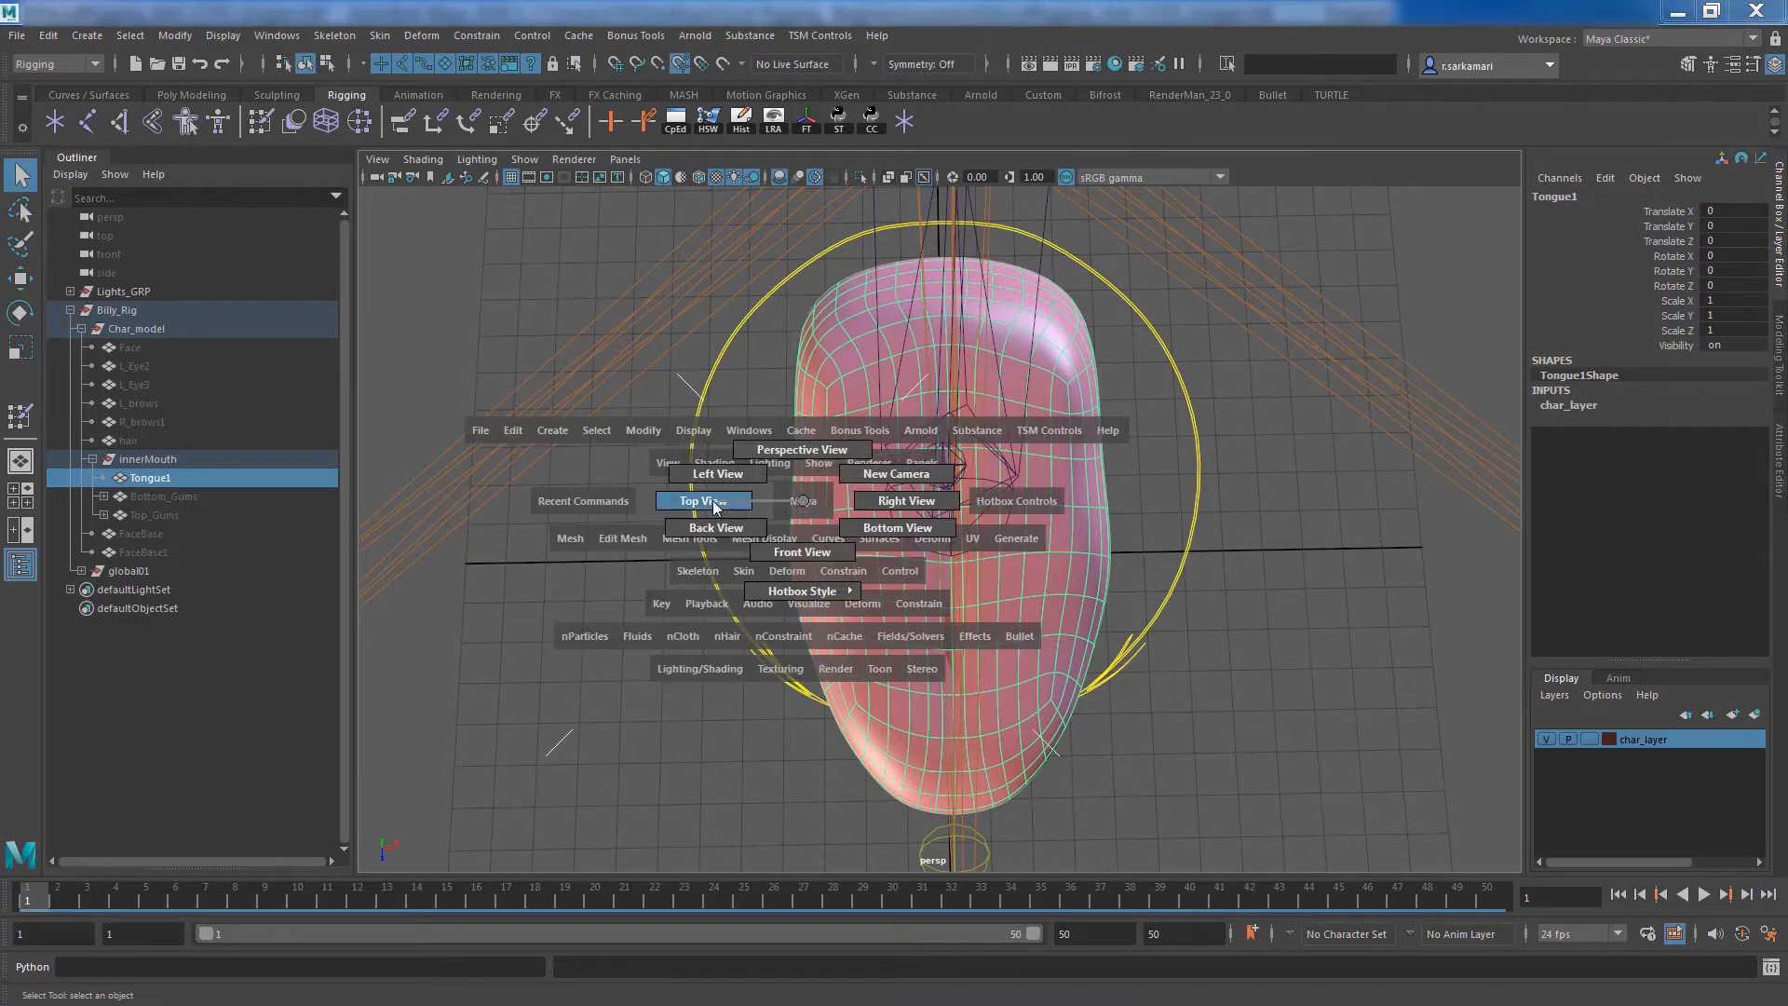
left_click(699, 502)
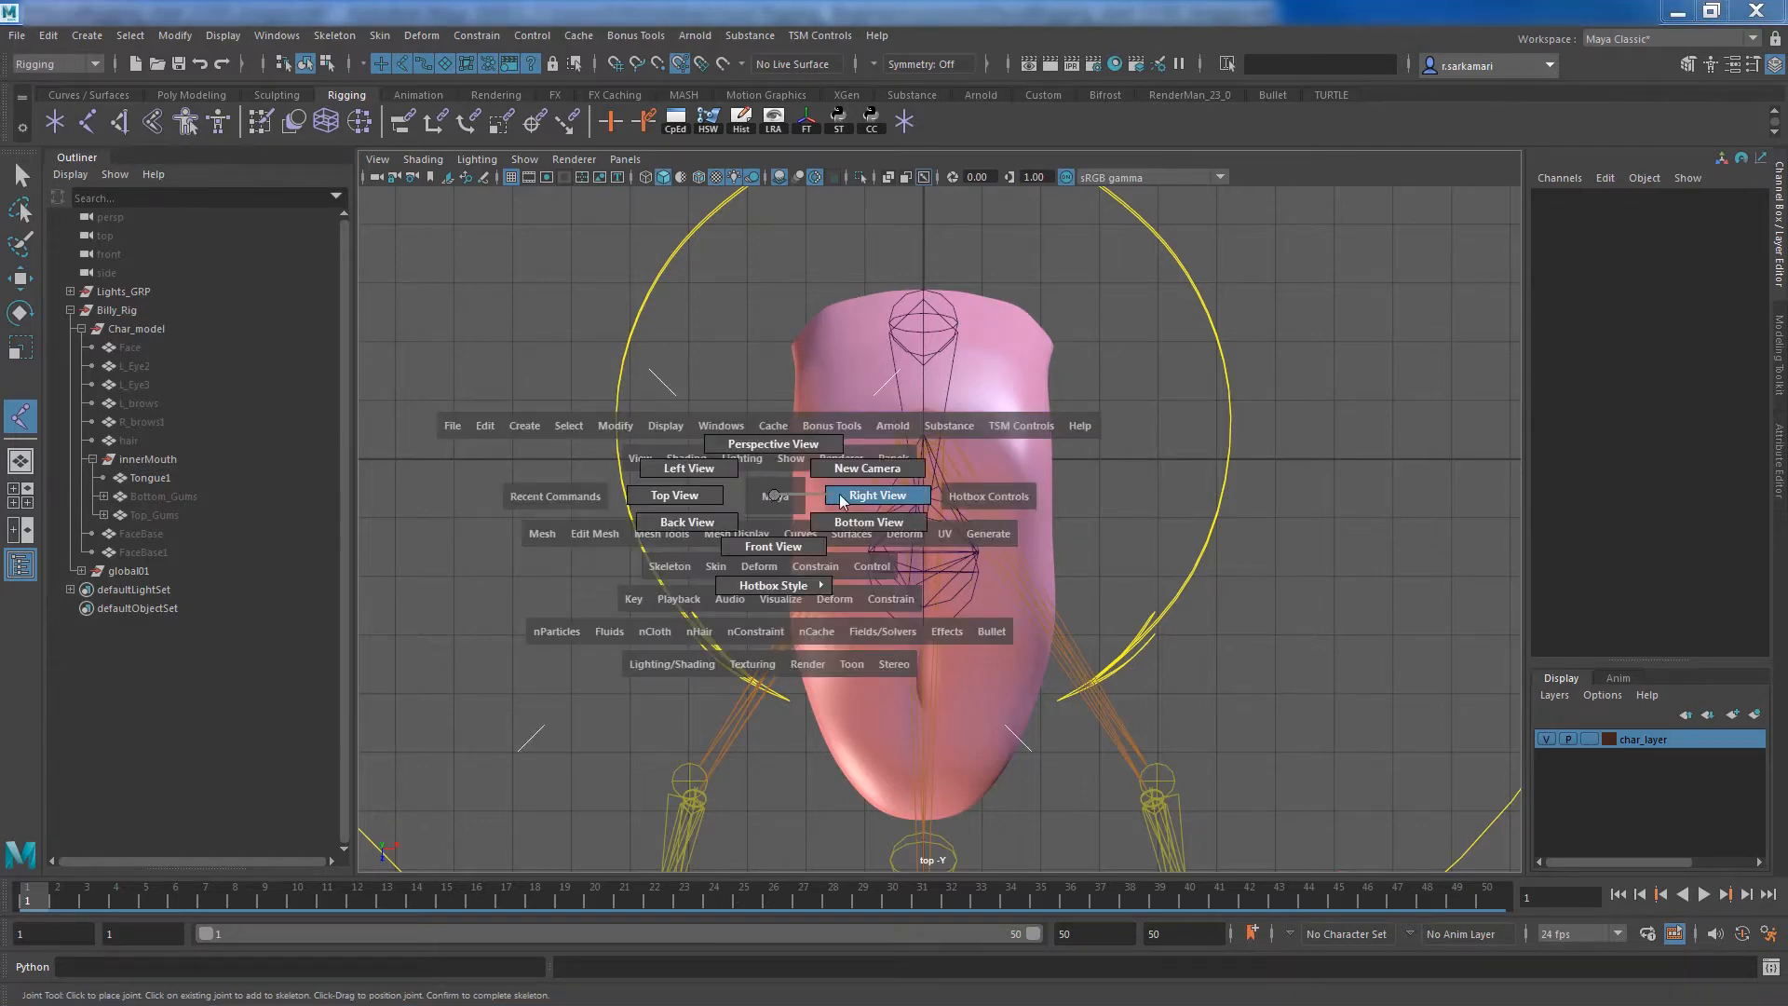
Switch to Right View for a side-on tongue view and dismiss the Grease Pencil panel
left_click(878, 494)
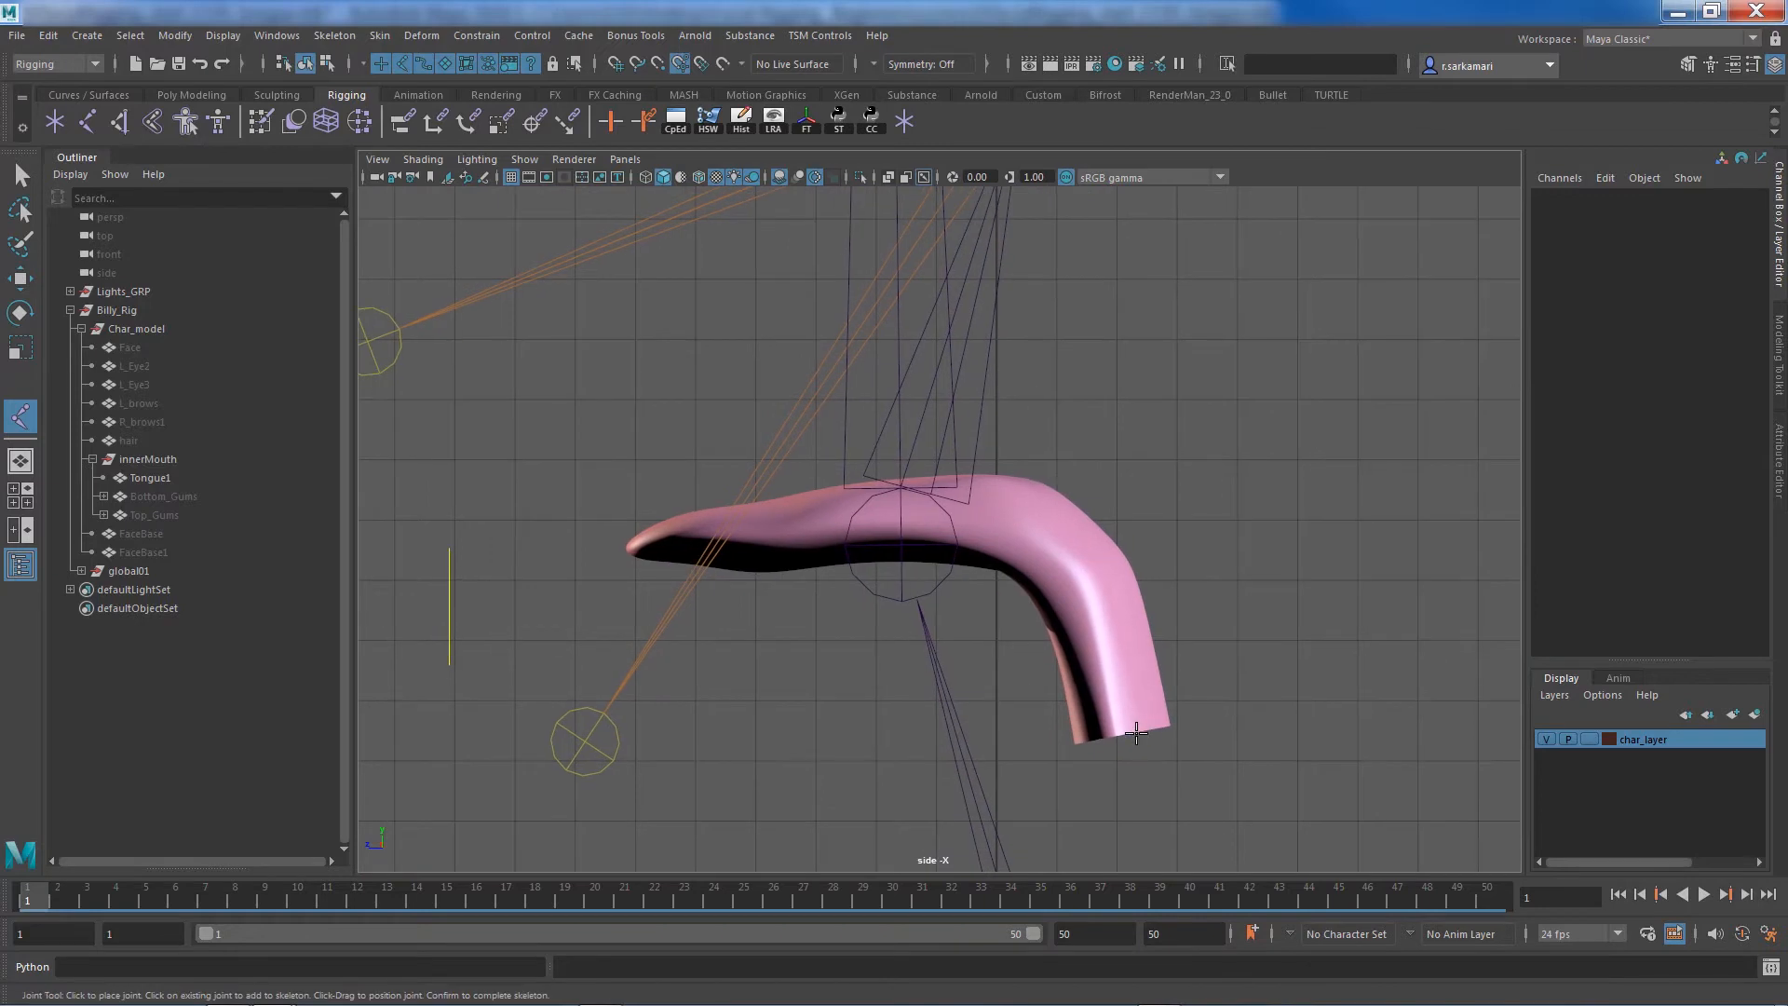
mouse_move(1036, 521)
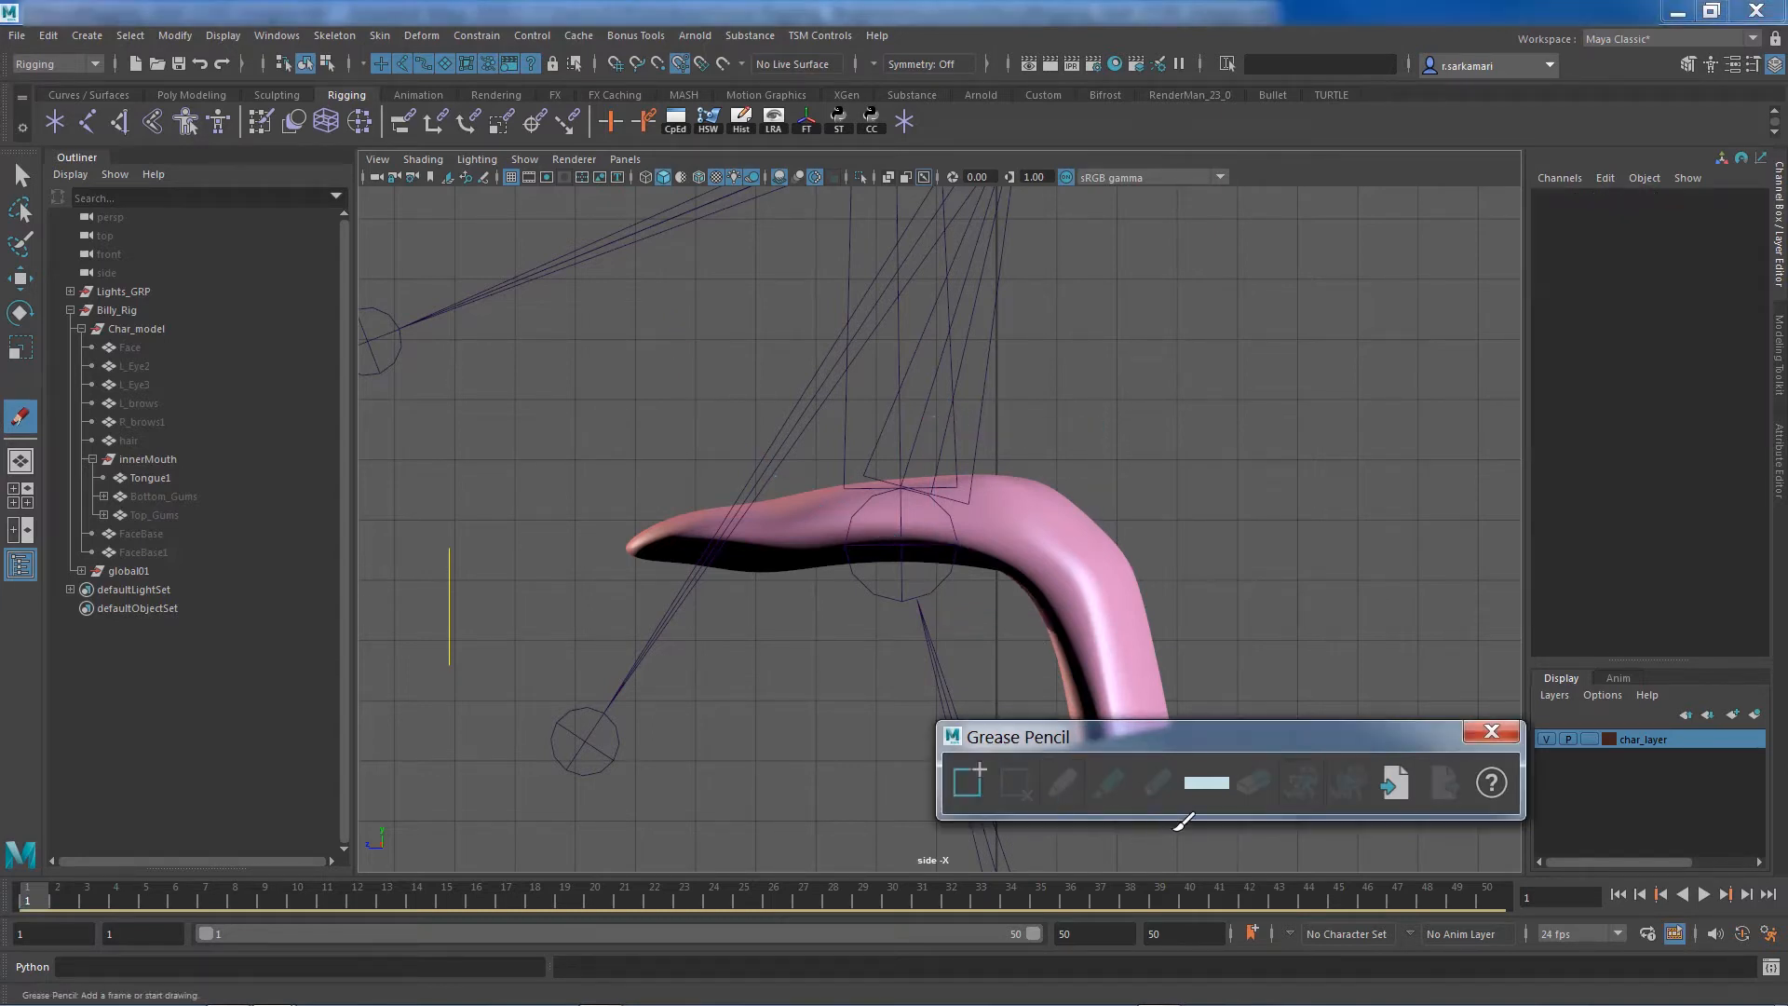
left_click(1490, 732)
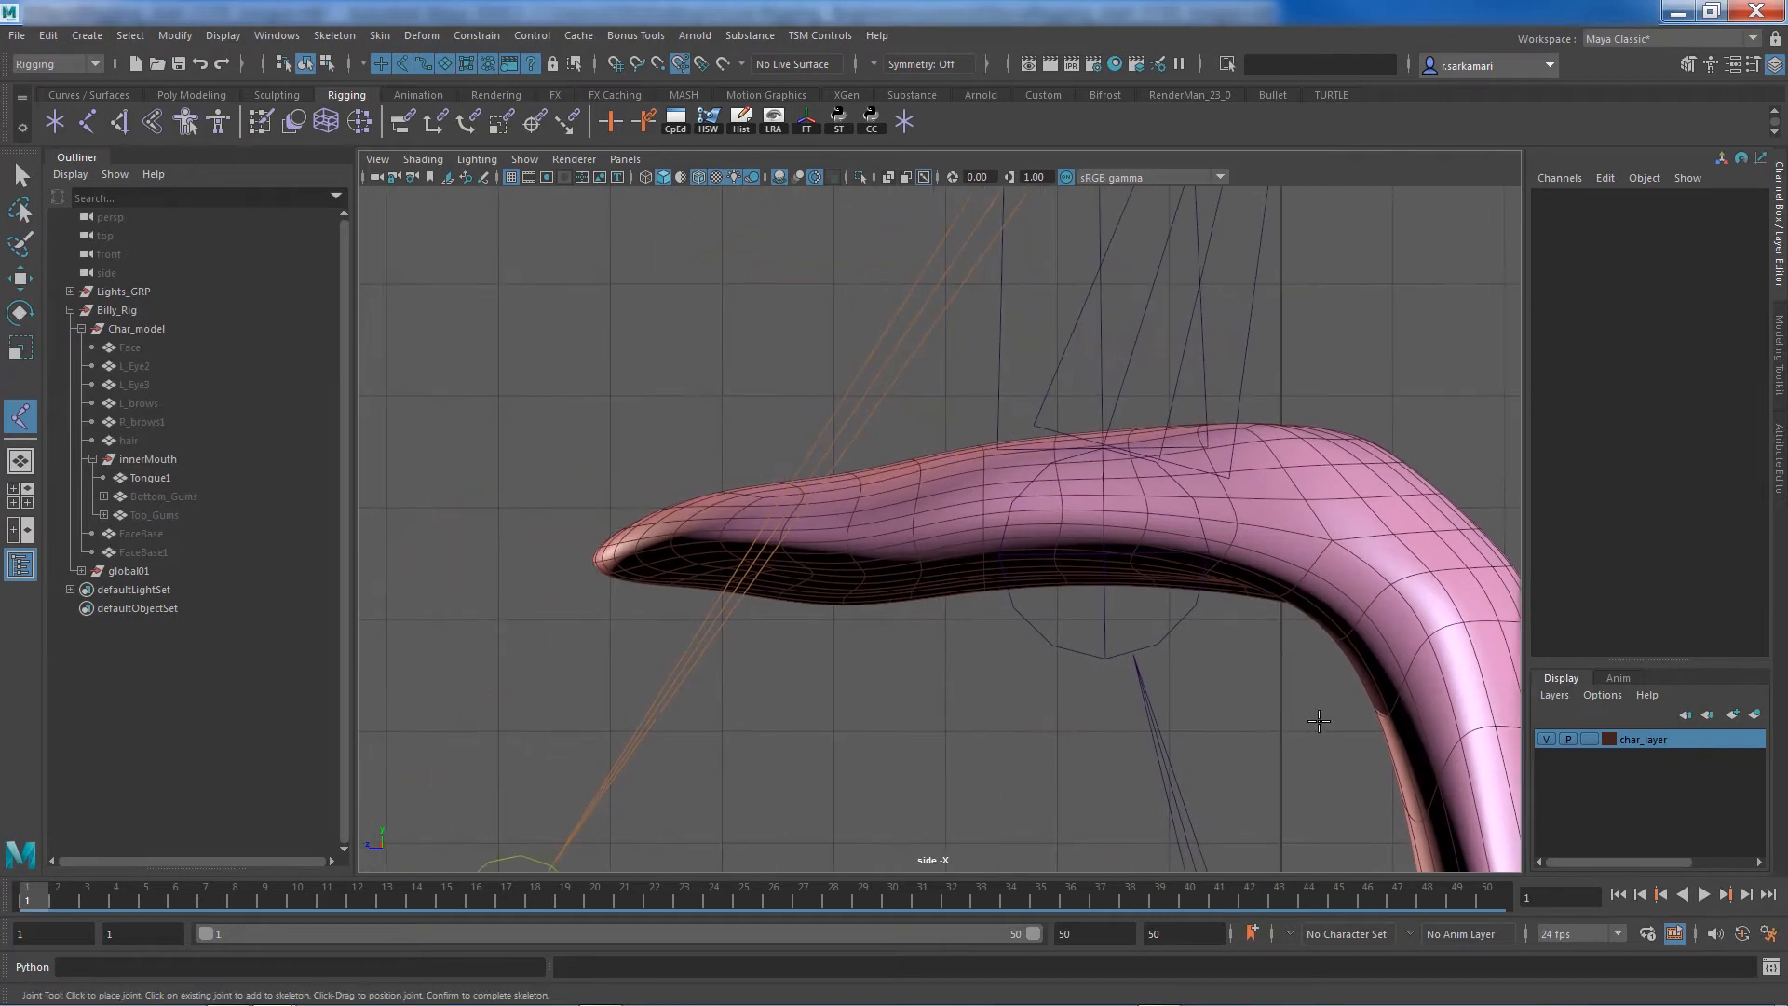
mouse_move(1357, 533)
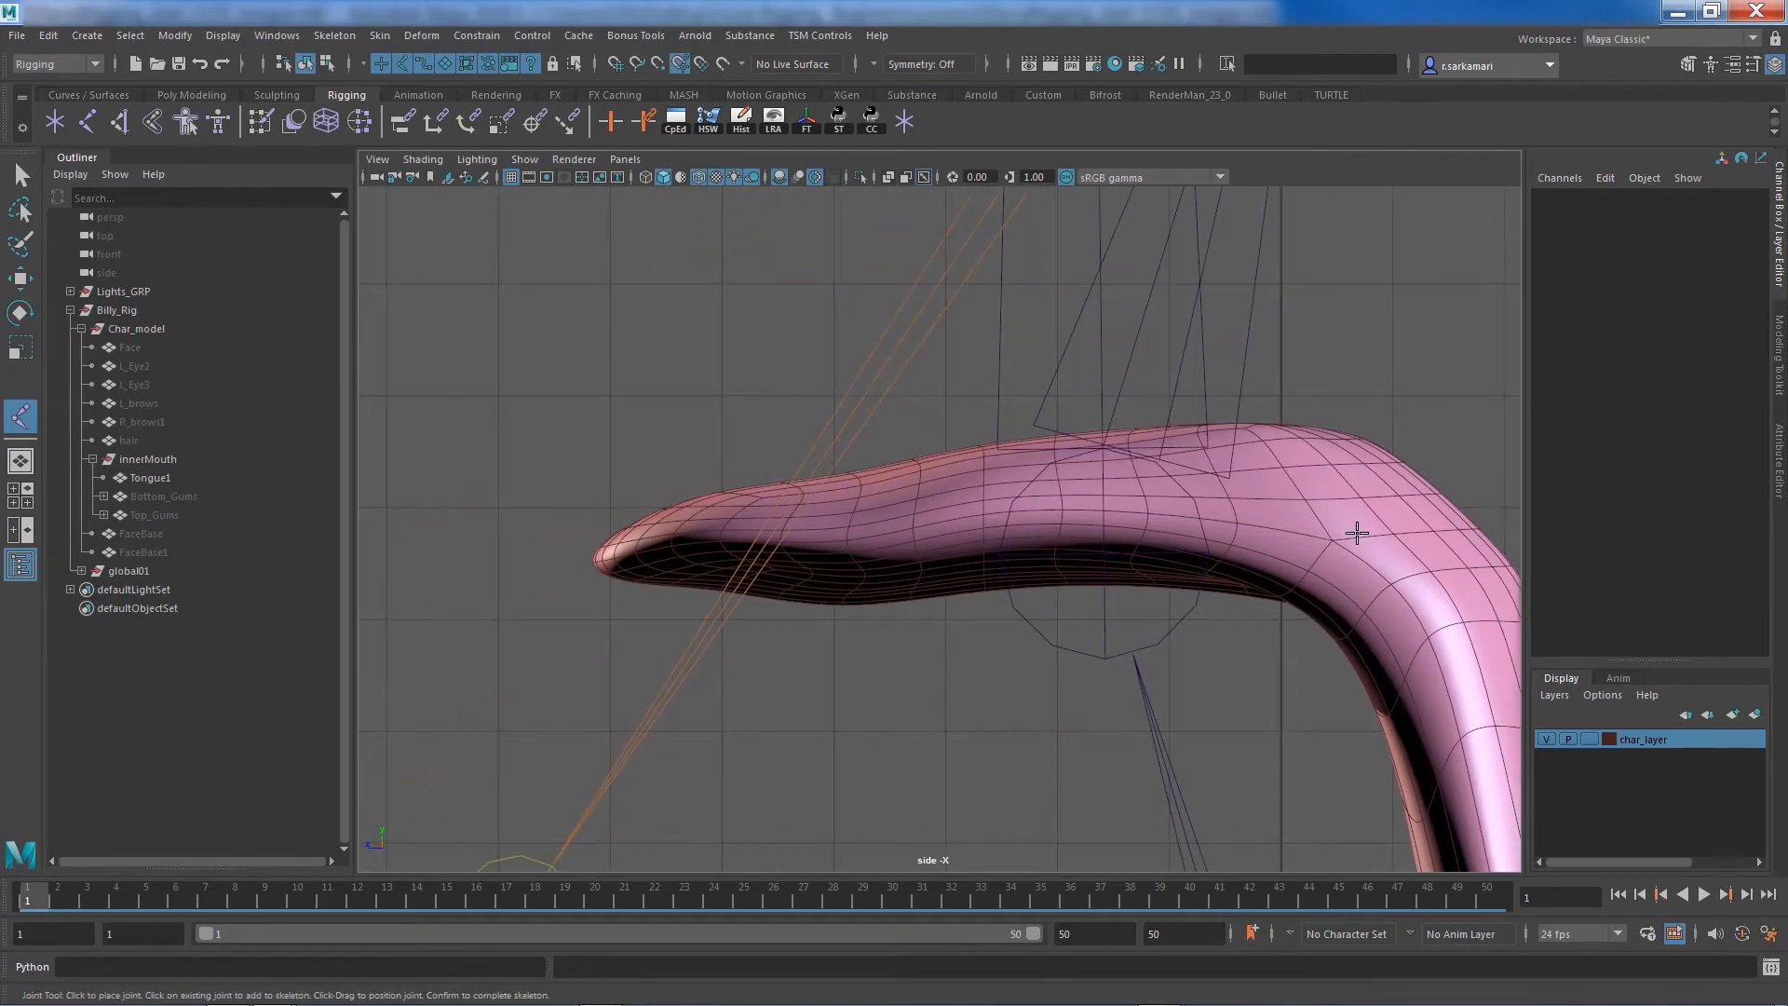
mouse_move(1285, 520)
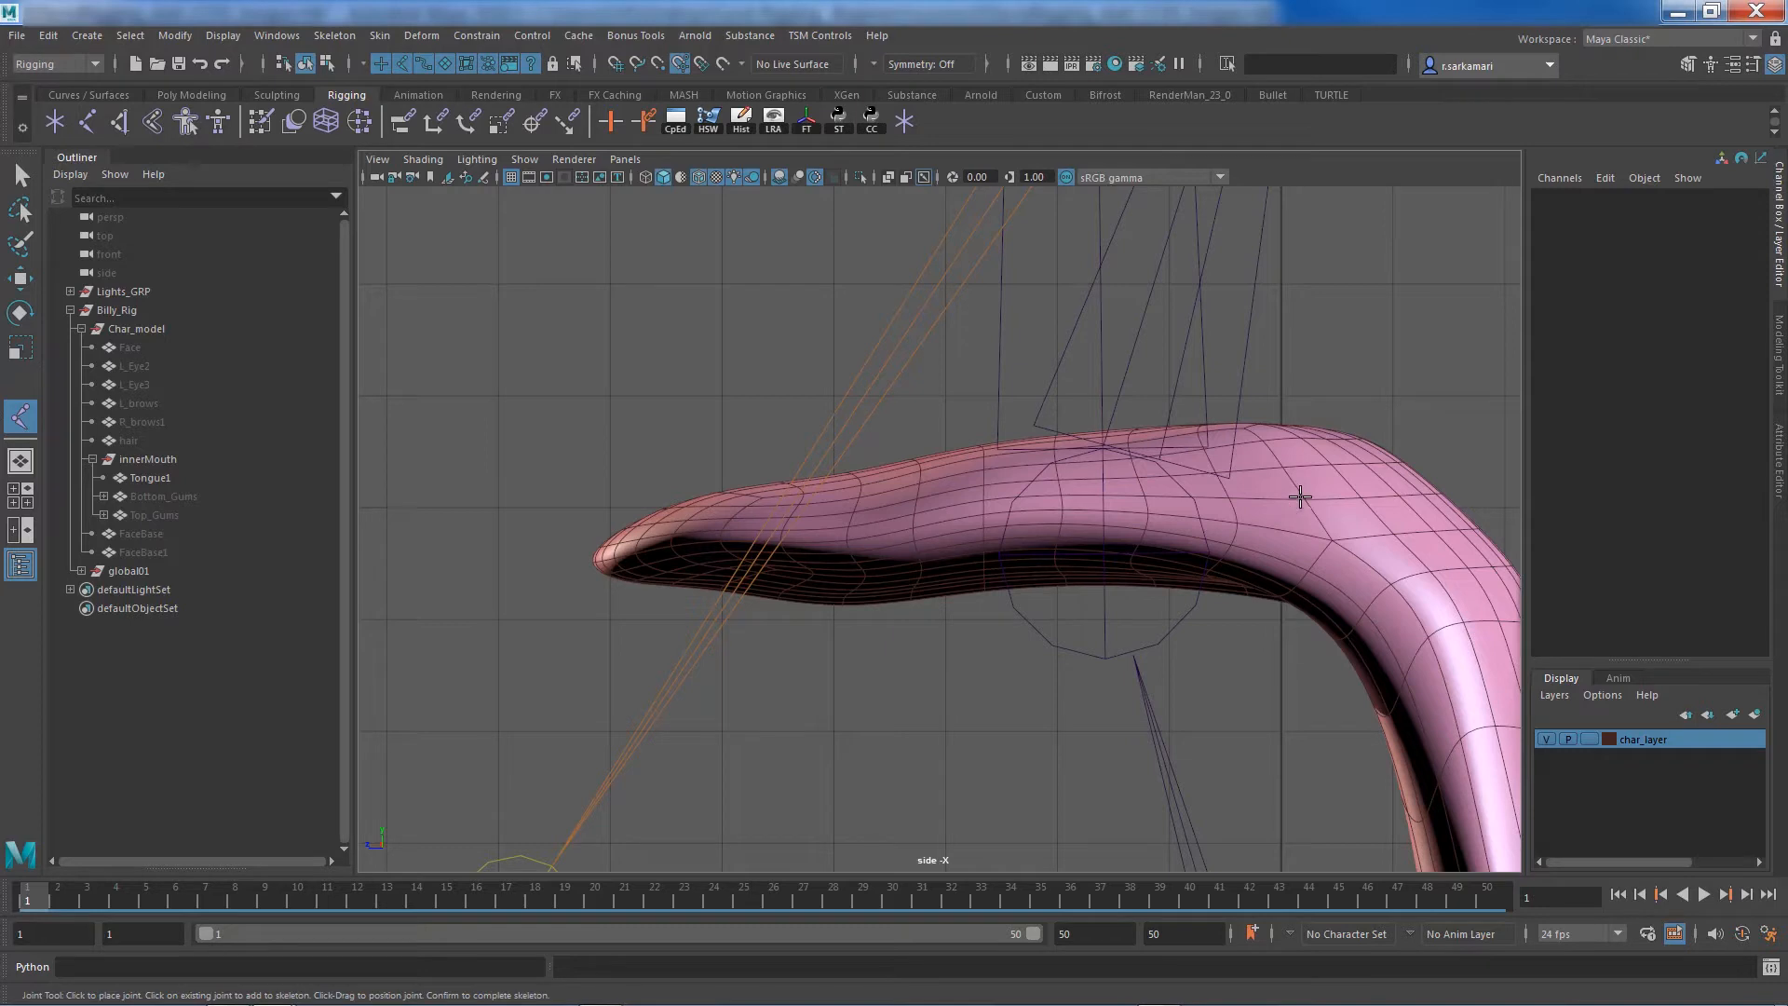
mouse_move(1357, 495)
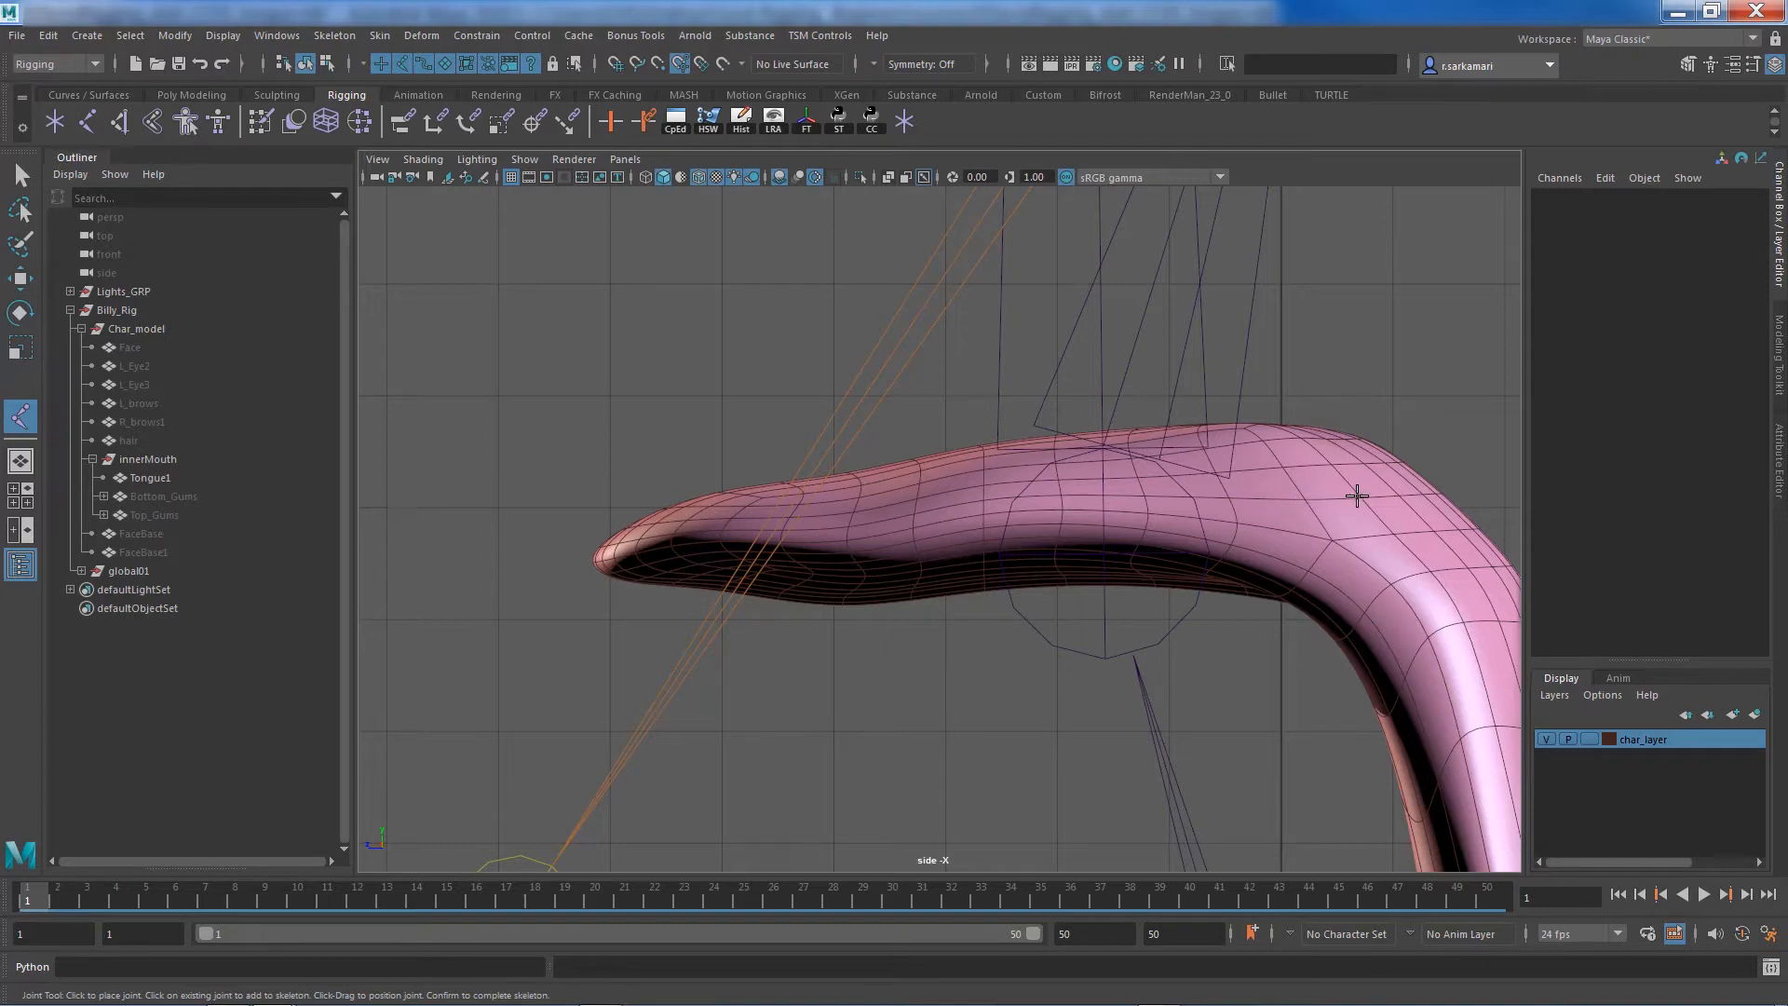
Place joints along the tongue's centre from its back to near the tip
left_click(1360, 496)
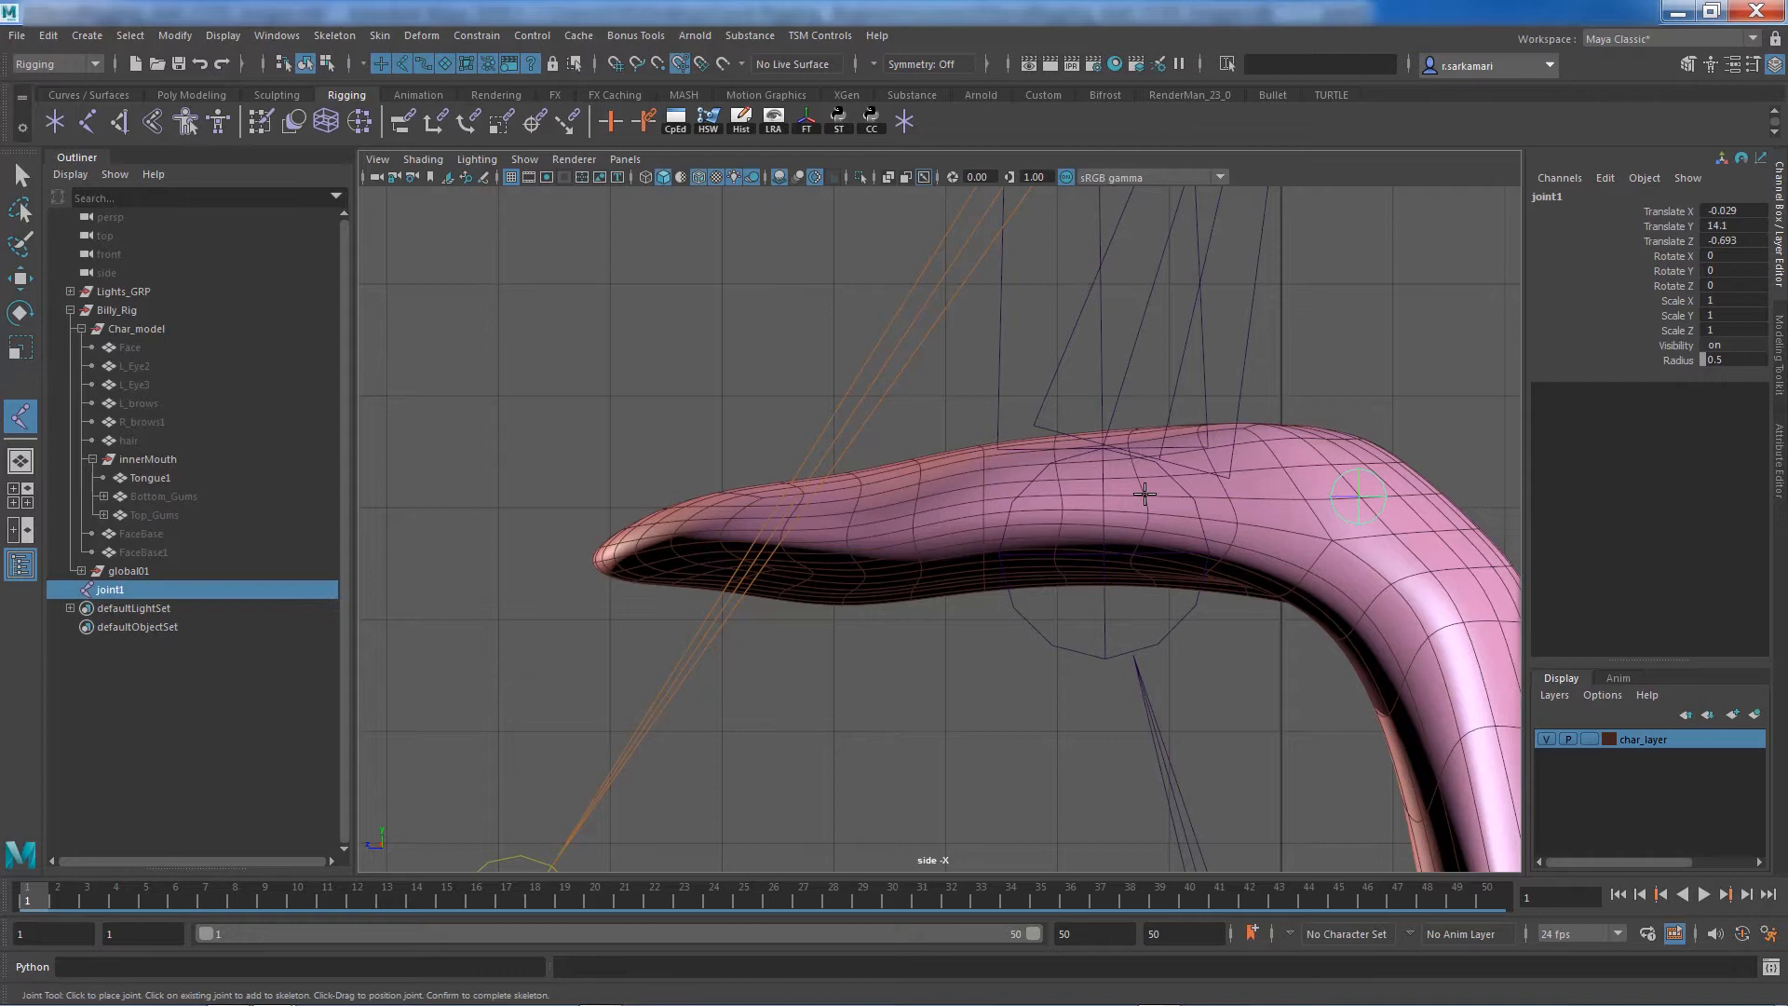
left_click(1147, 494)
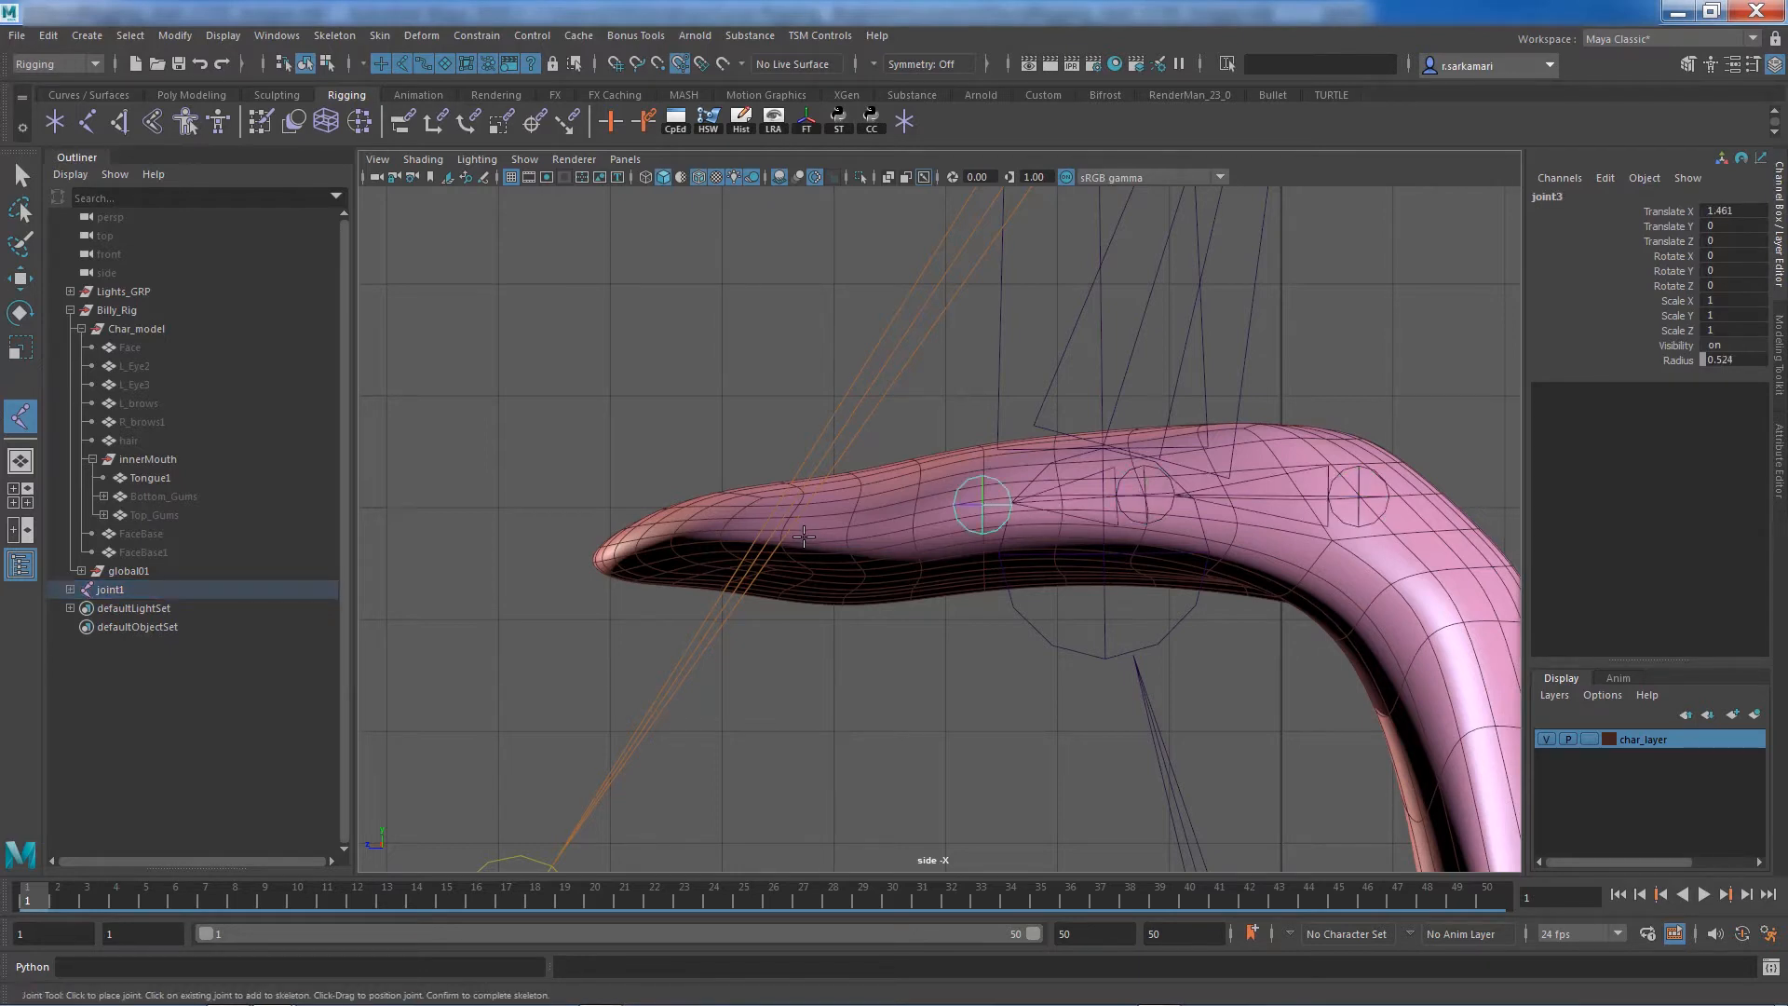
left_click(787, 534)
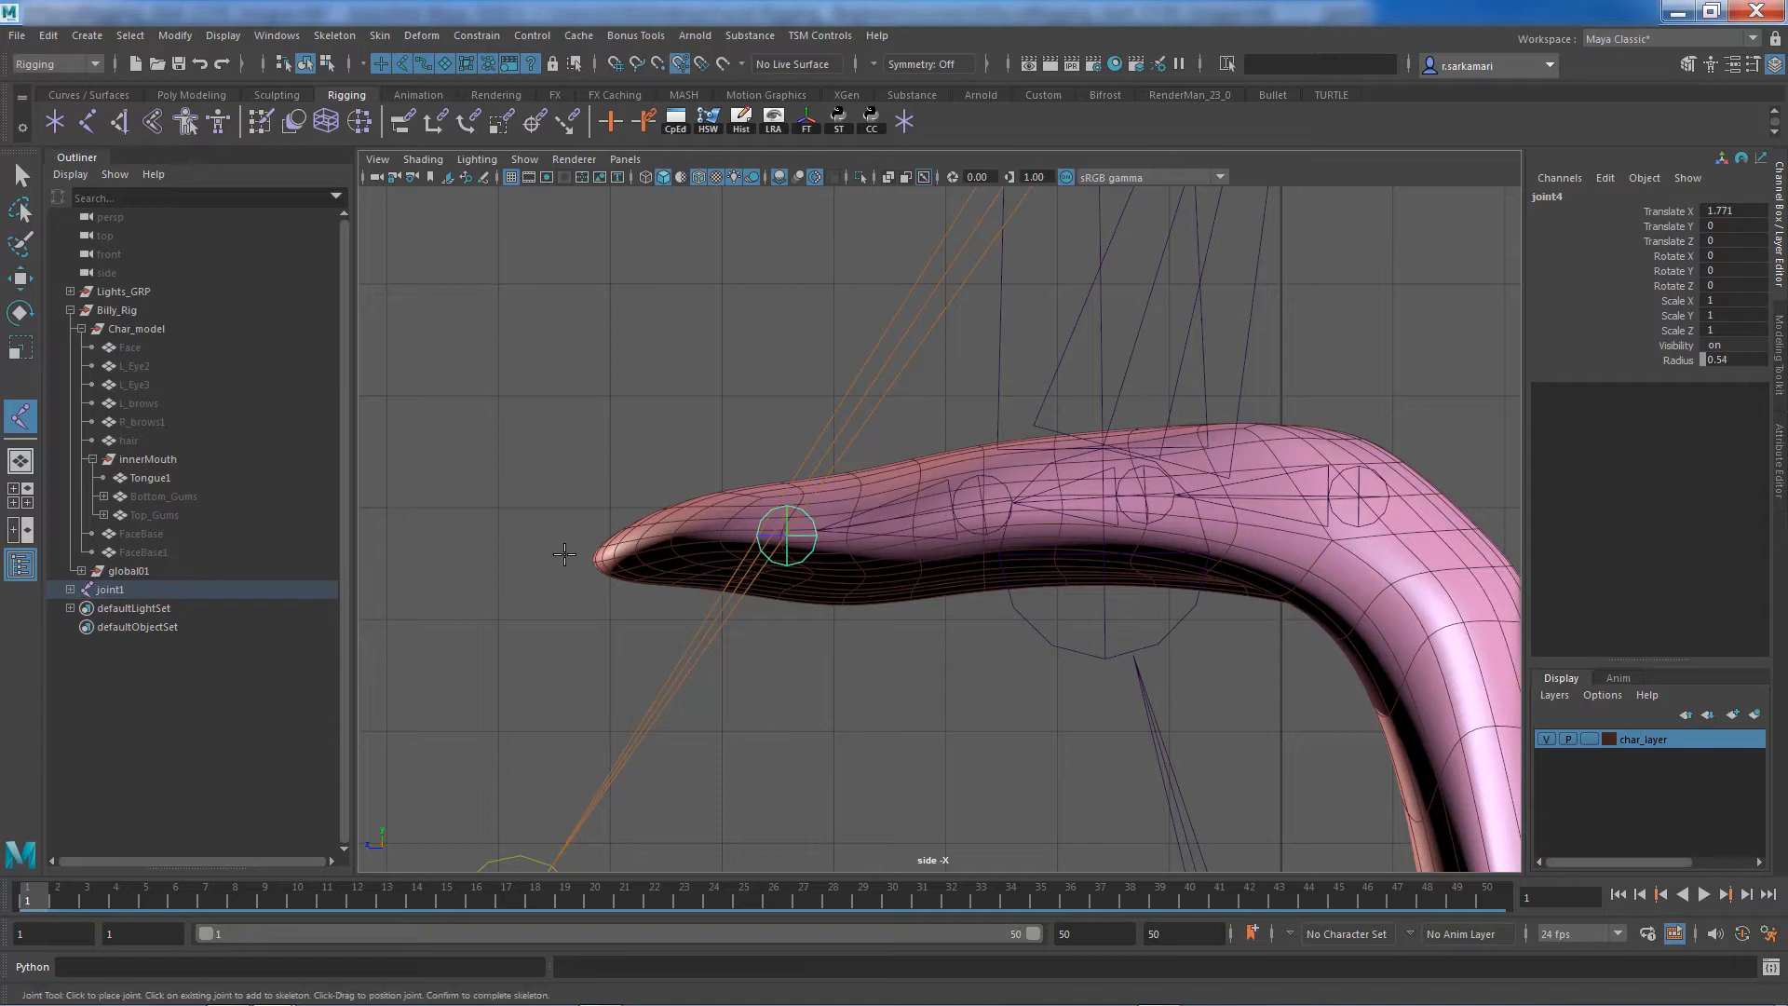
left_click(559, 560)
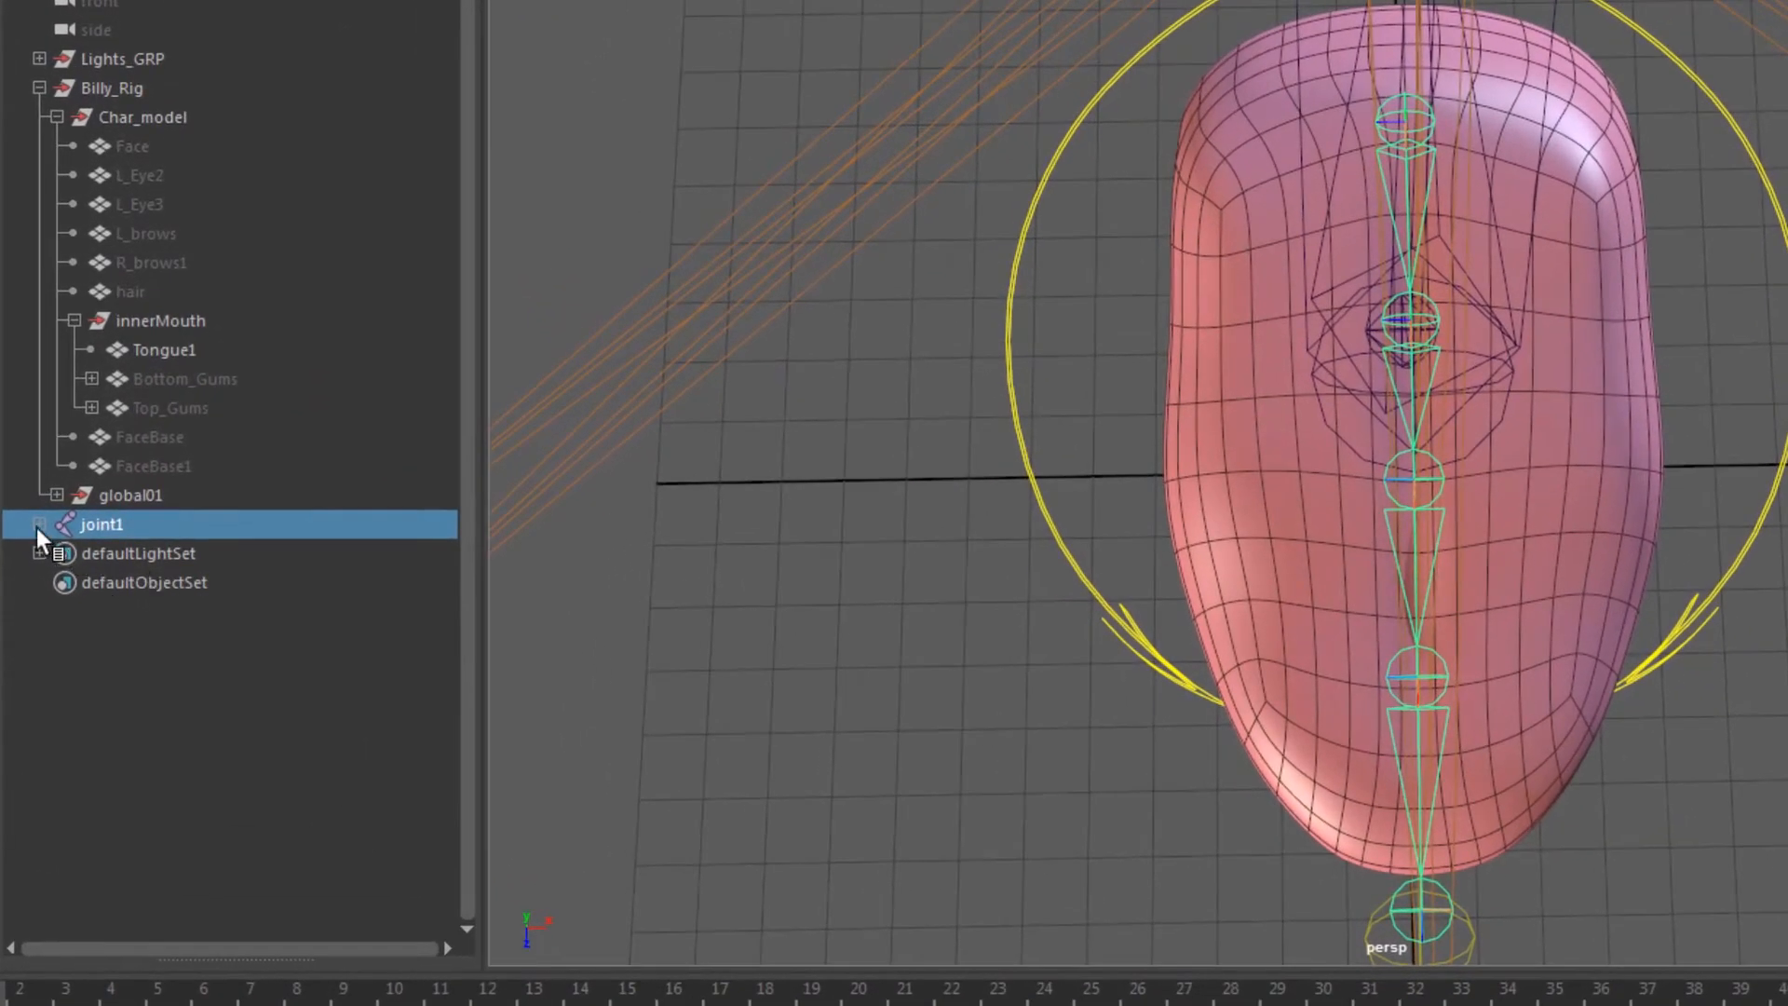
Rename joint1's chain jnt_tongue_a01 through jnt_tongue_d01, with the tip jnte_tongue_d01
left_click(39, 523)
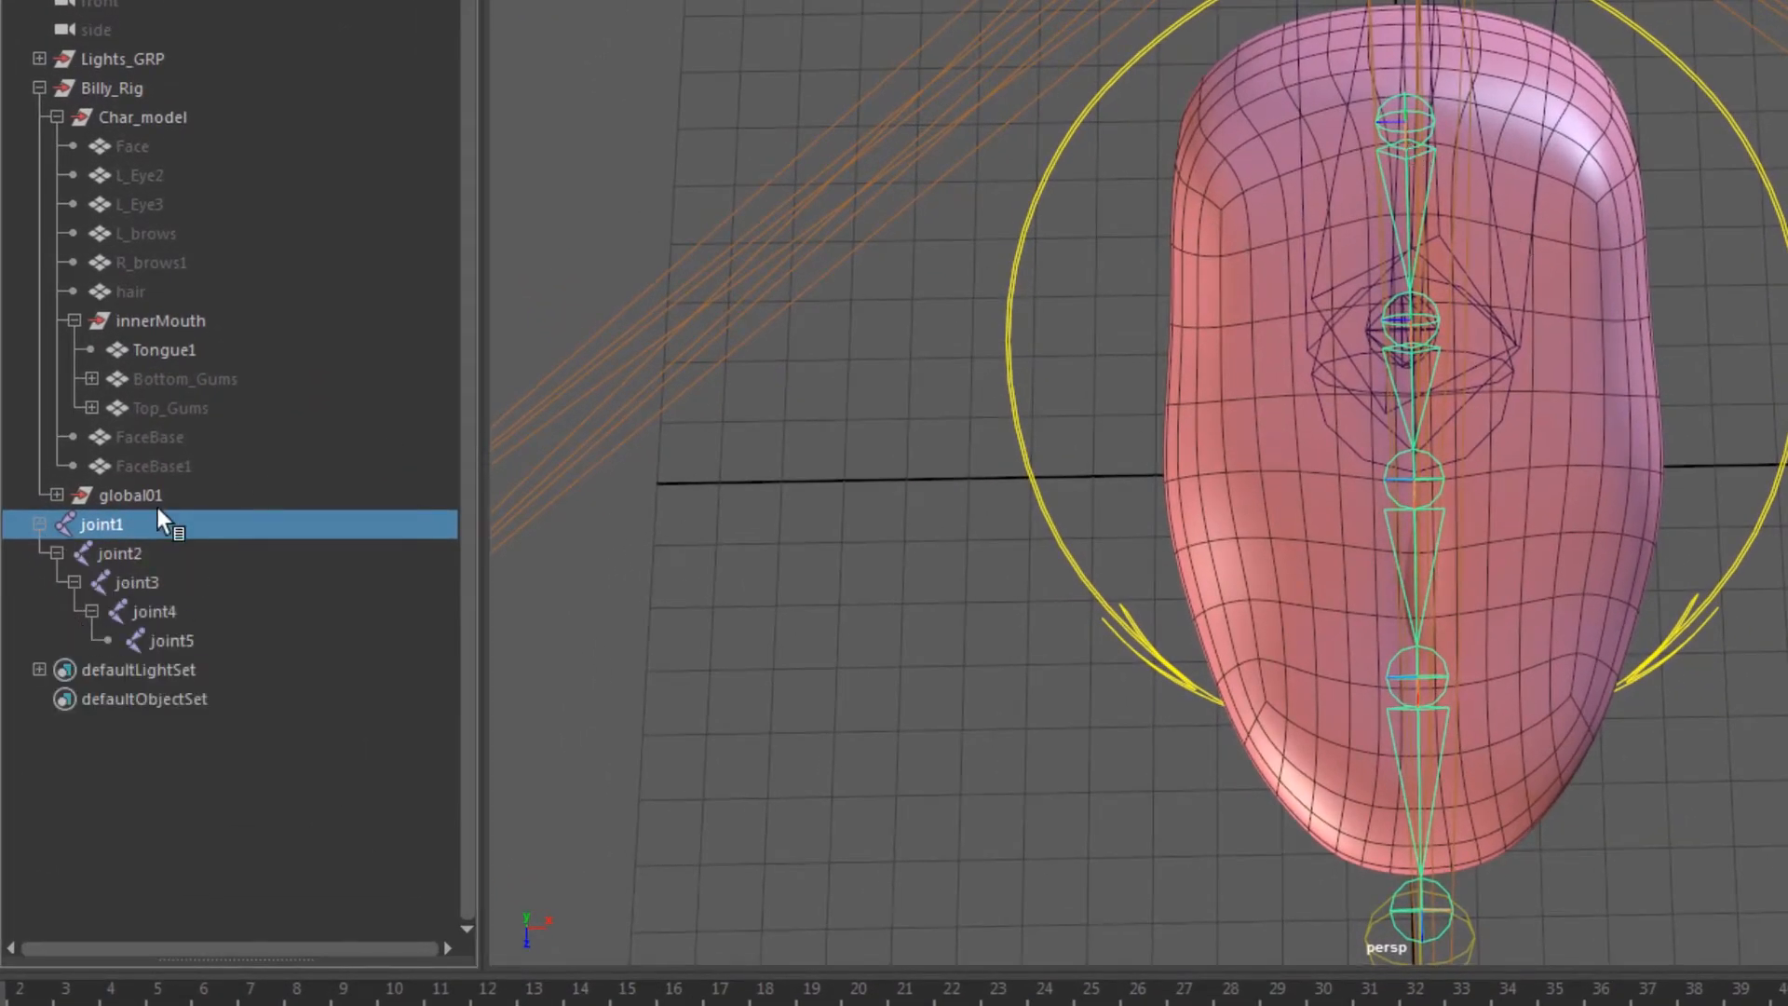
double_click(101, 523)
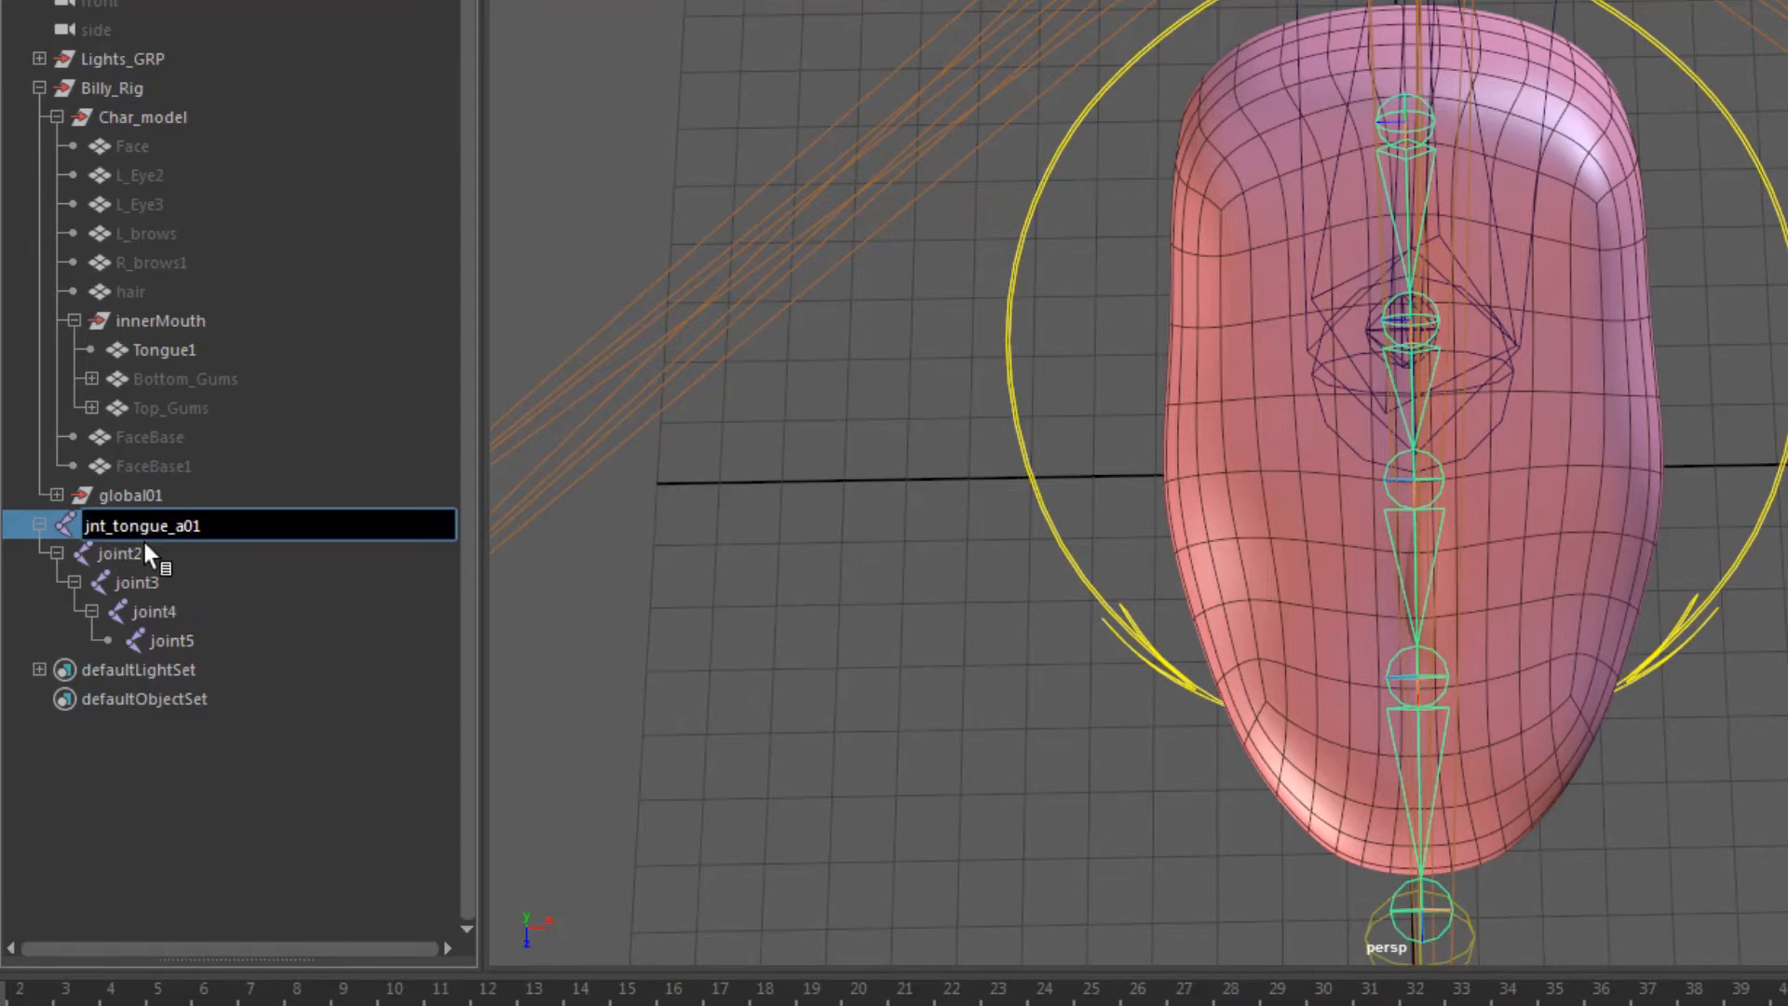
double_click(134, 553)
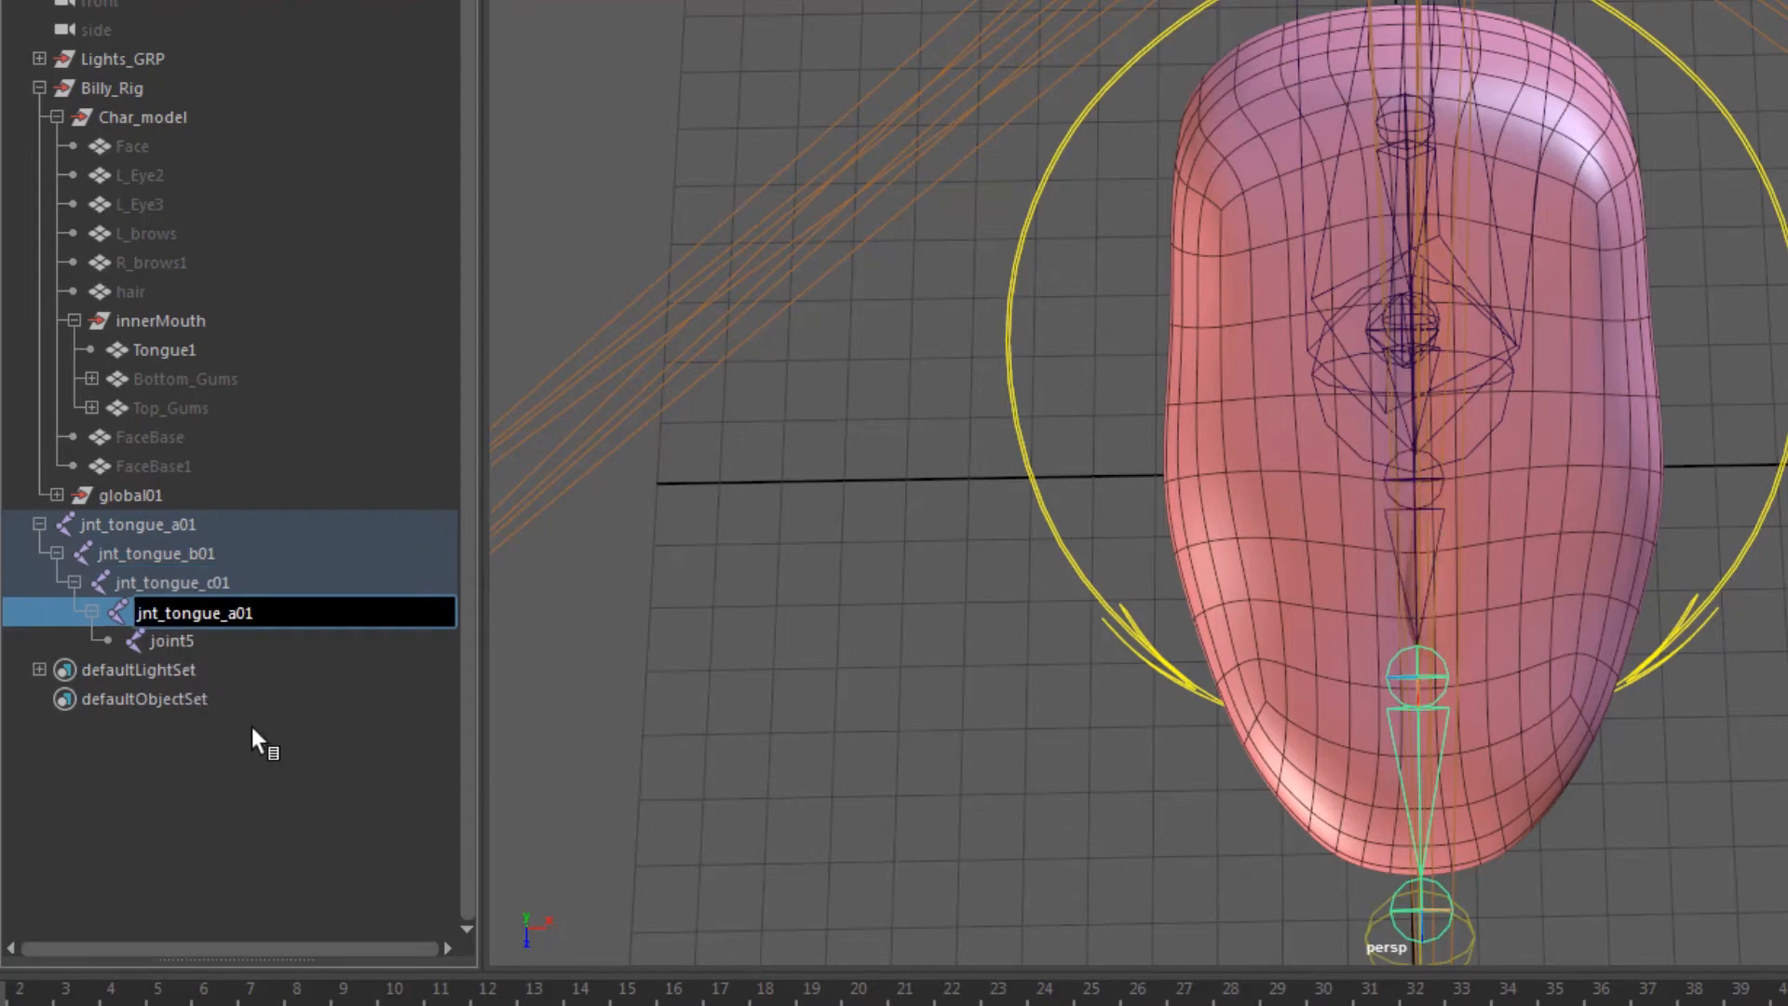
type("jnt_tongue_d01")
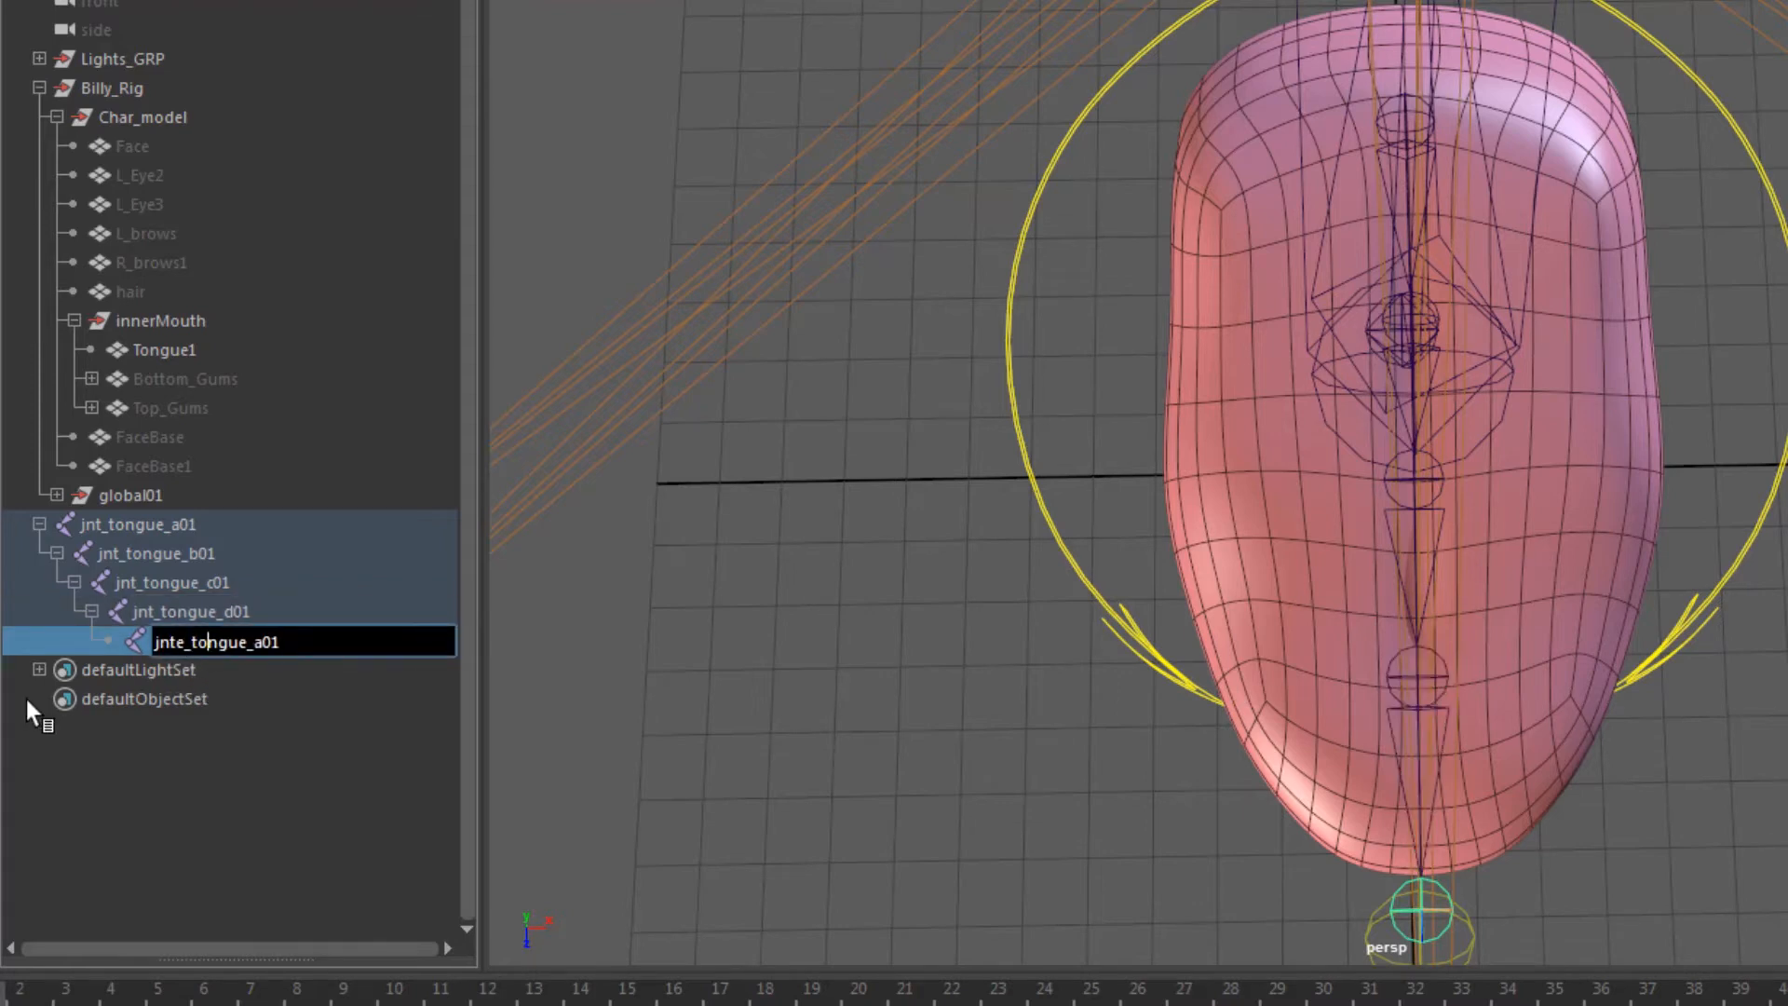
type("jnte_tongue_d01")
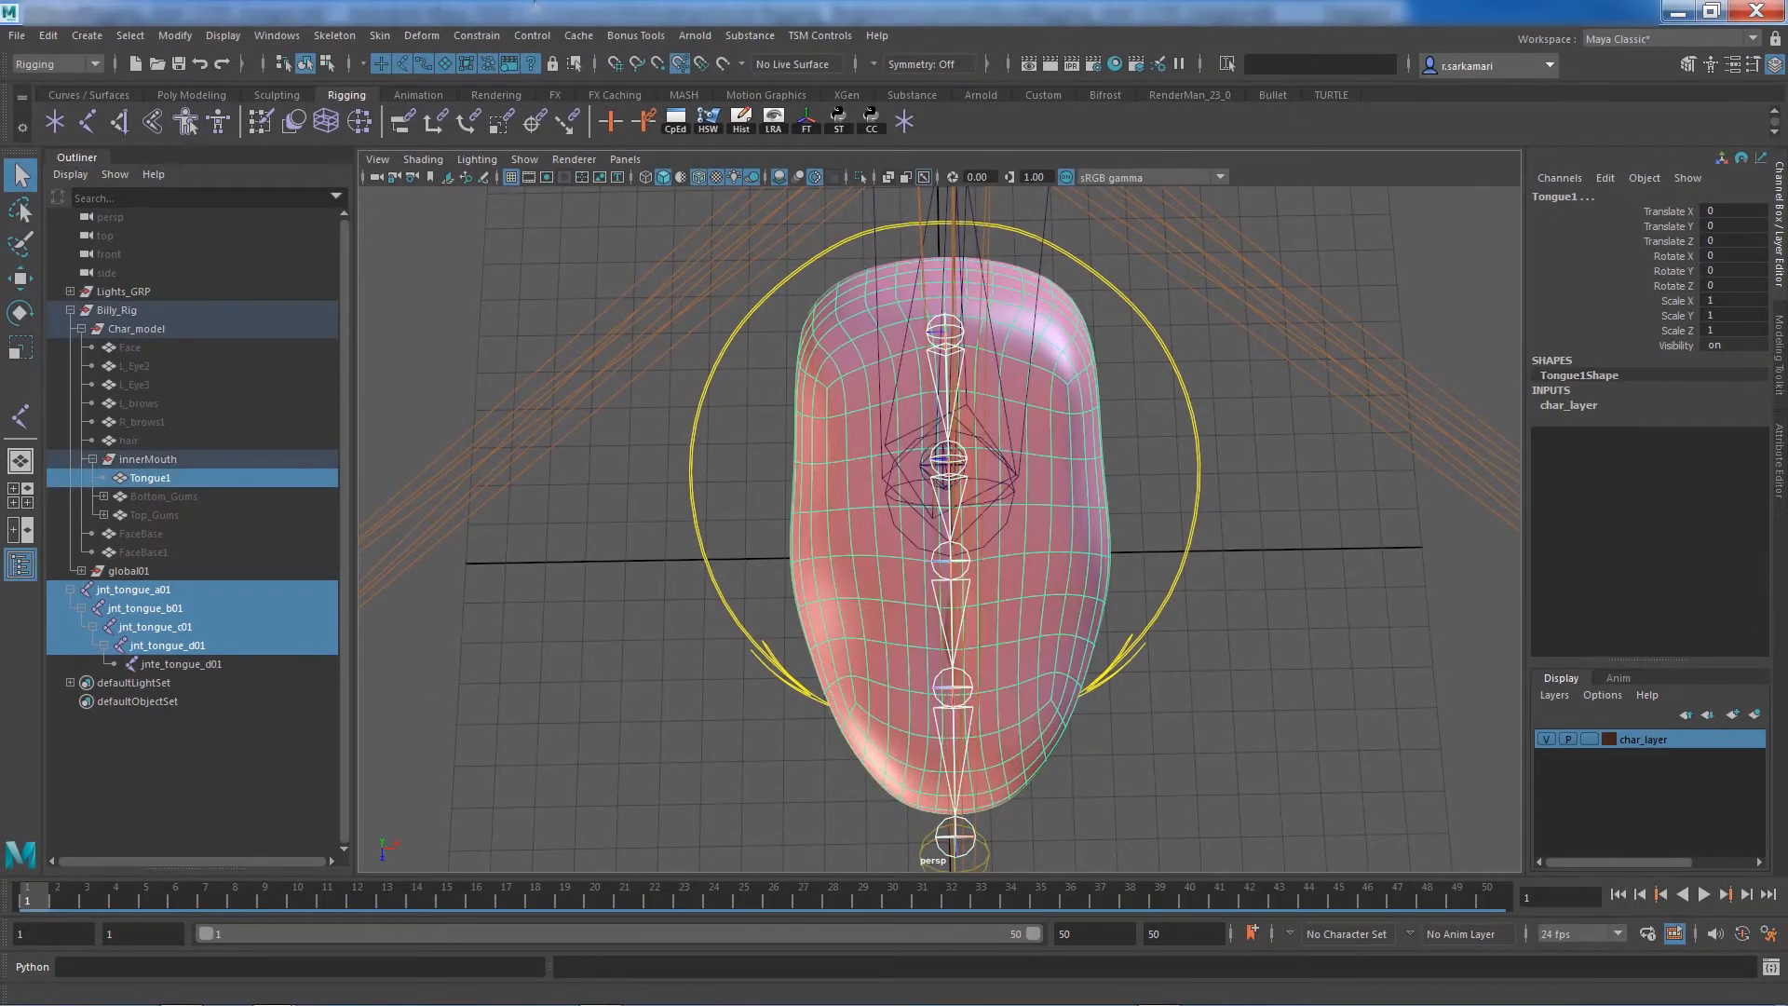
Bind the tongue mesh to its joints using Geodesic Voxel with max influences 3
left_click(379, 35)
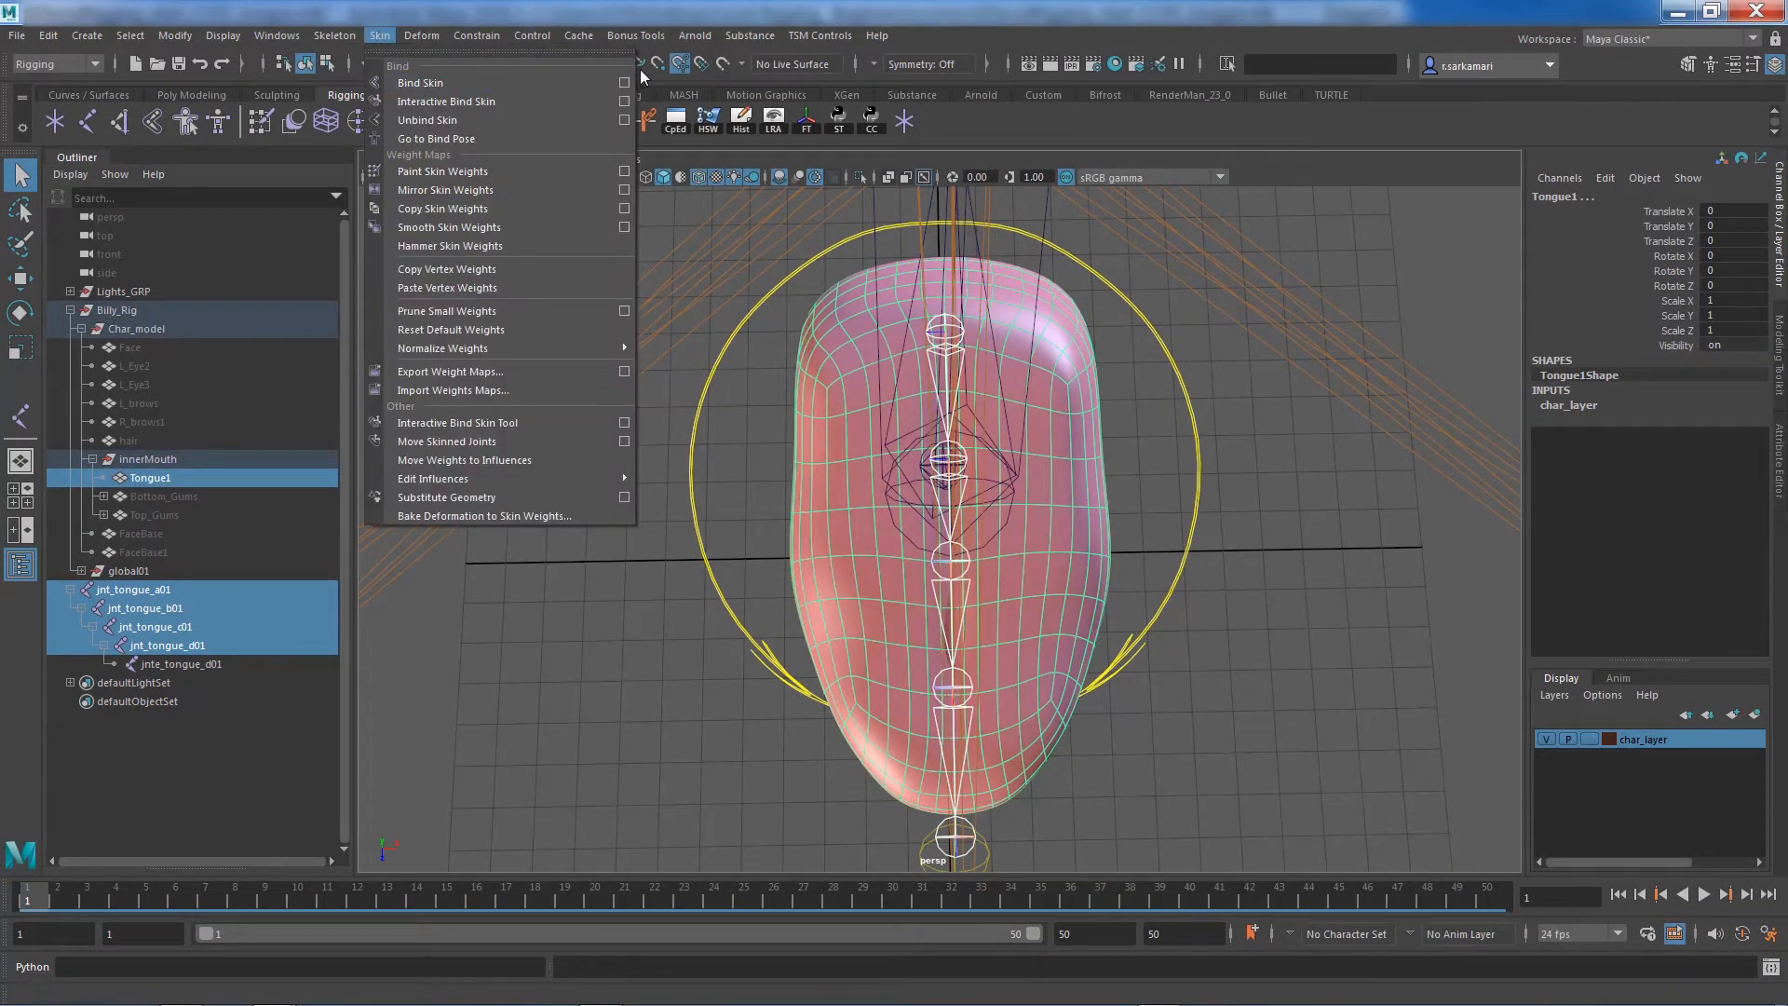
left_click(624, 82)
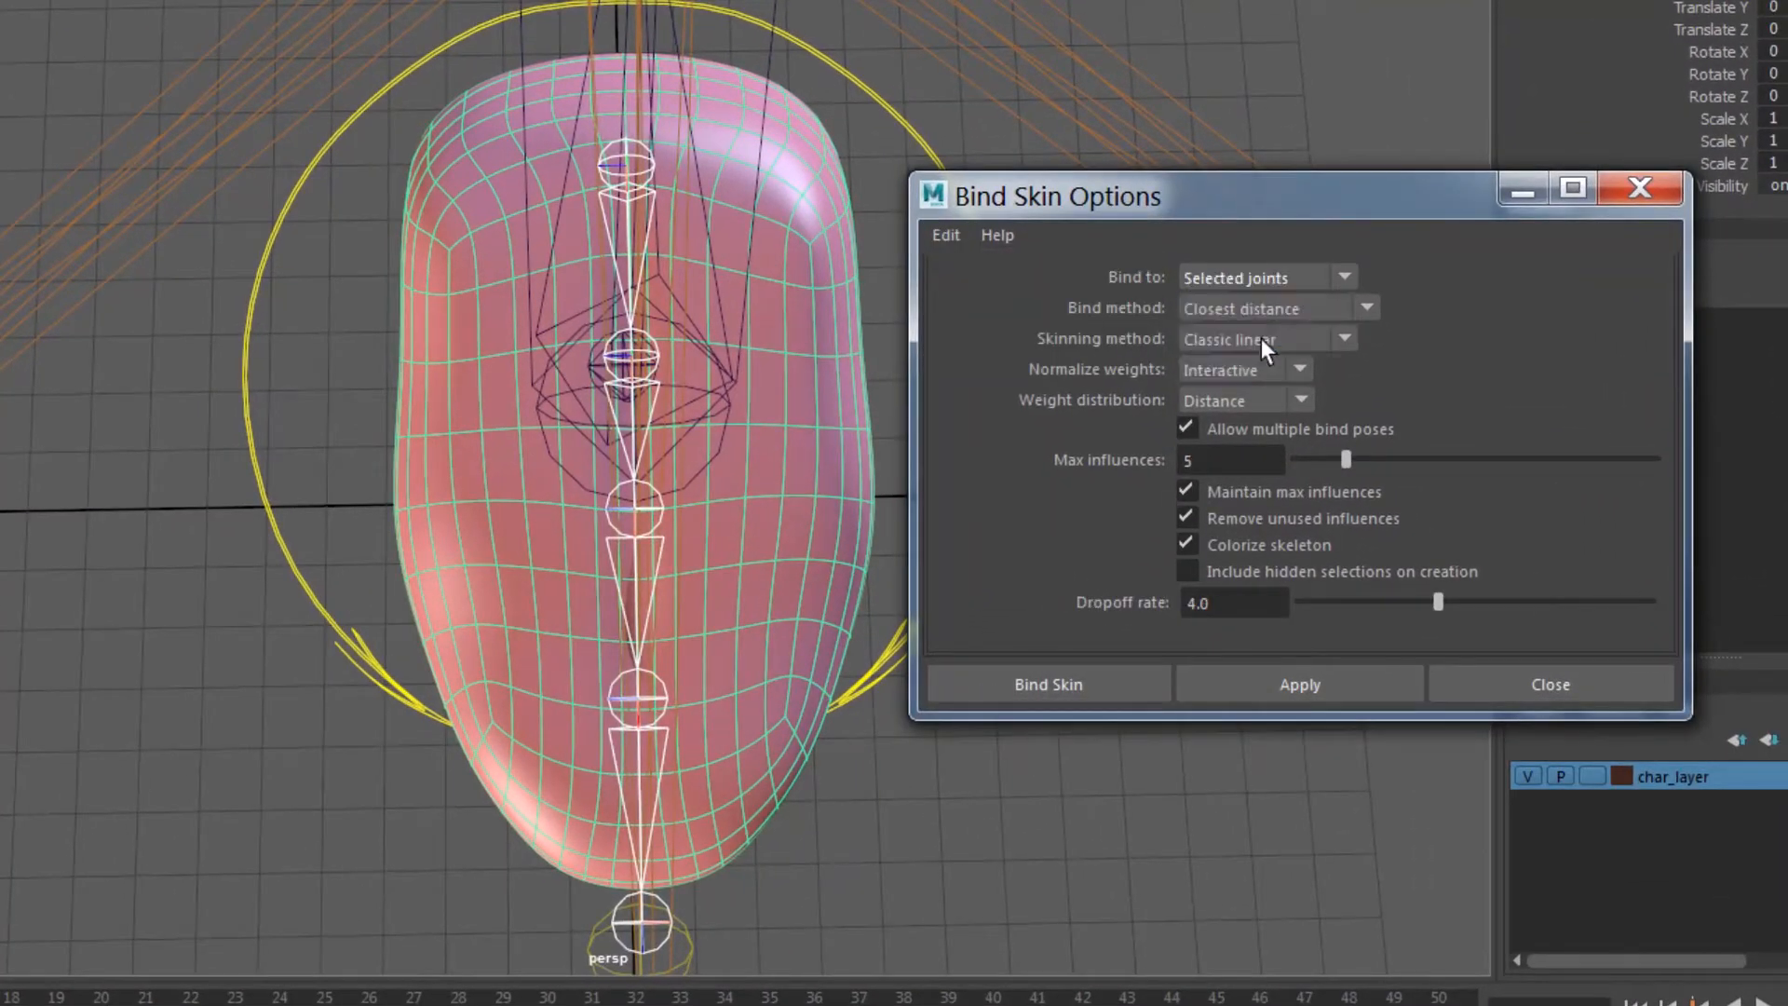
left_click(1265, 339)
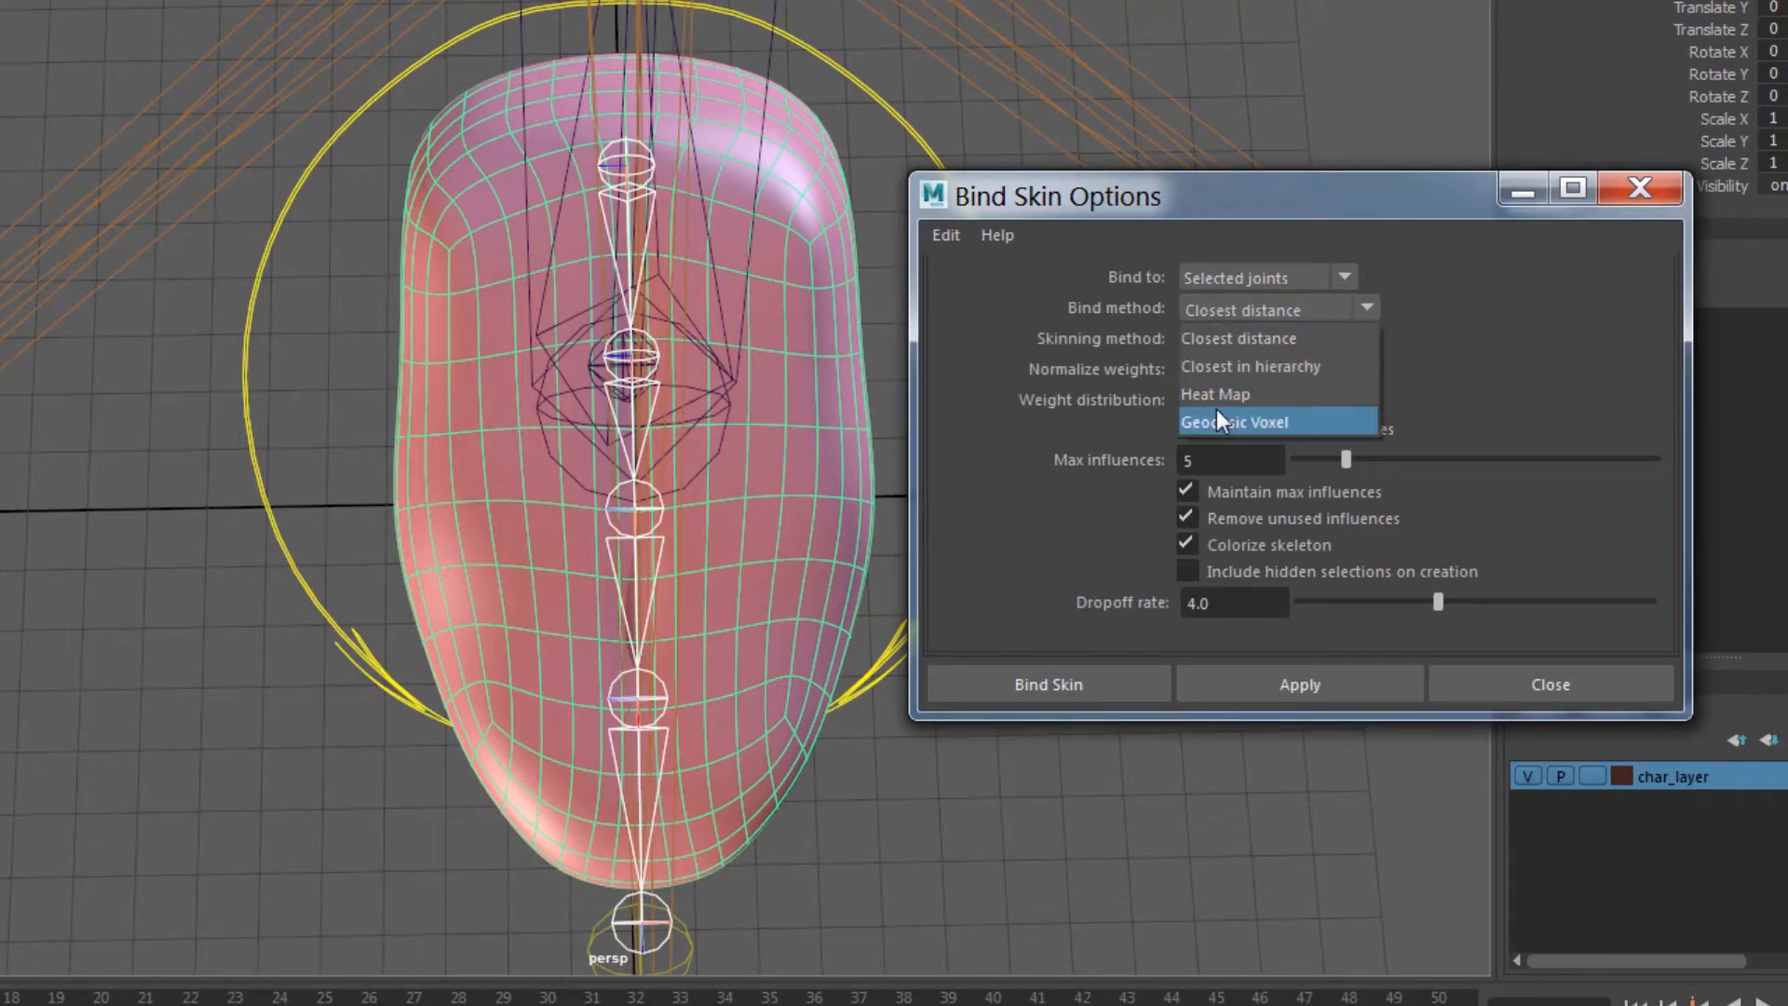
left_click(1230, 422)
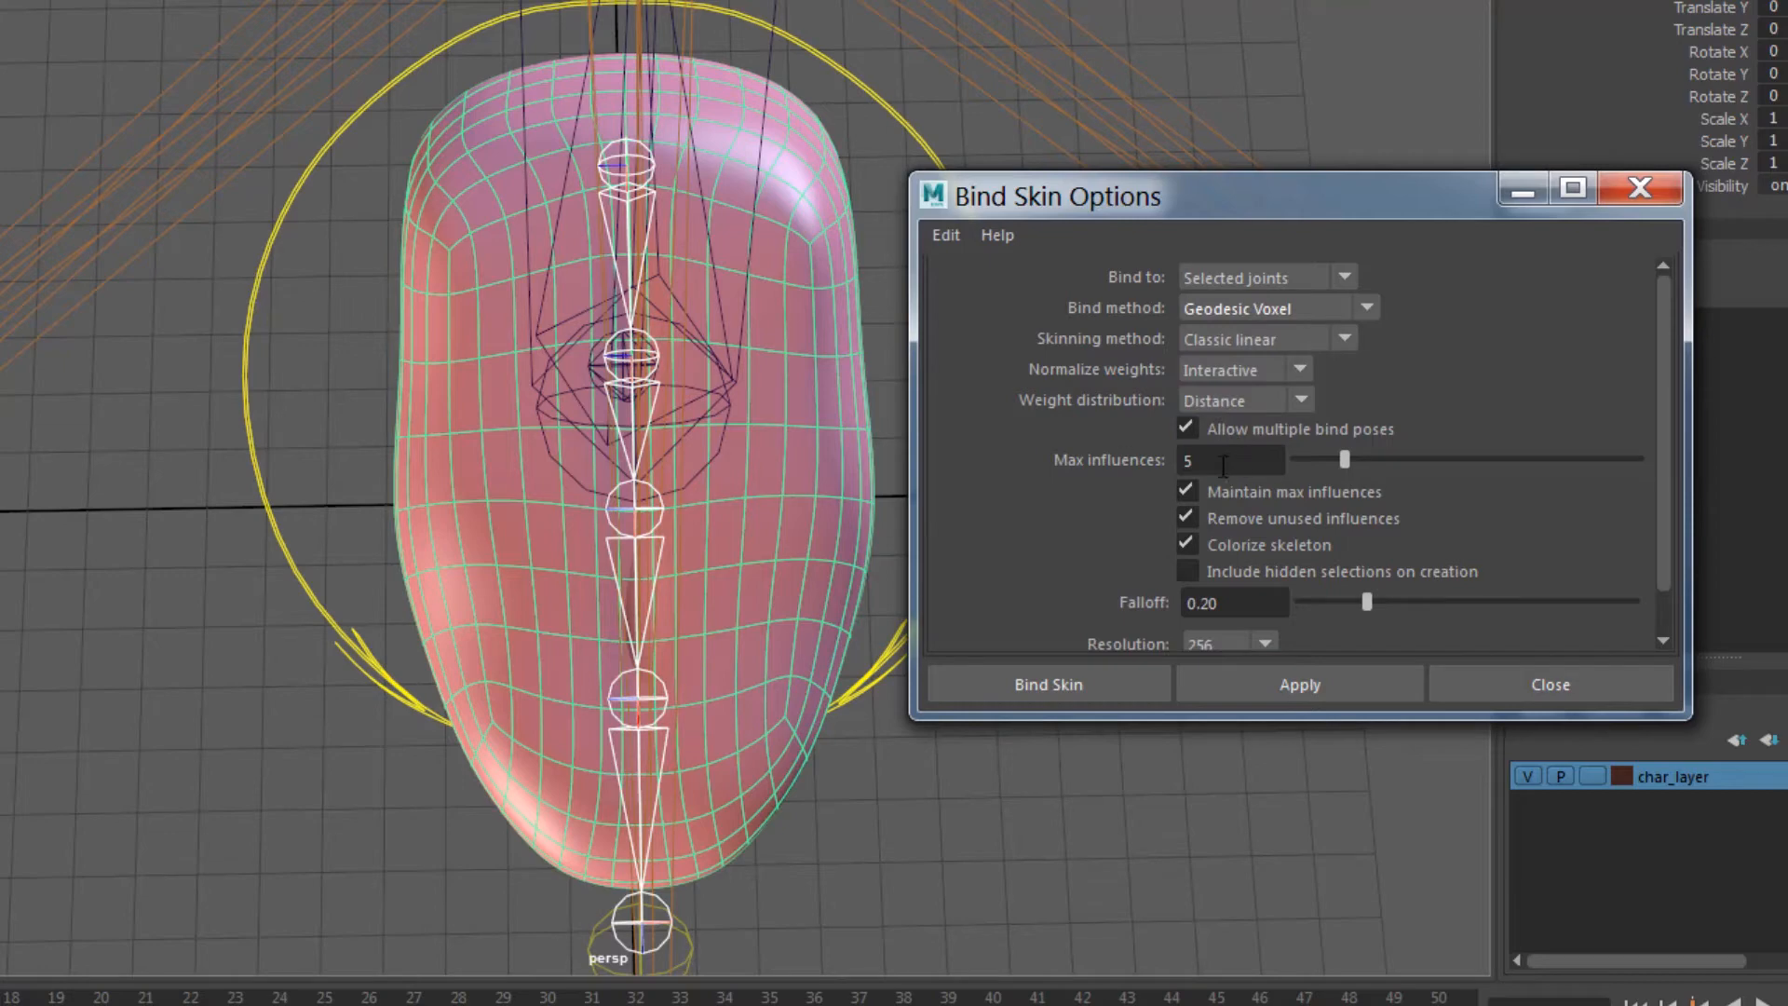
type("2")
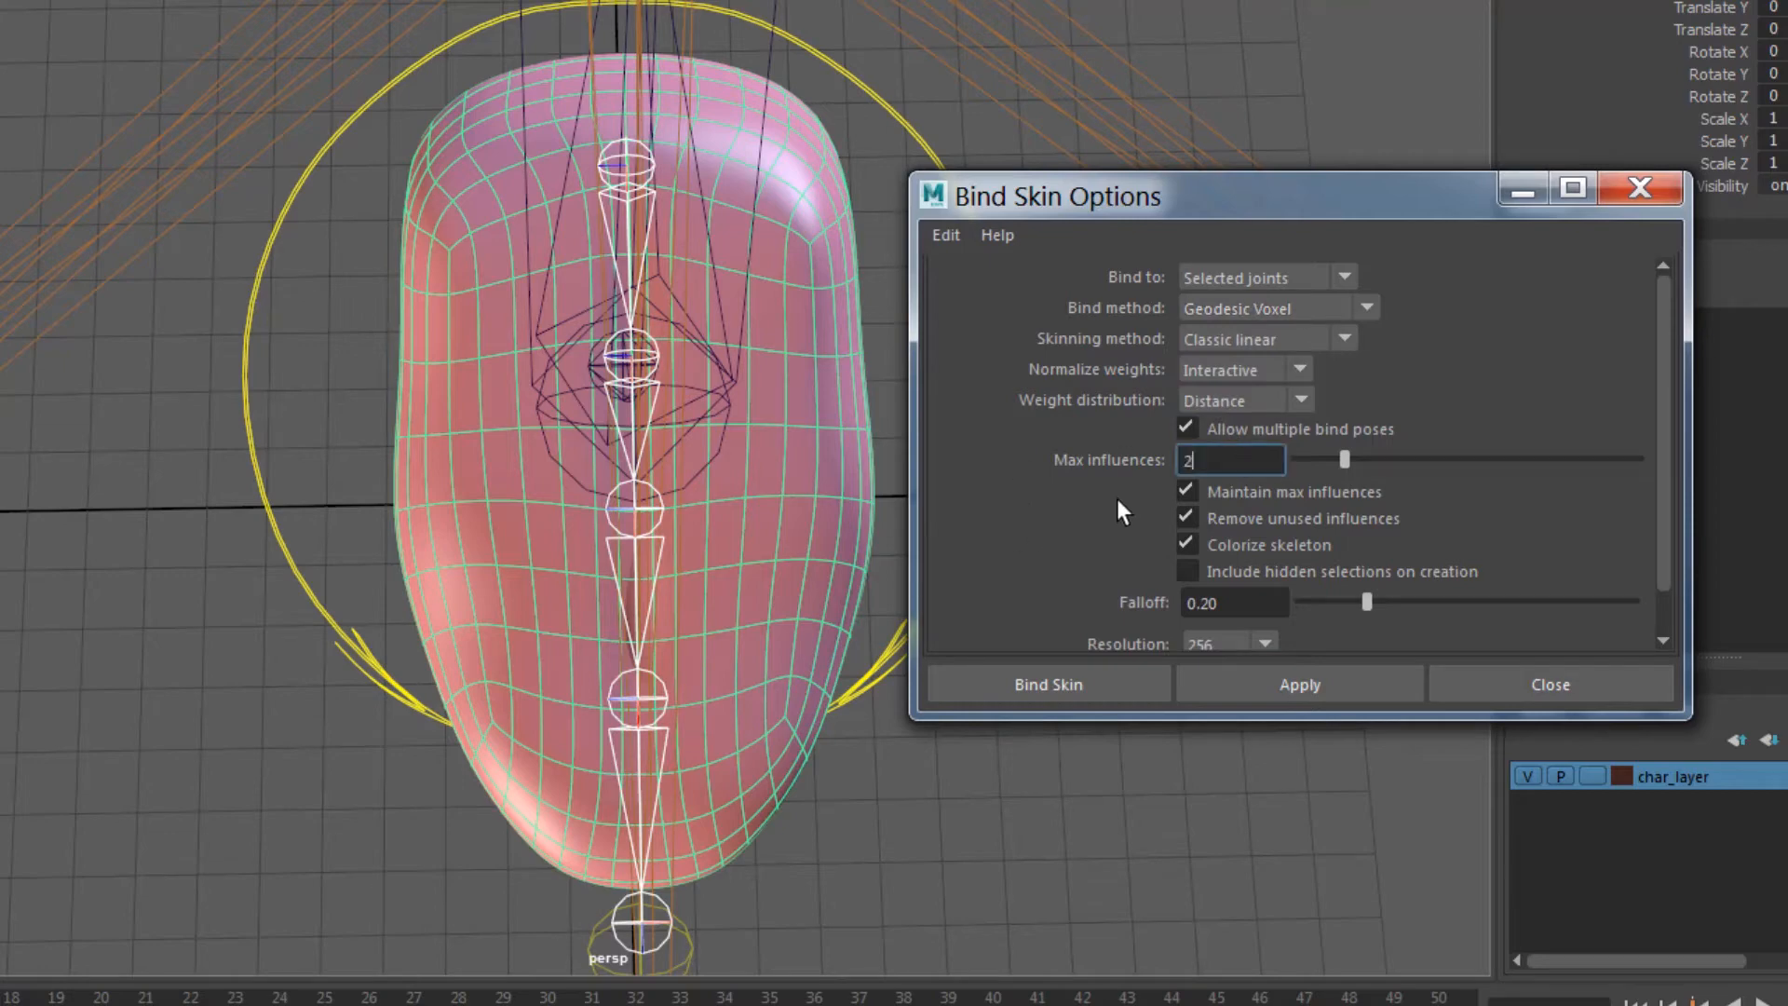
type("3")
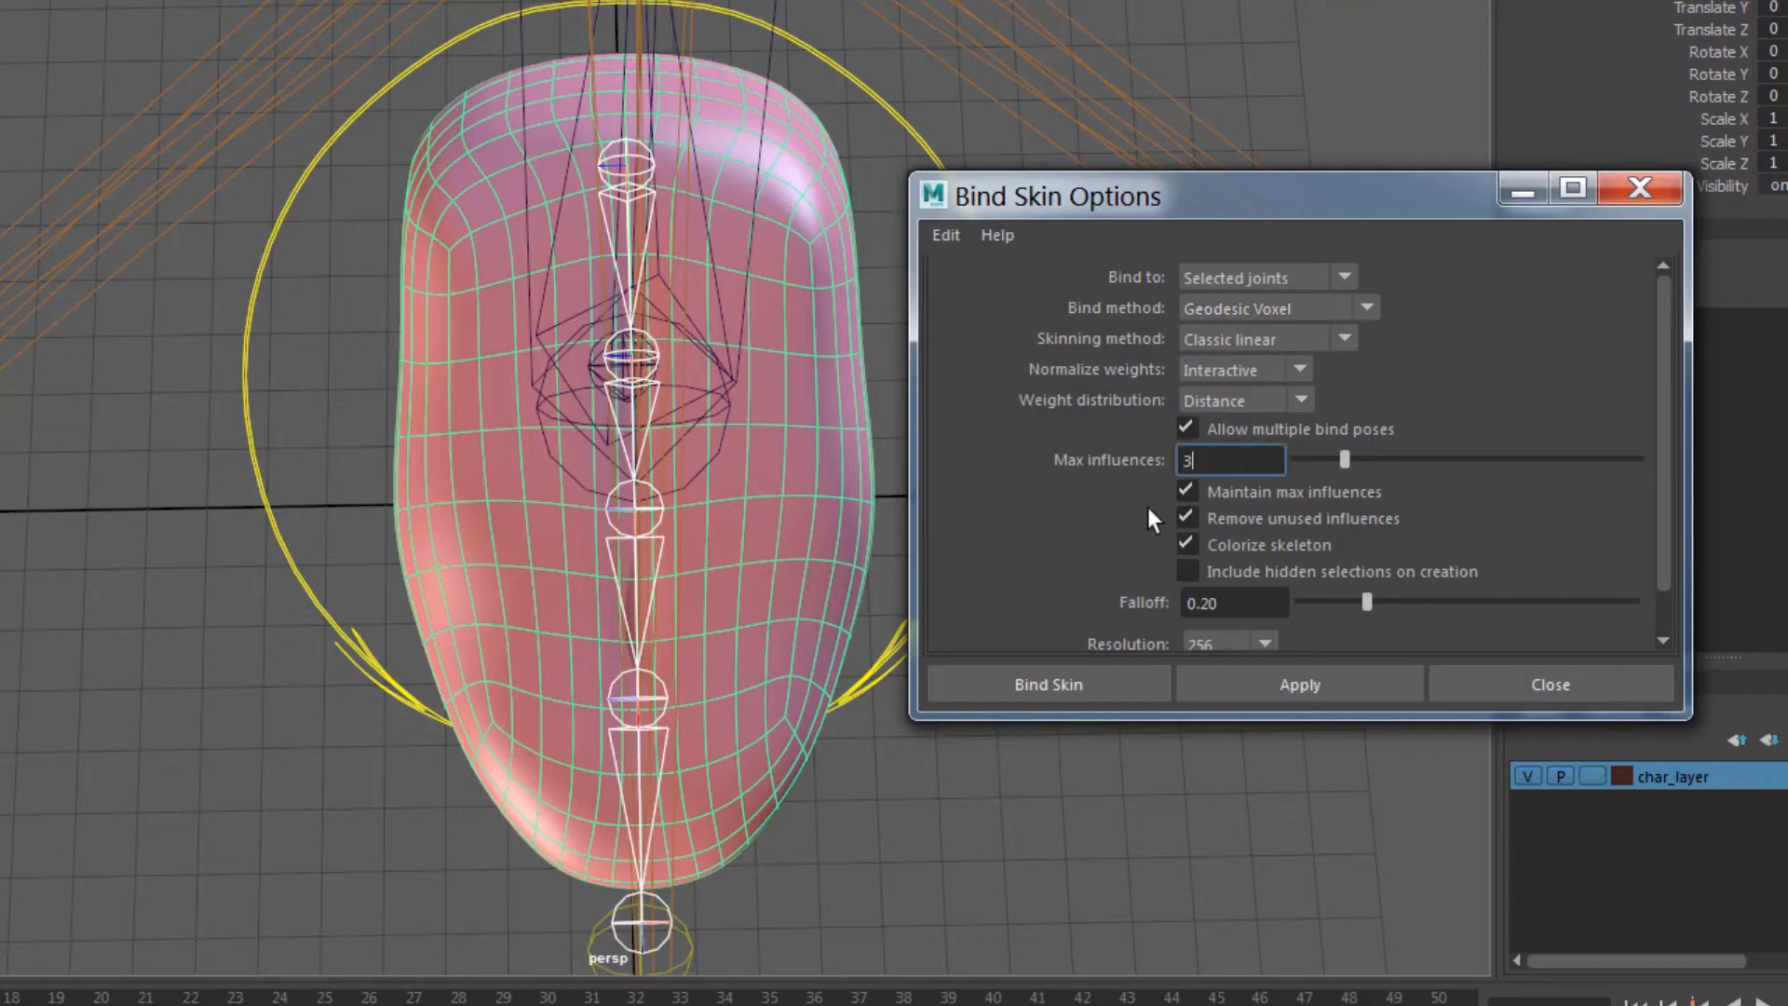
scroll("down", 3)
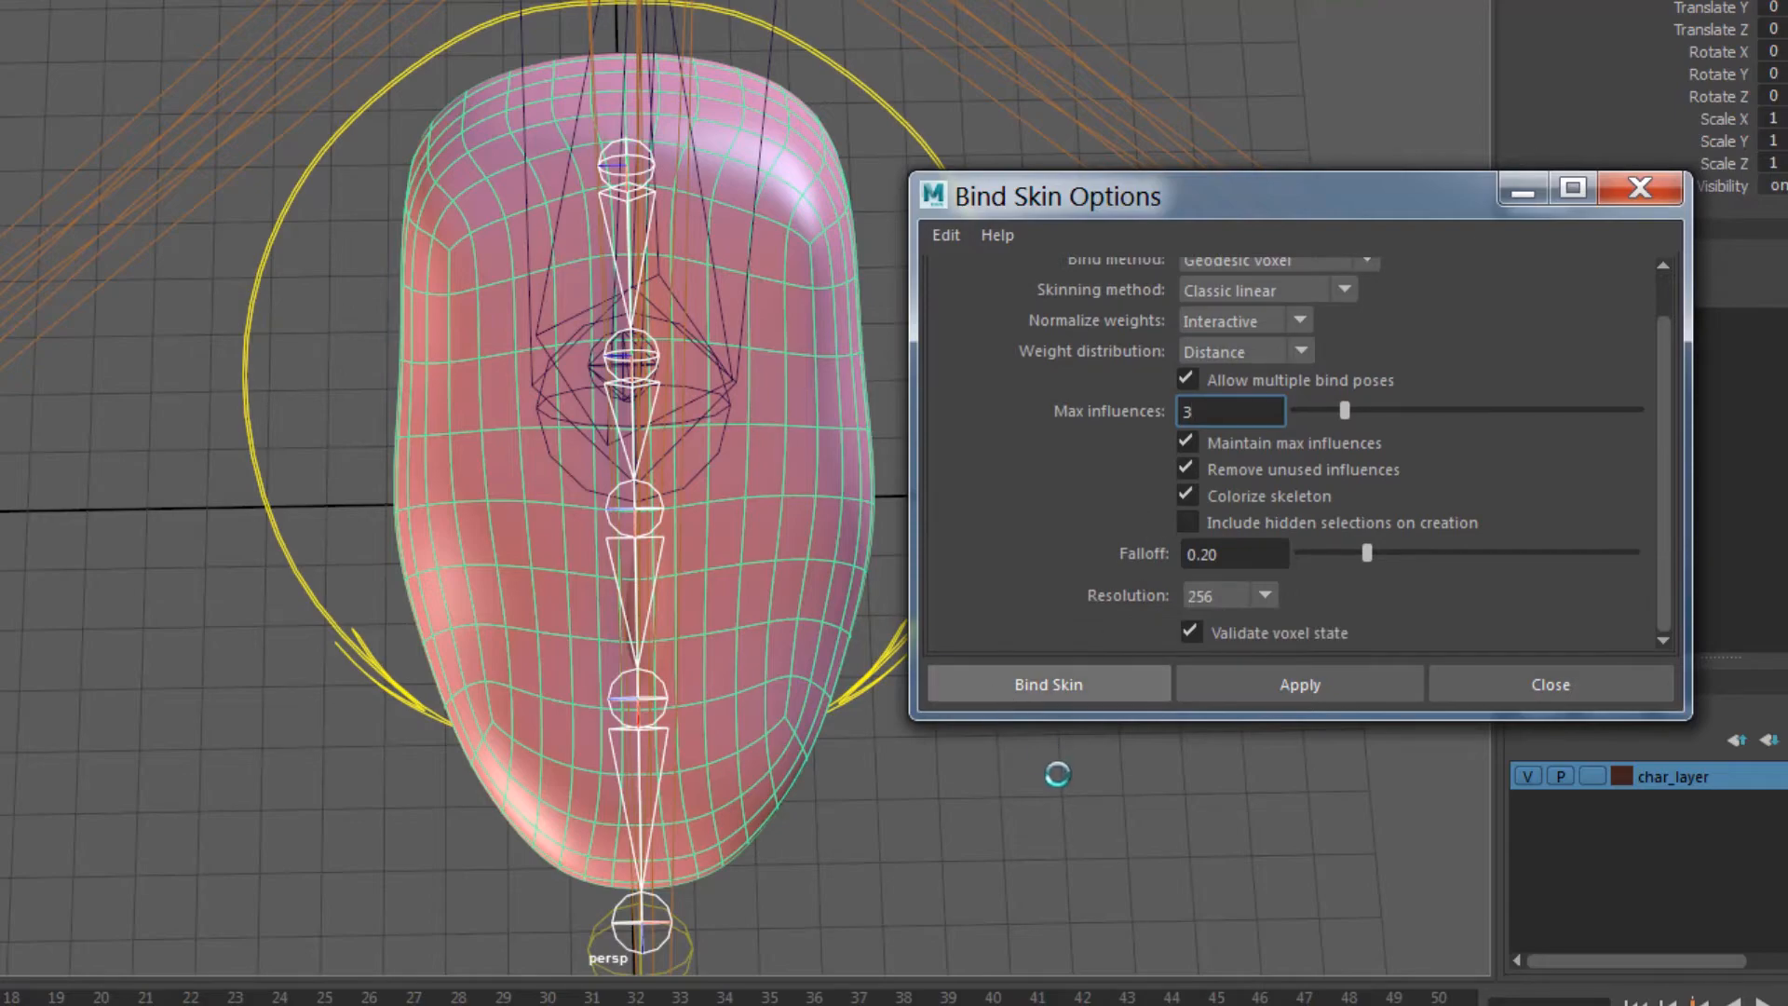
left_click(1046, 683)
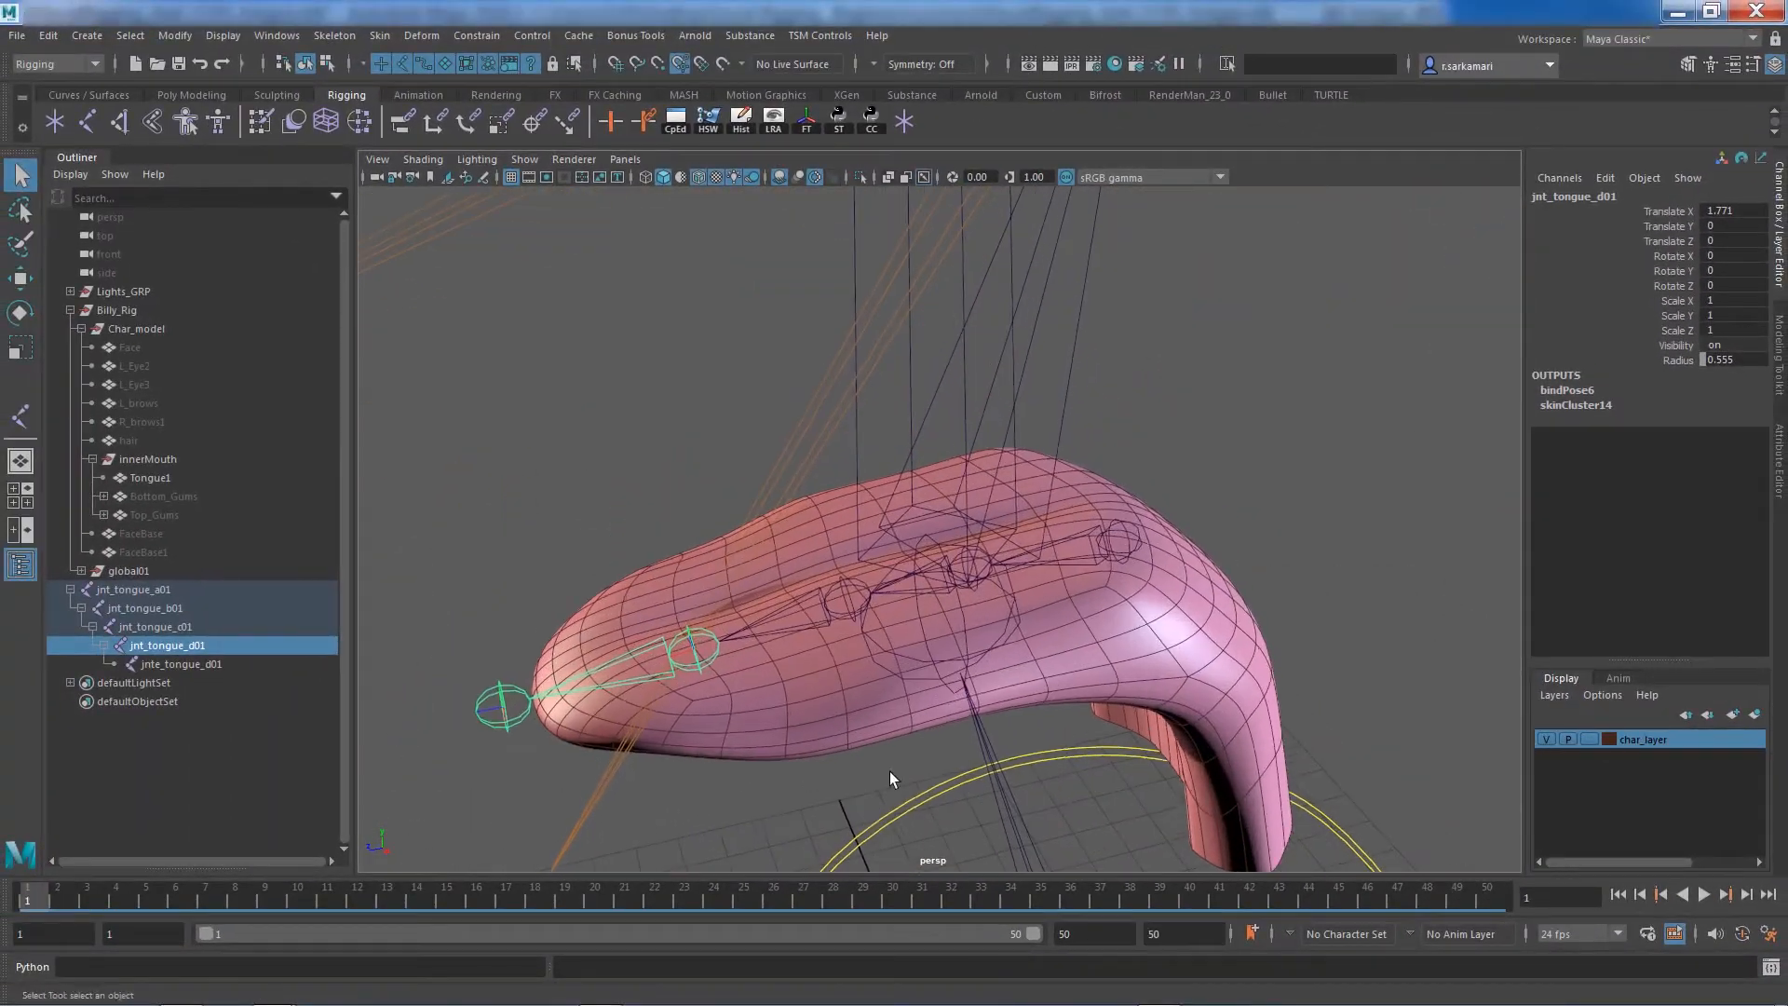
Select Tongue1 and launch Paint Skin Weights on it
left_click(149, 477)
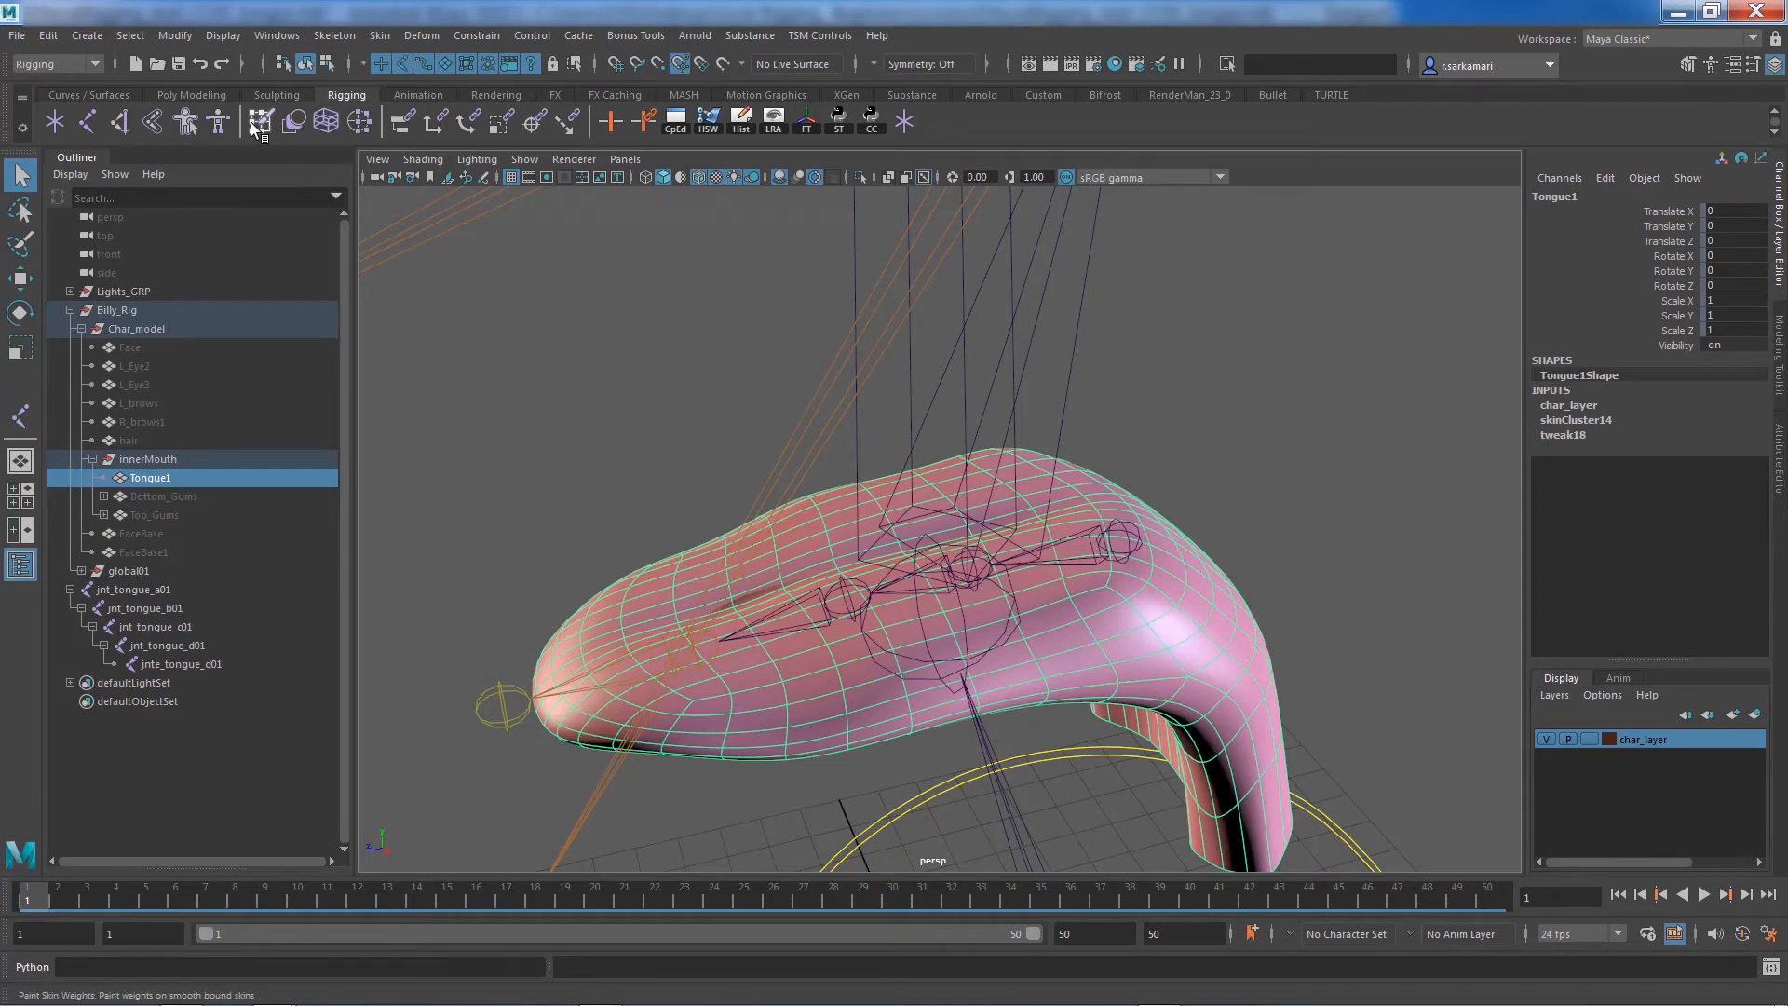
left_click(260, 118)
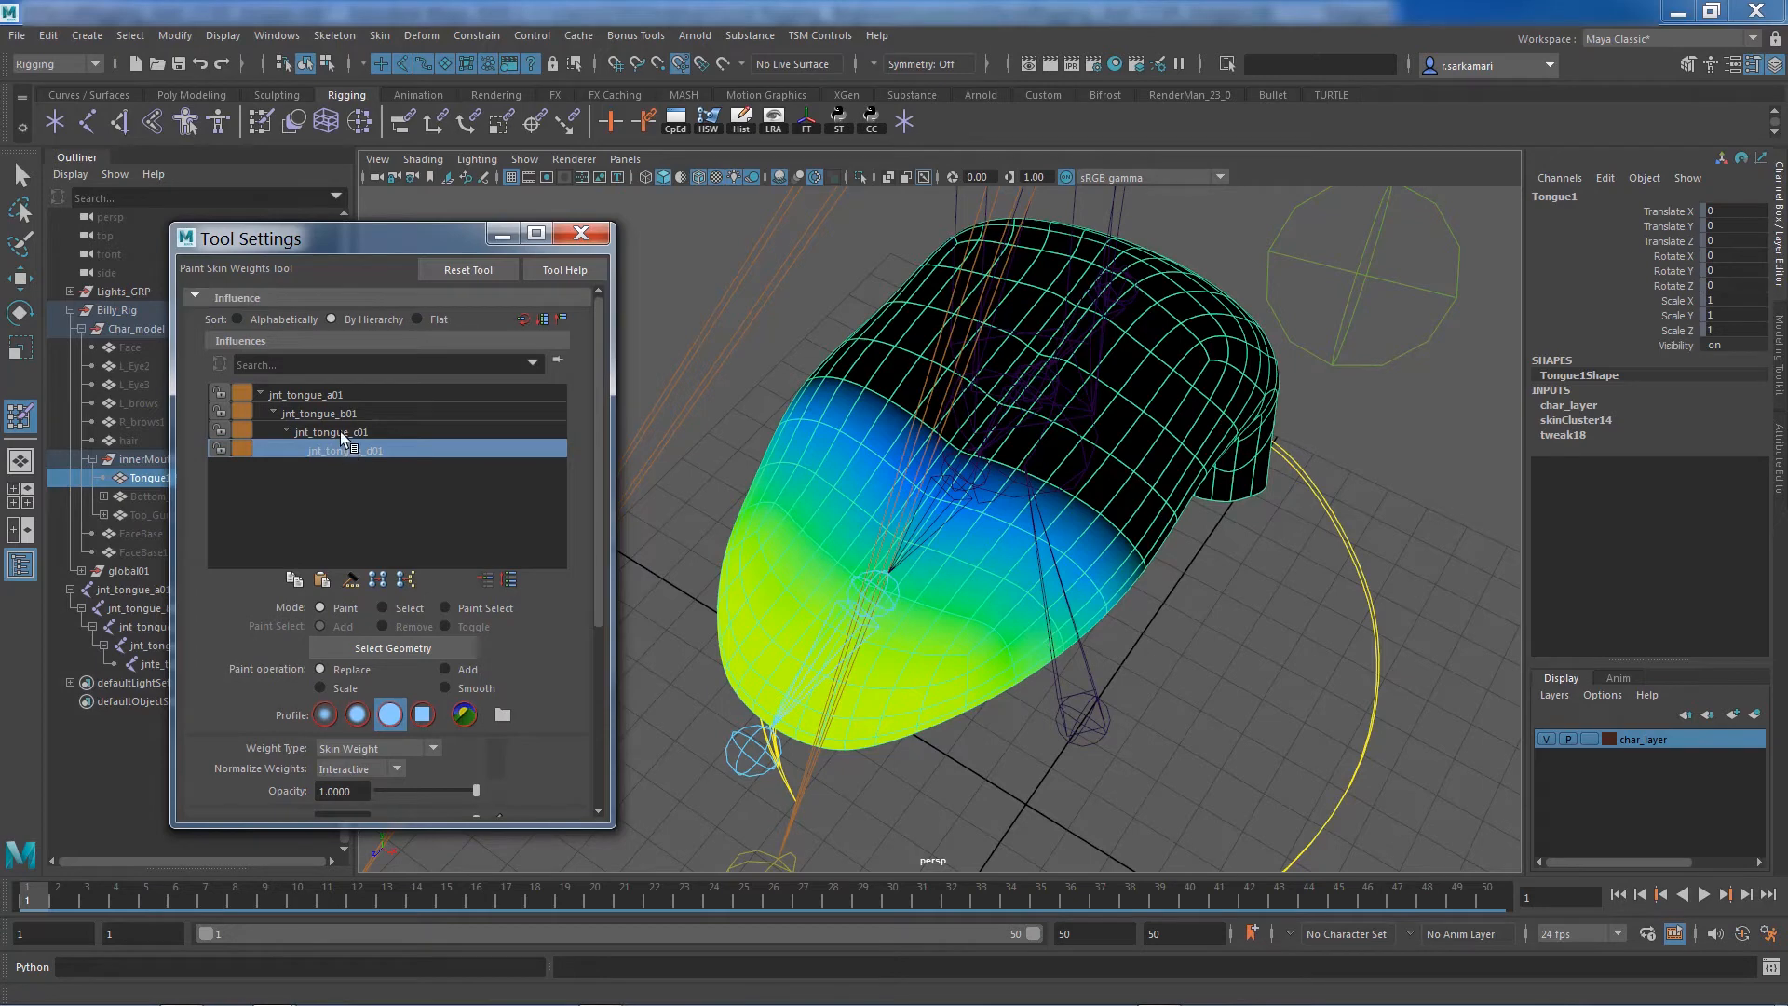
Inspect weights for jnt_tongue_c01, b01 and d01, then paint d01 influence from top view
left_click(331, 431)
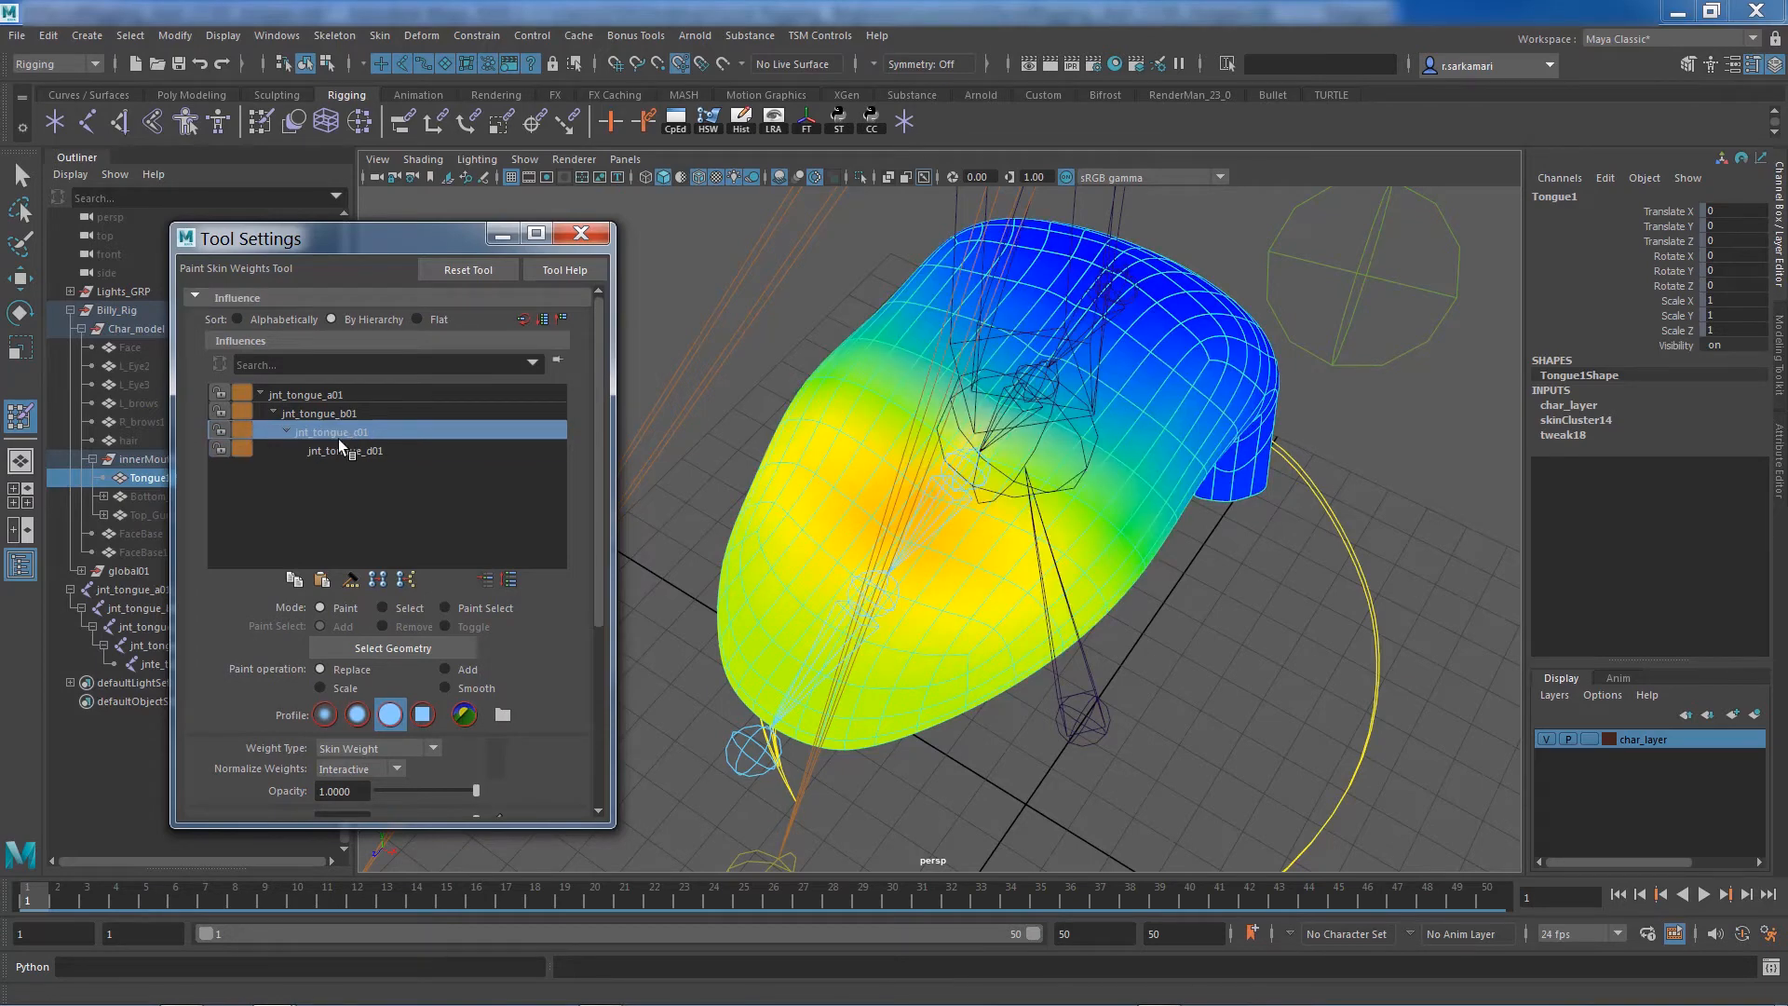
left_click(320, 412)
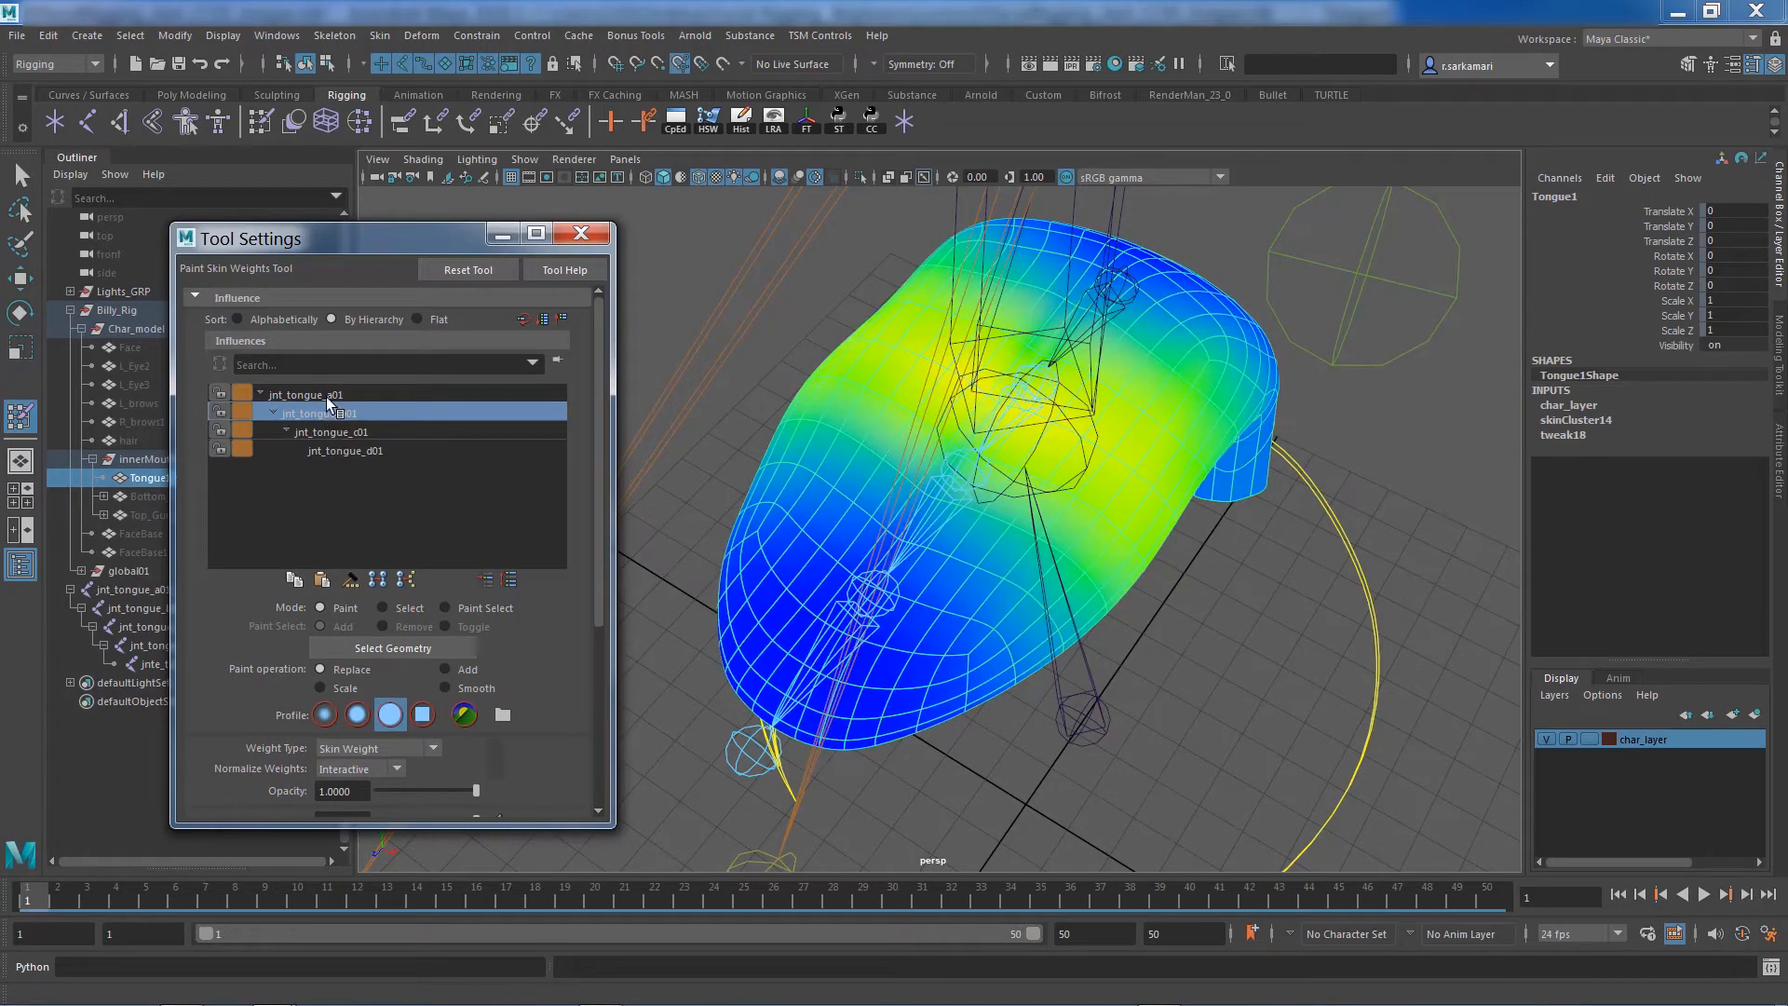
left_click(345, 451)
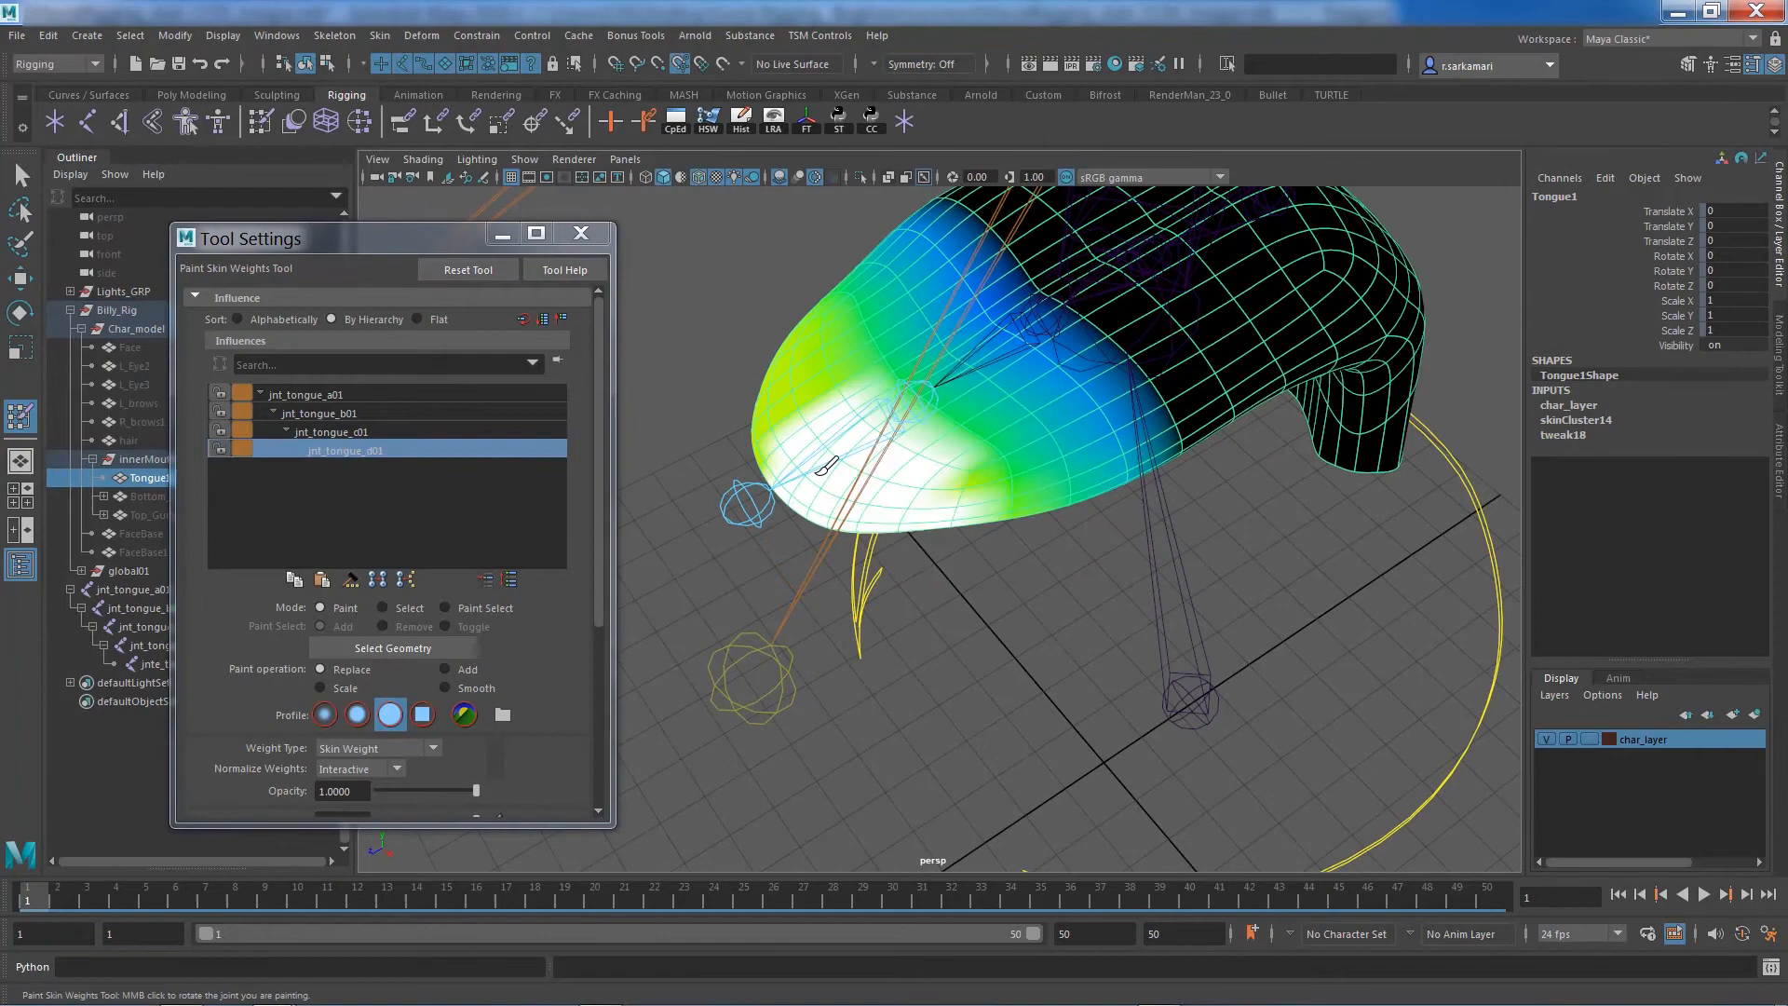
key("space")
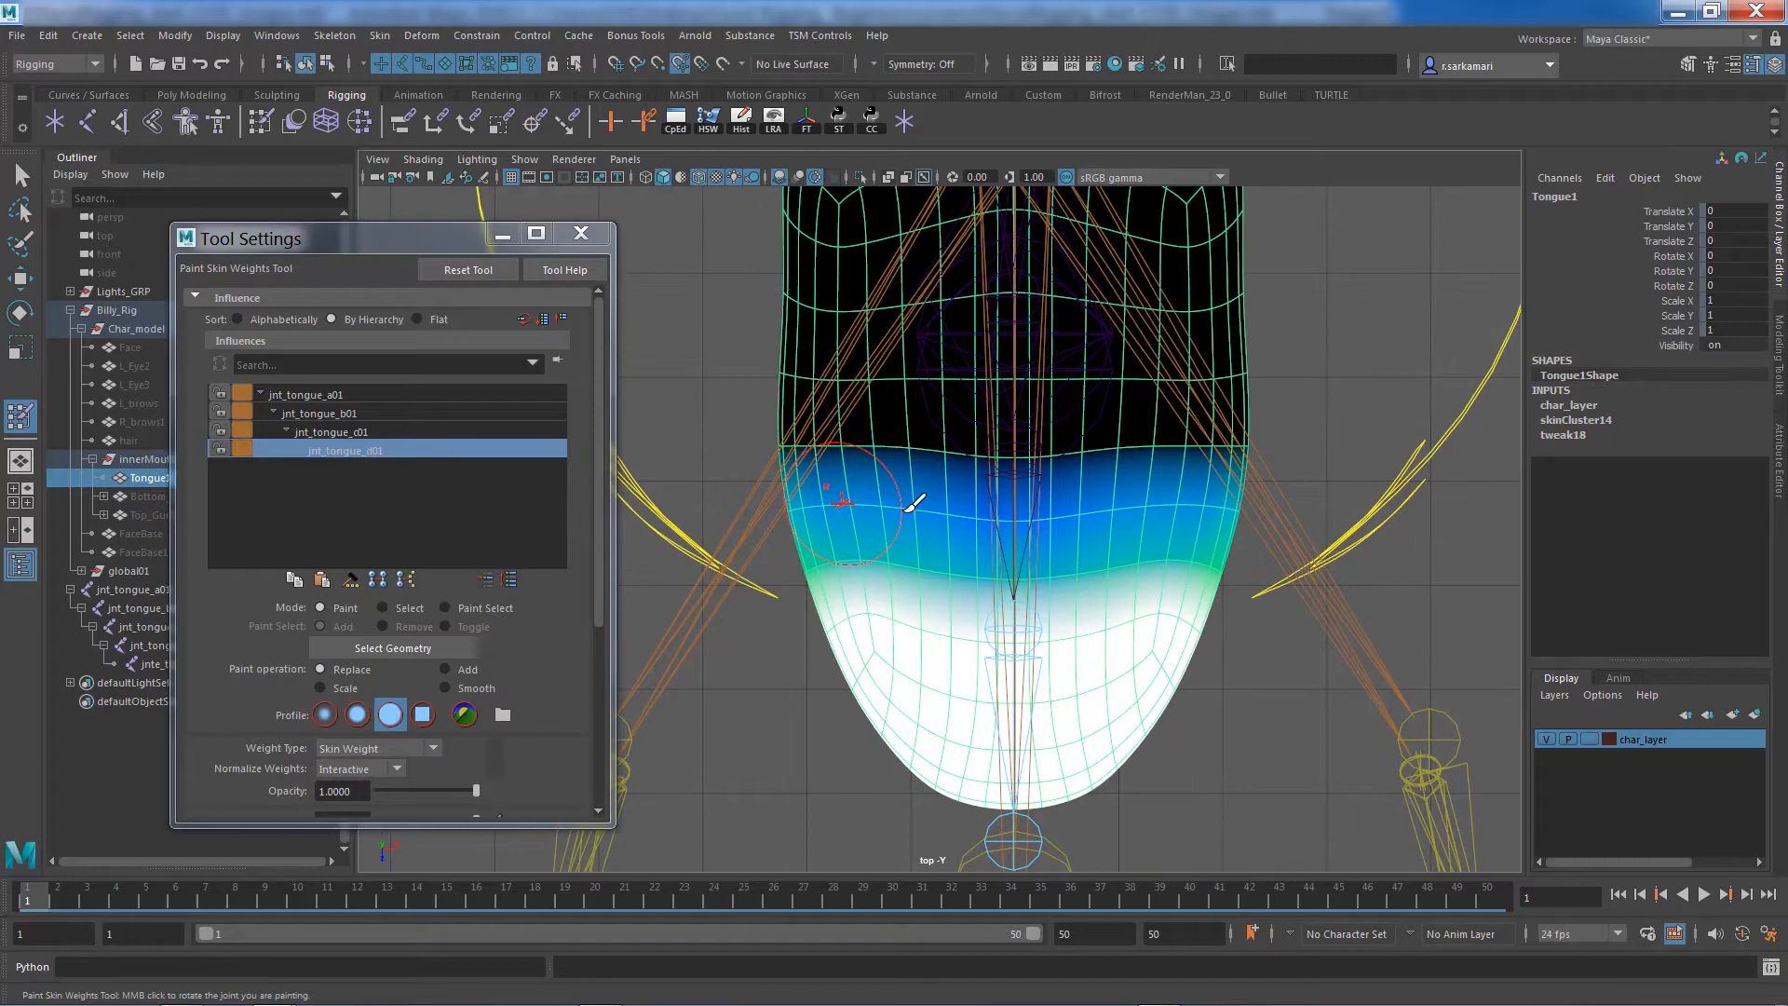
mouse_move(827, 502)
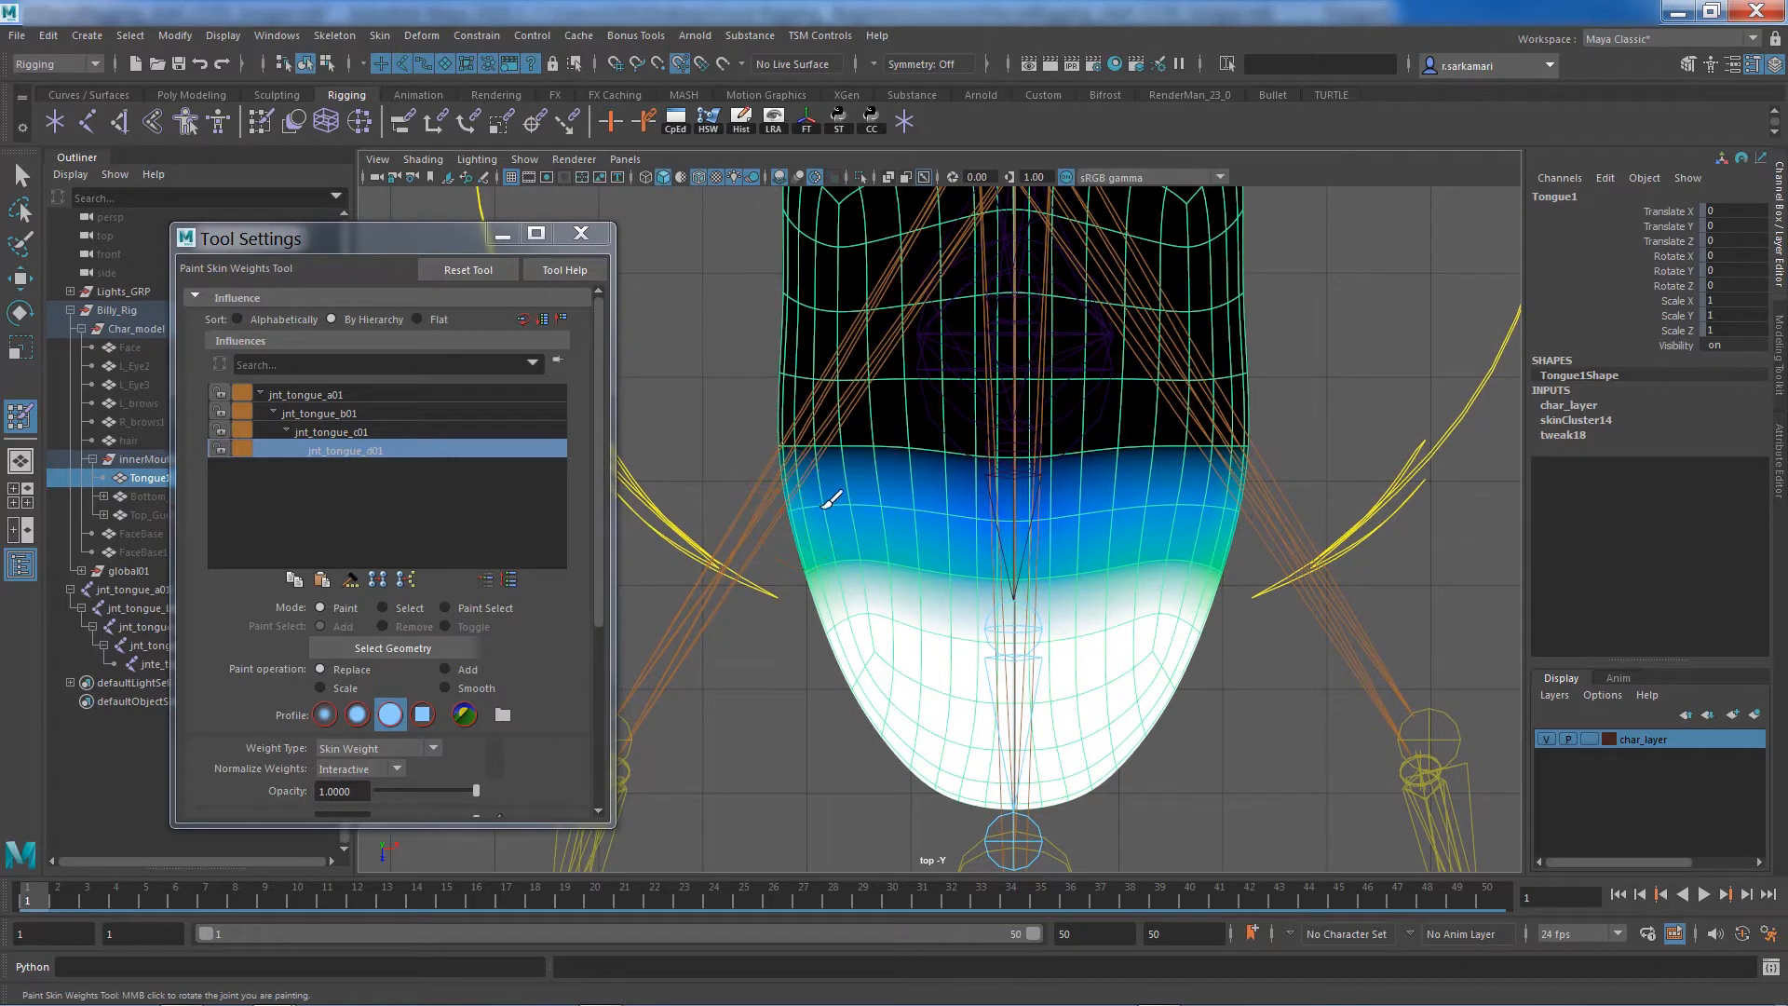
left_click_drag(827, 502, 1049, 525)
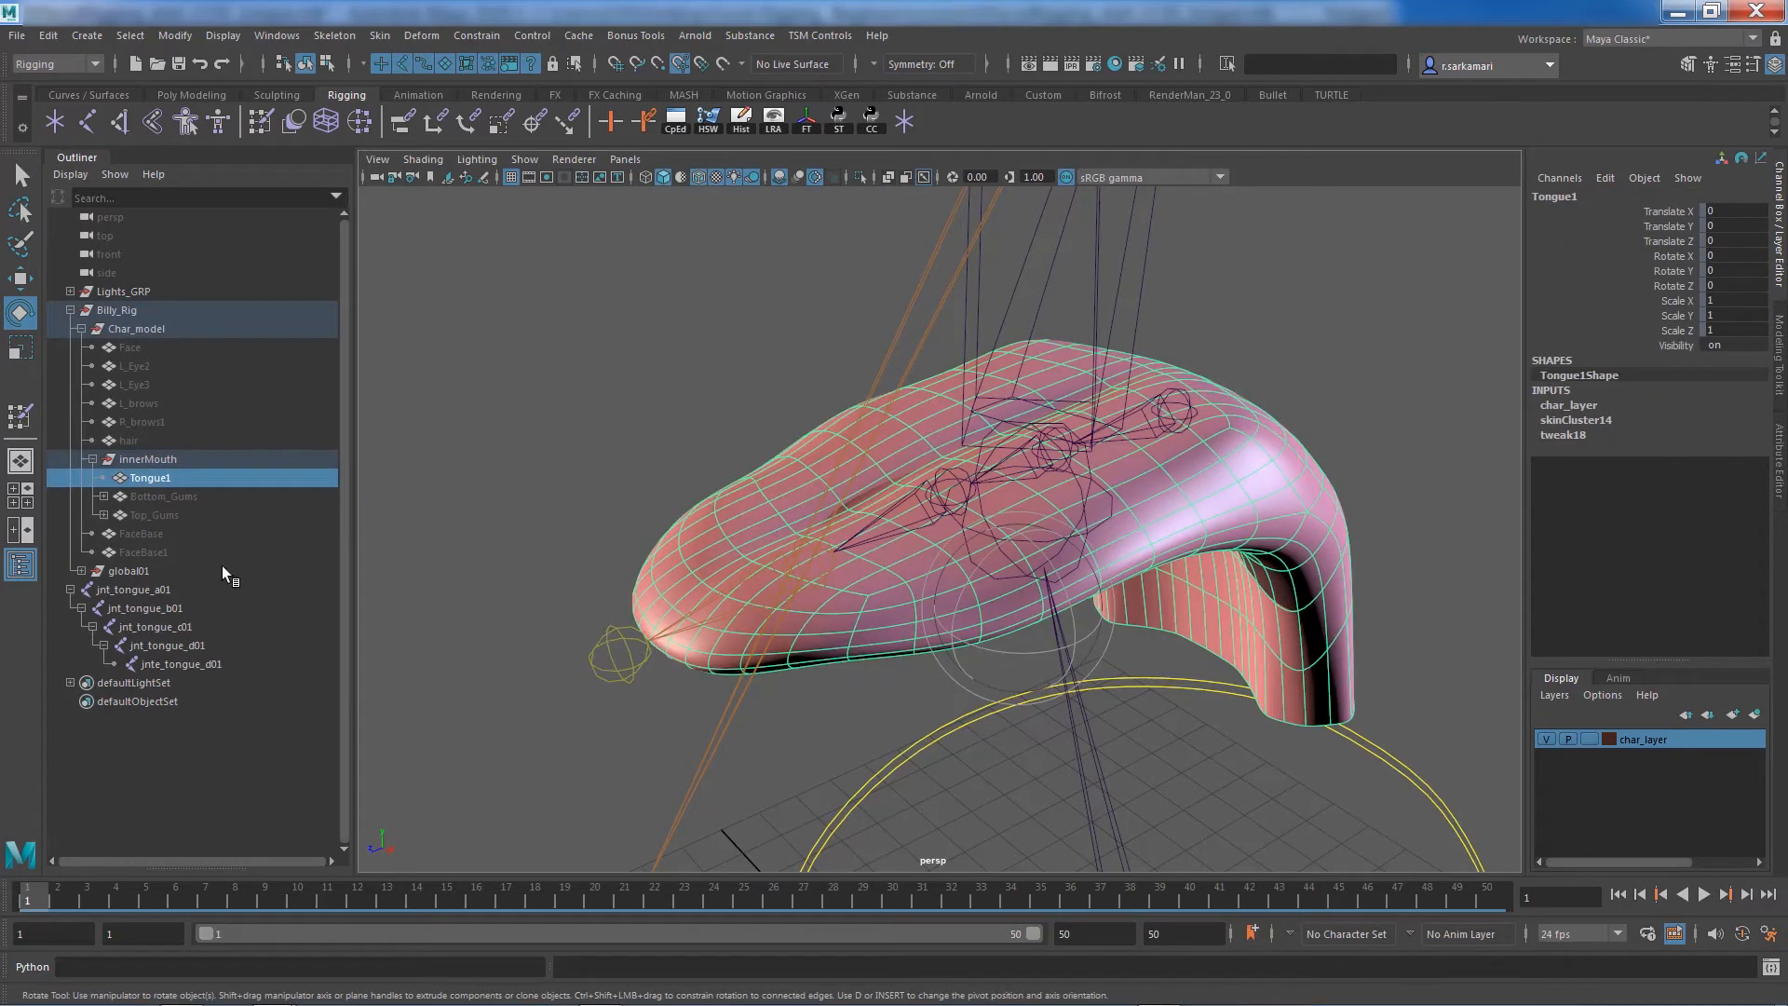
mouse_move(713, 604)
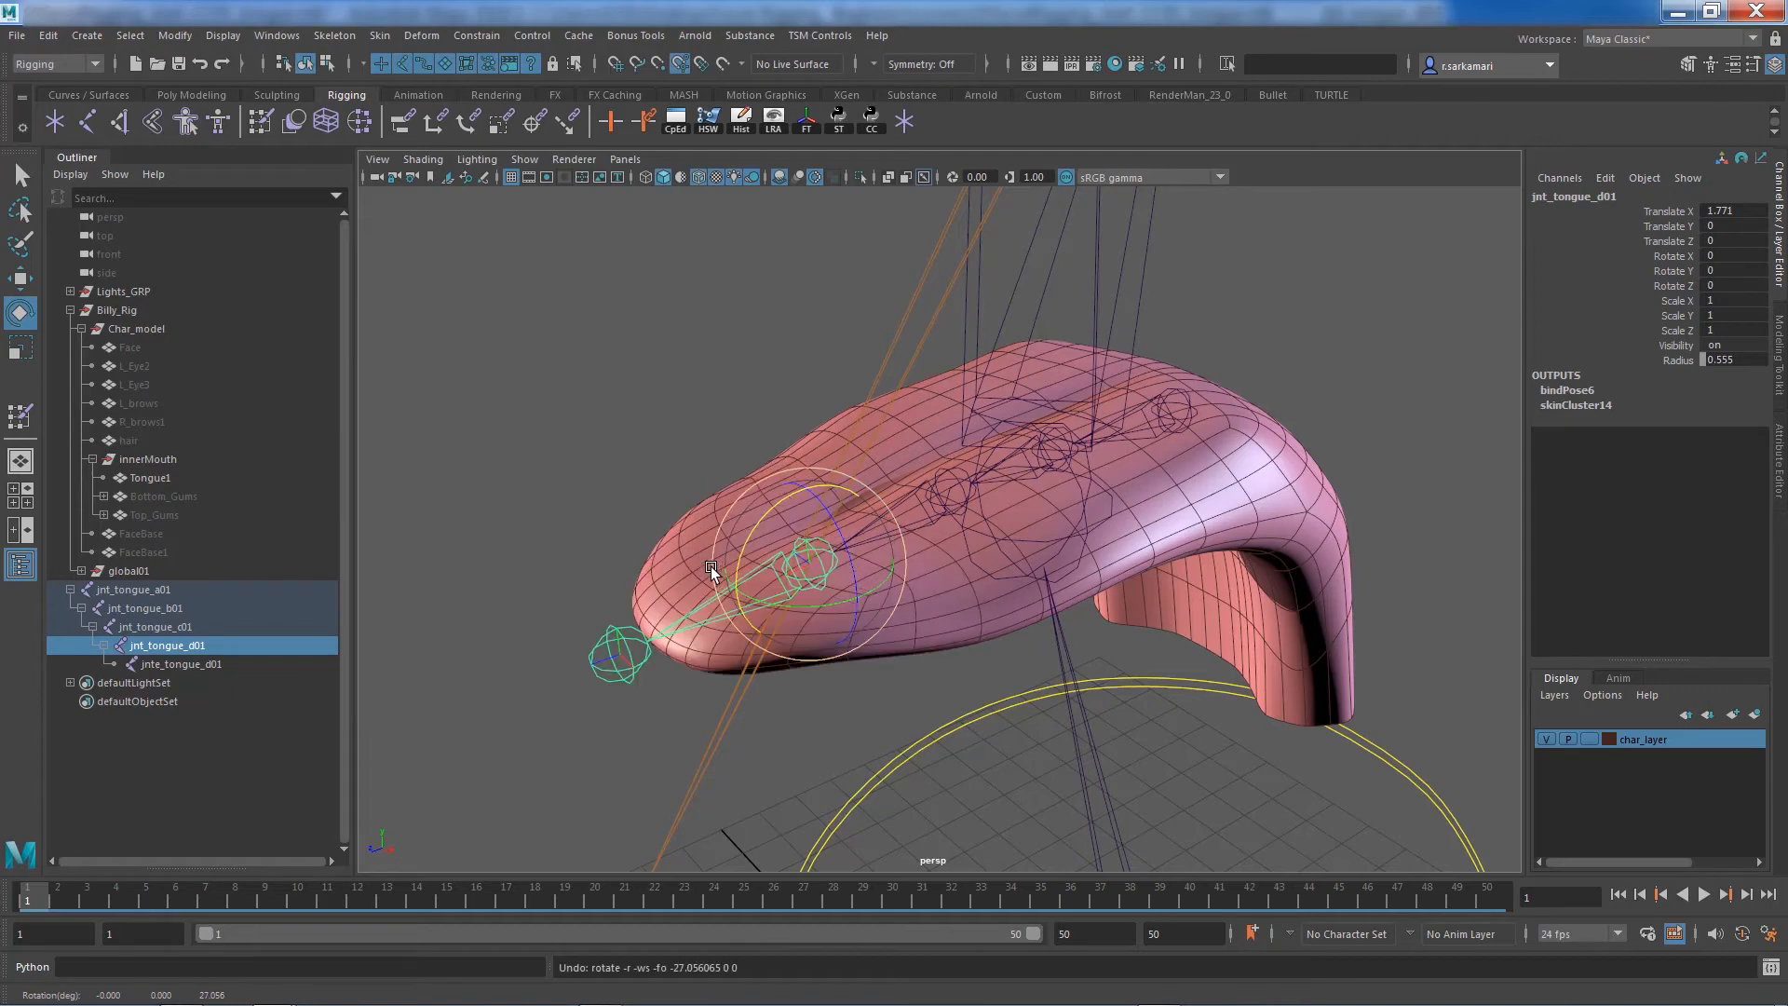
left_click(153, 626)
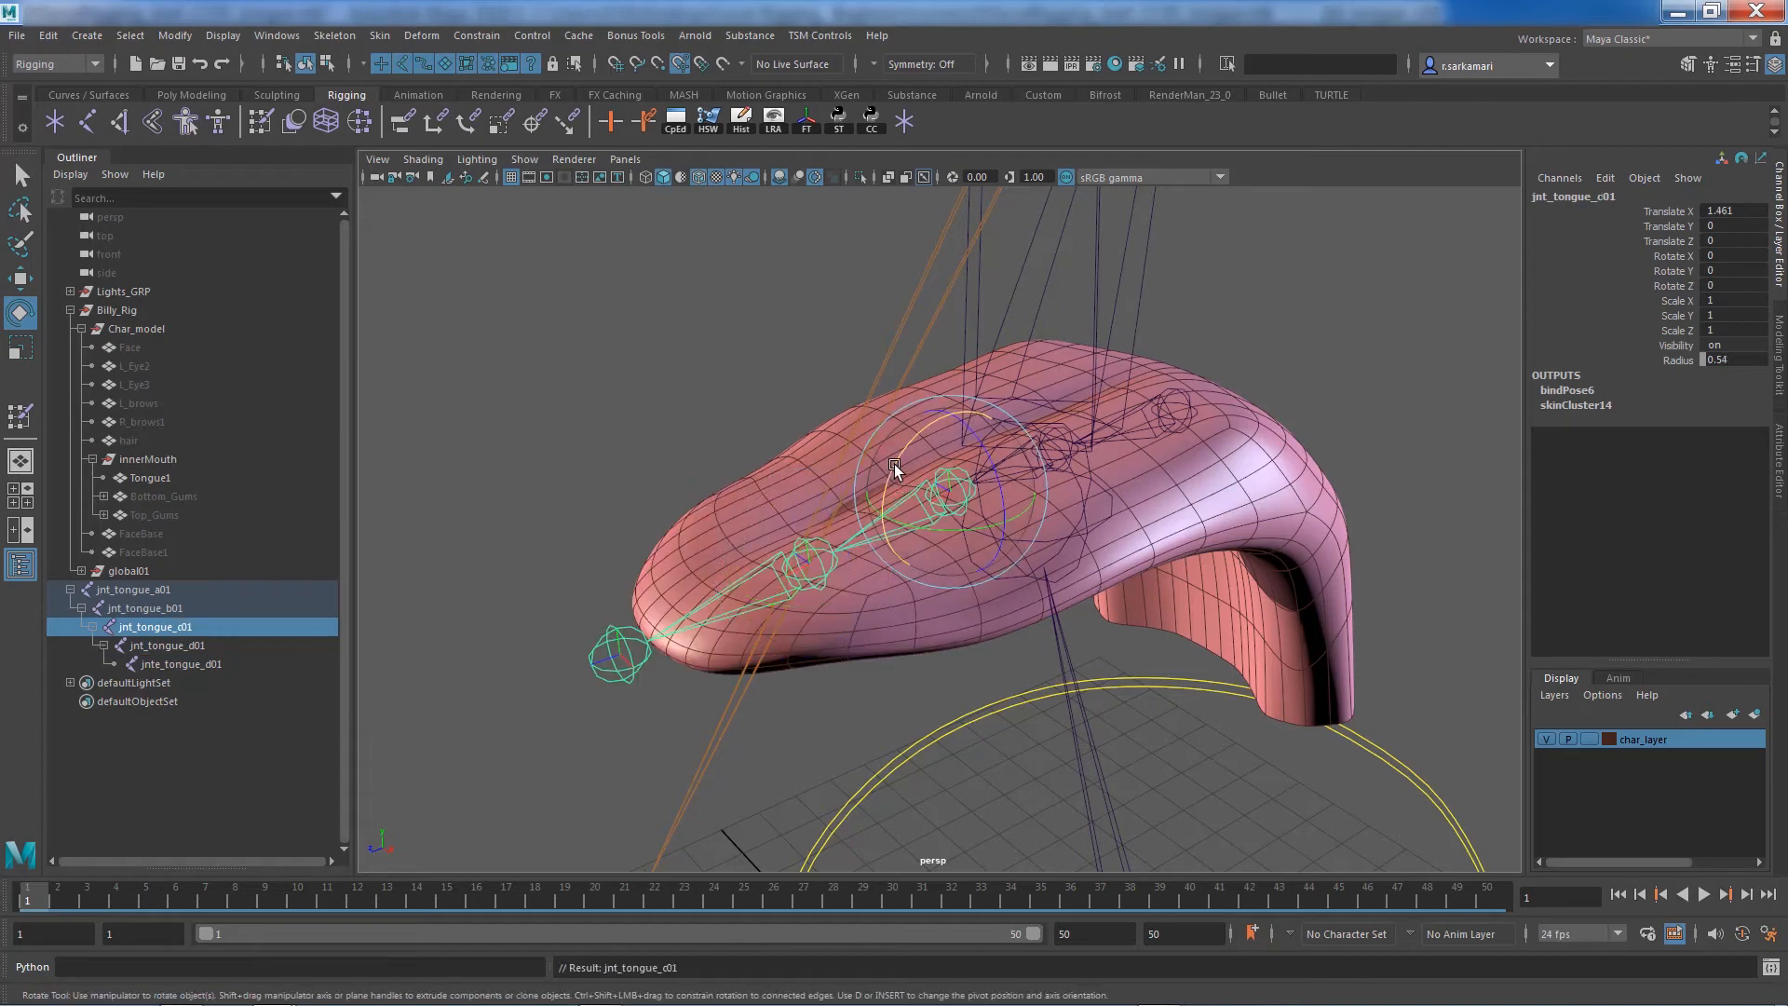
left_click_drag(895, 467, 930, 523)
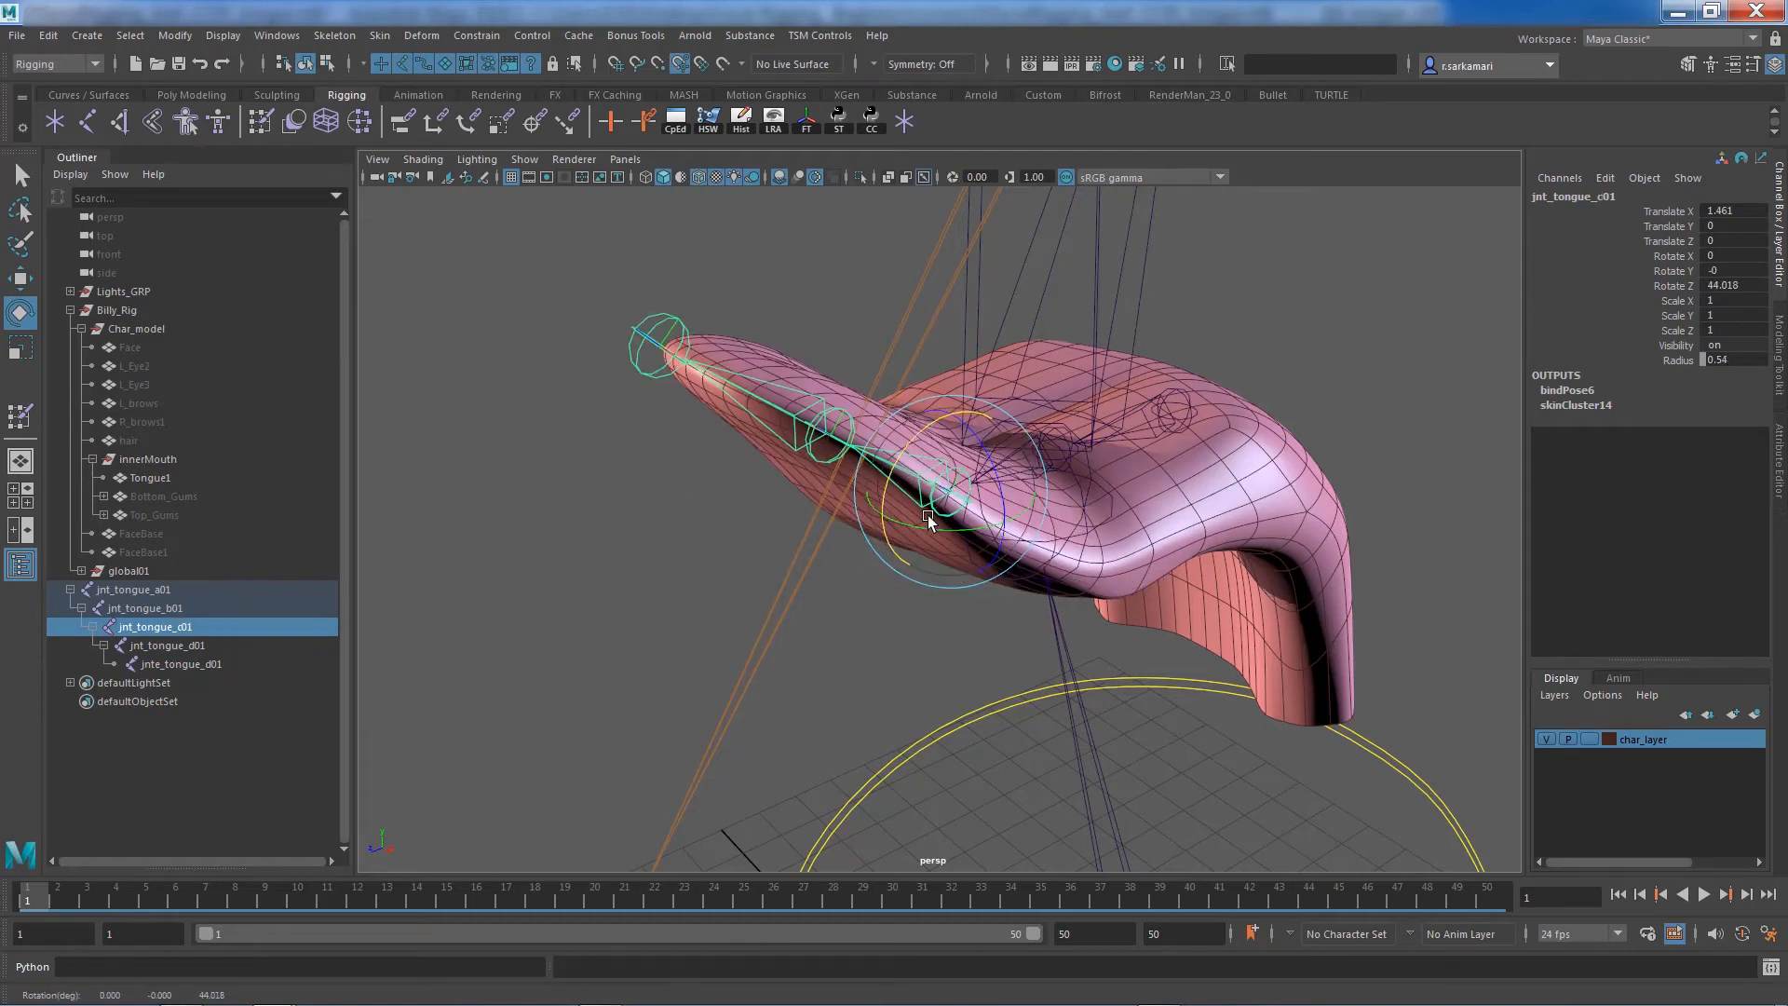
left_click_drag(924, 519, 884, 462)
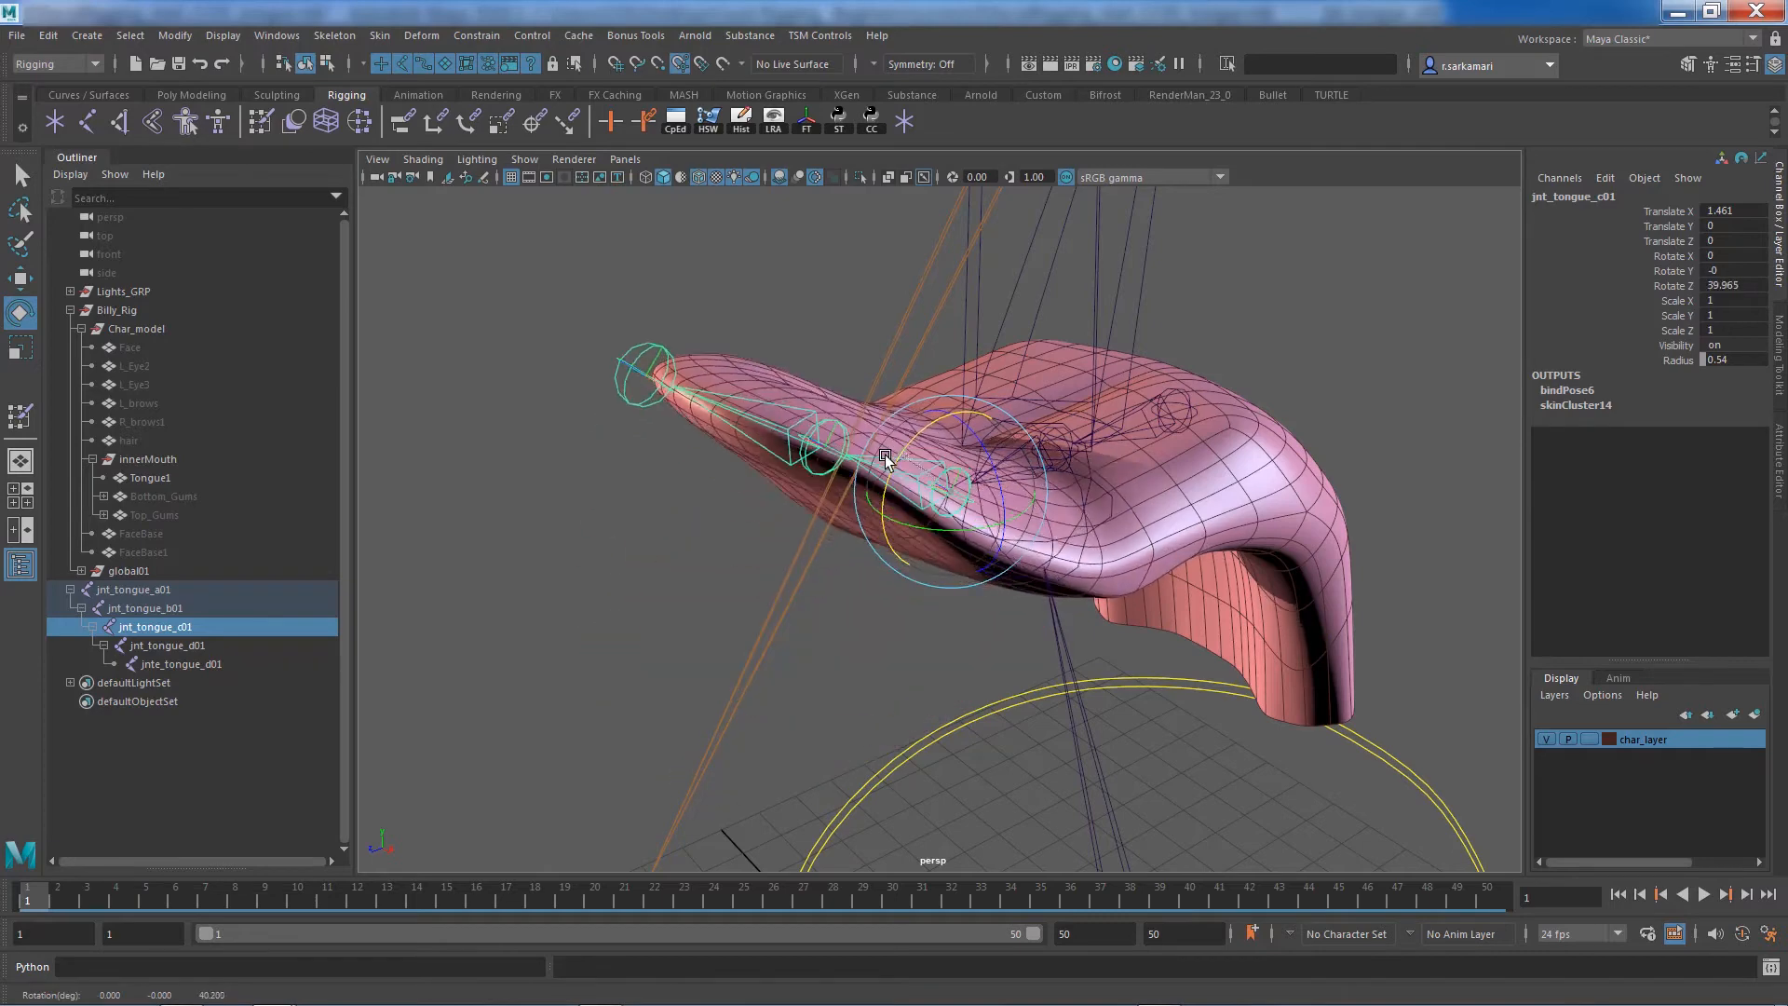
left_click_drag(887, 461, 979, 548)
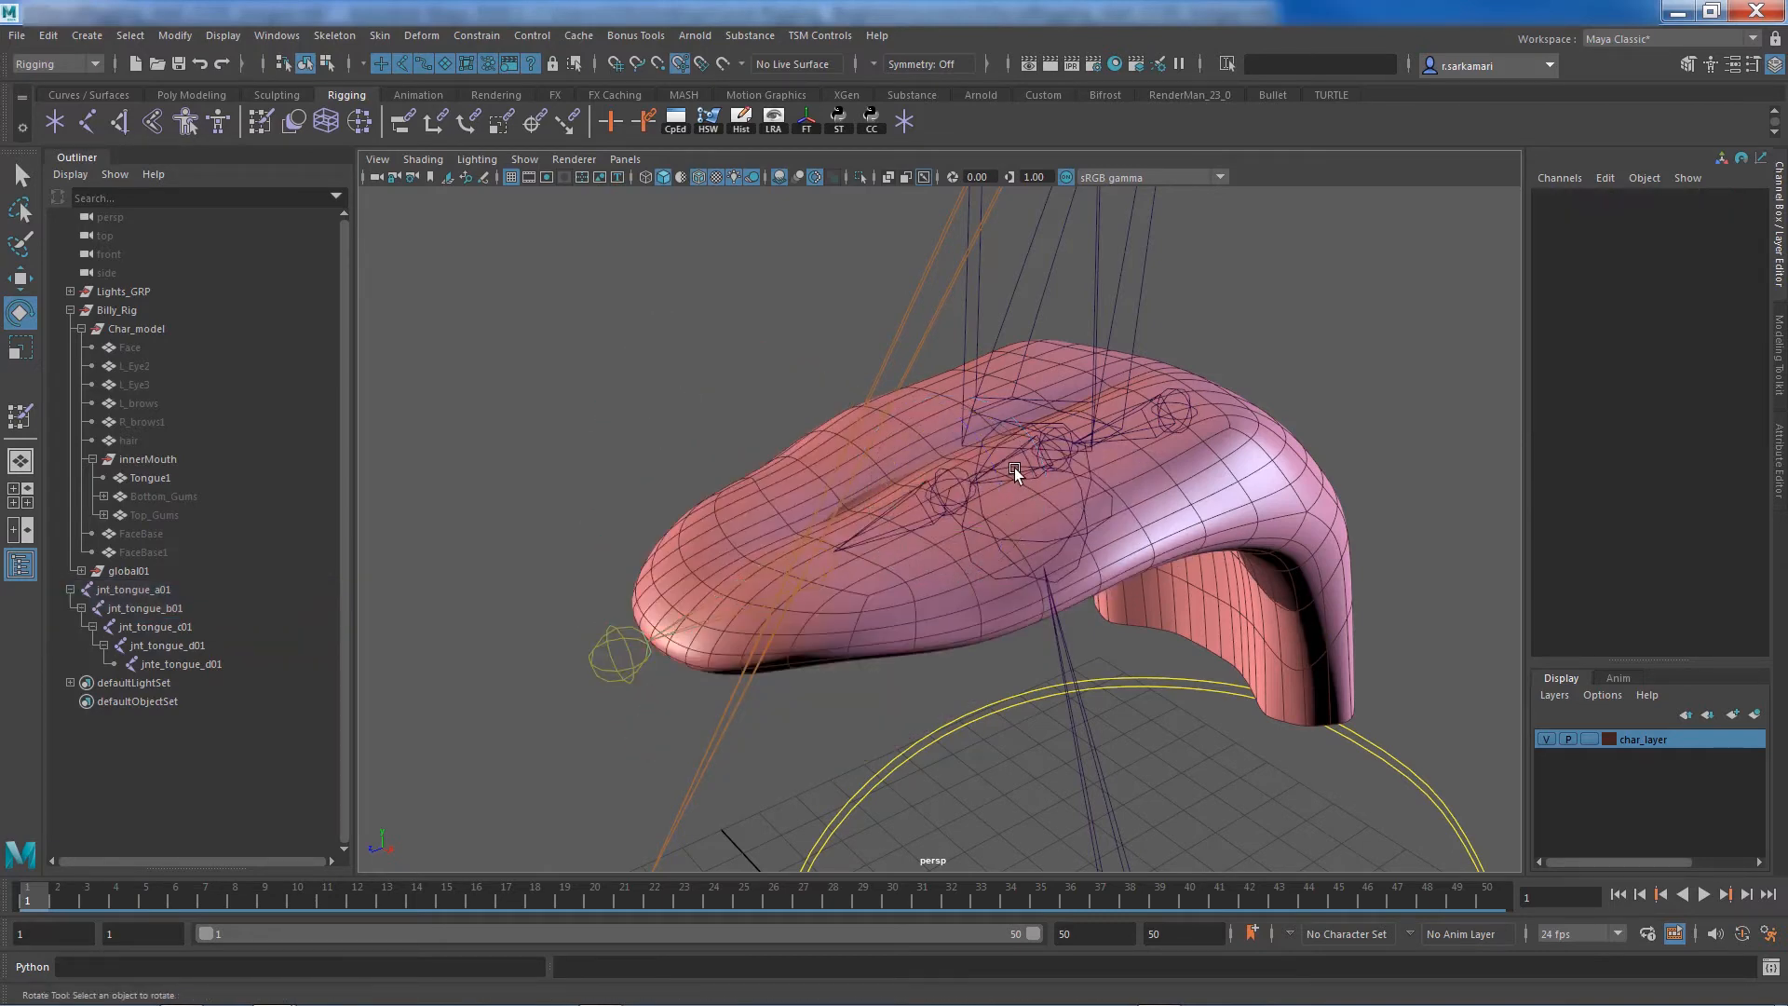
left_click(1012, 473)
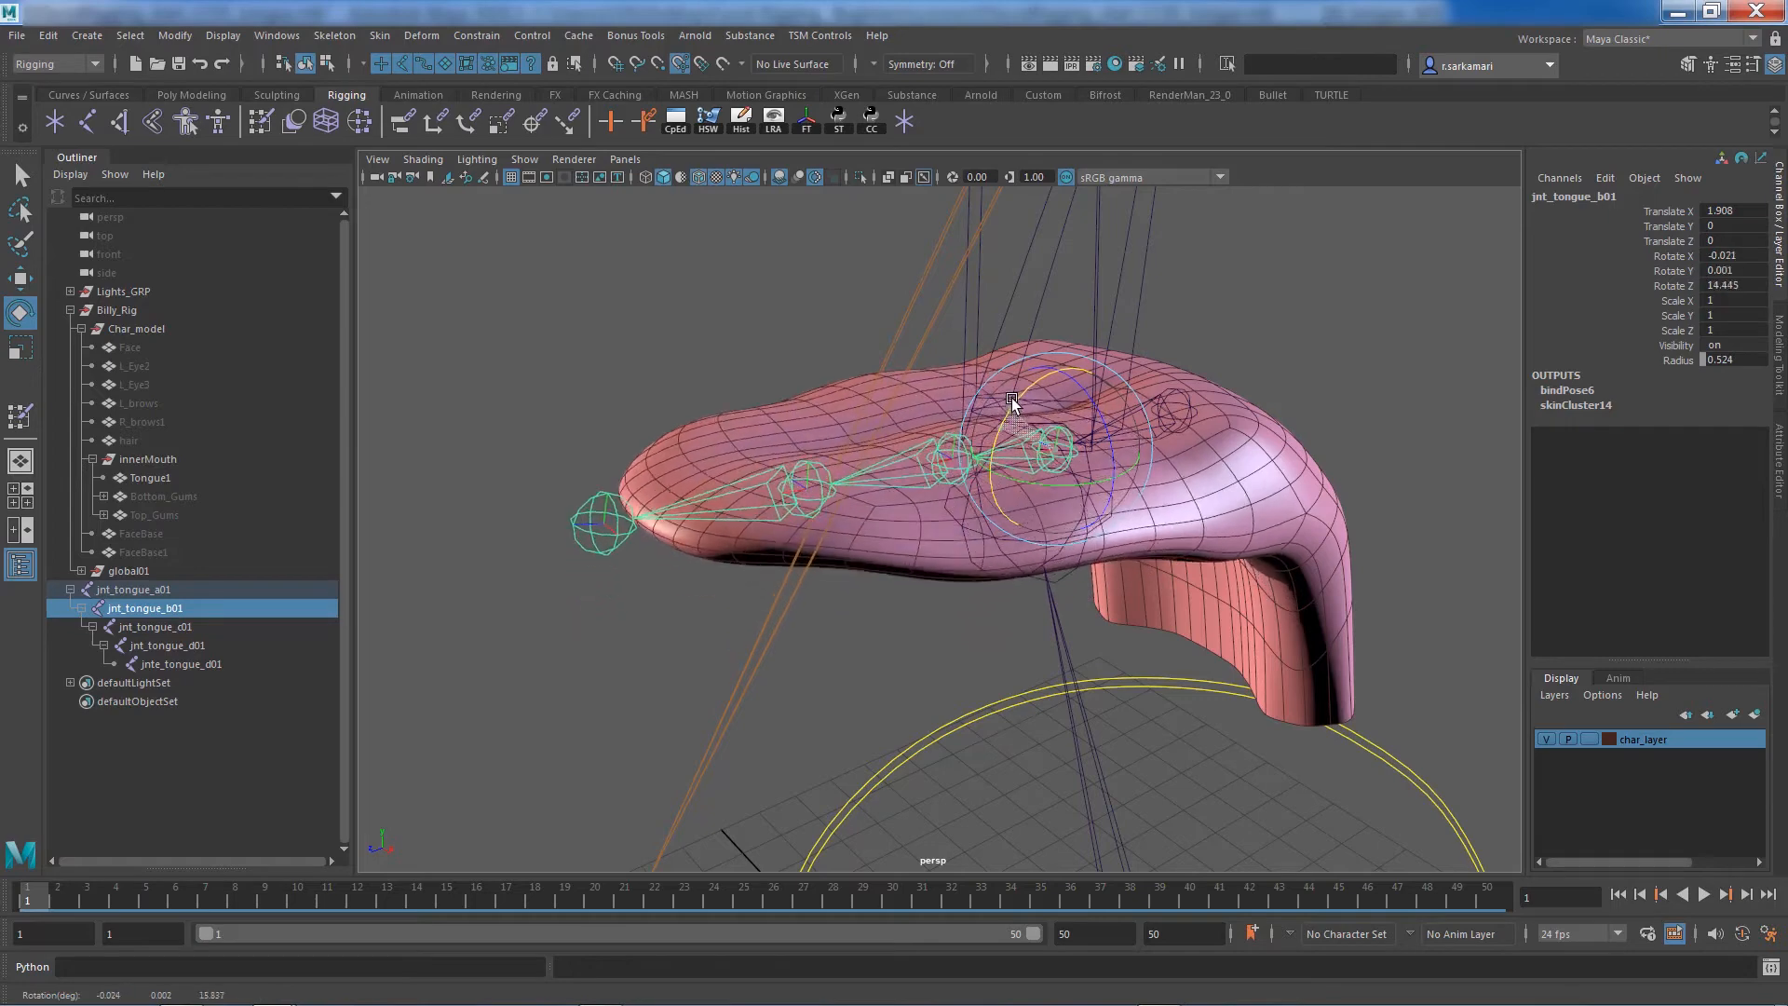
left_click_drag(1012, 405, 1098, 530)
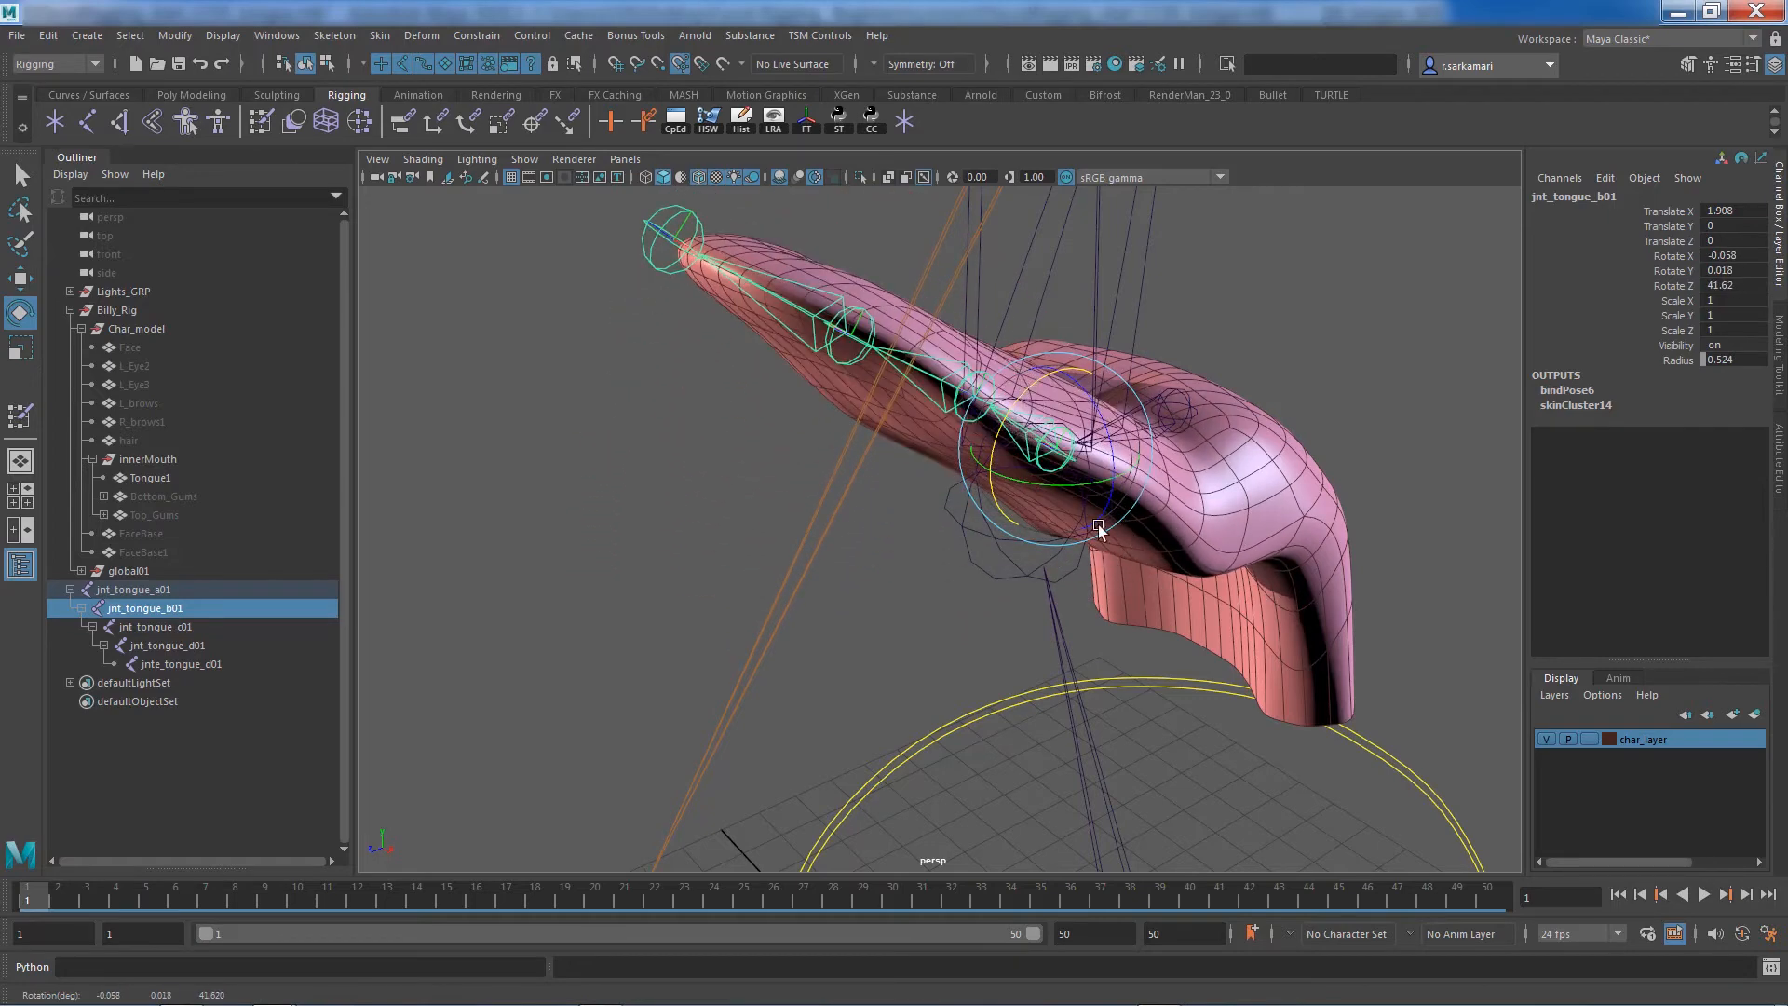
mouse_move(1213, 575)
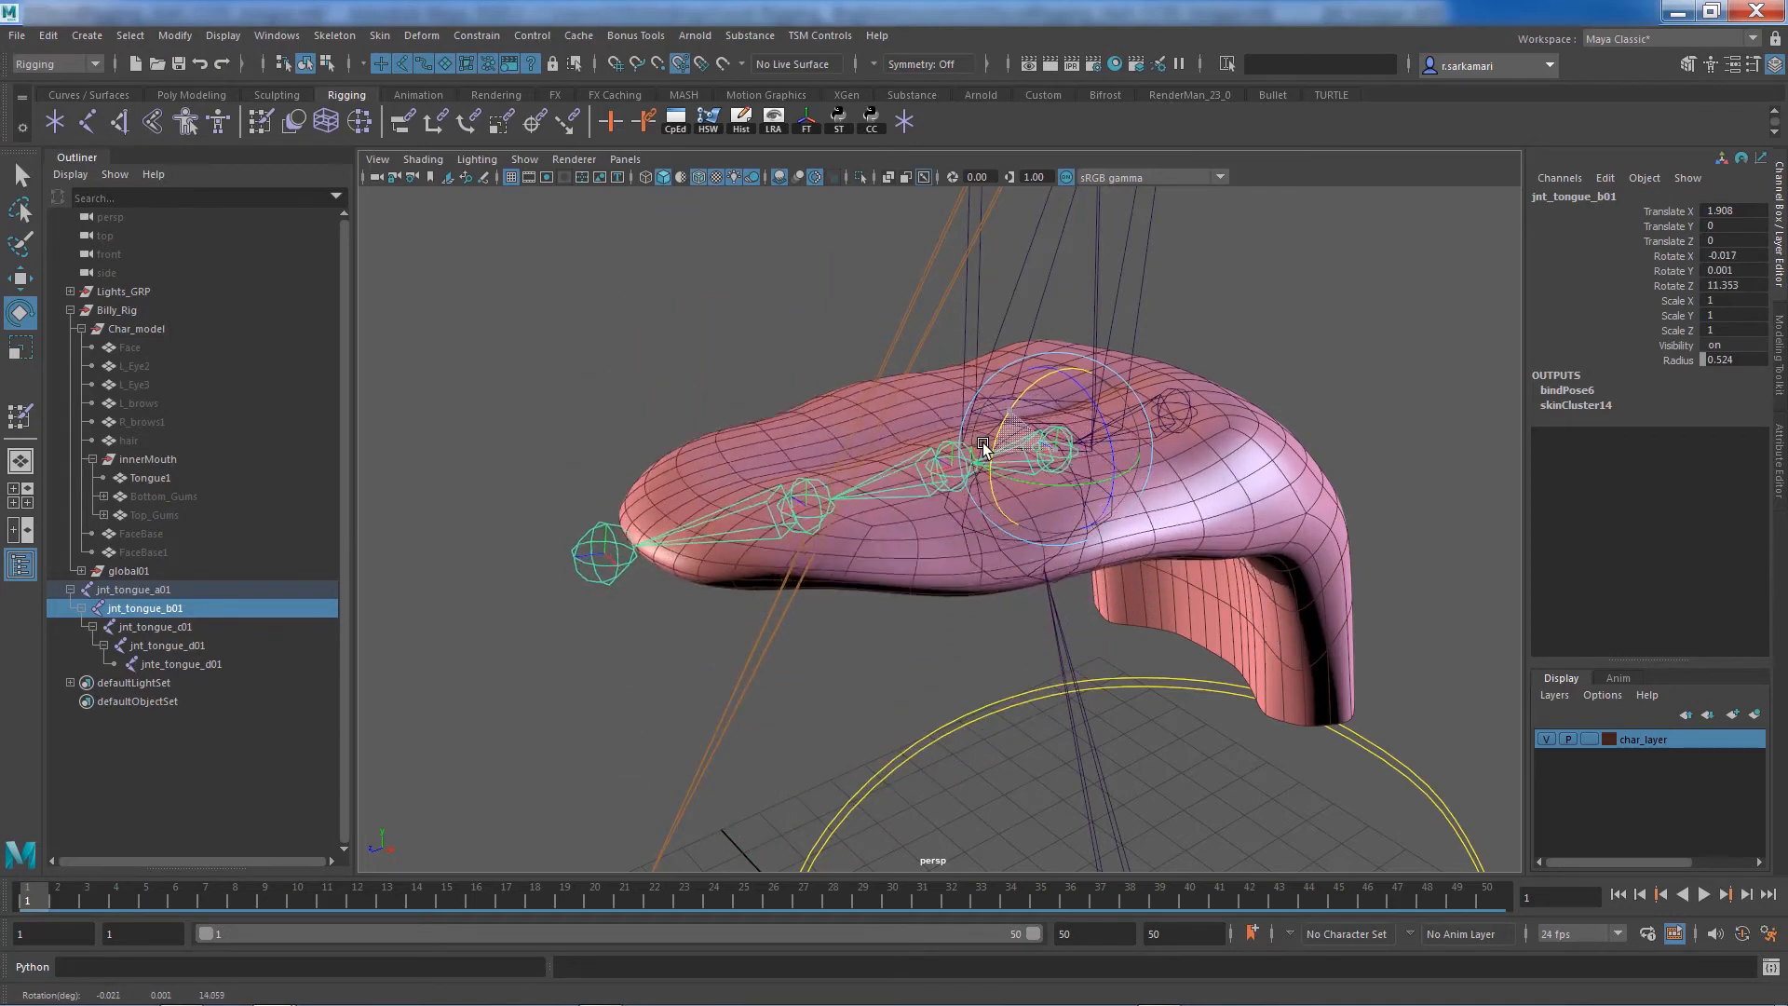
left_click_drag(1004, 446, 992, 434)
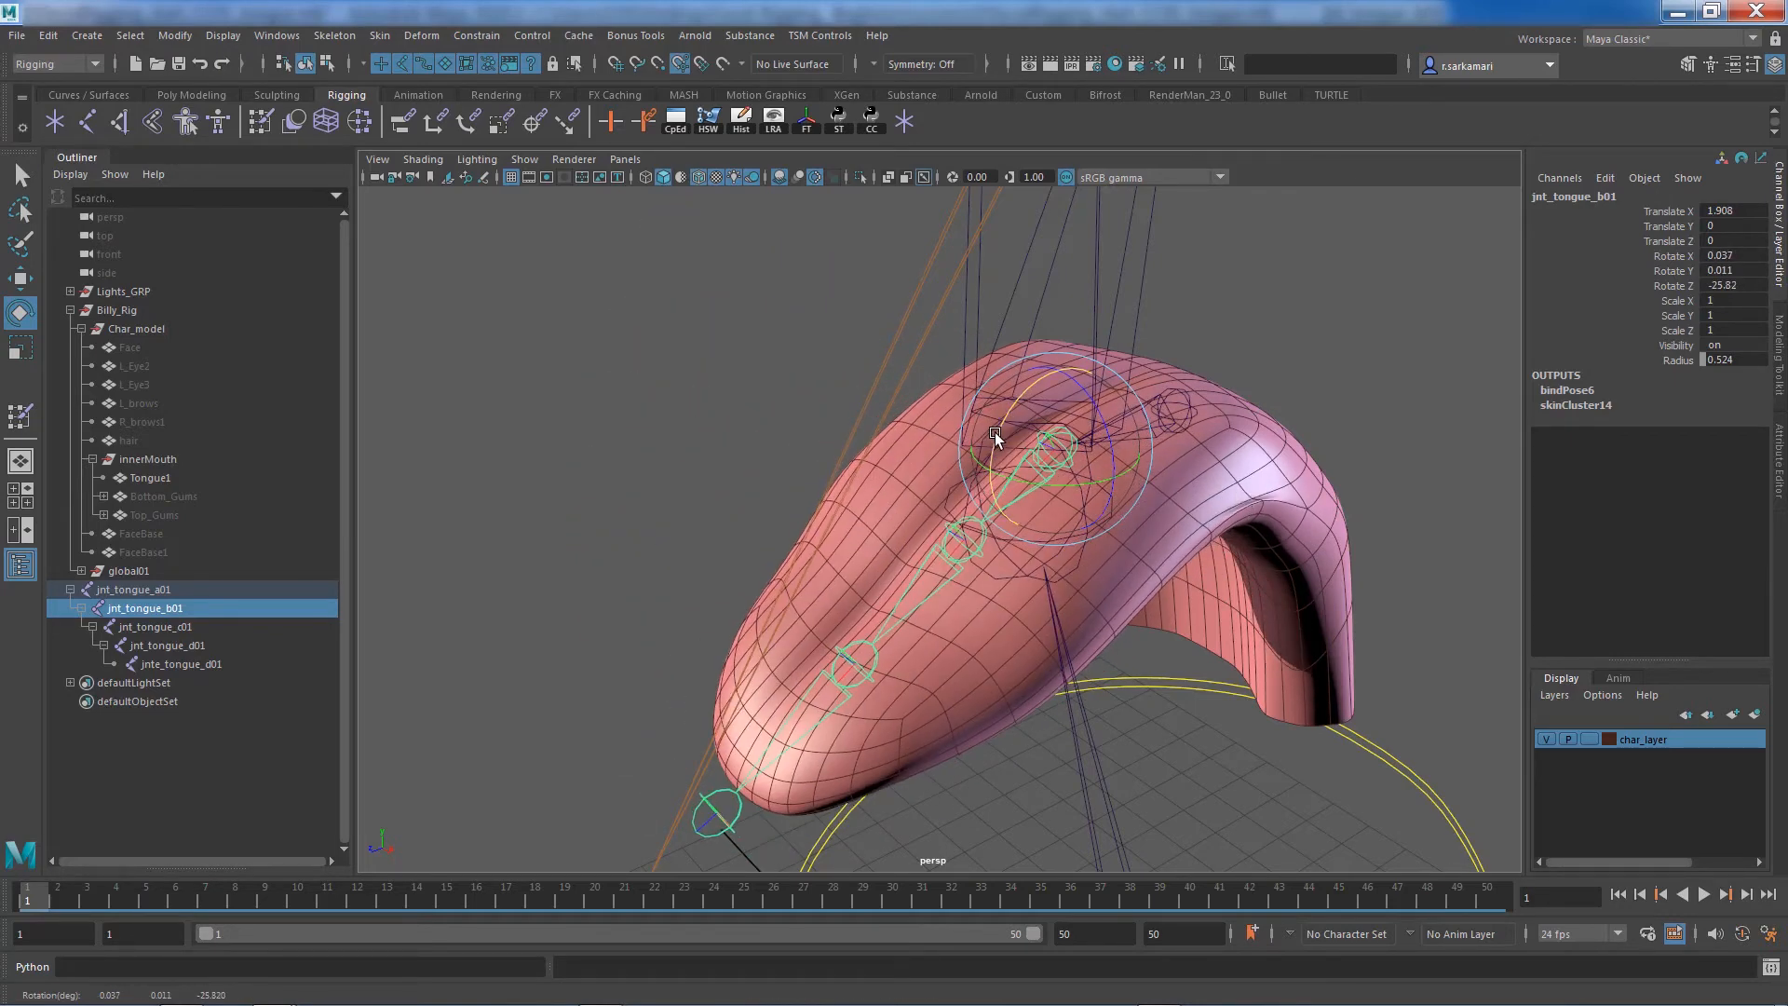
left_click_drag(998, 439, 510, 842)
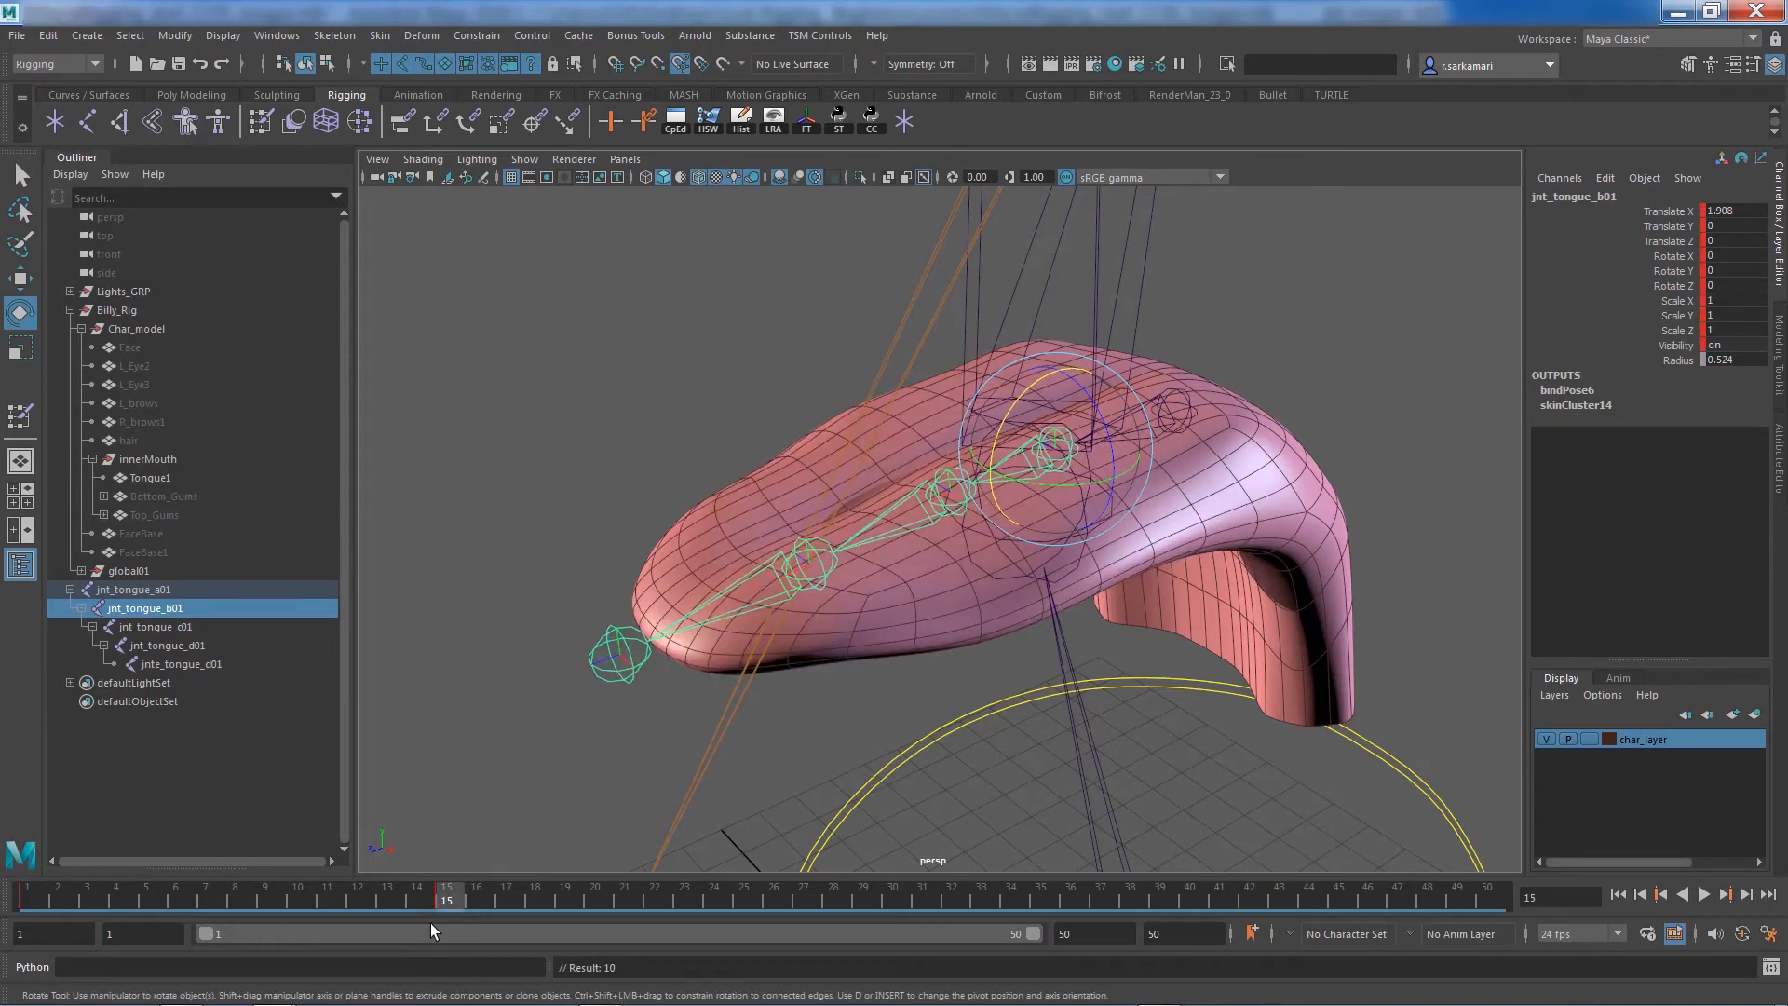
left_click_drag(1050, 445, 998, 493)
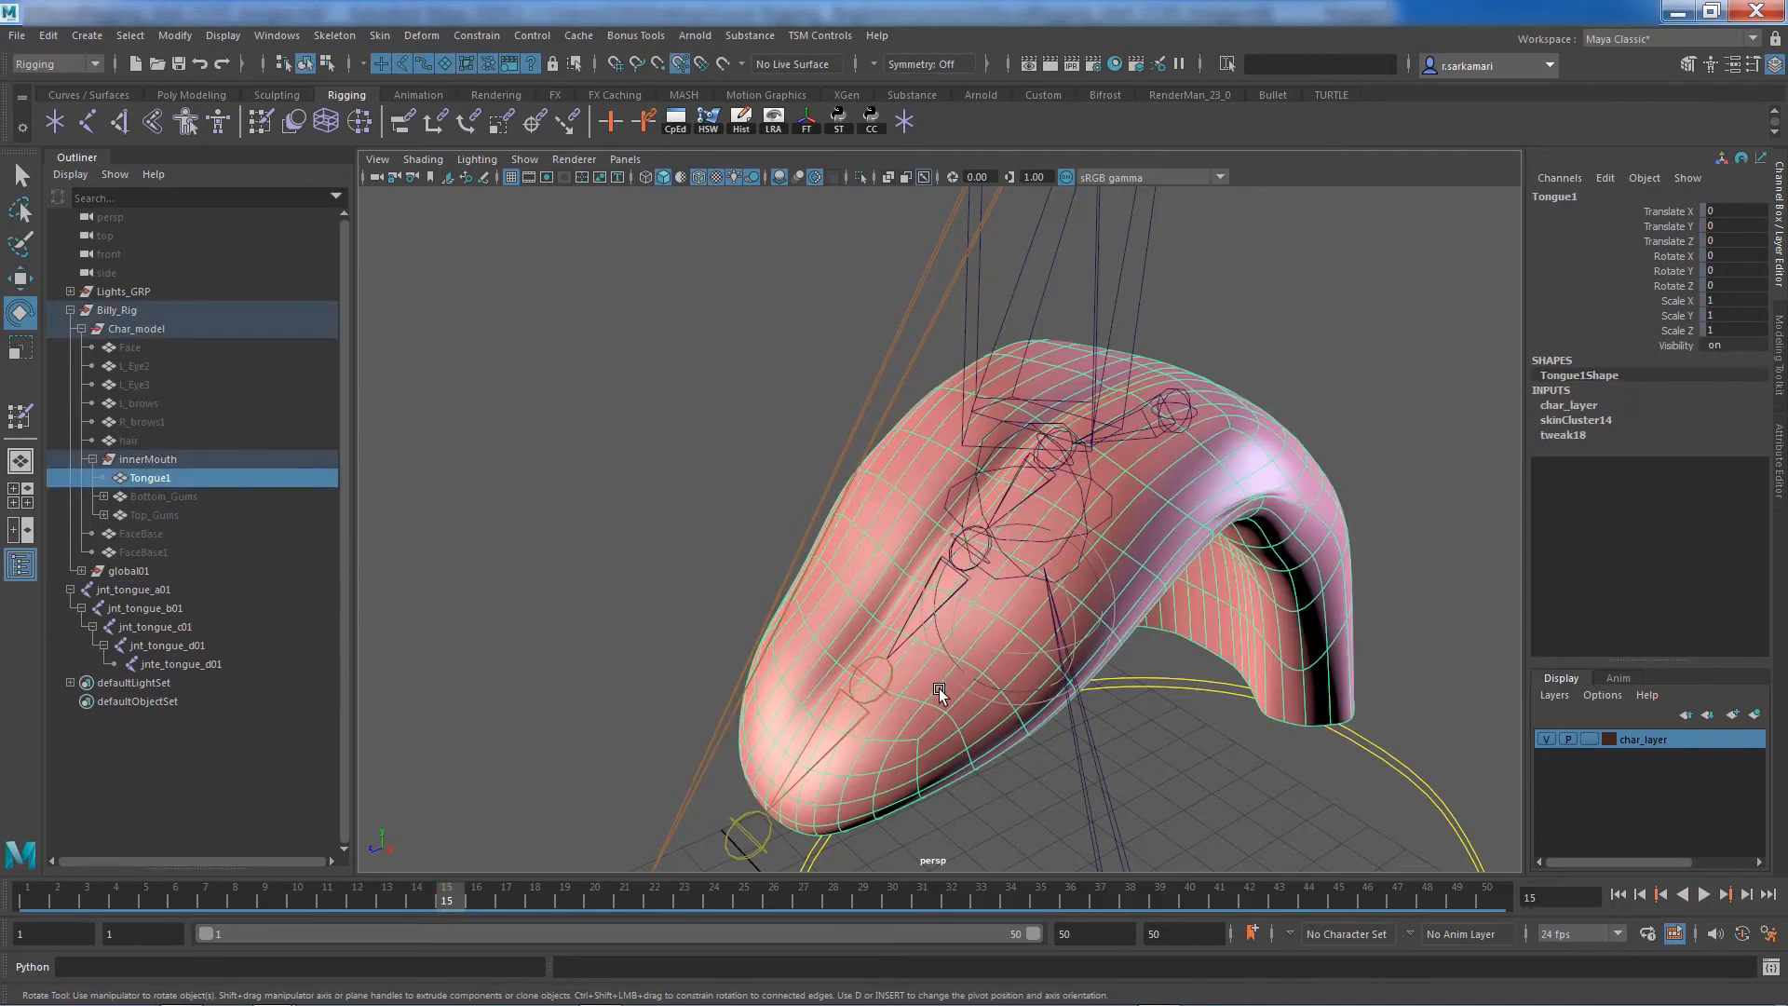
mouse_move(970, 707)
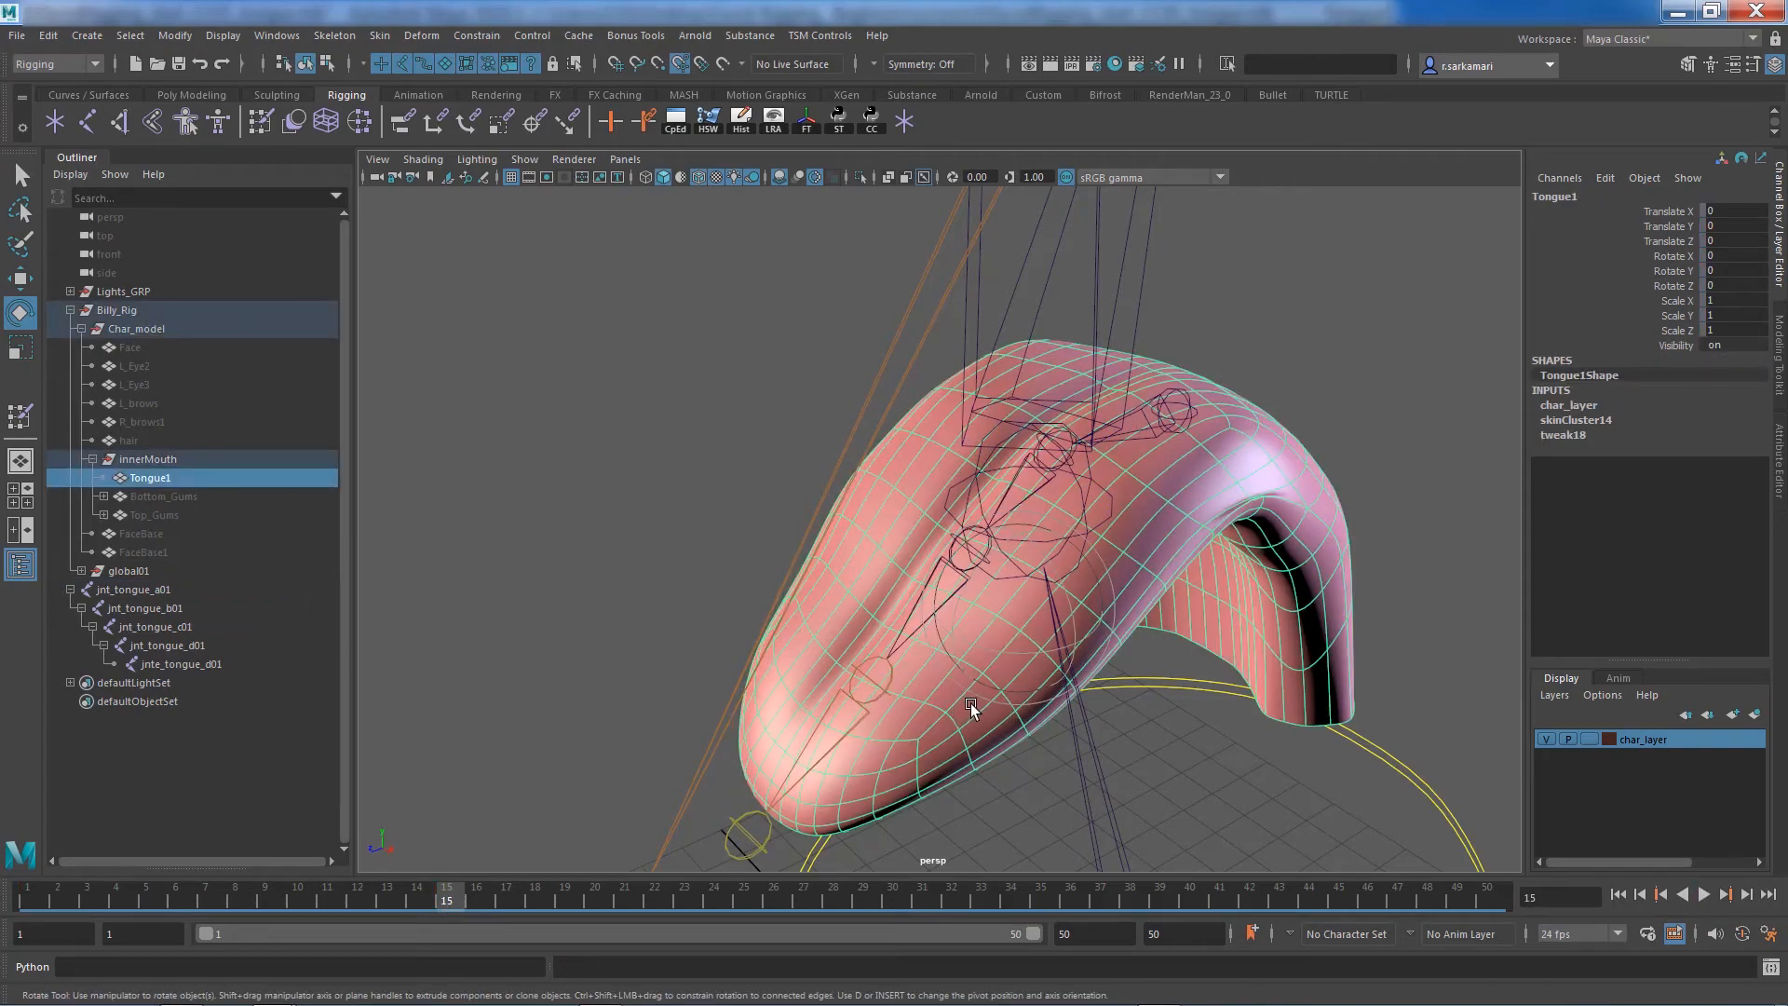
left_click_drag(971, 702, 779, 607)
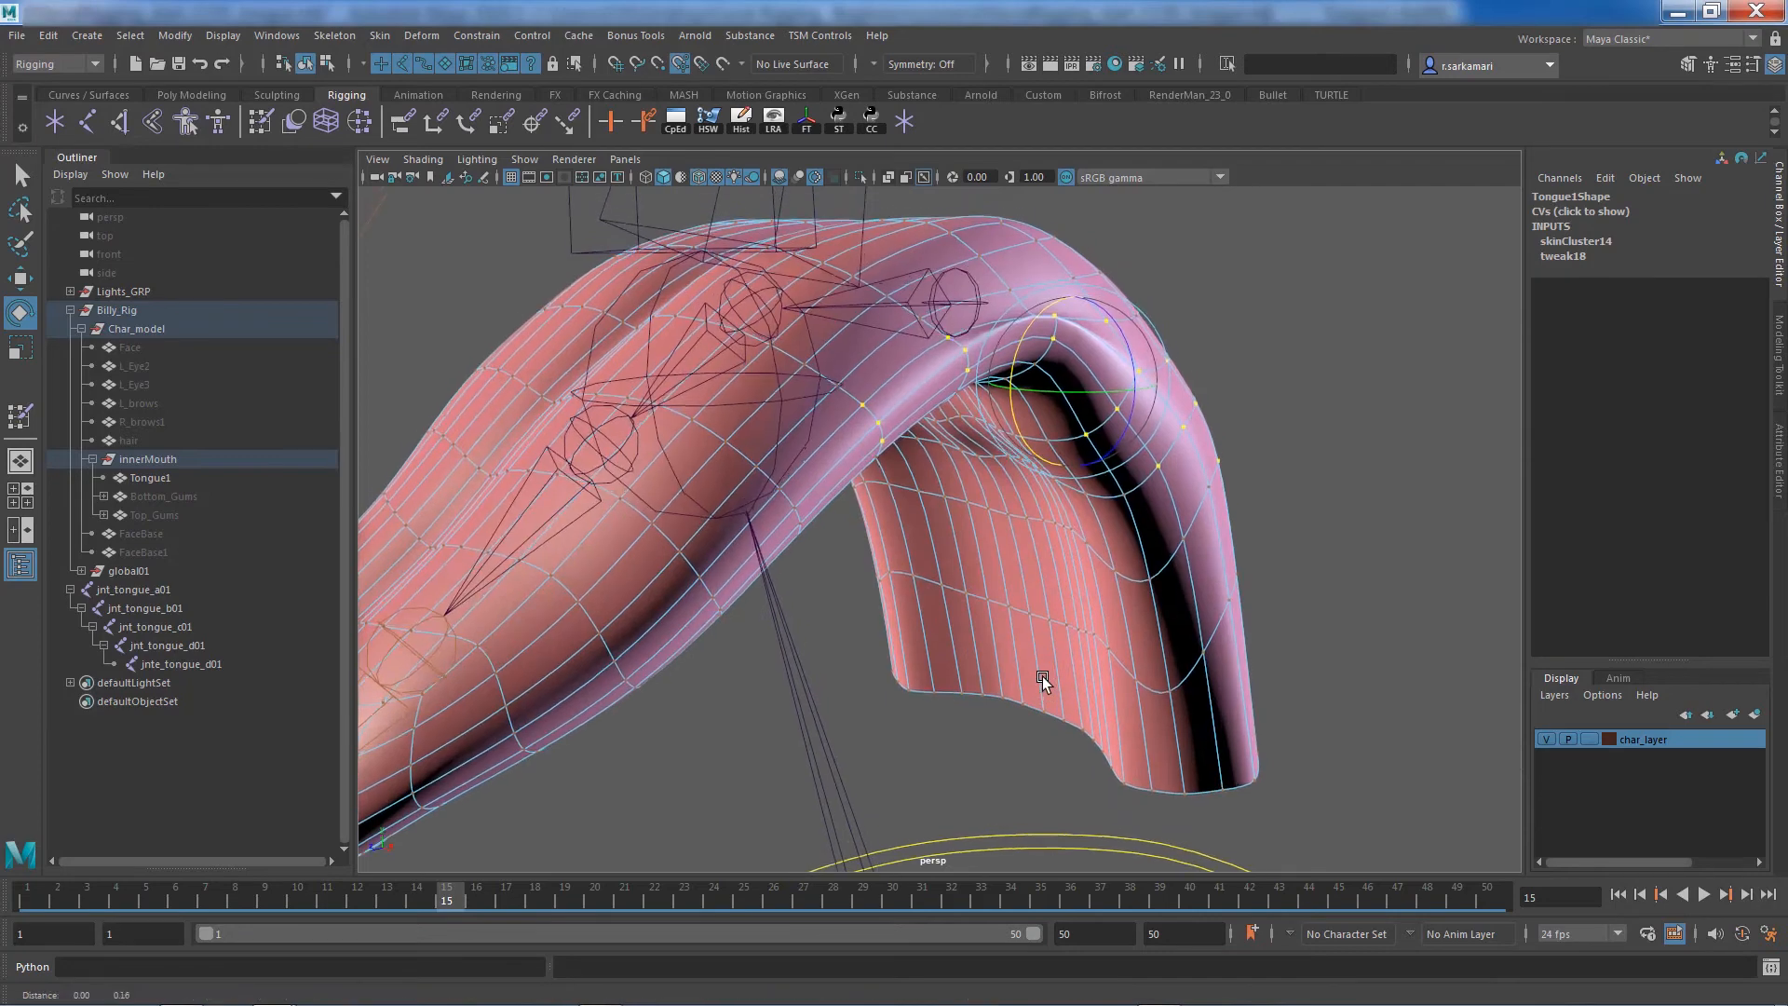
Select the vertices around the tongue's rear bend and smooth their skin weights
left_click_drag(1040, 684, 502, 411)
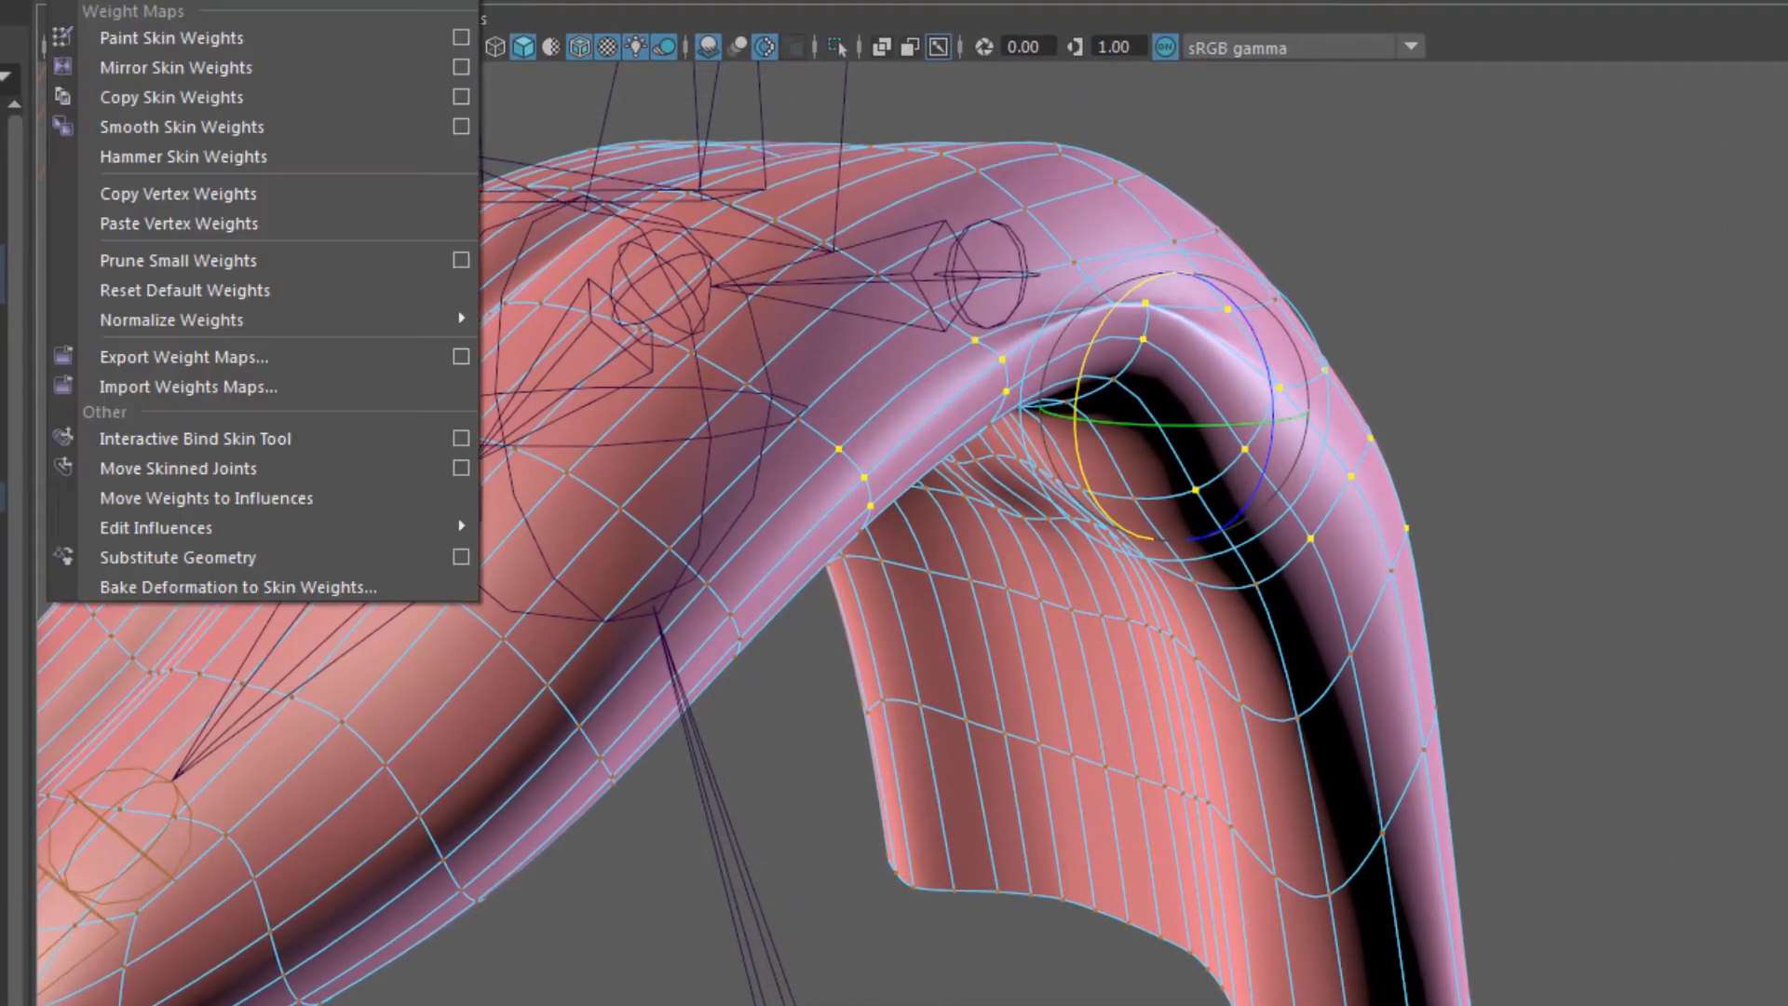
mouse_move(183, 156)
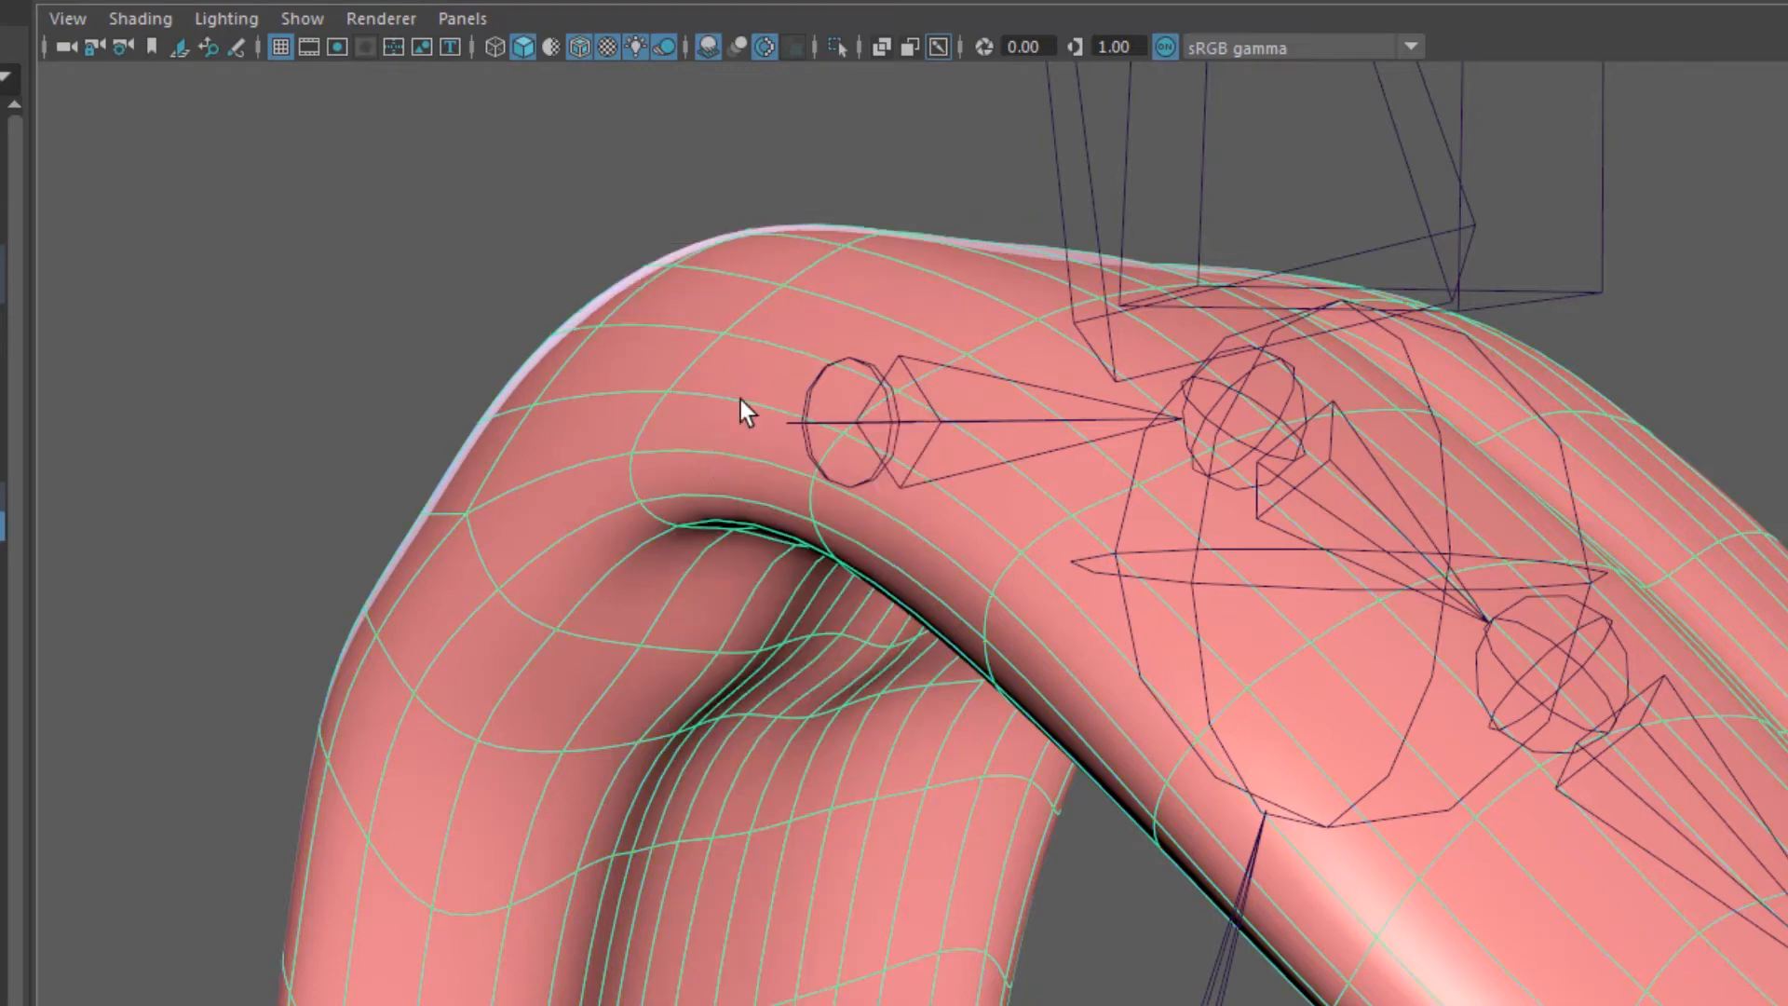
left_click_drag(742, 411, 787, 853)
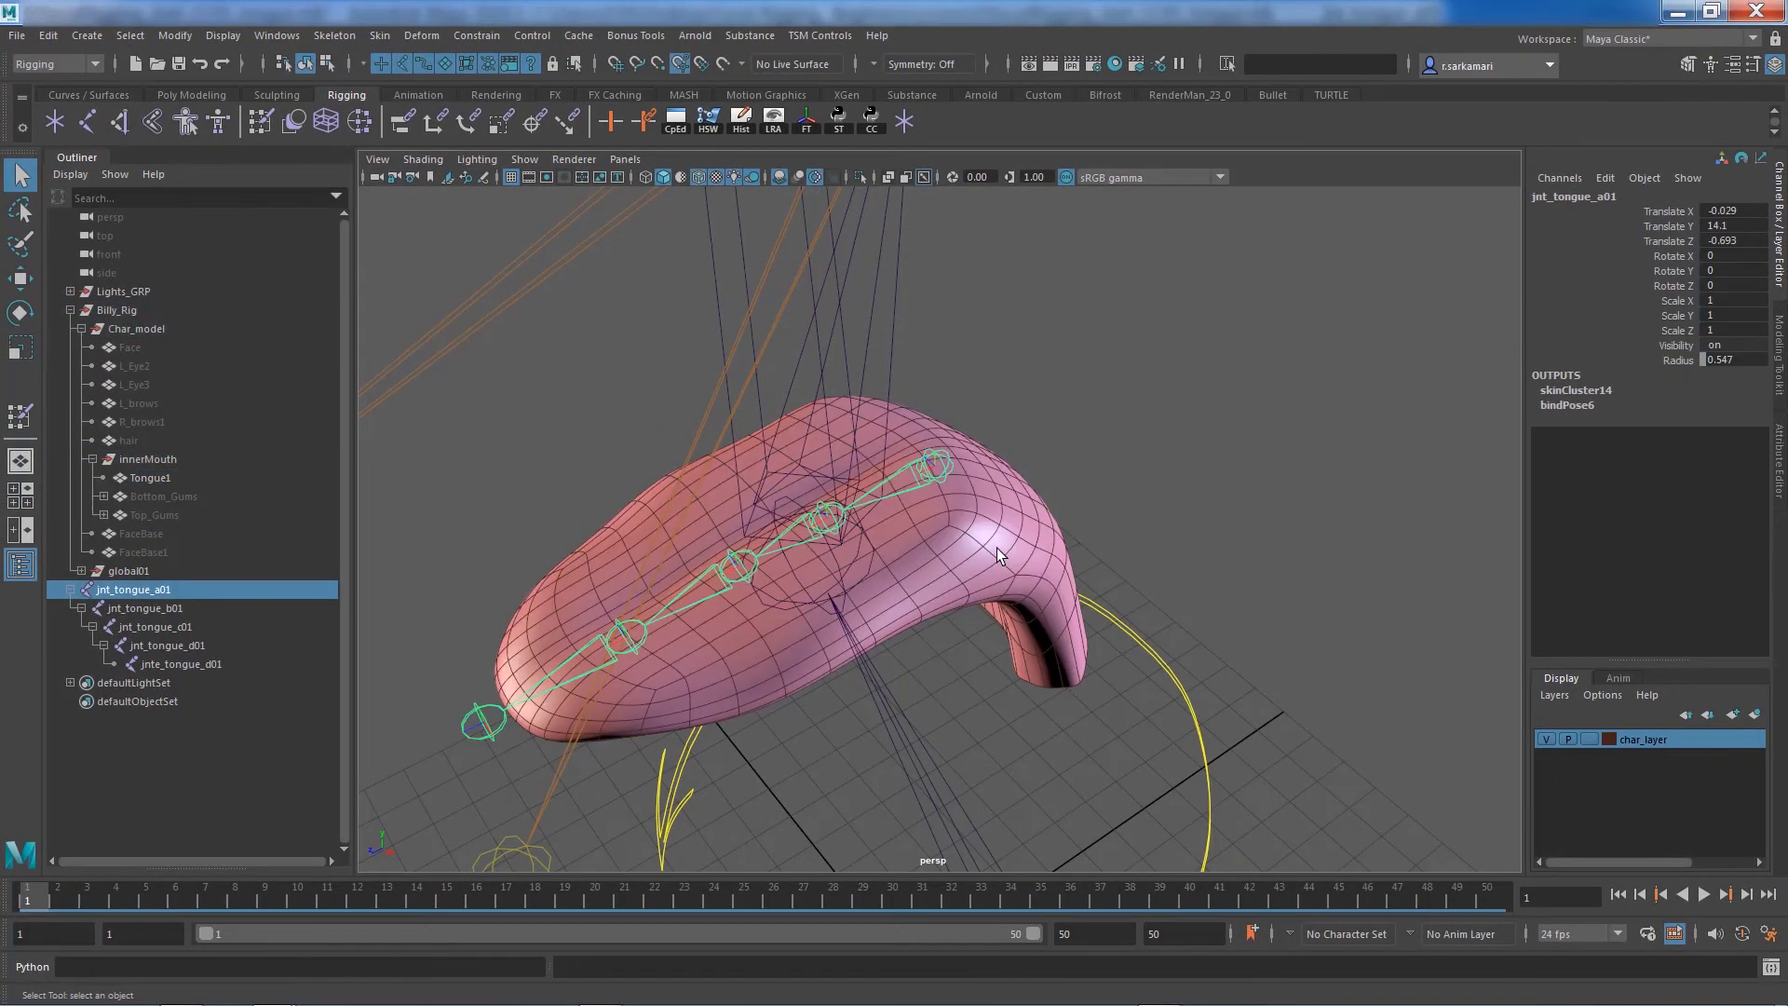
Unlock jnt_tongue_b01's channels with Unlock Selected, then clear the selection
left_click(145, 608)
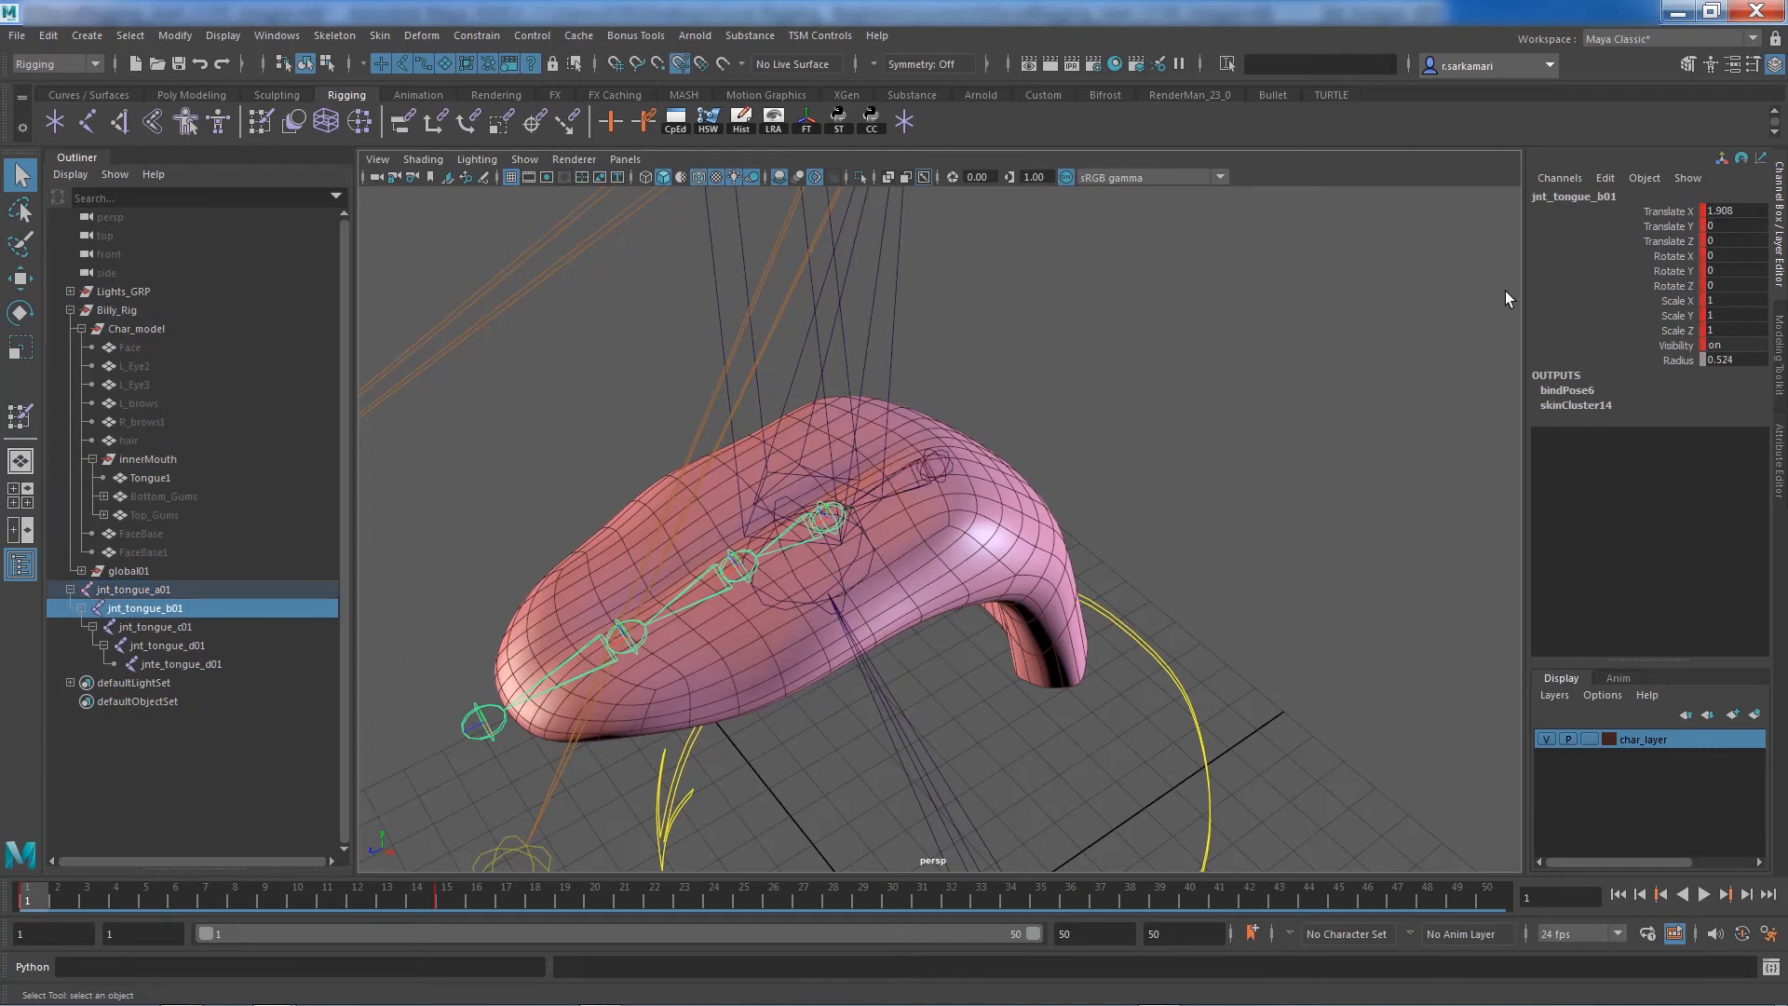
right_click(1666, 257)
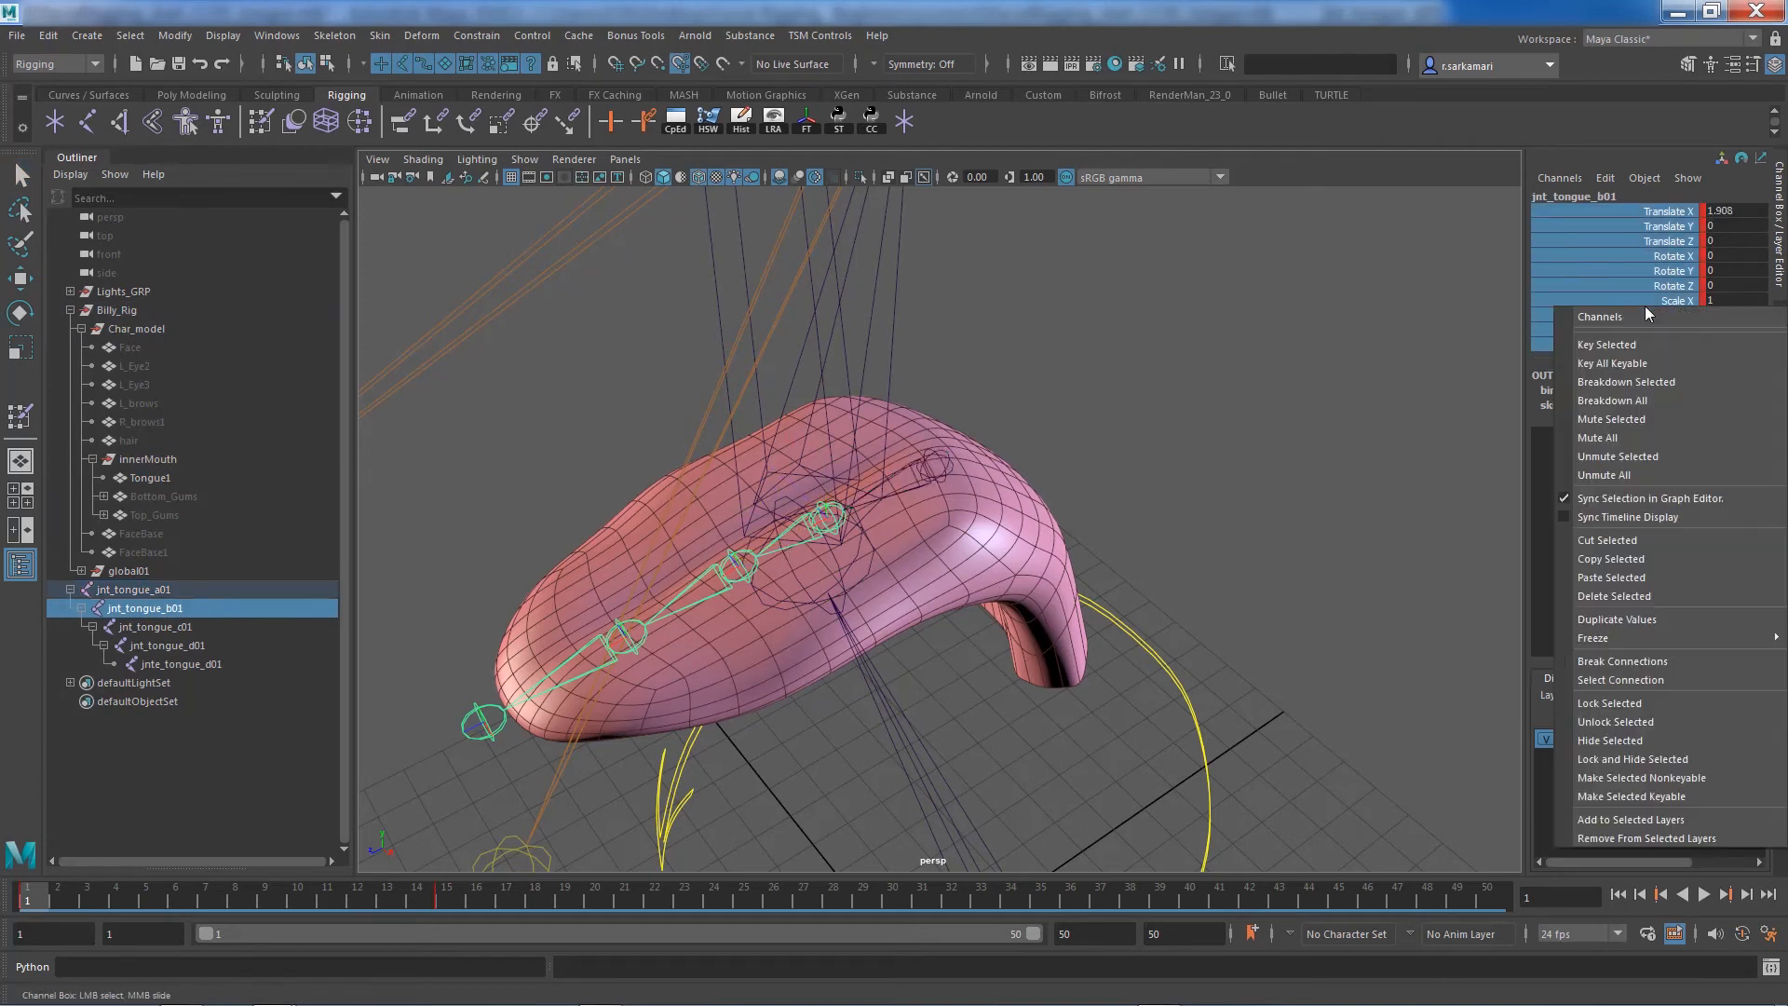
mouse_move(1615, 721)
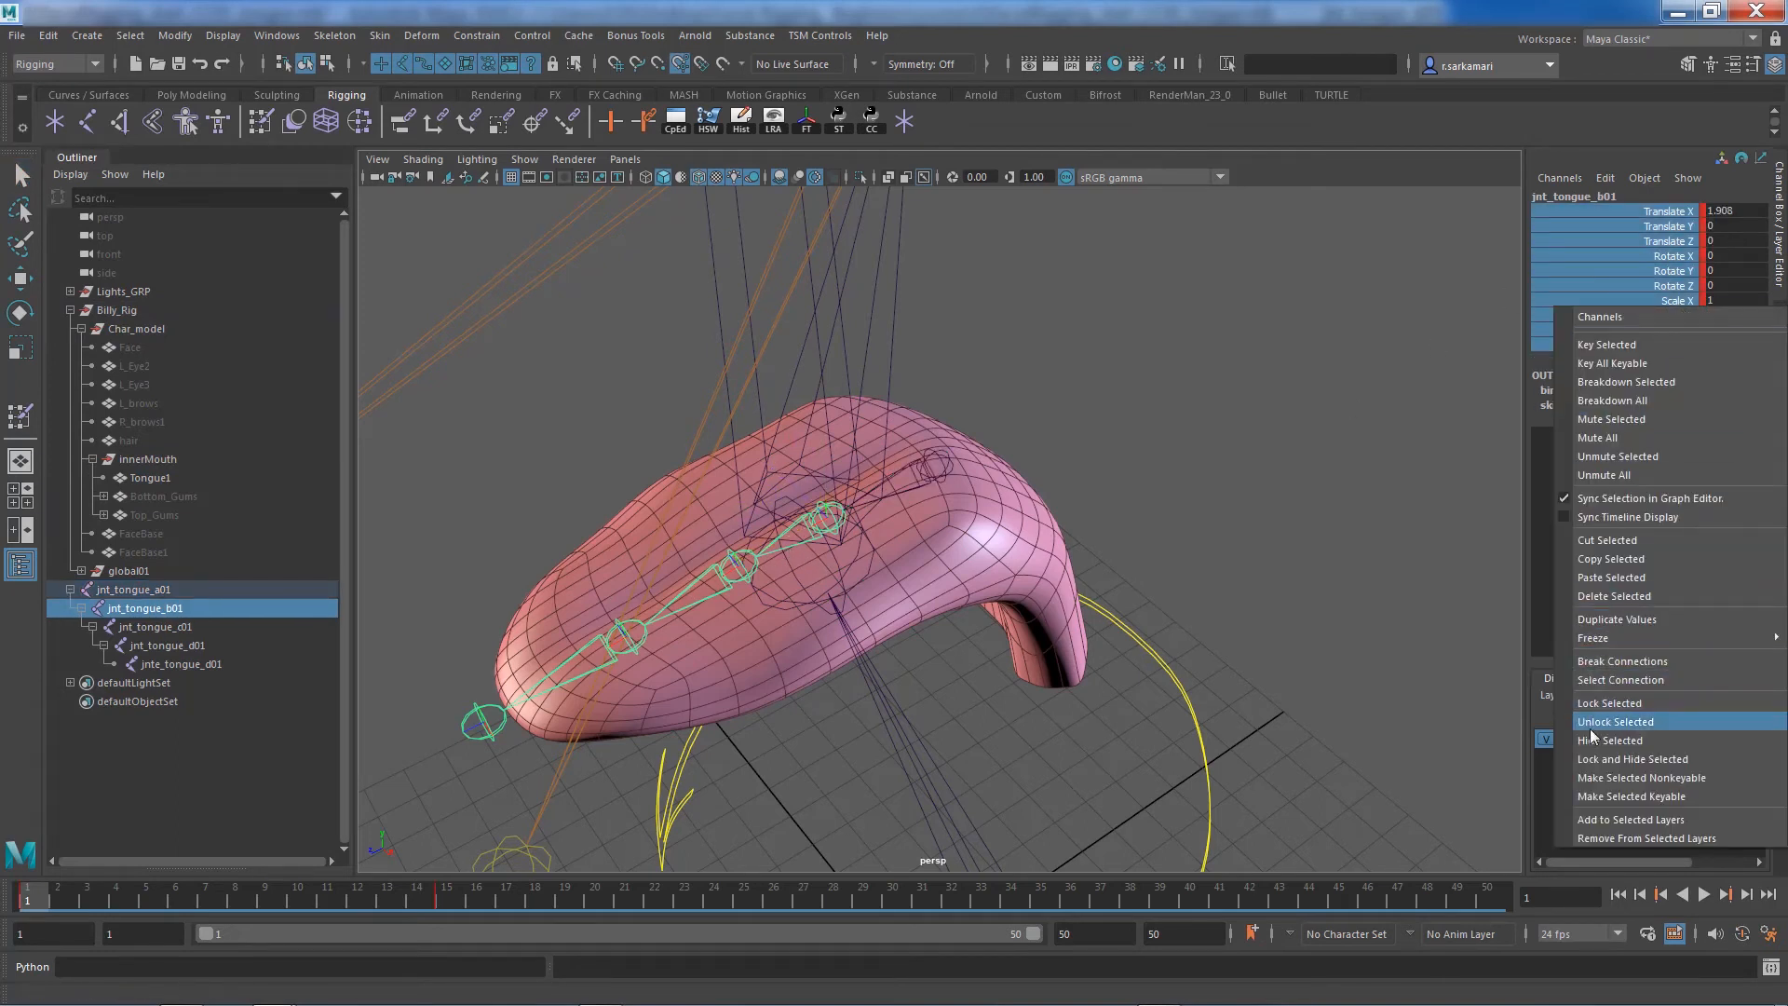
mouse_move(1609, 702)
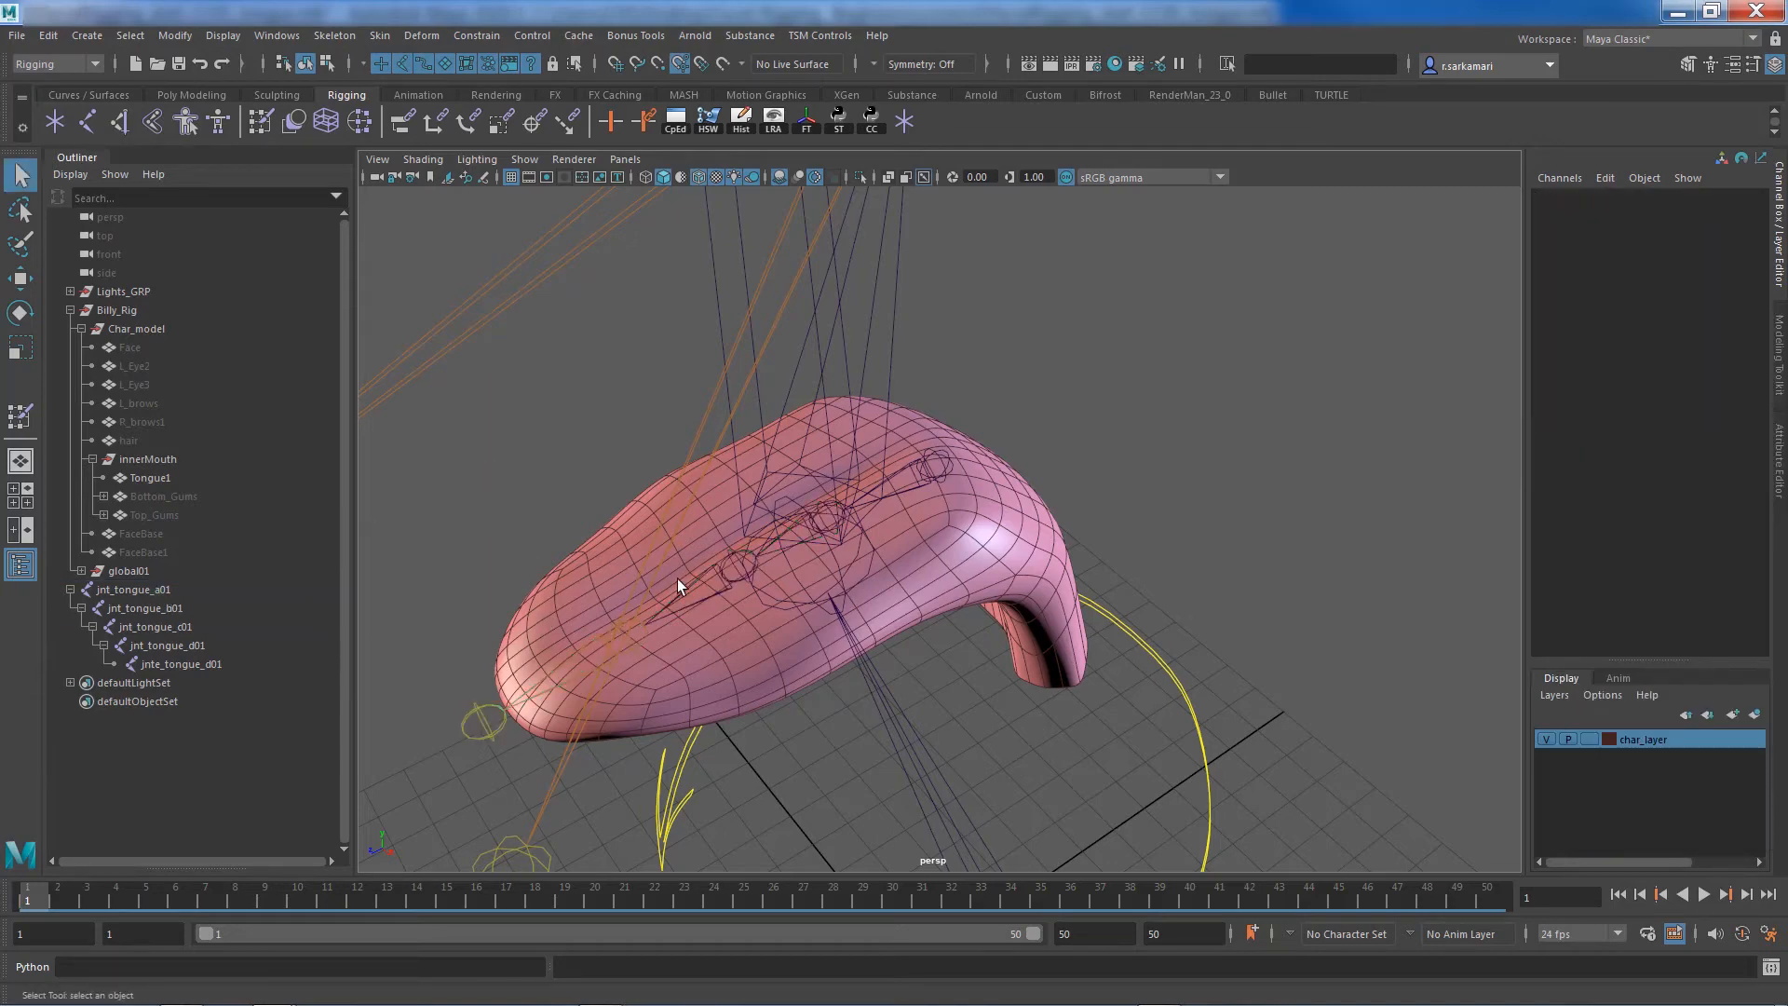
left_click(182, 664)
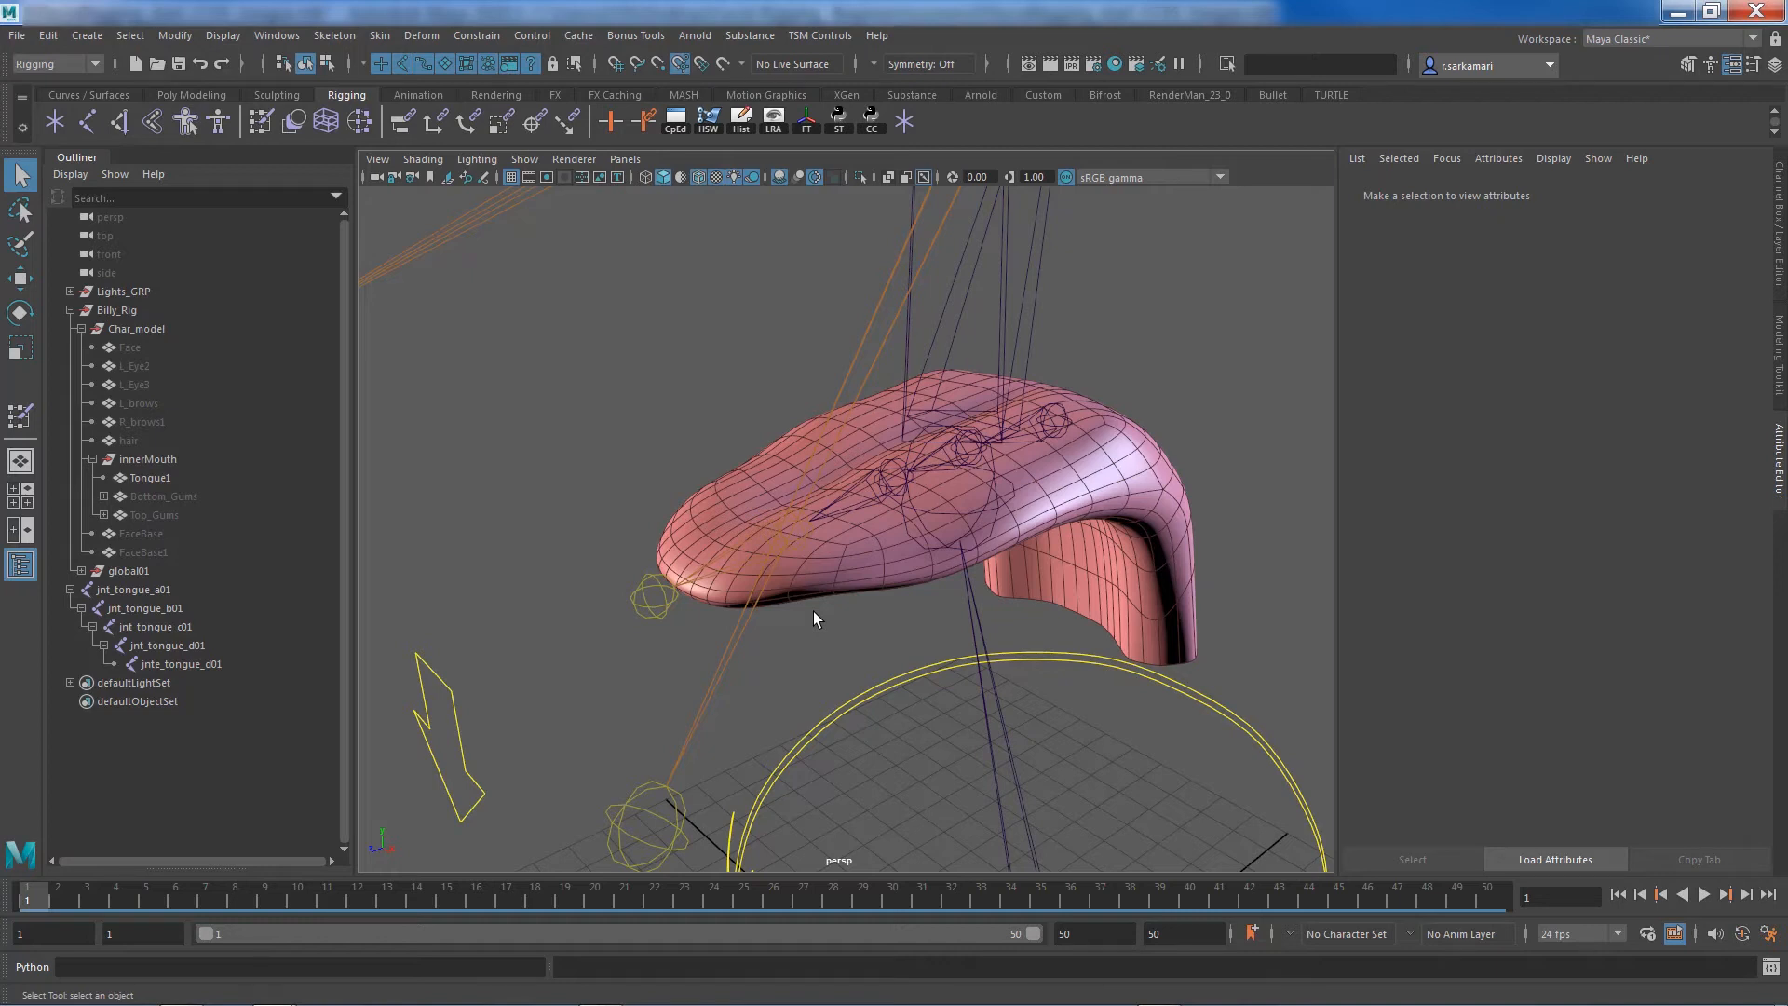
mouse_move(785, 557)
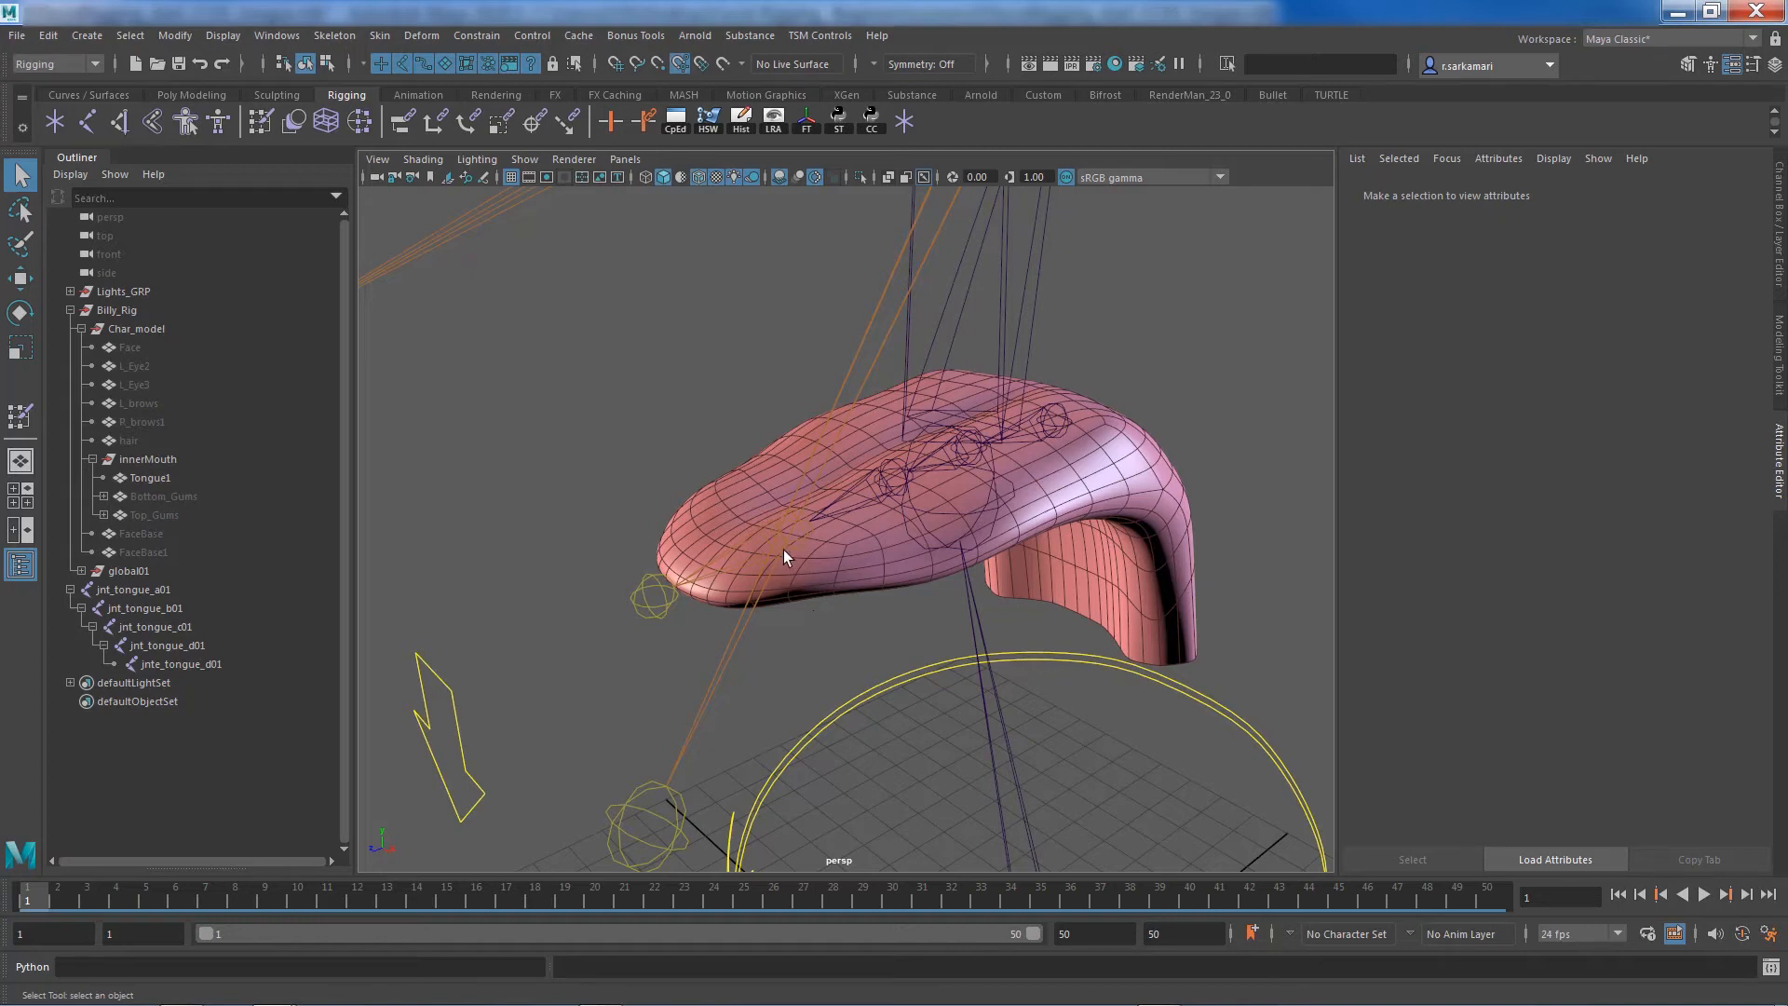
mouse_move(1298, 540)
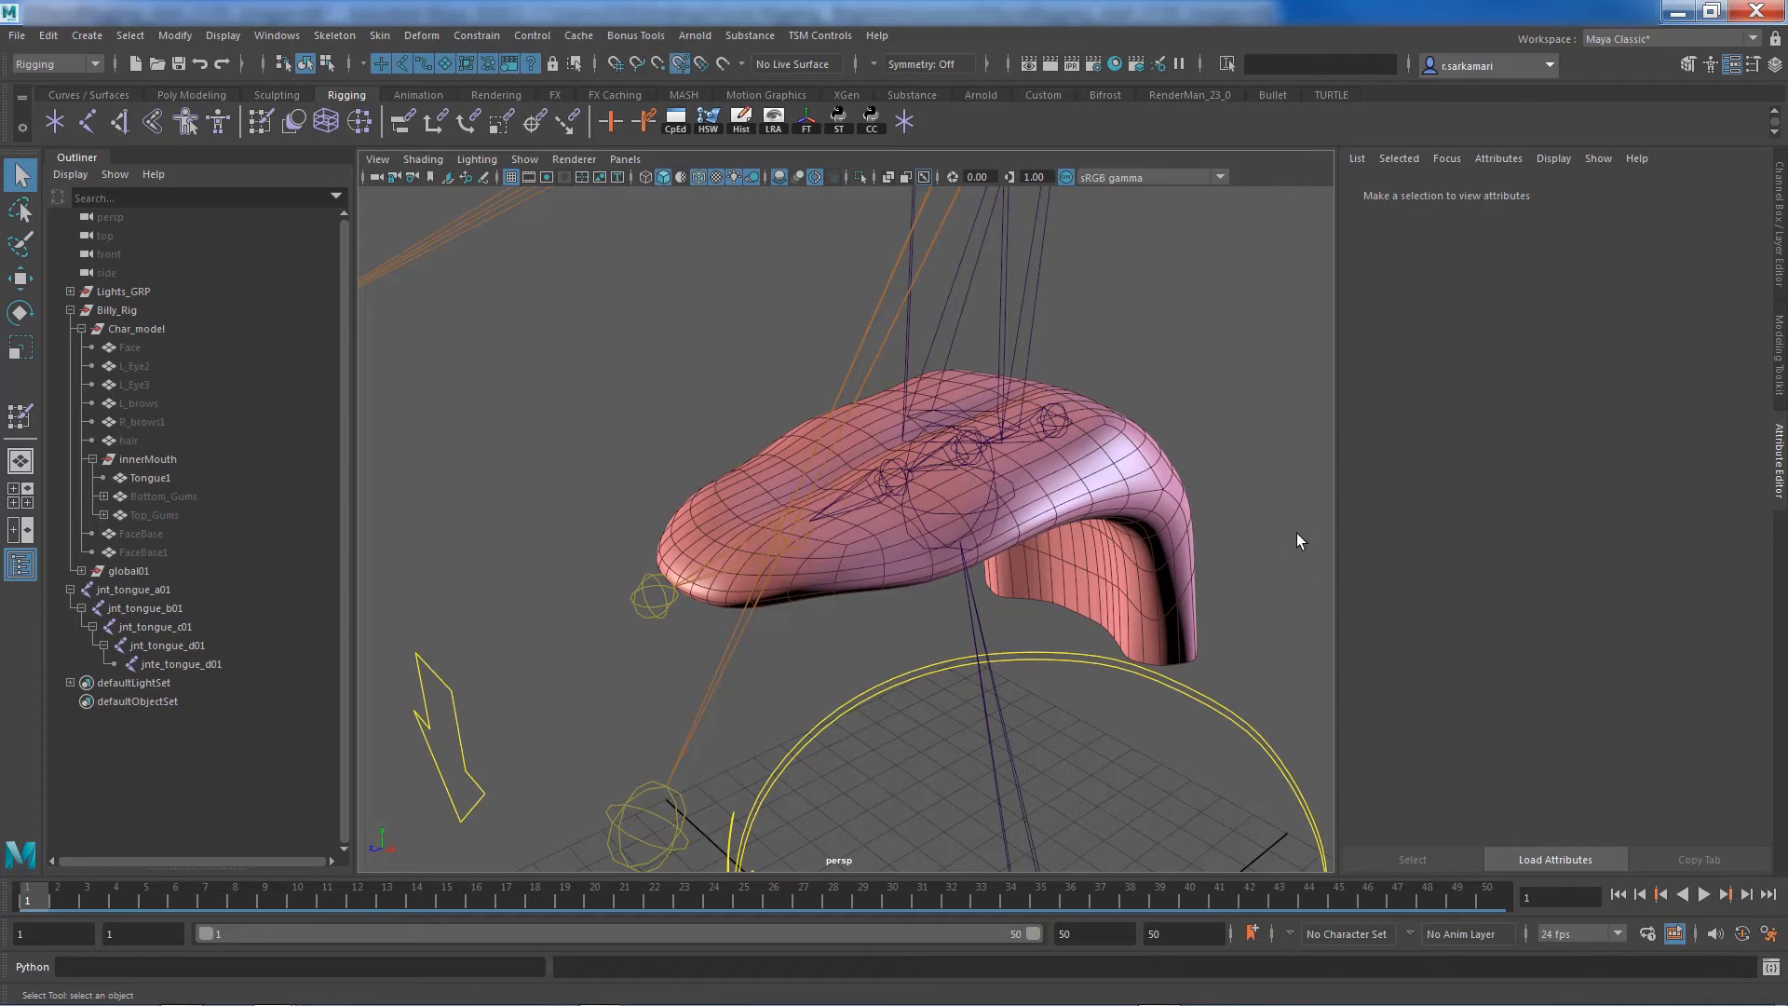
mouse_move(977, 578)
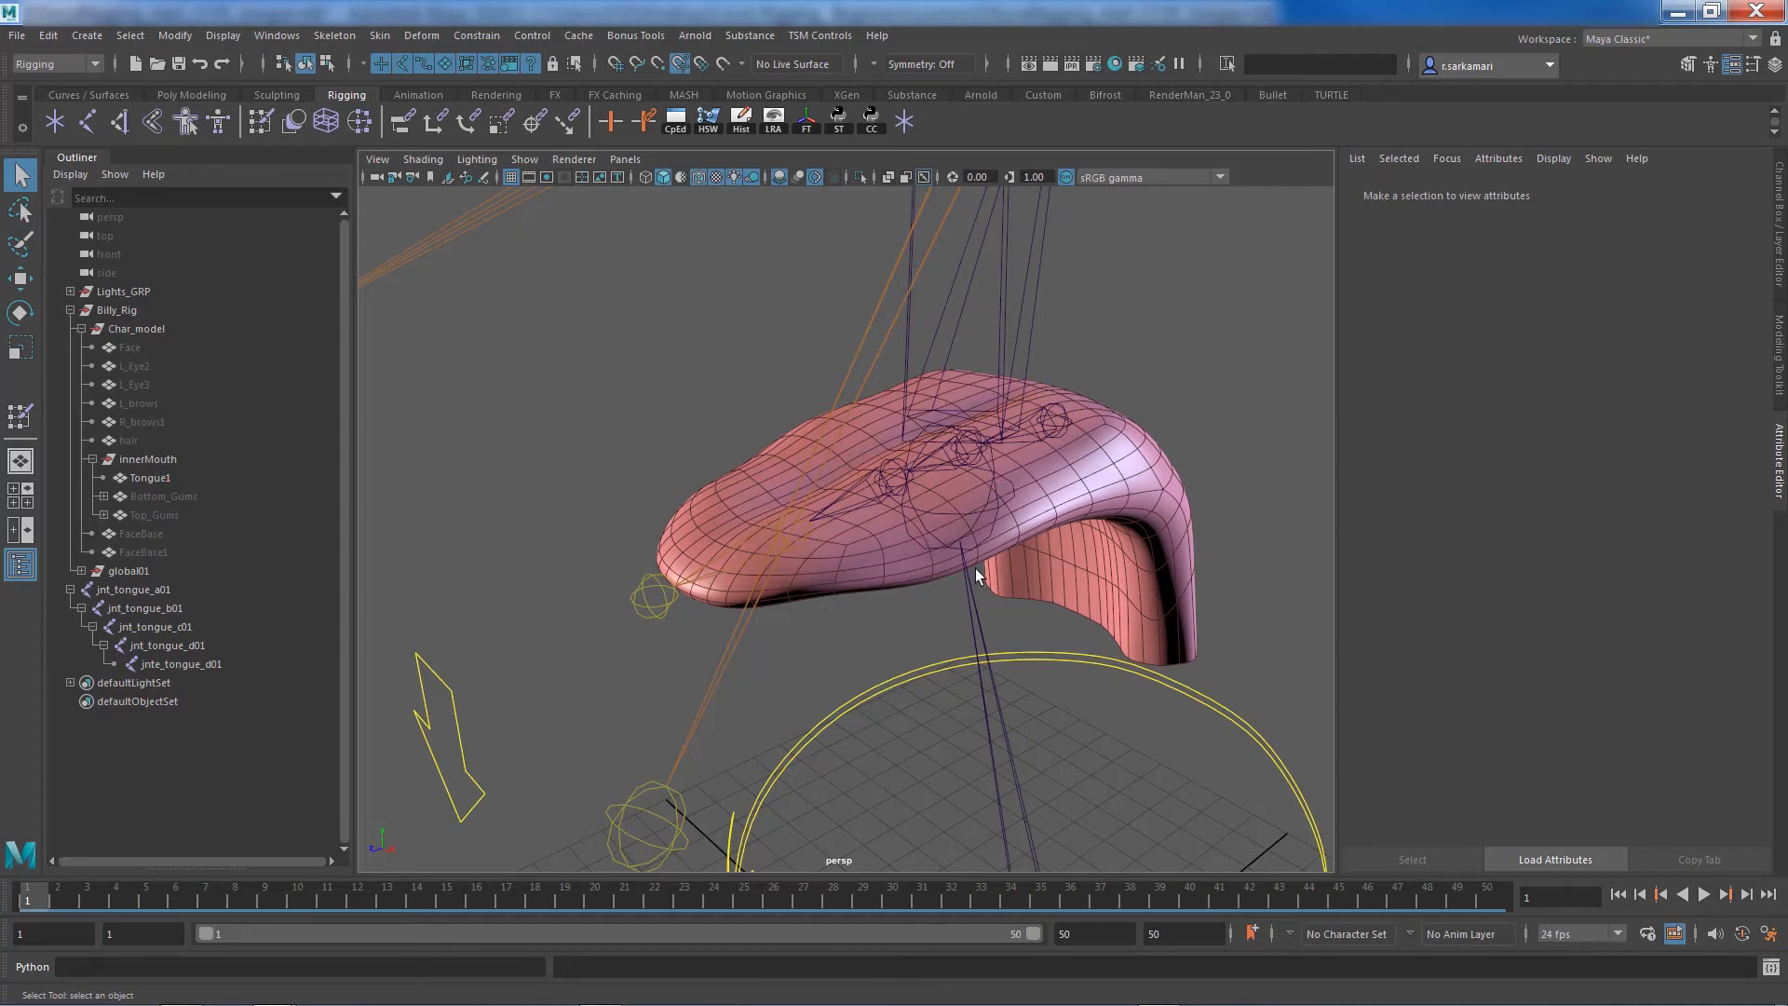
mouse_move(933, 550)
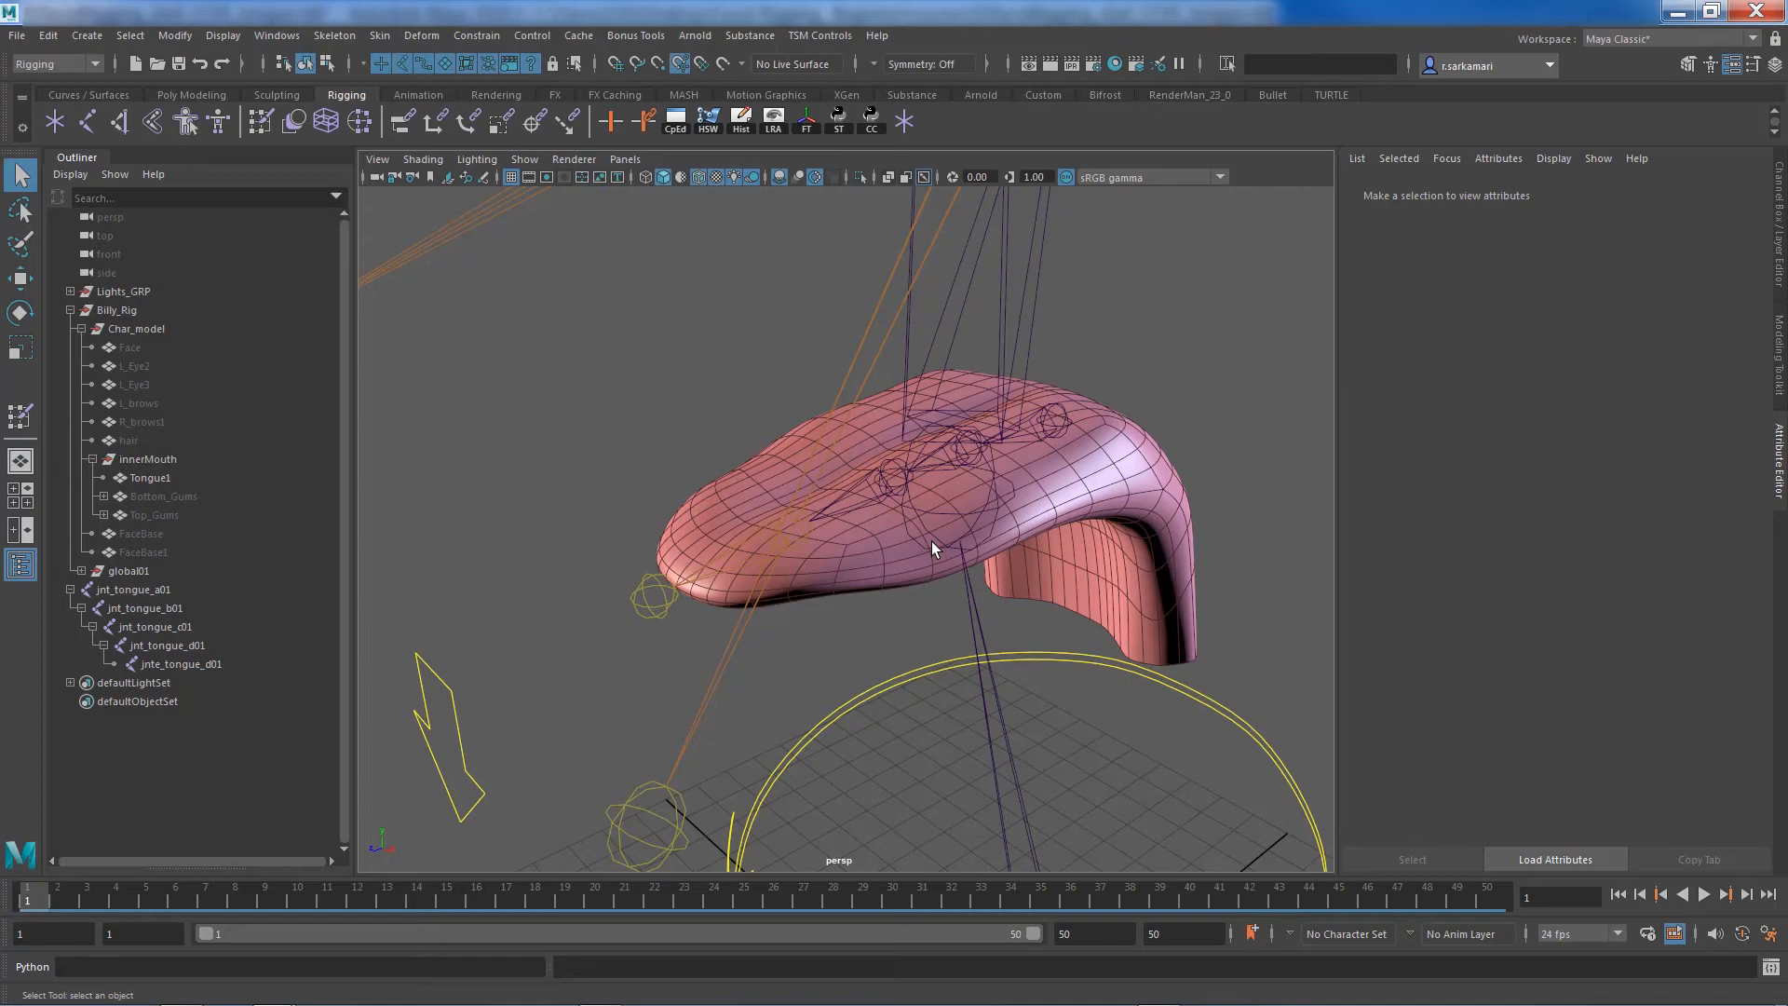
mouse_move(709, 819)
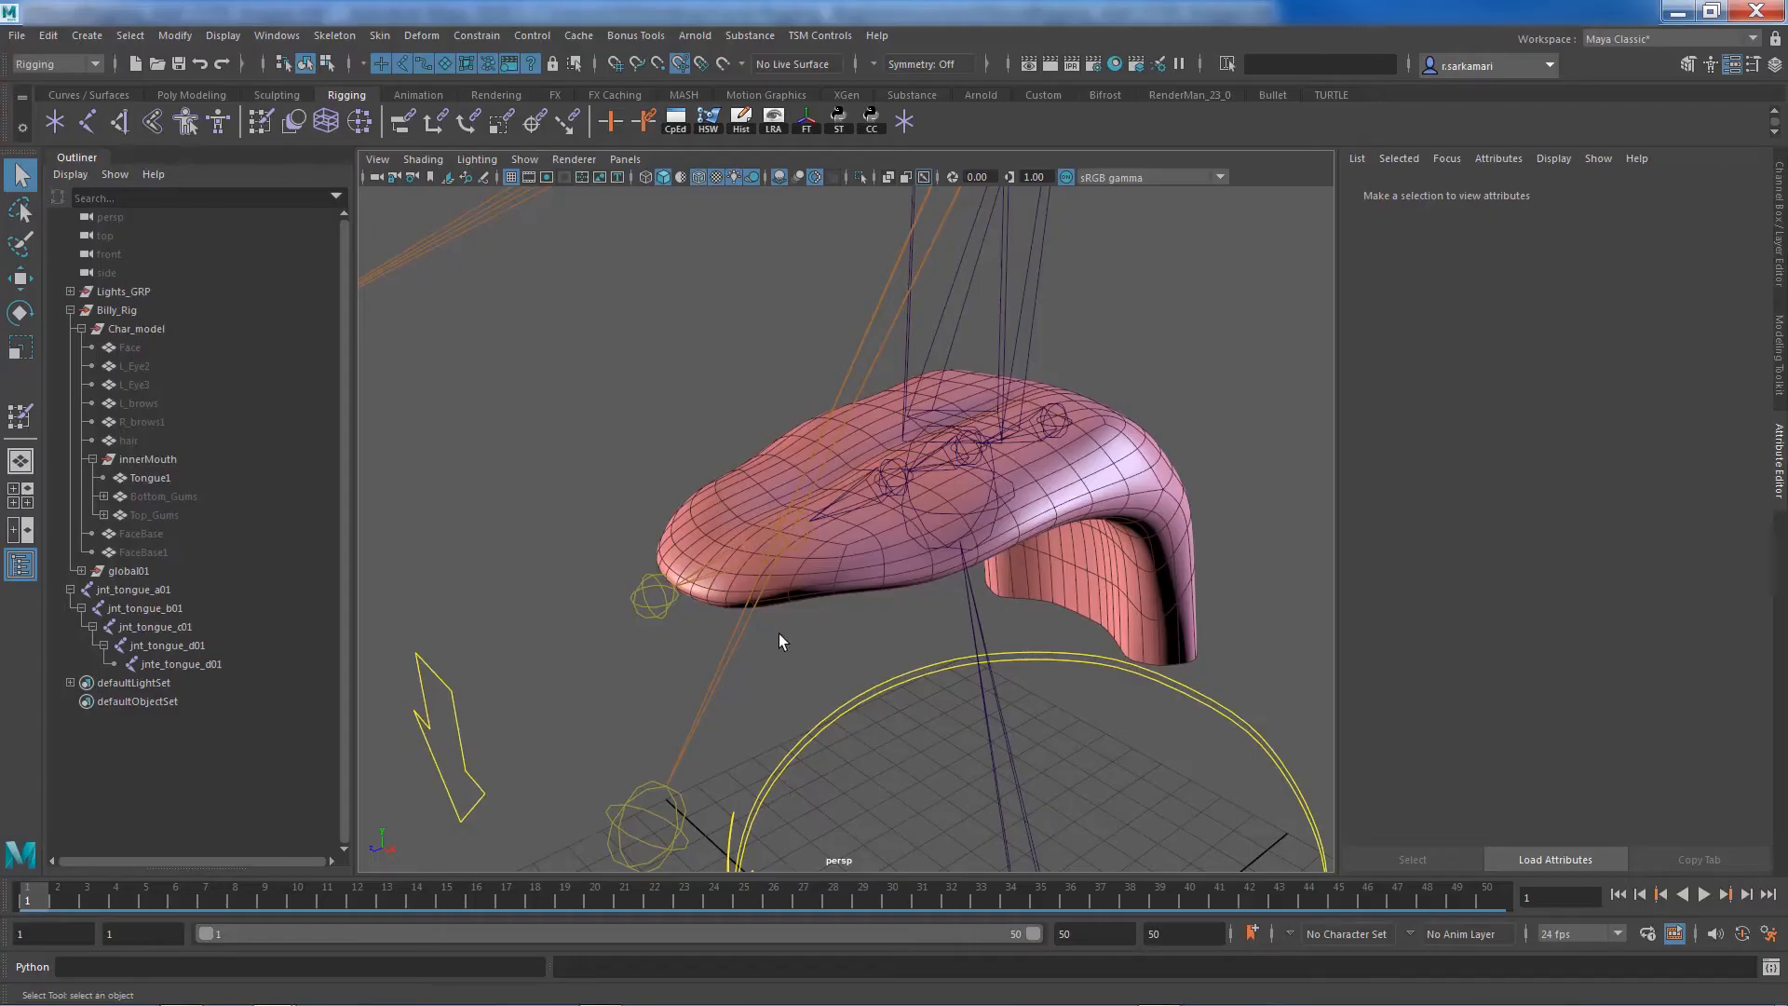
mouse_move(582, 589)
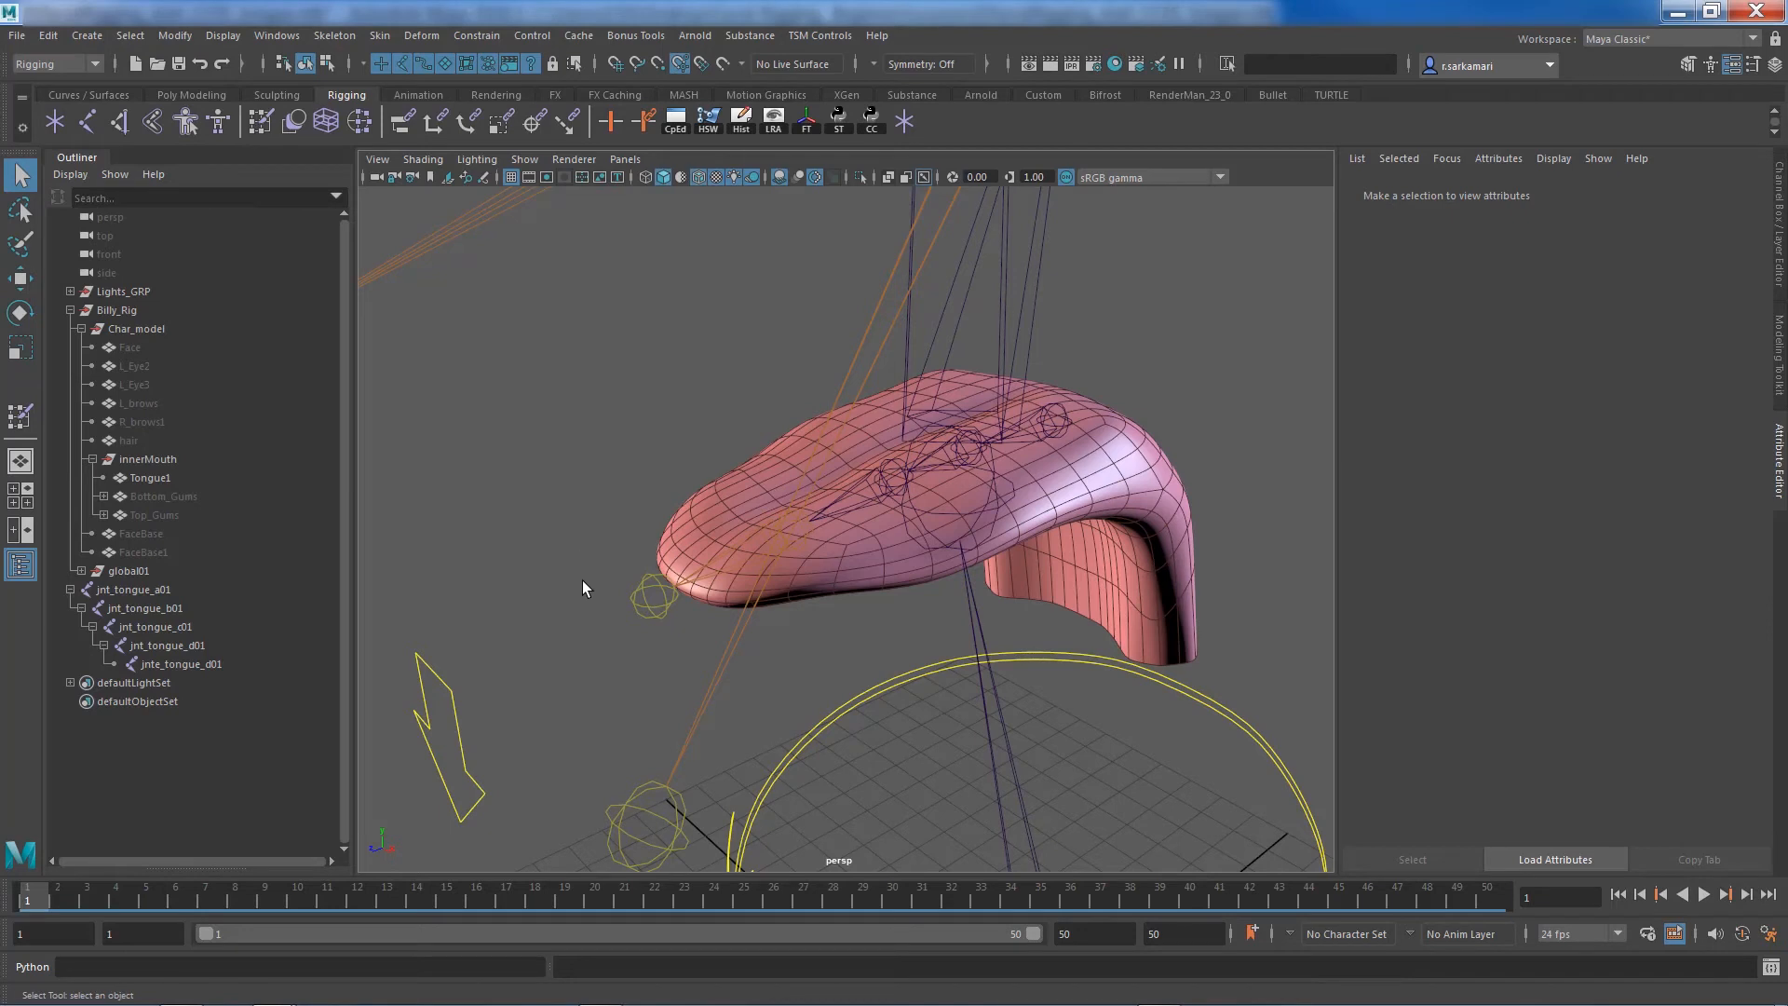
mouse_move(502, 666)
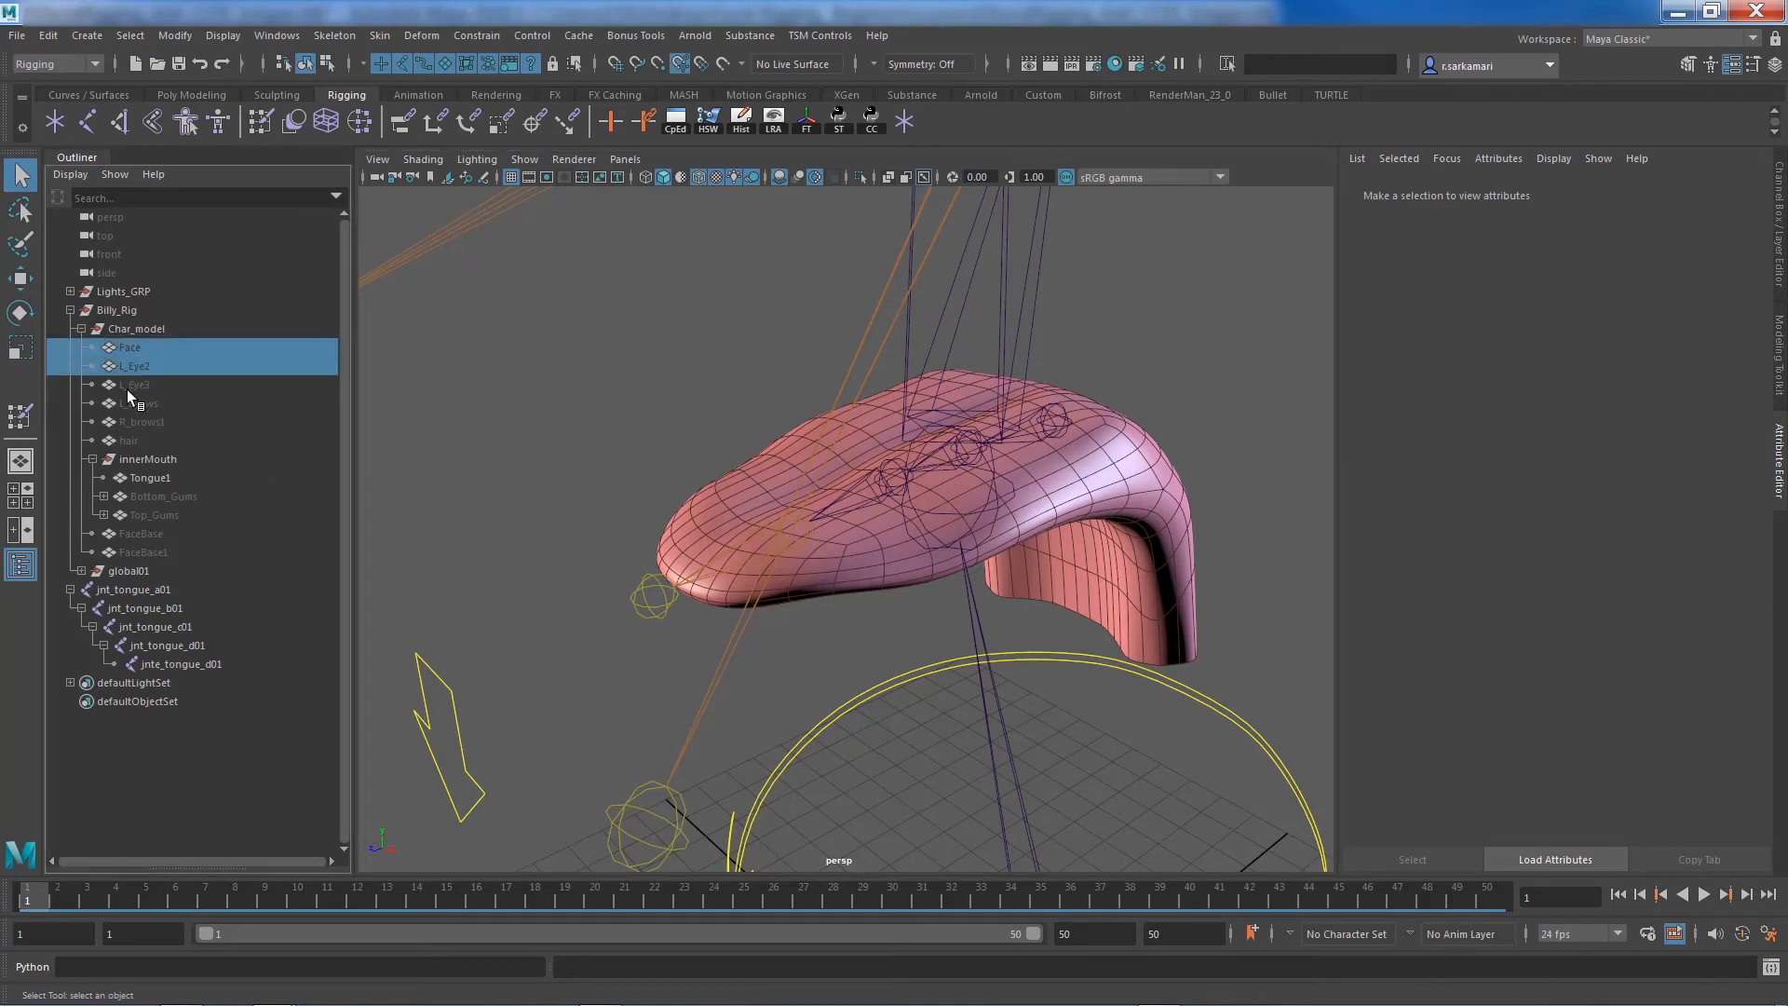
Unhide the head geometry and start Modify > Add Attribute on CTRL_lowerjaw01
left_click(131, 441)
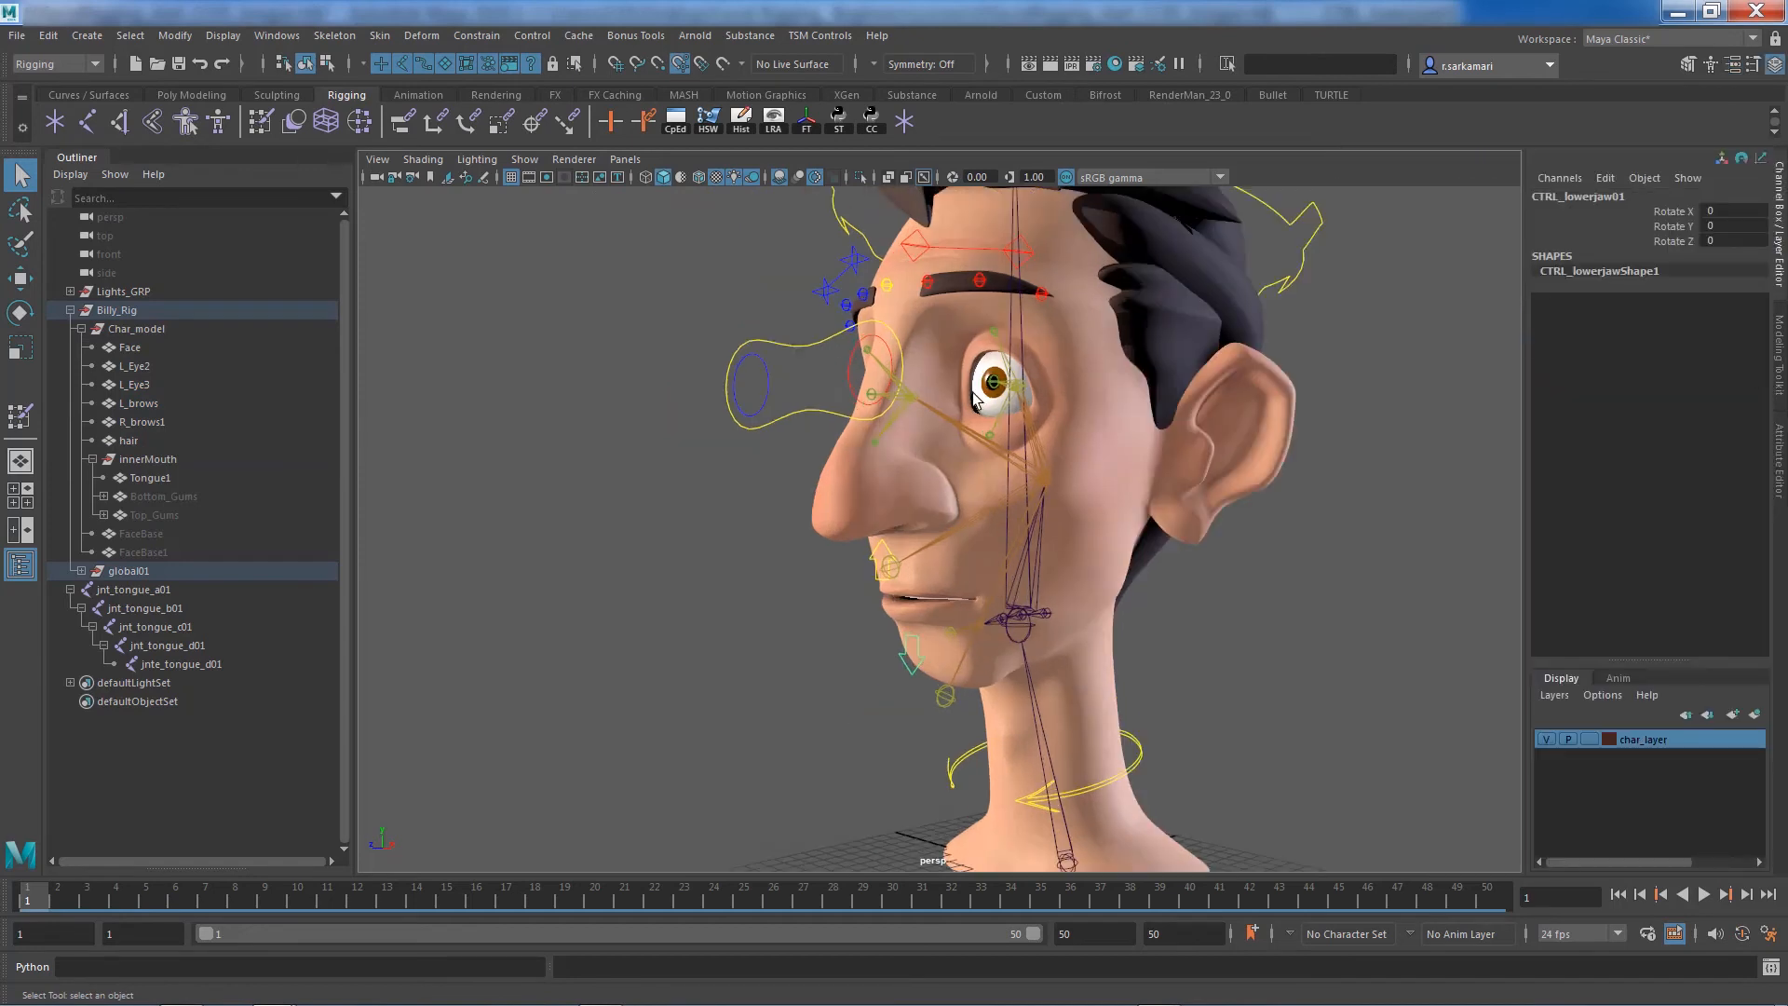
left_click(174, 36)
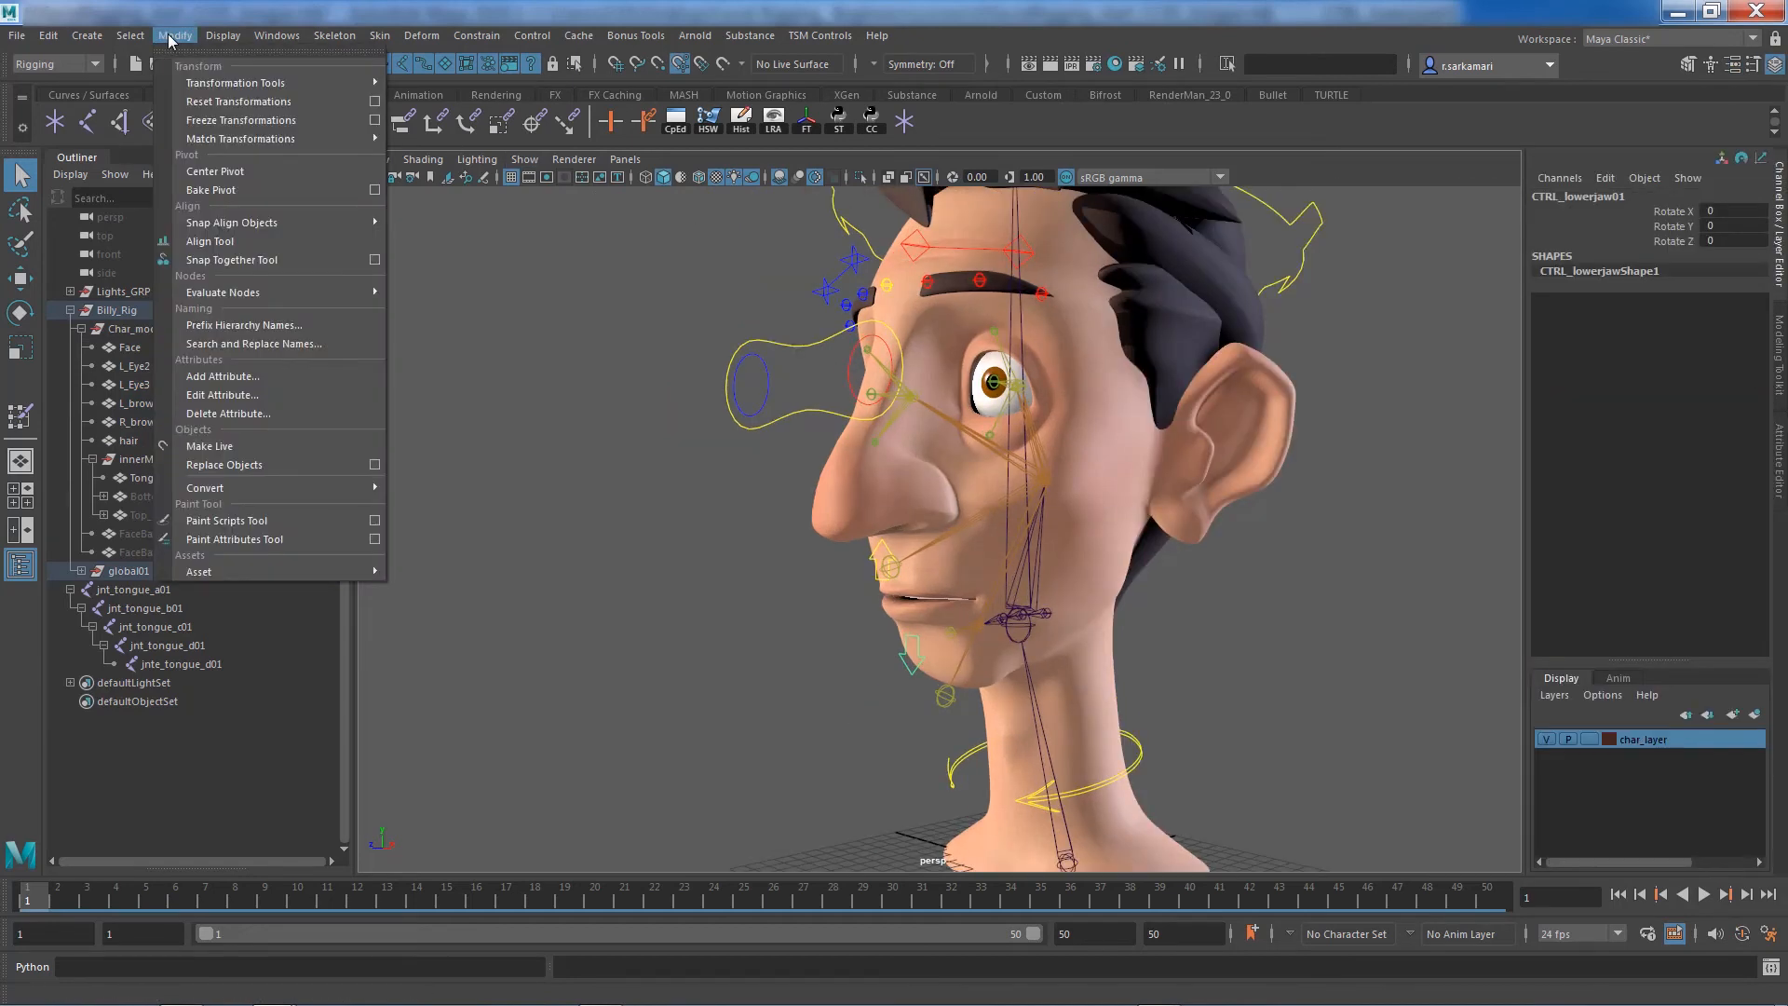
left_click(84, 35)
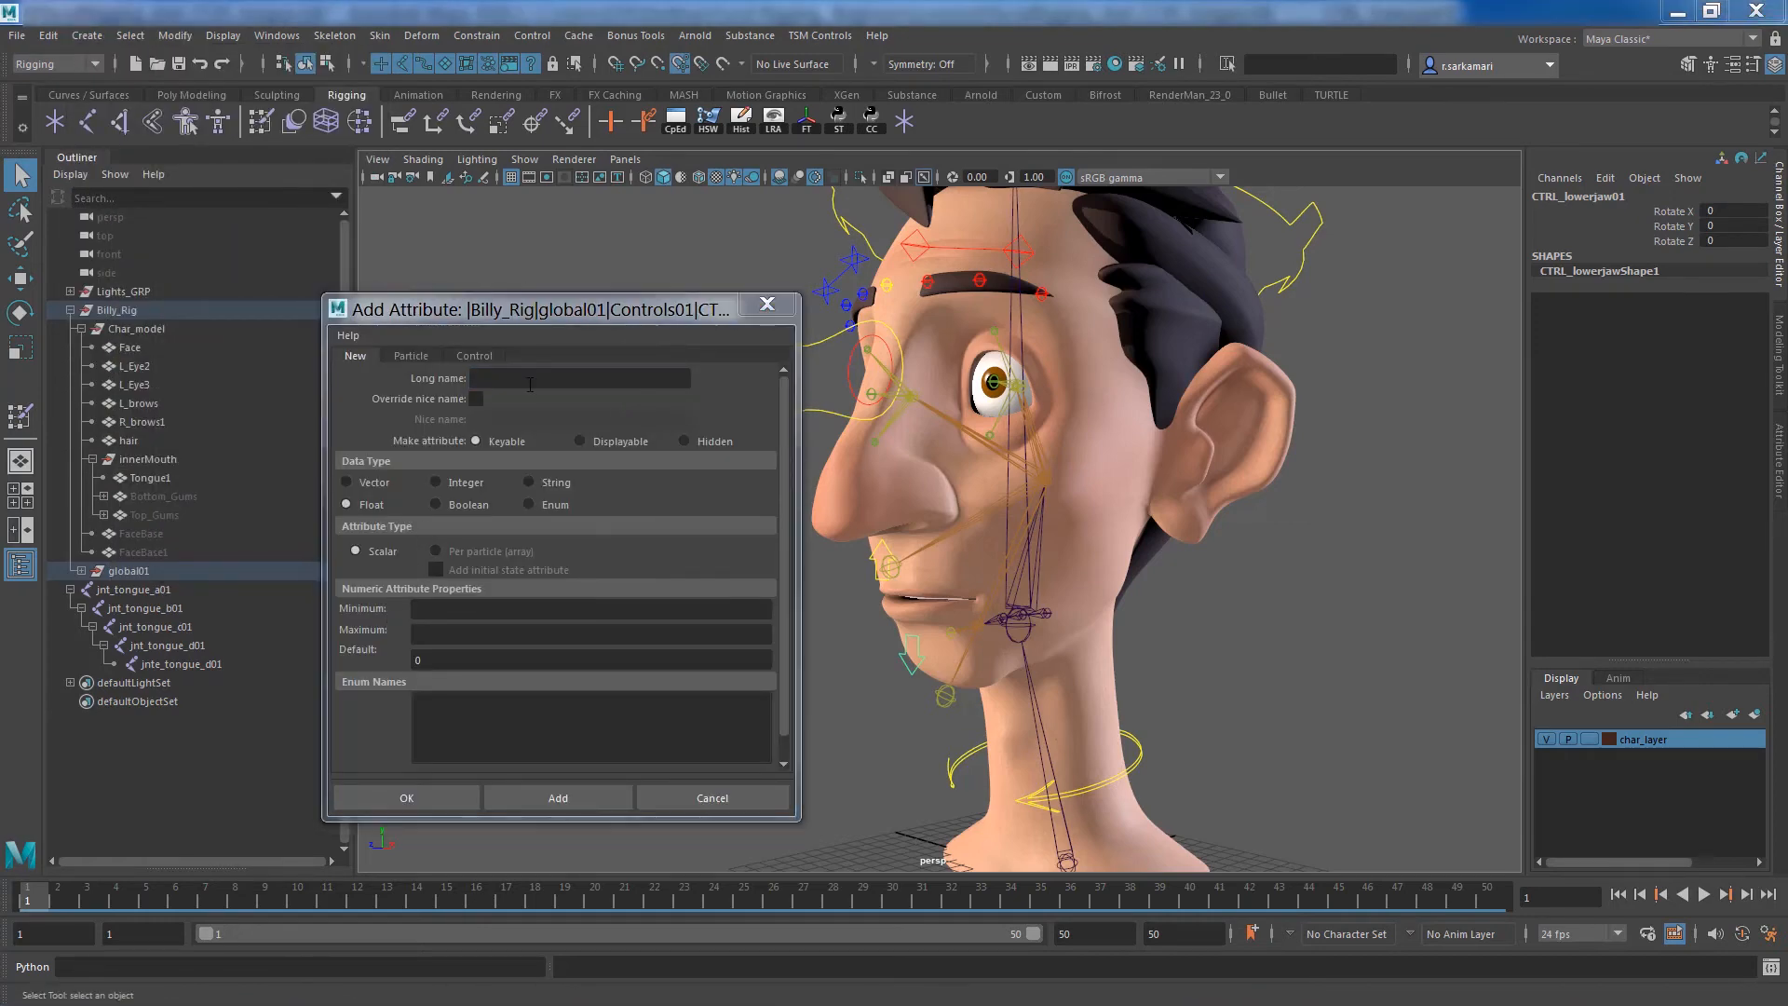
Add float attributes tongue_X, tongue_Y and tongue_Z to the lower-jaw control
left_click(579, 377)
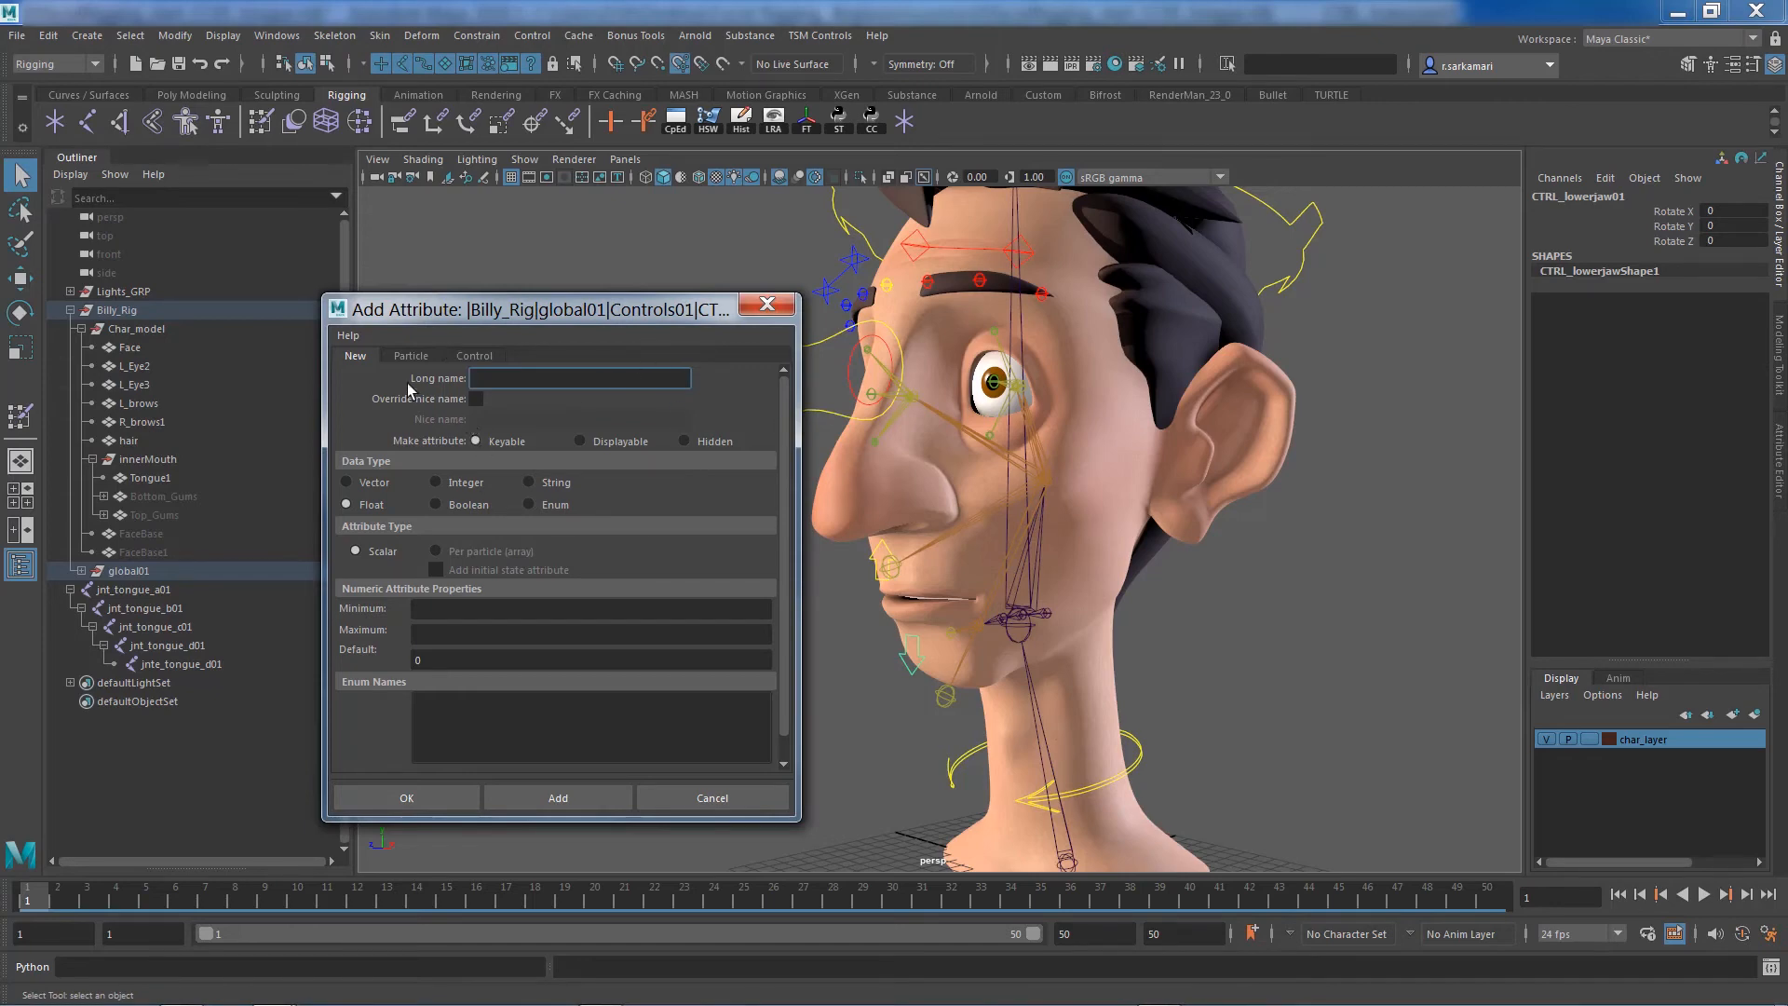
mouse_move(508, 405)
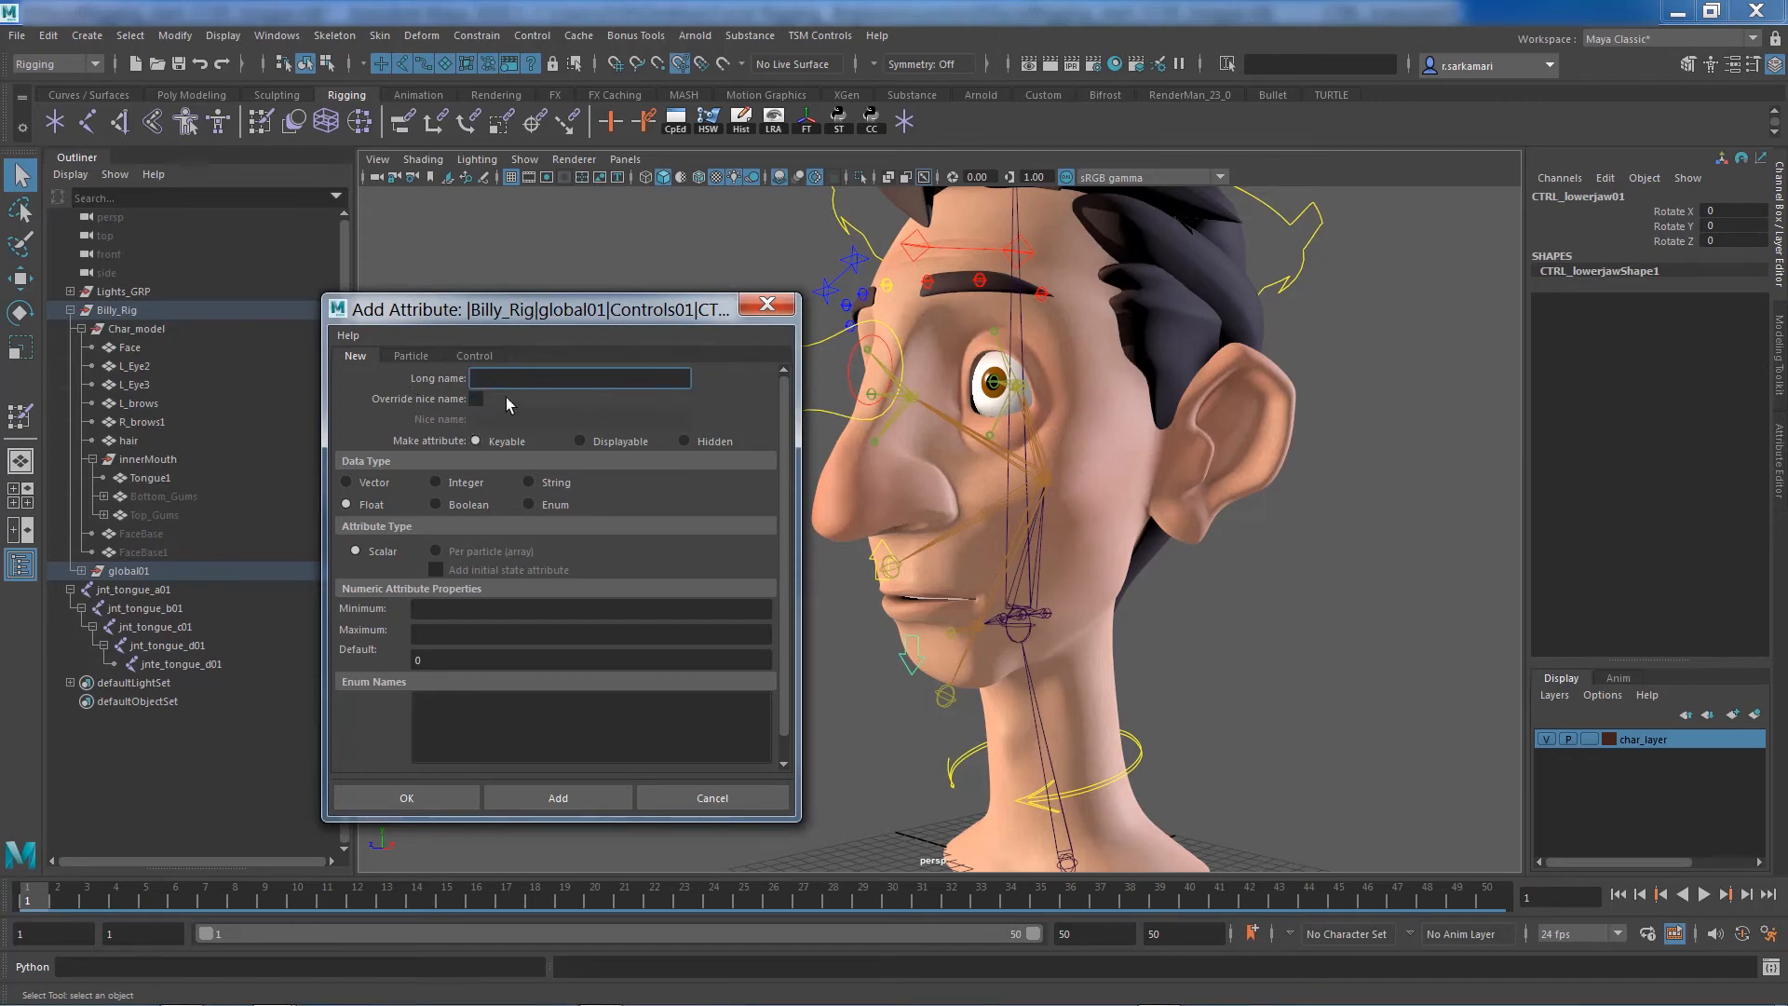
type("tongue_X")
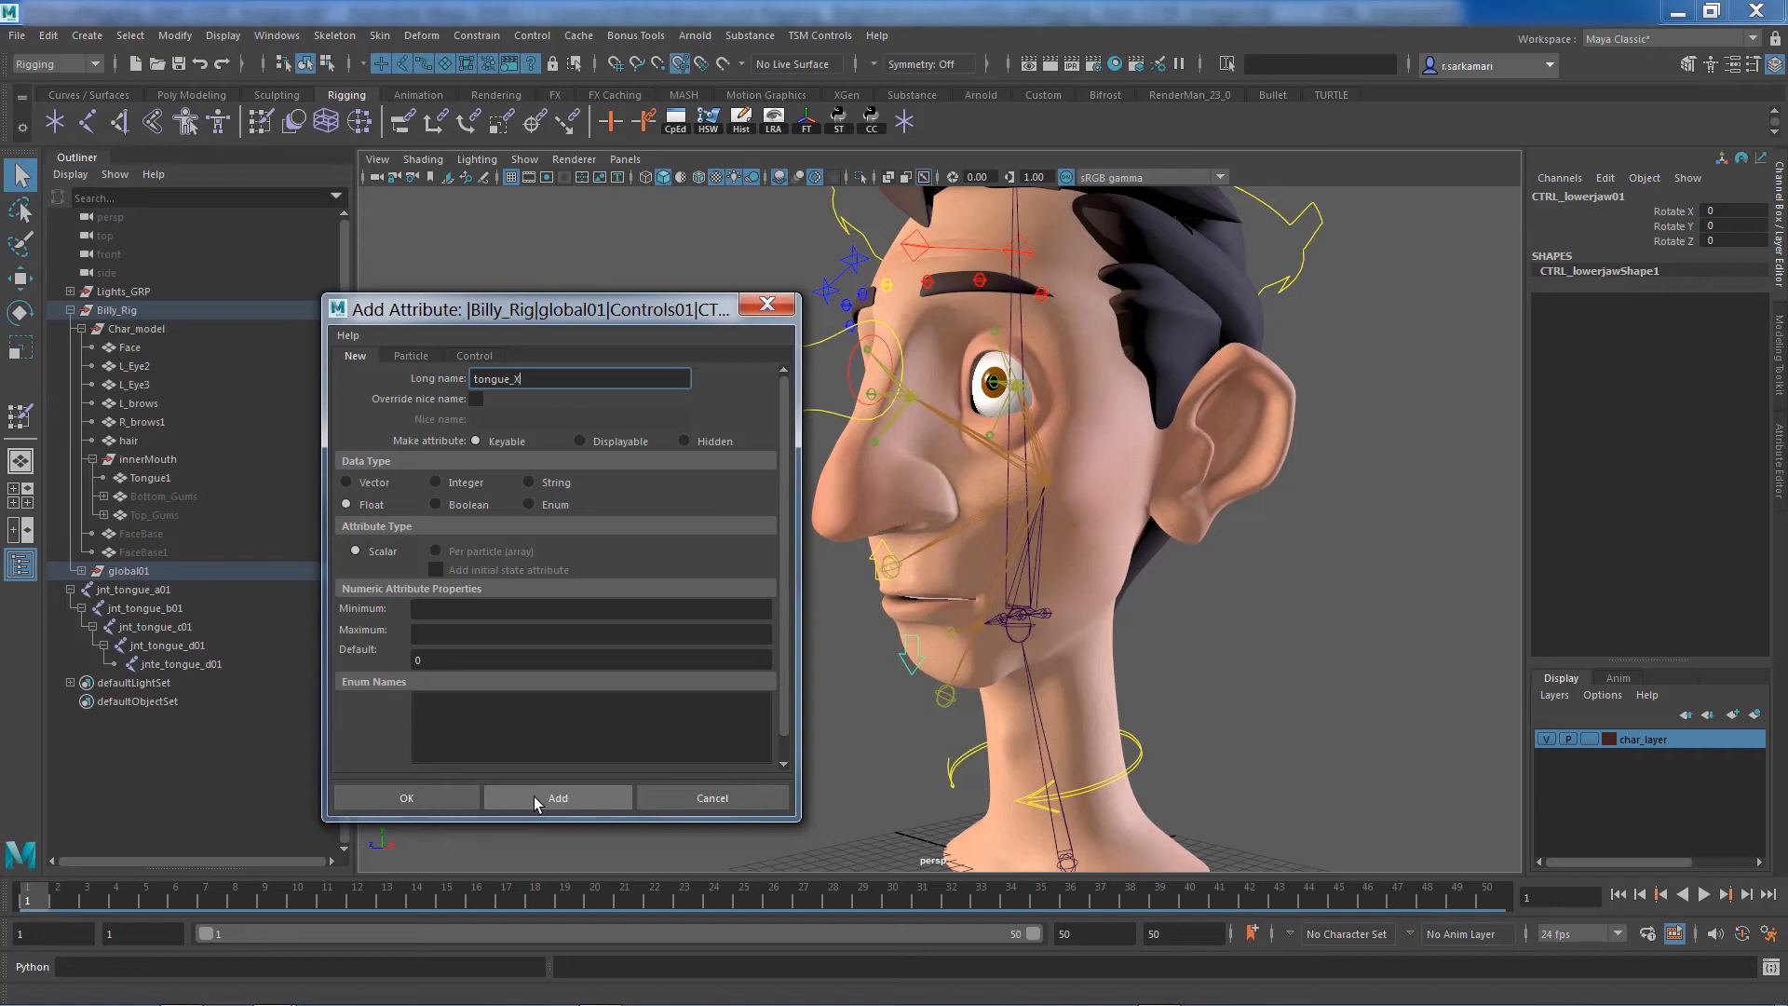
left_click(558, 798)
type("Y")
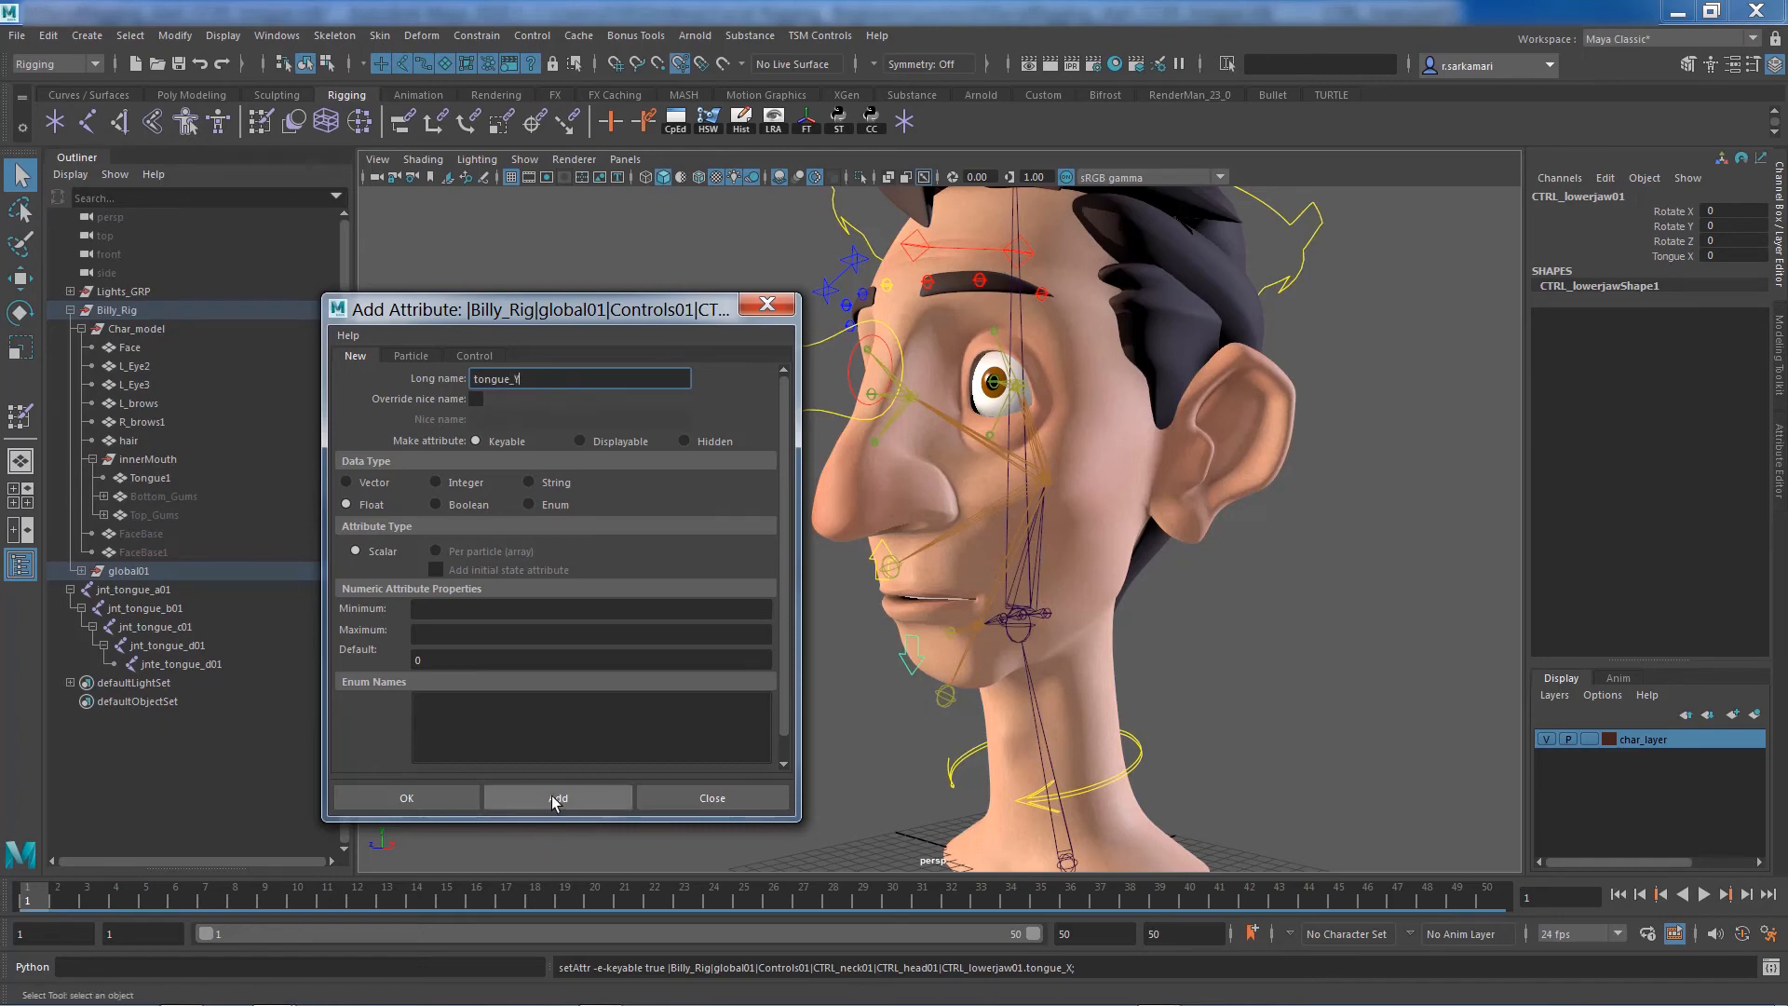
left_click(558, 797)
type("Z")
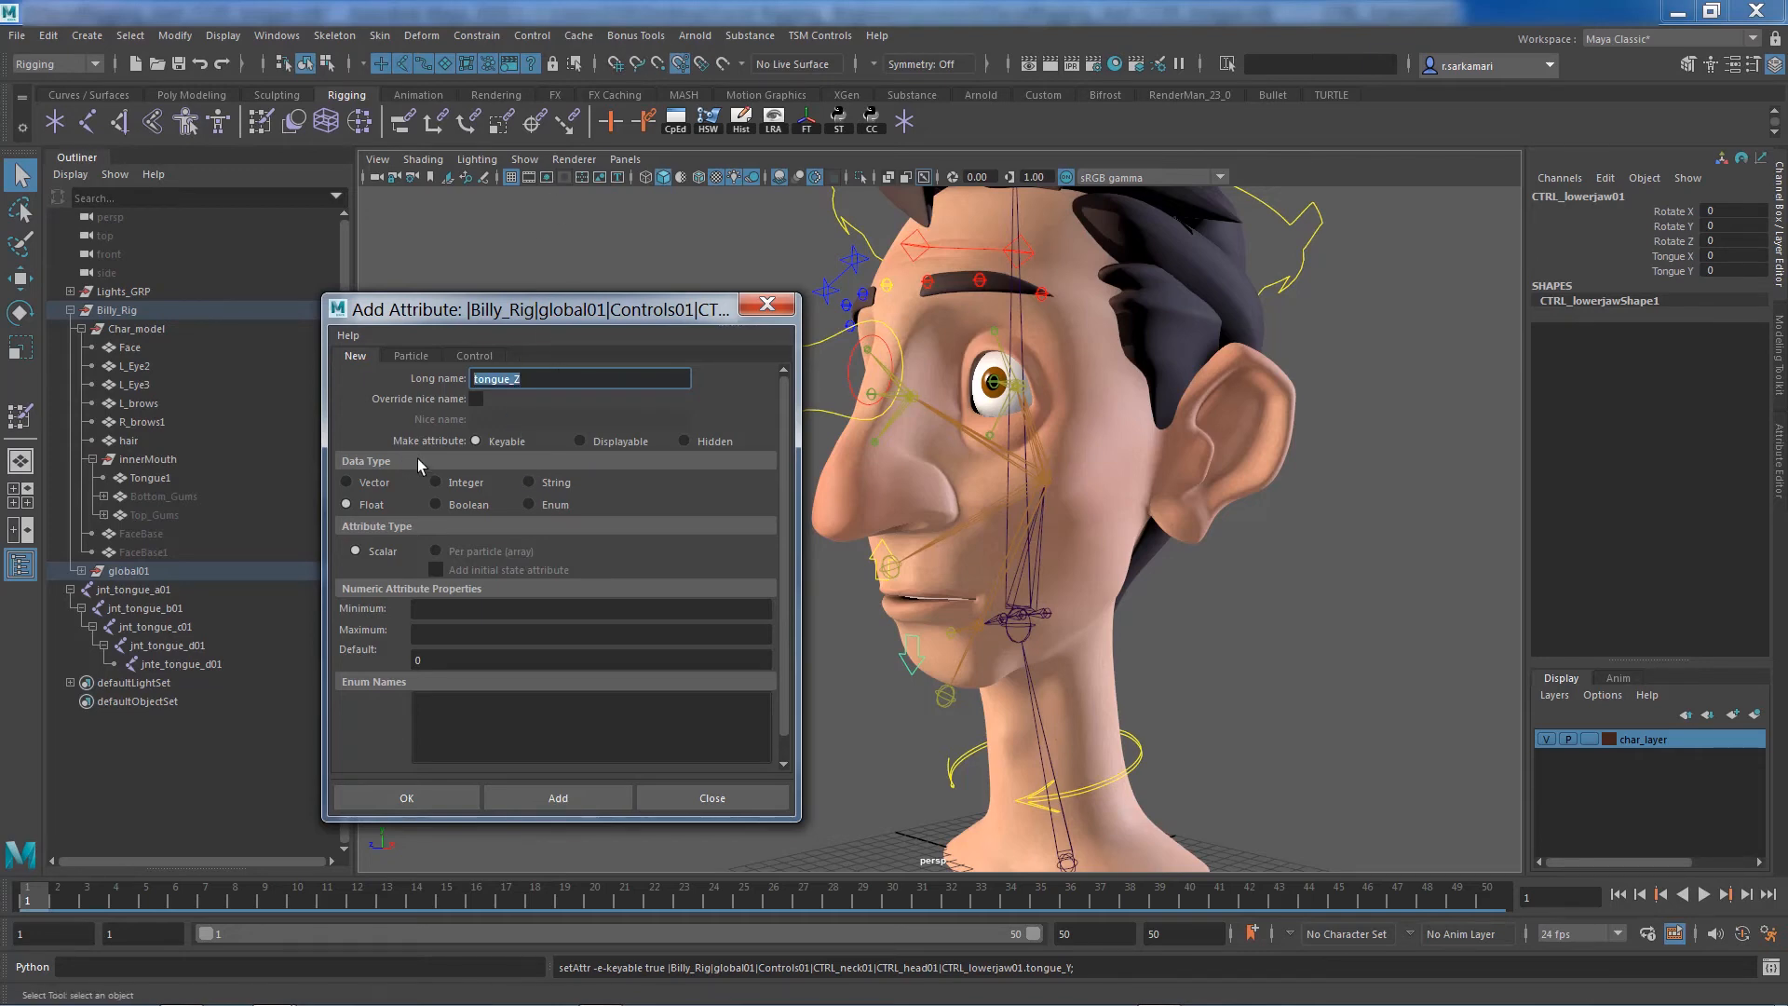
mouse_move(536, 442)
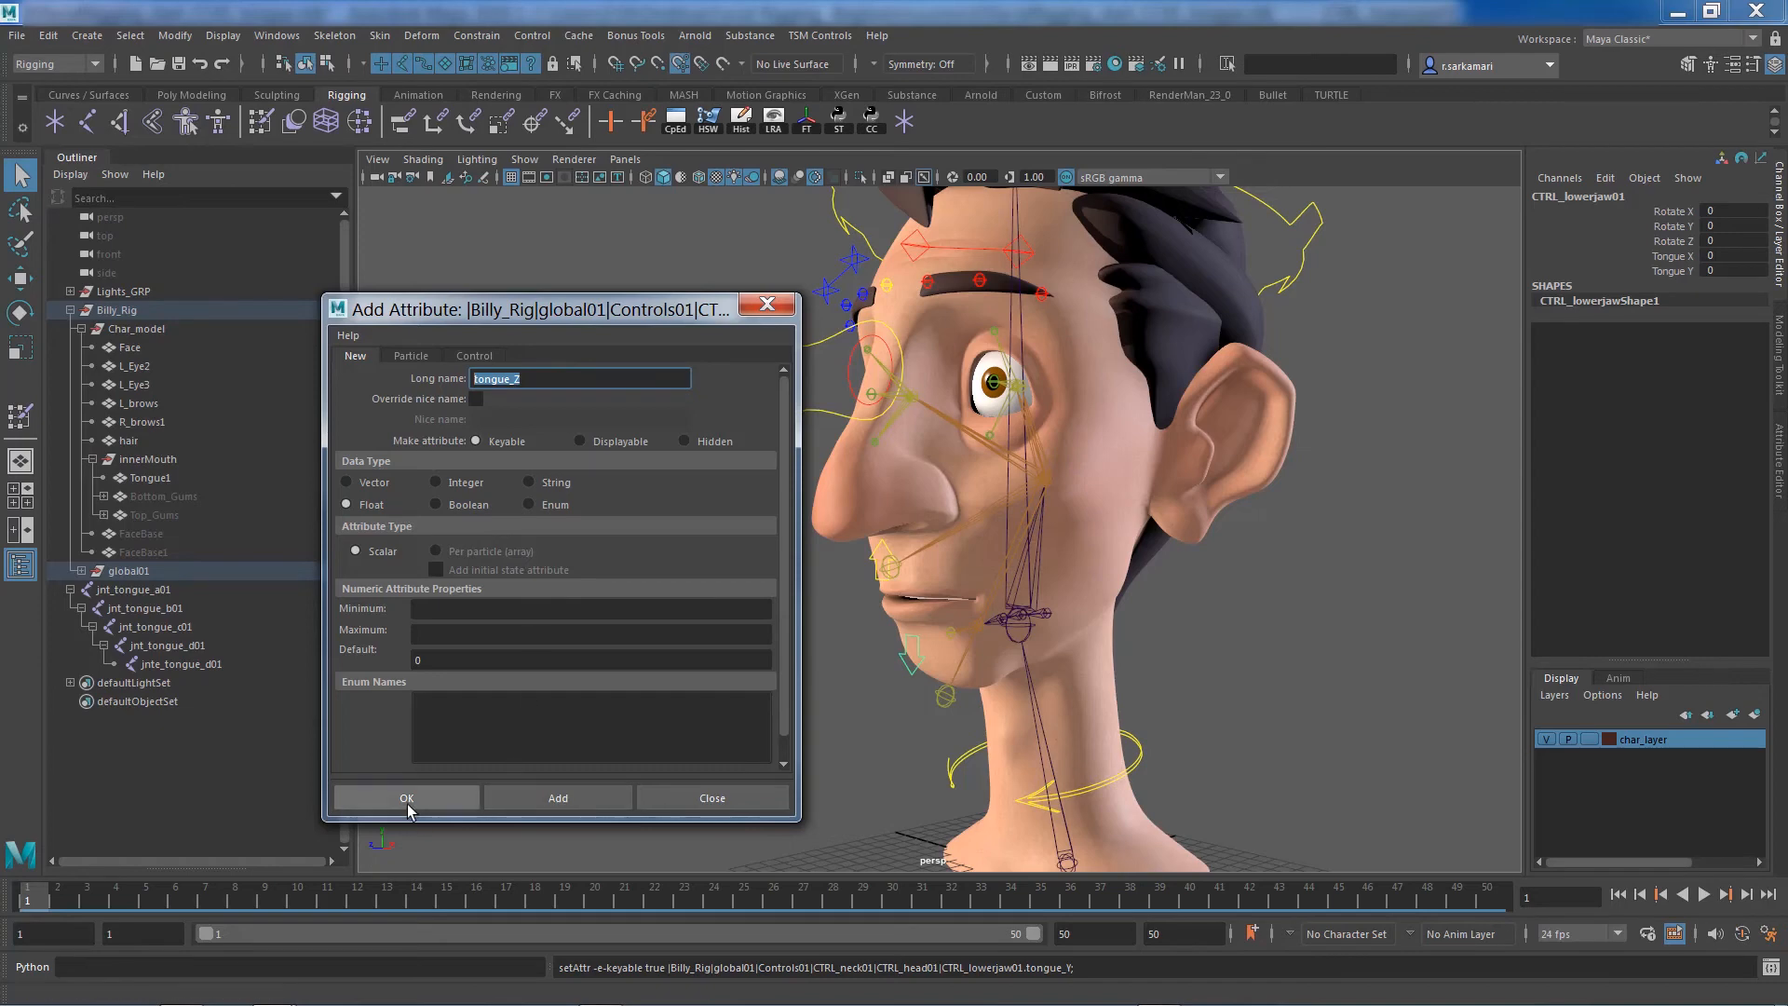
left_click(407, 797)
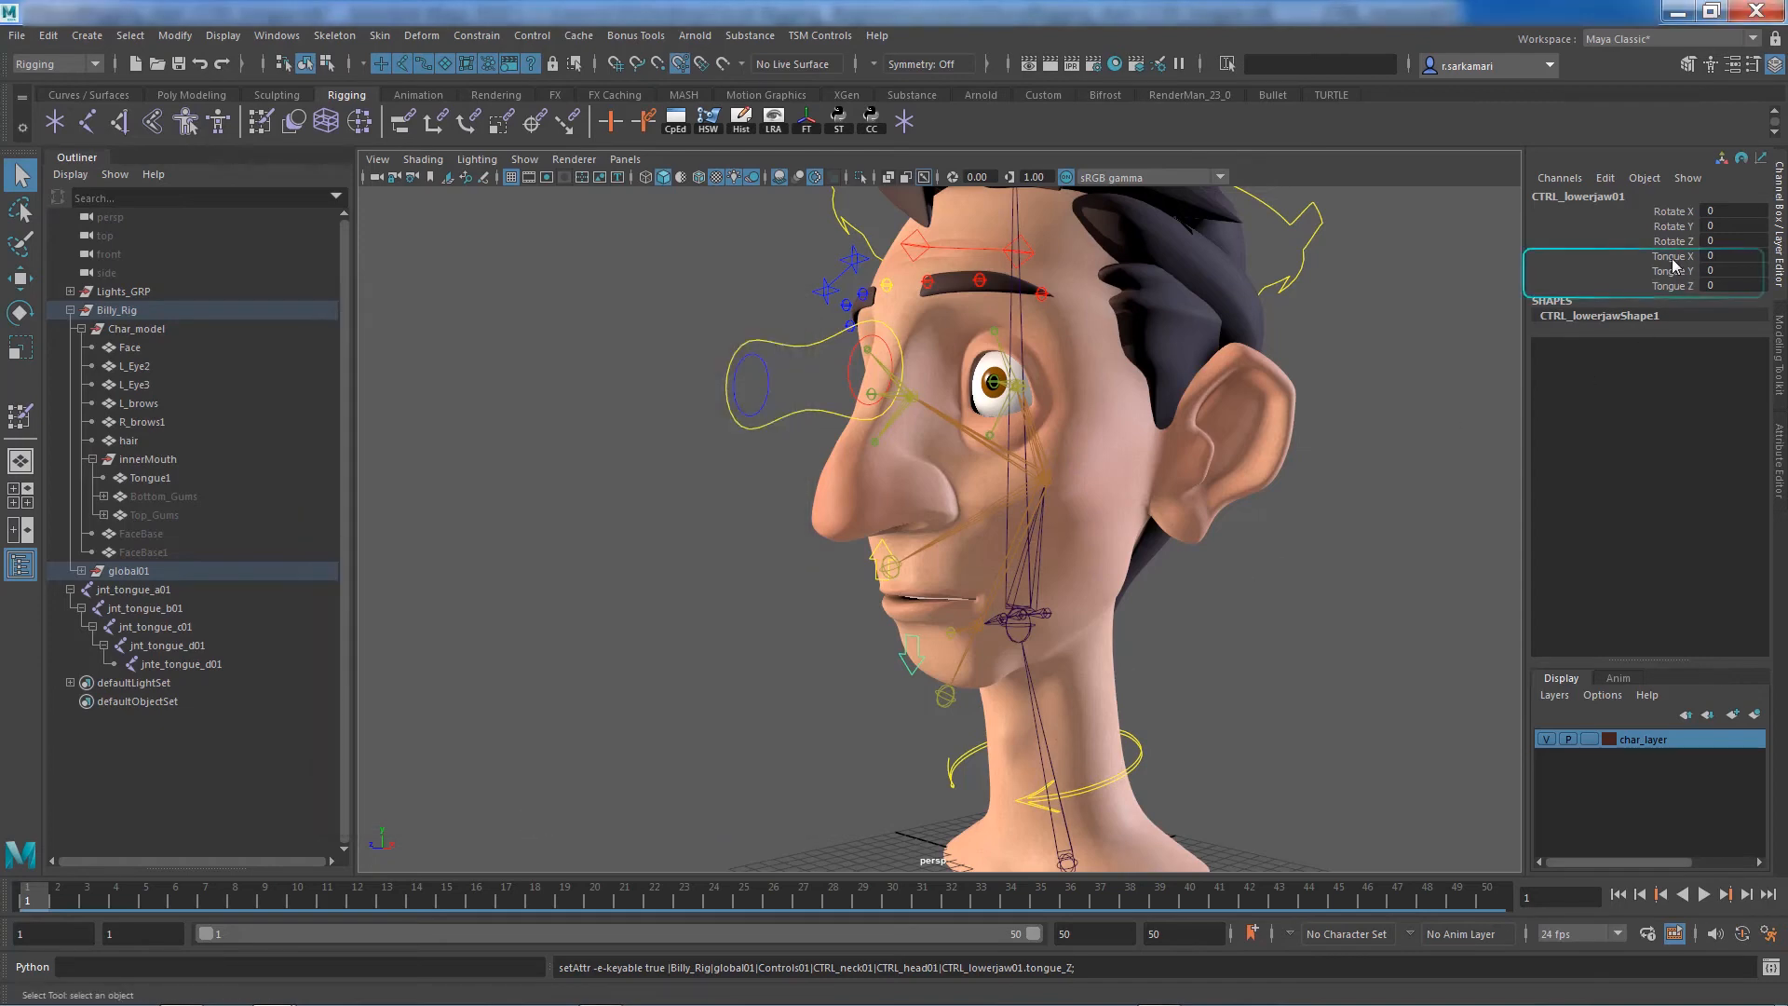
Select the new tongue channels, then hide the face, eyes, brows and hair meshes
left_click(1671, 271)
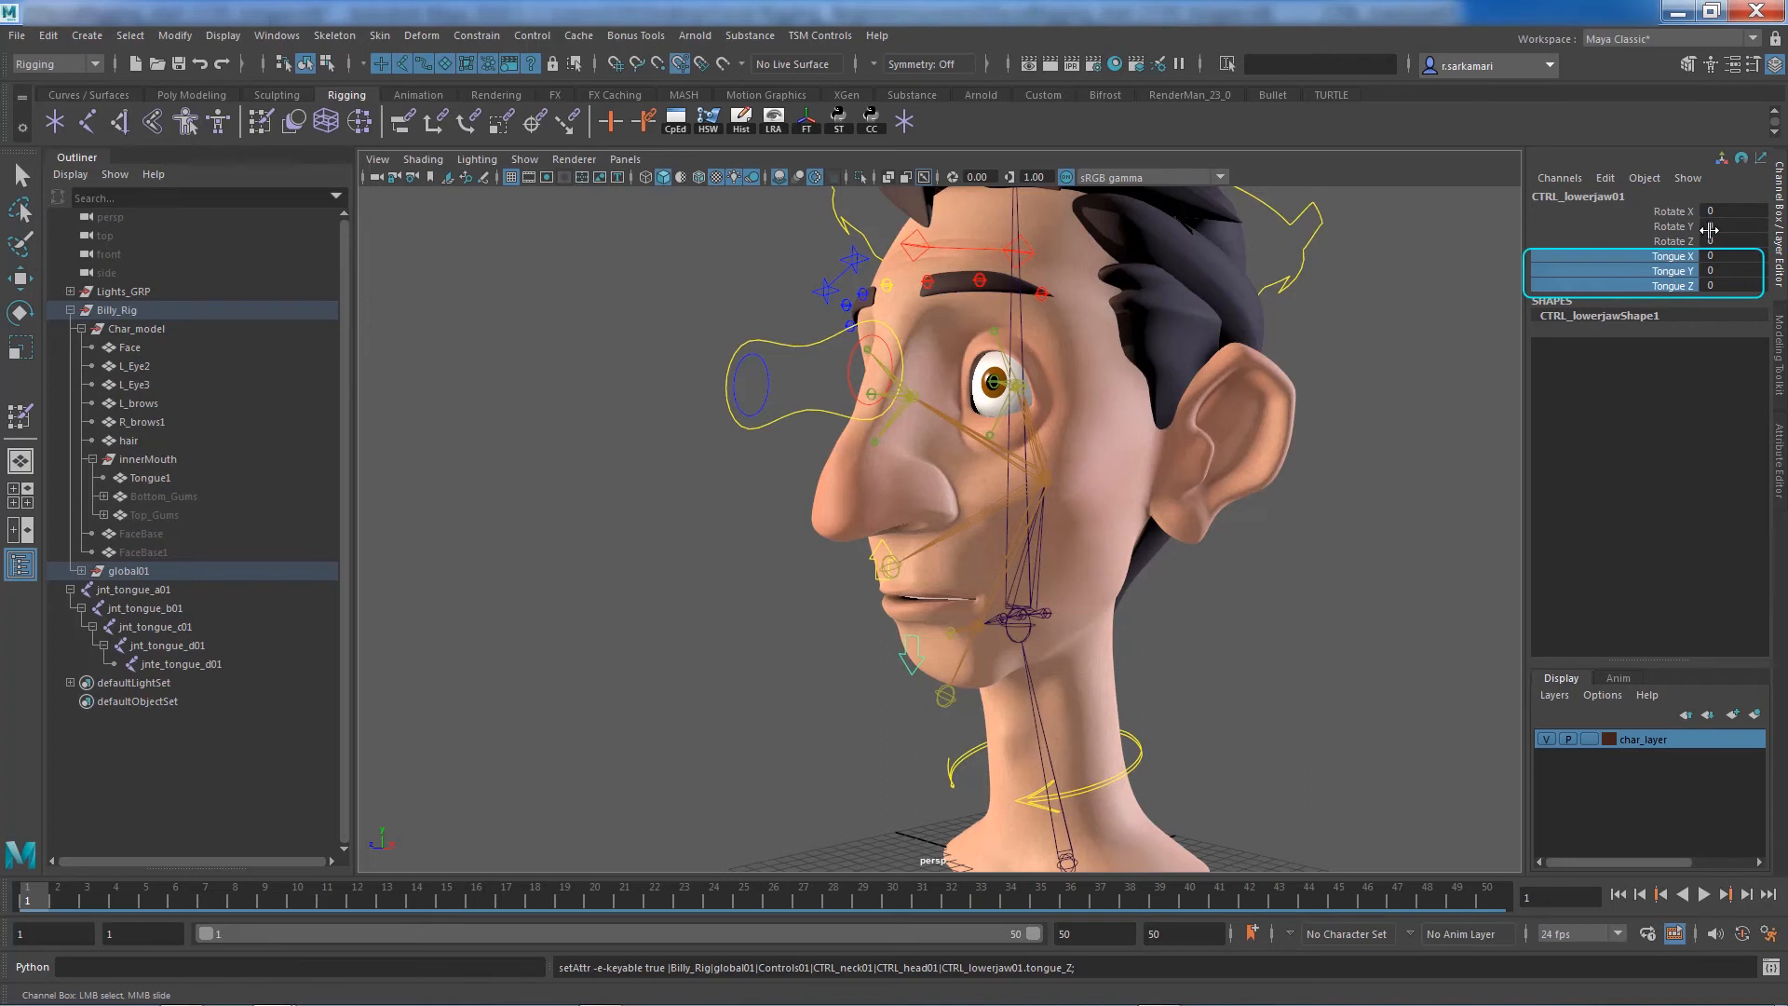
mouse_move(1708, 237)
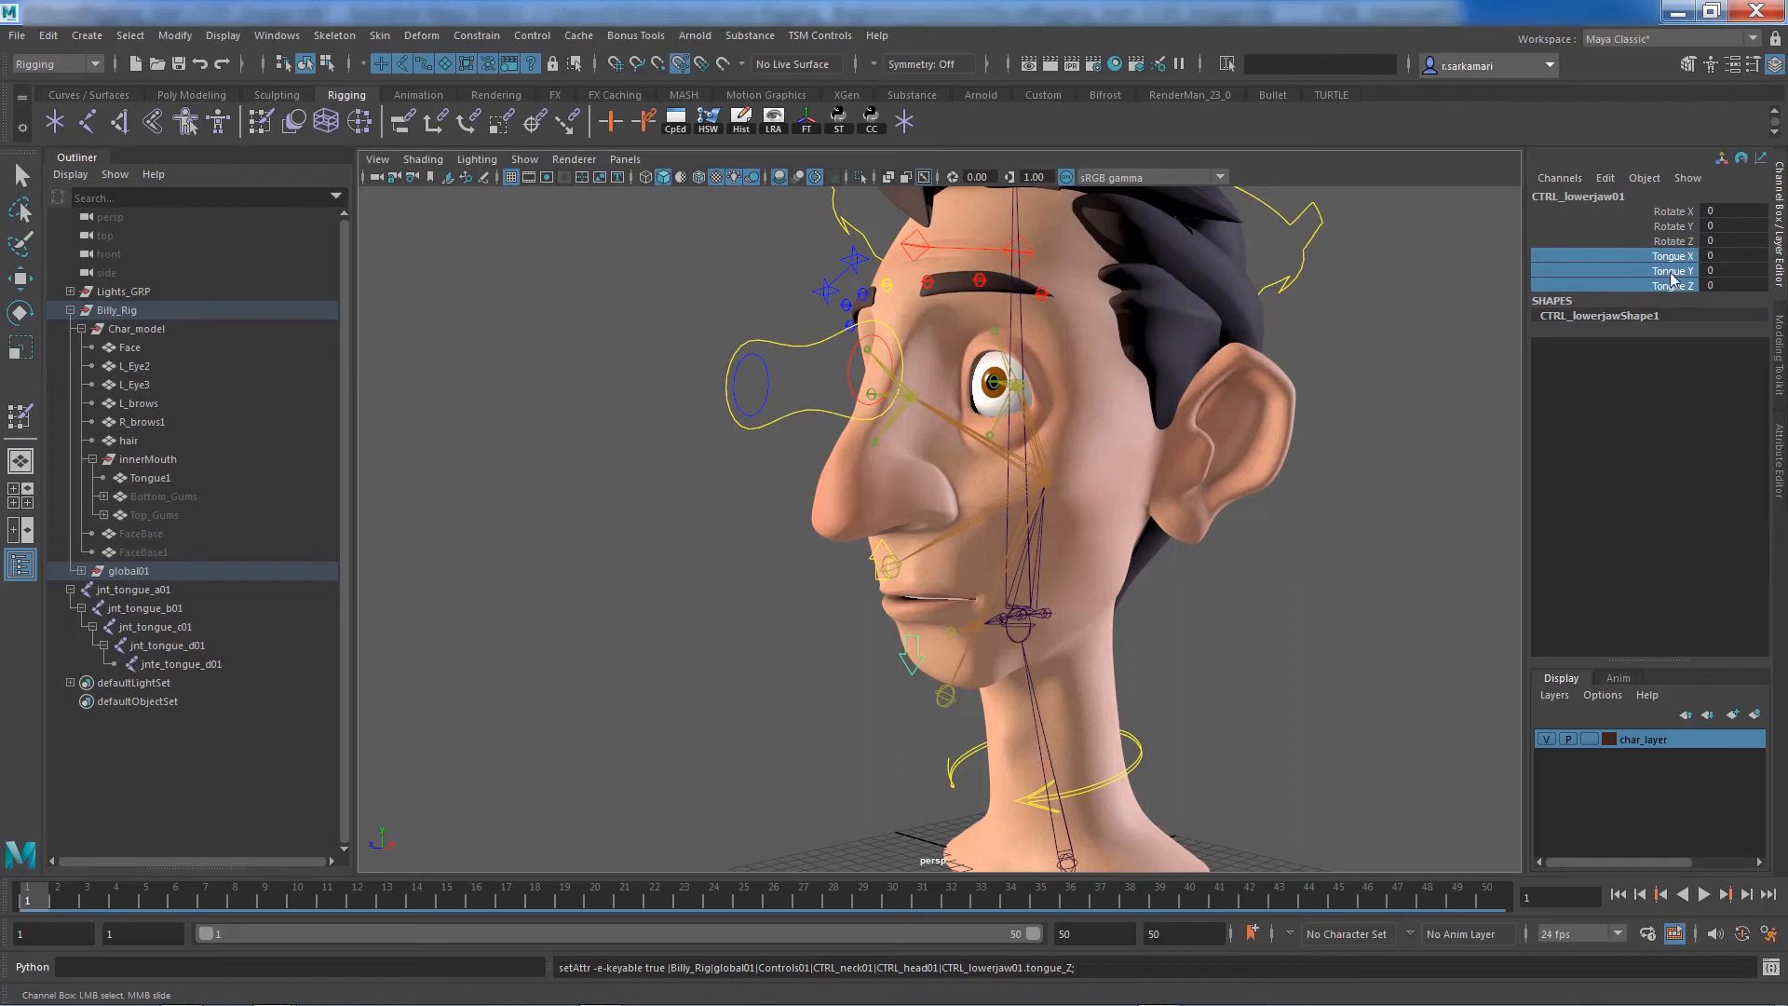
mouse_move(1674, 284)
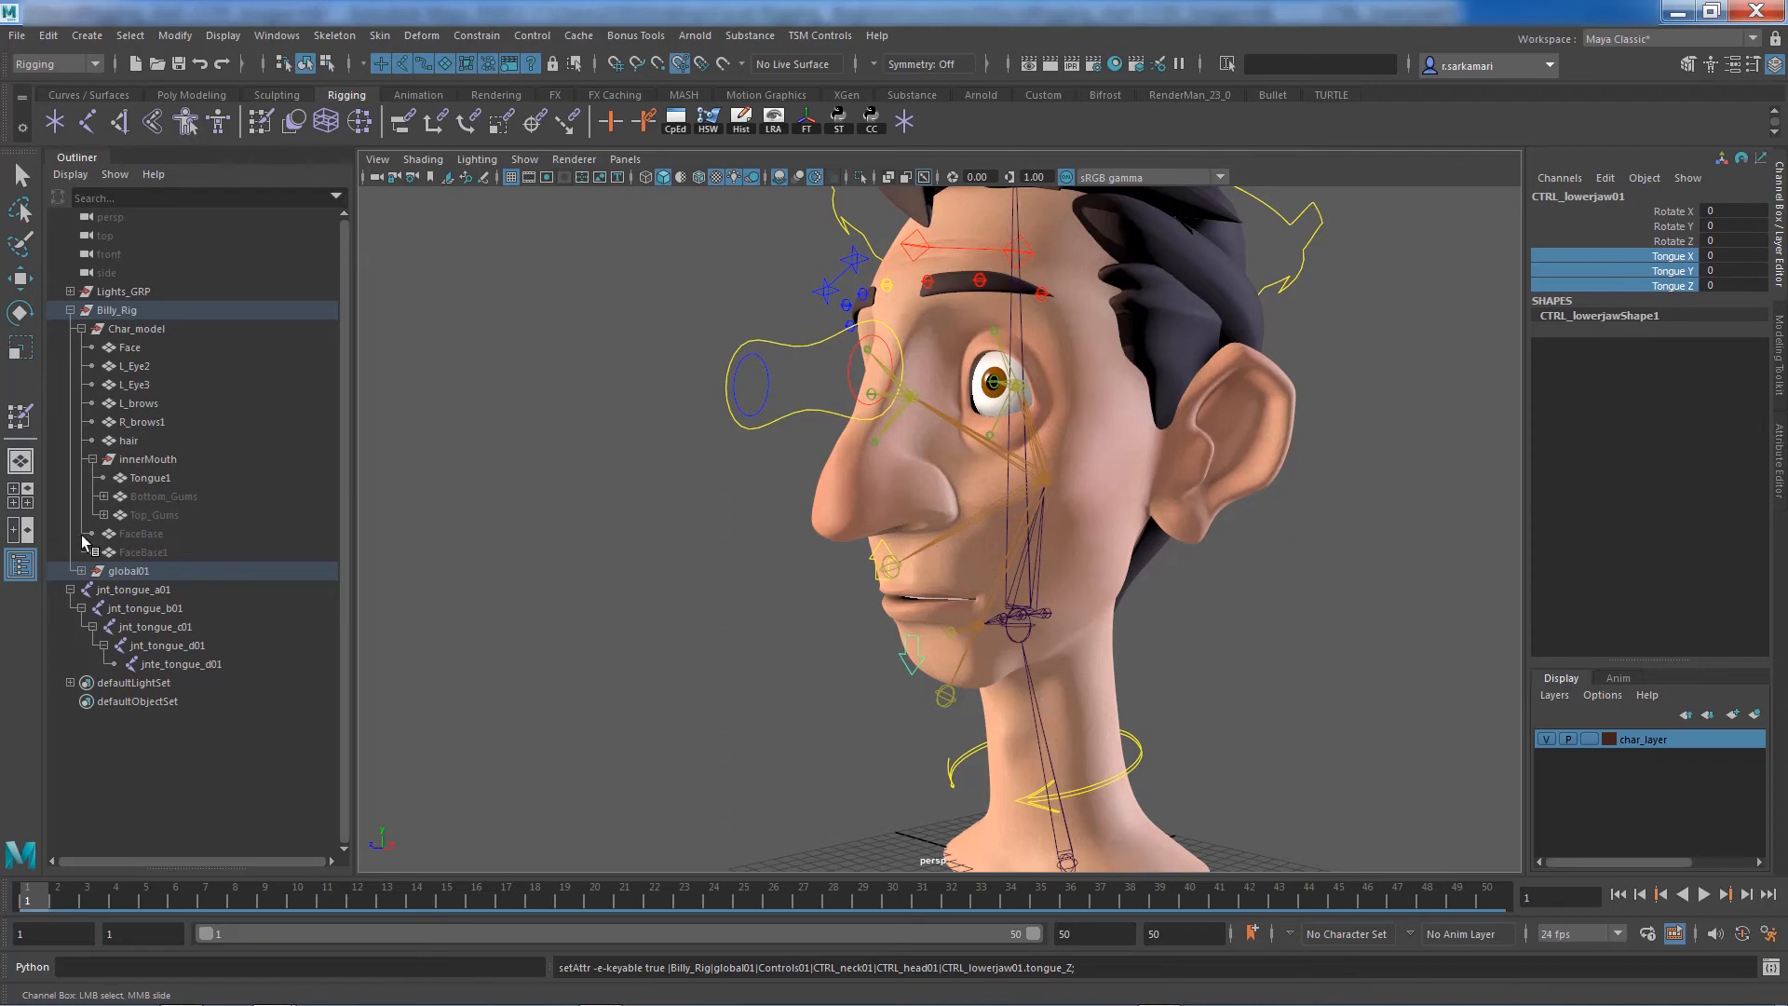
left_click(129, 441)
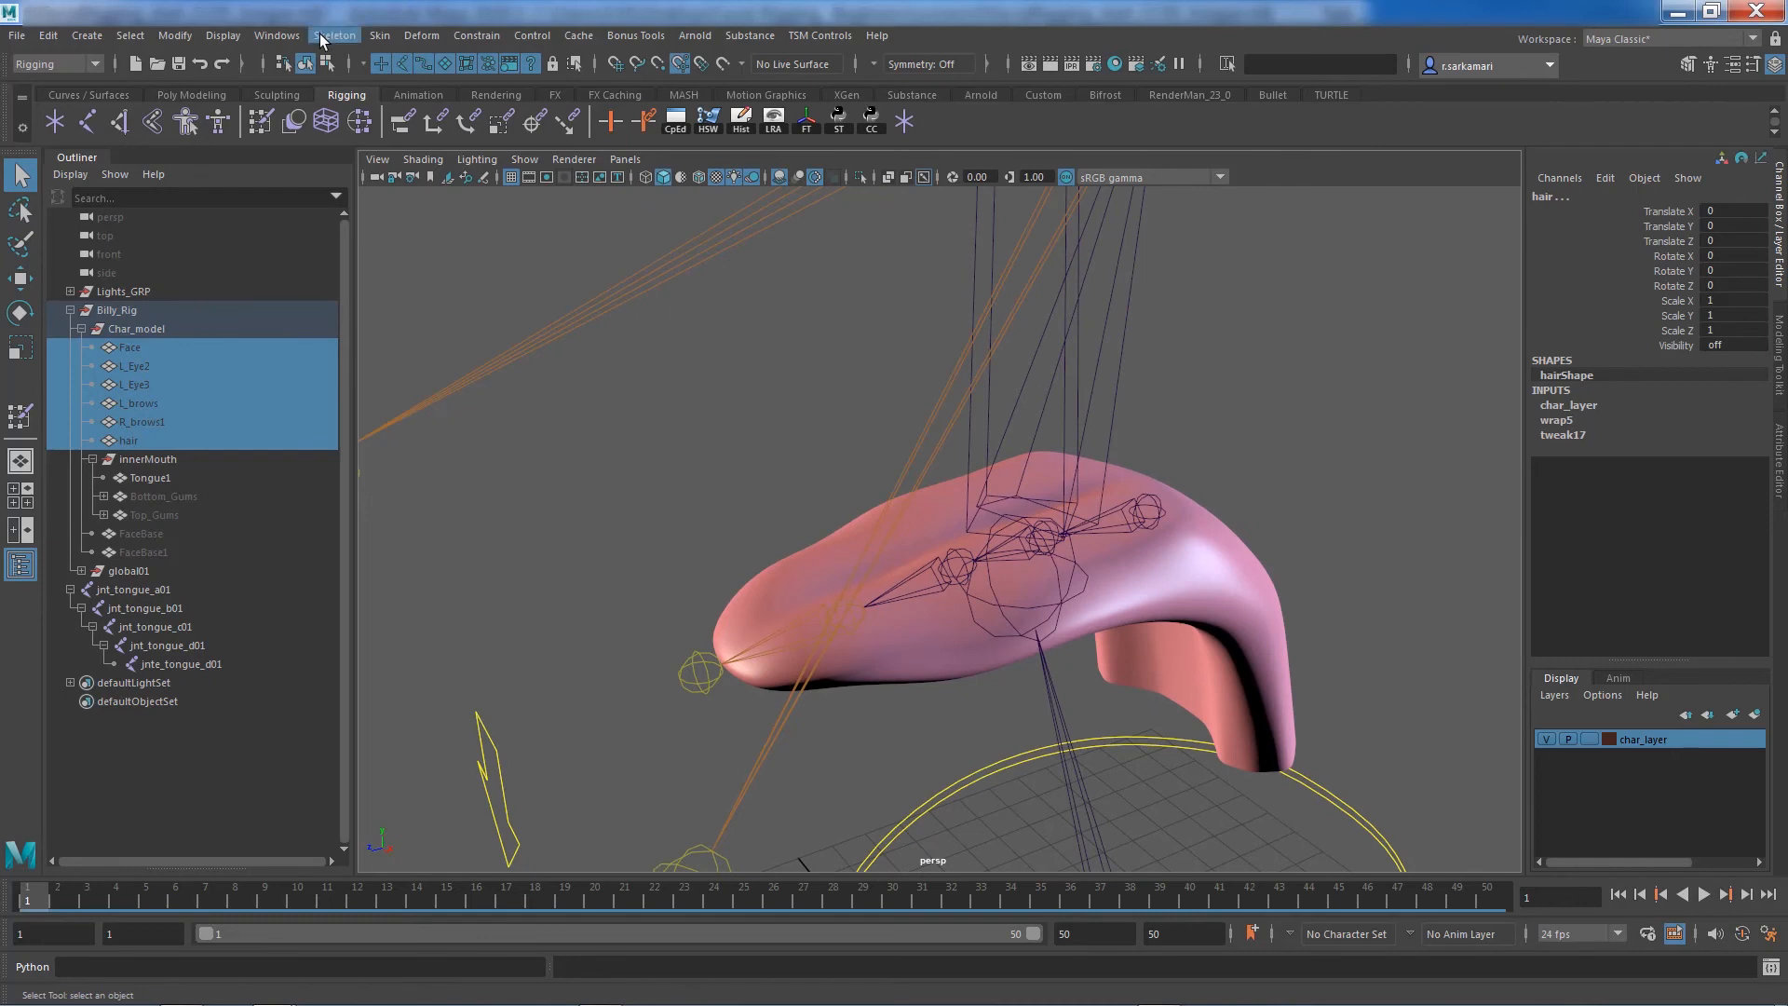
Open the Connection Editor from Windows > General Editors and move it aside
left_click(275, 36)
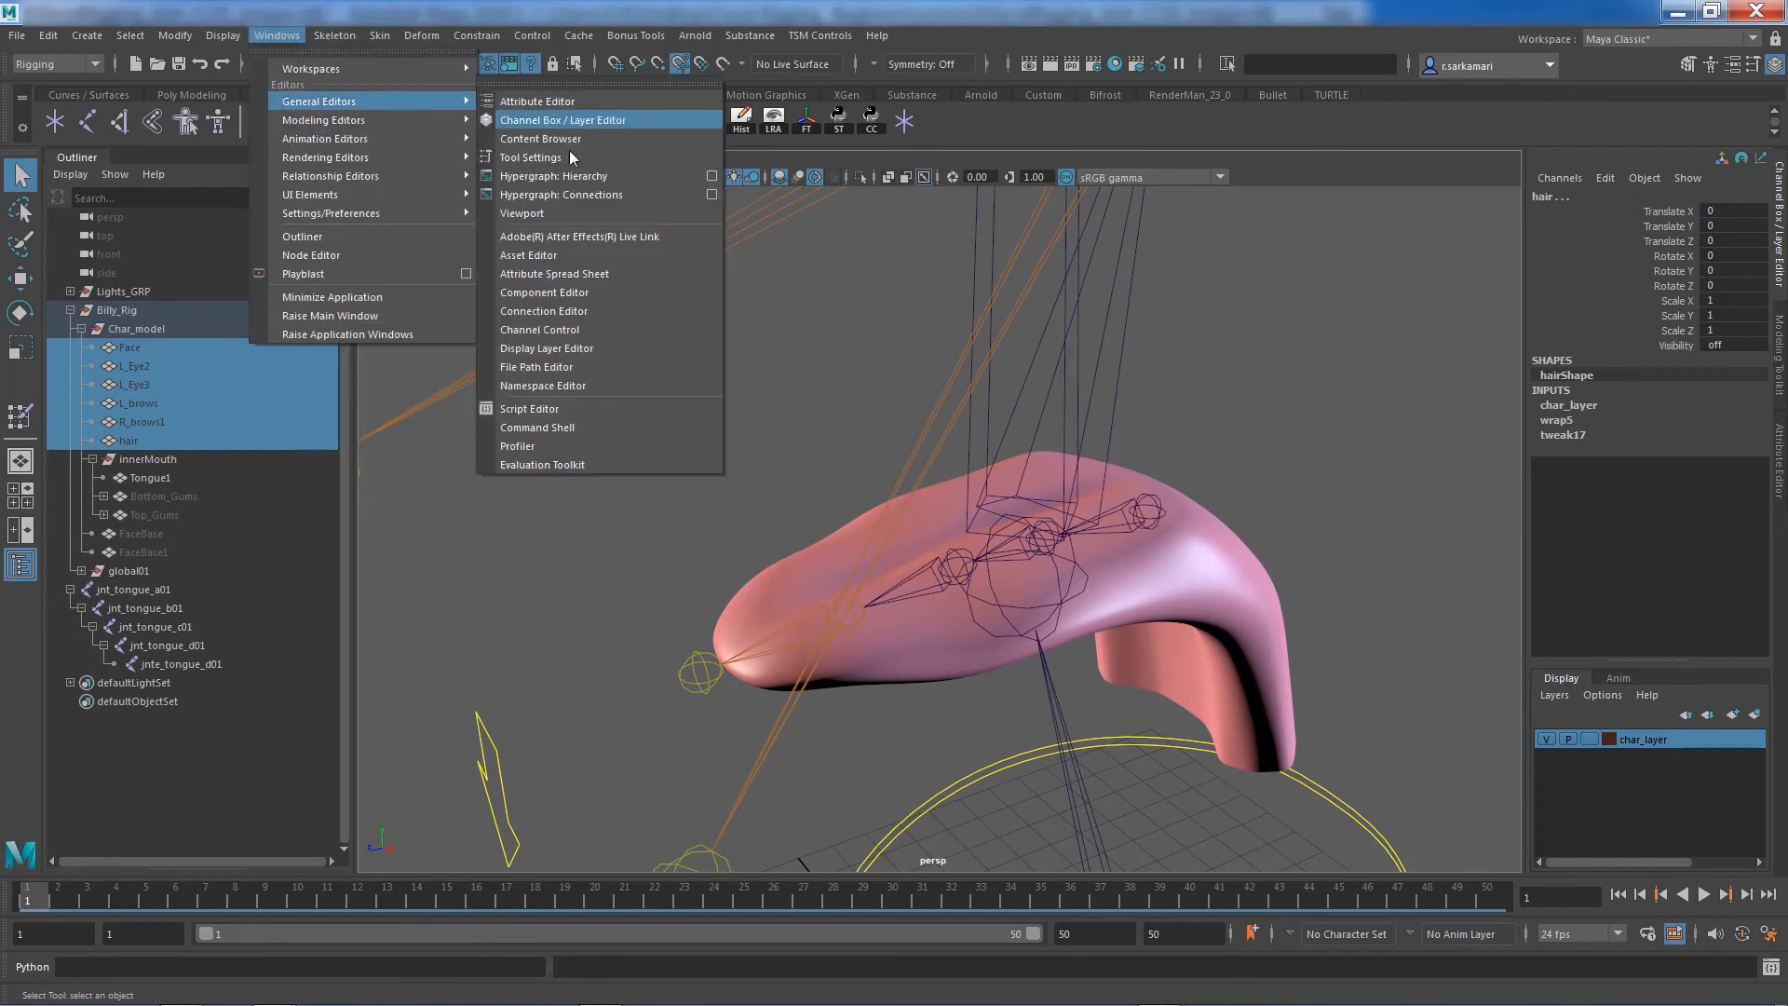
mouse_move(544, 310)
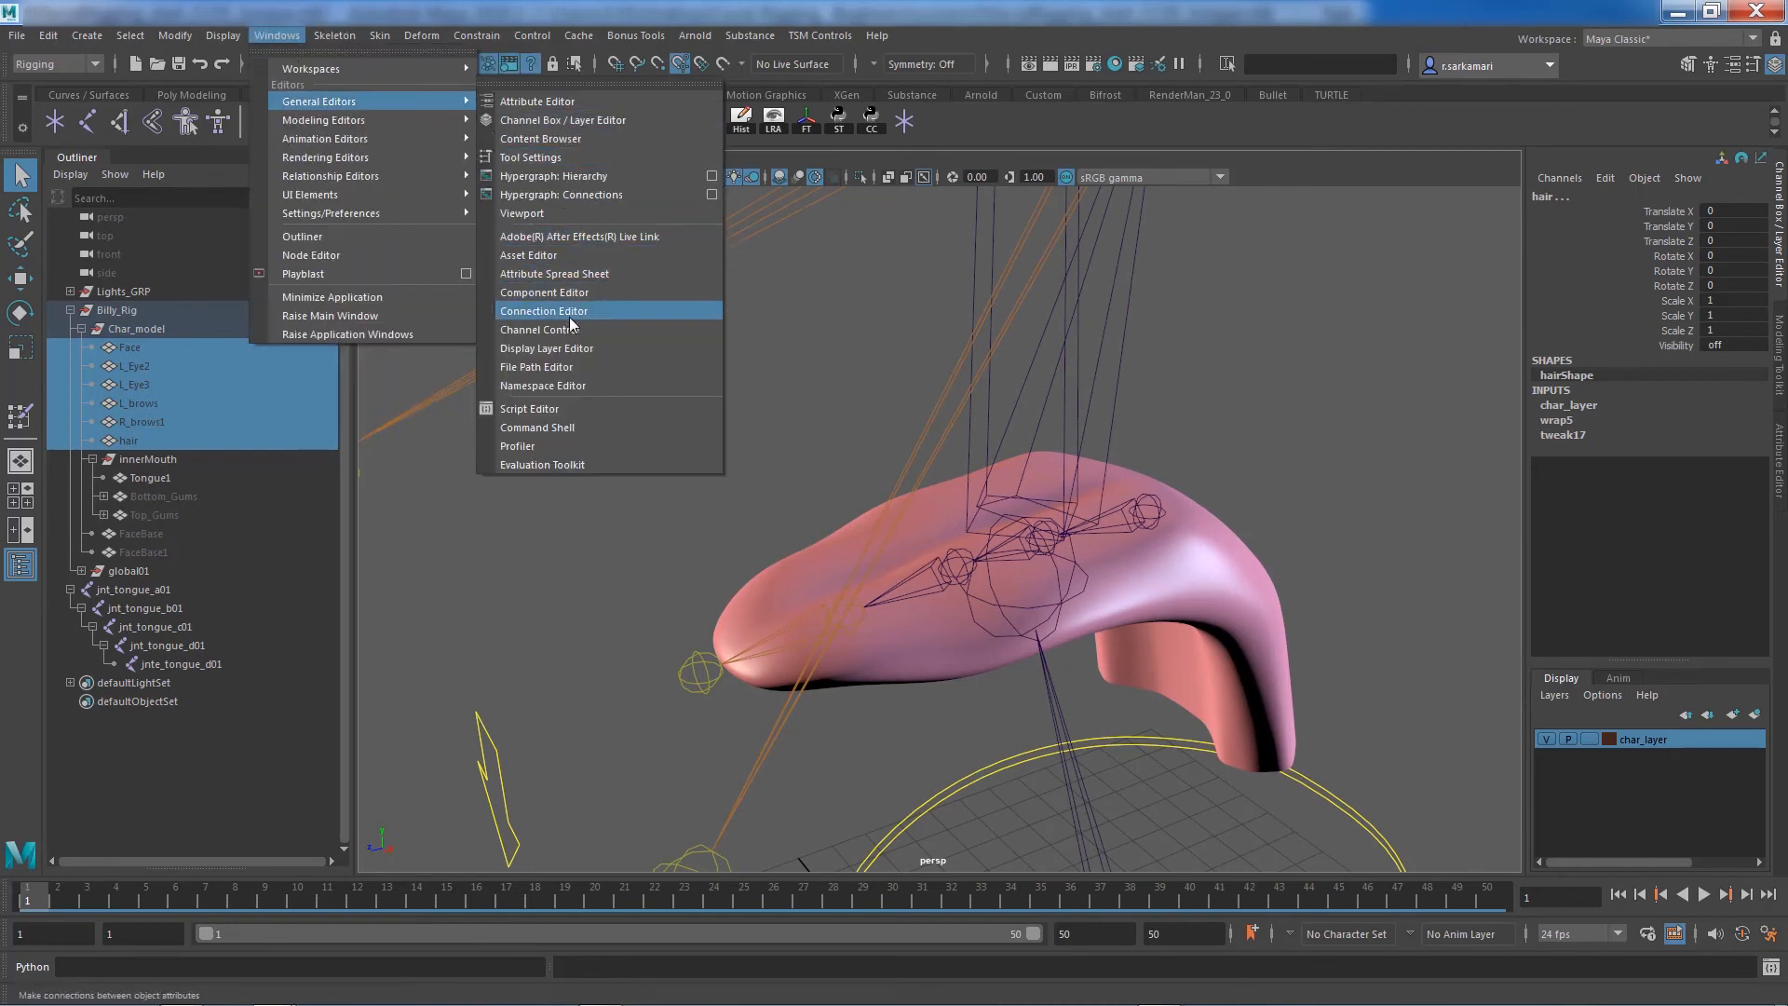
left_click(544, 310)
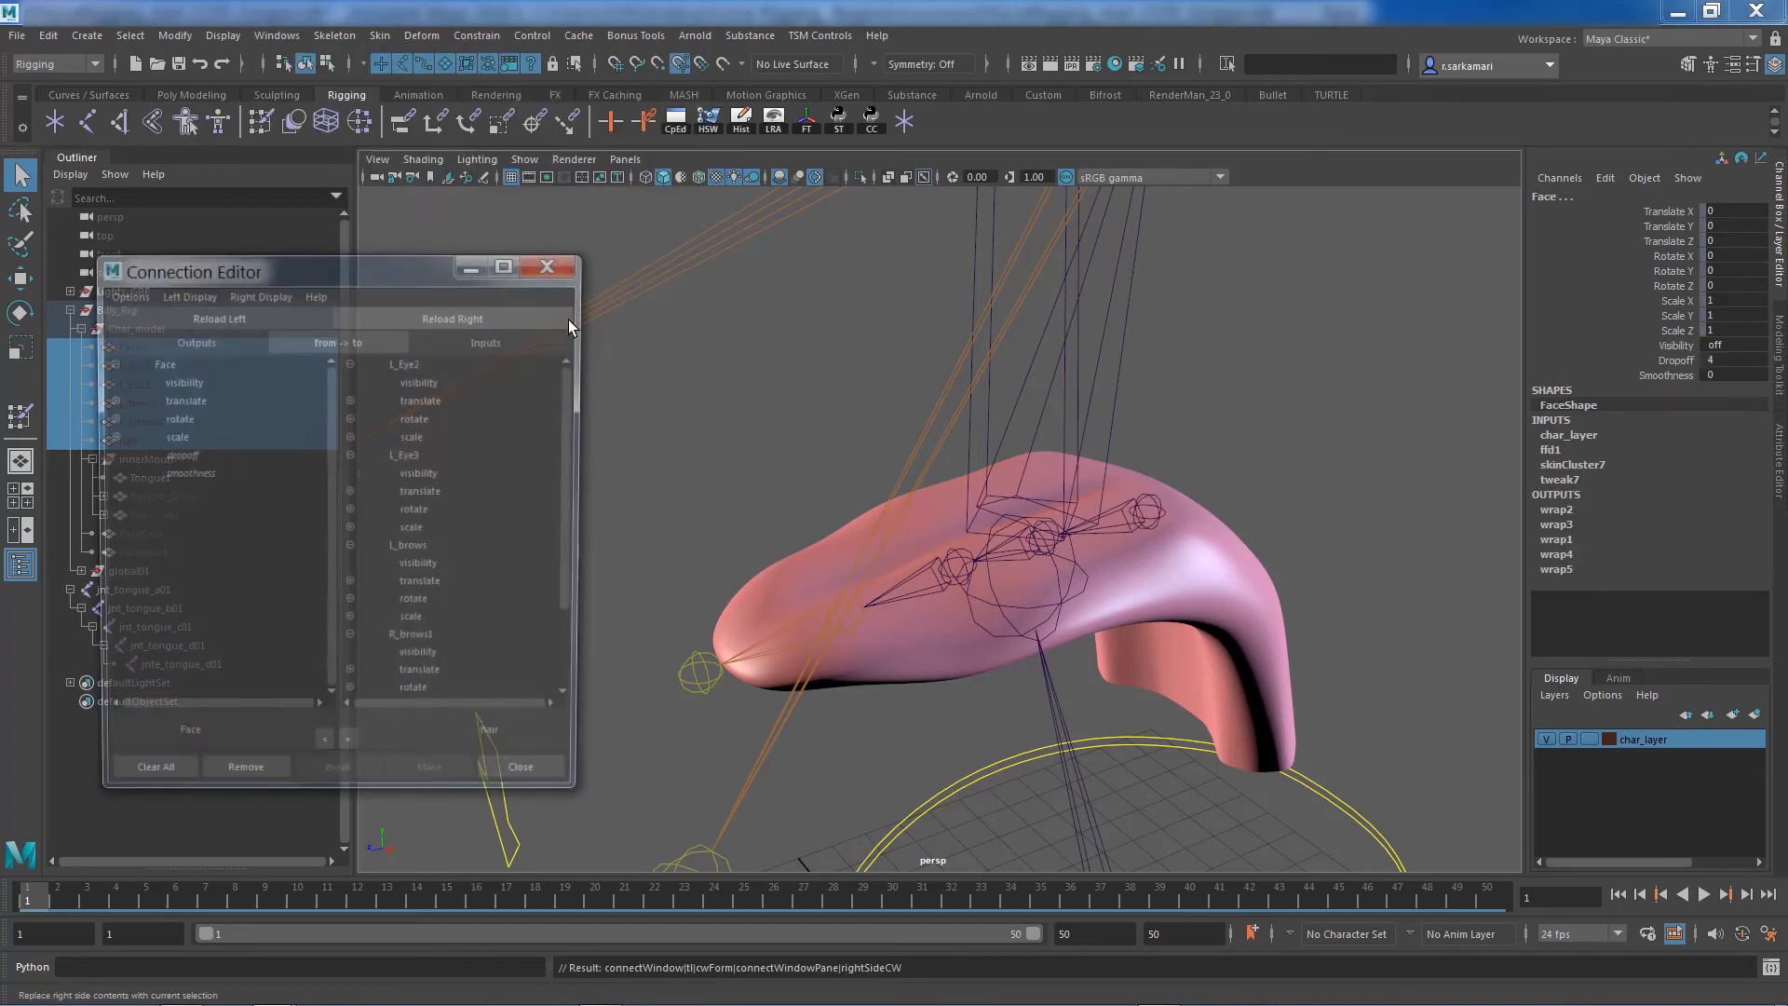
left_click_drag(194, 271, 240, 208)
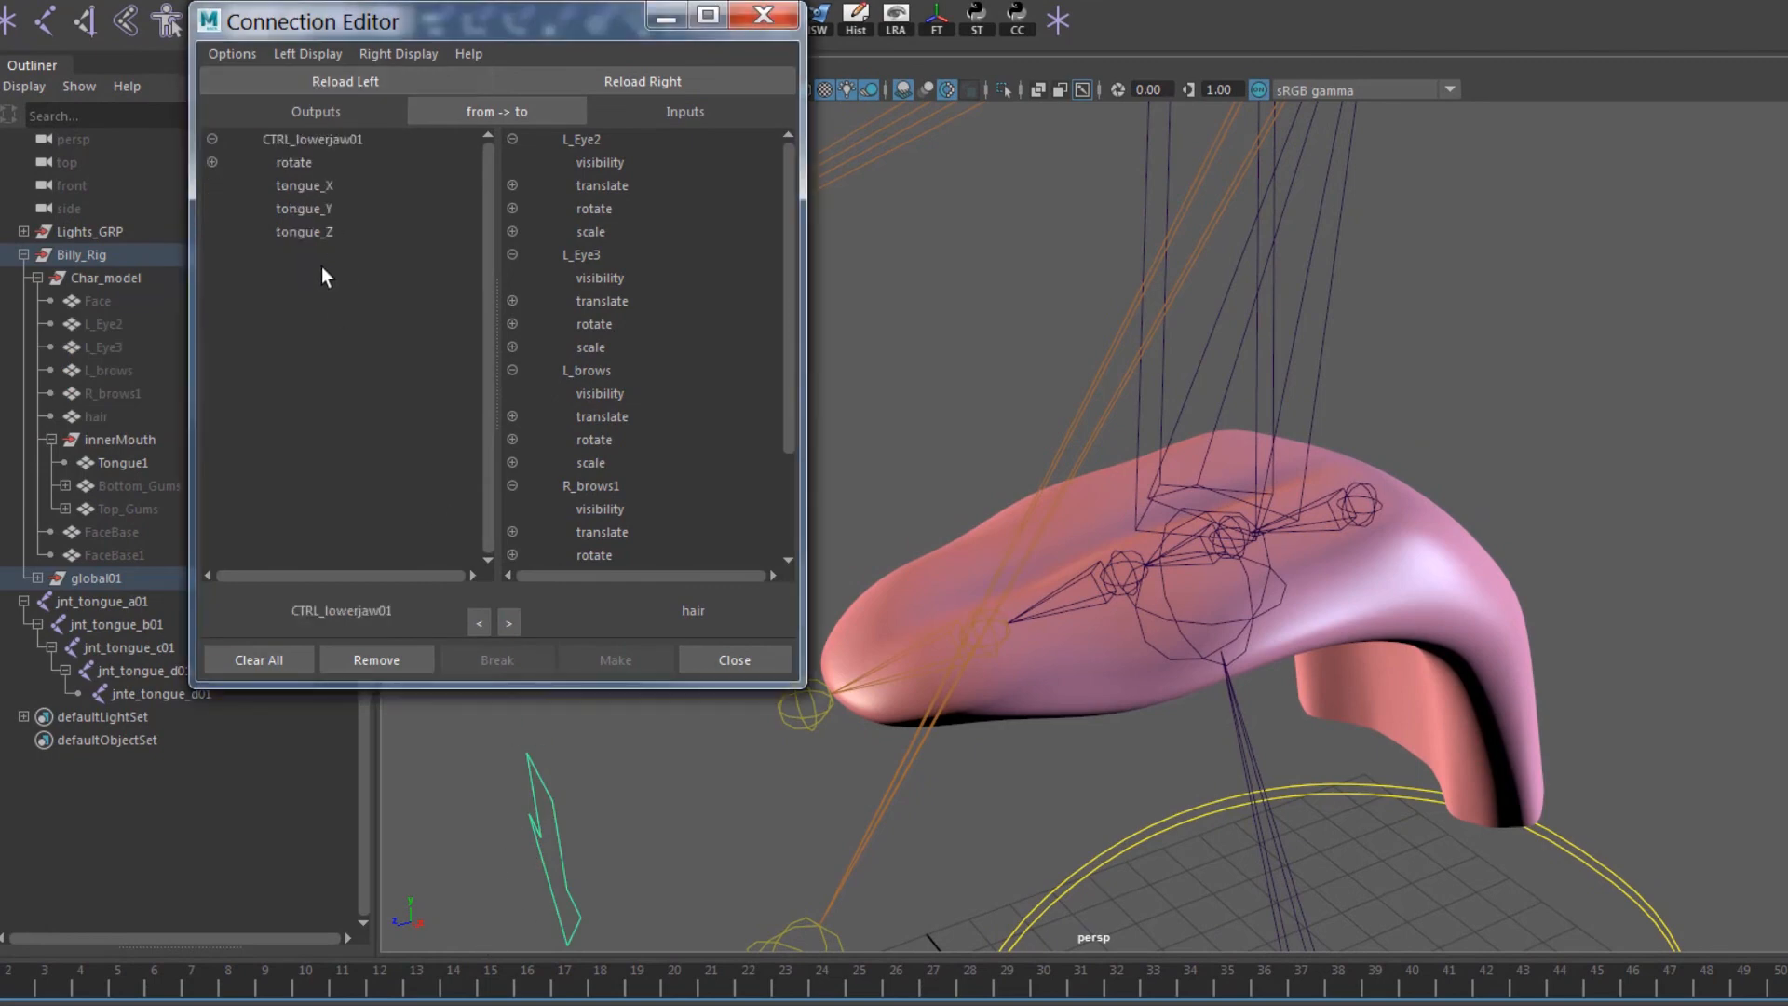
Connect tongue_X, tongue_Y and tongue_Z to the tongue joints' rotateX, rotateY and rotateZ
left_click(304, 208)
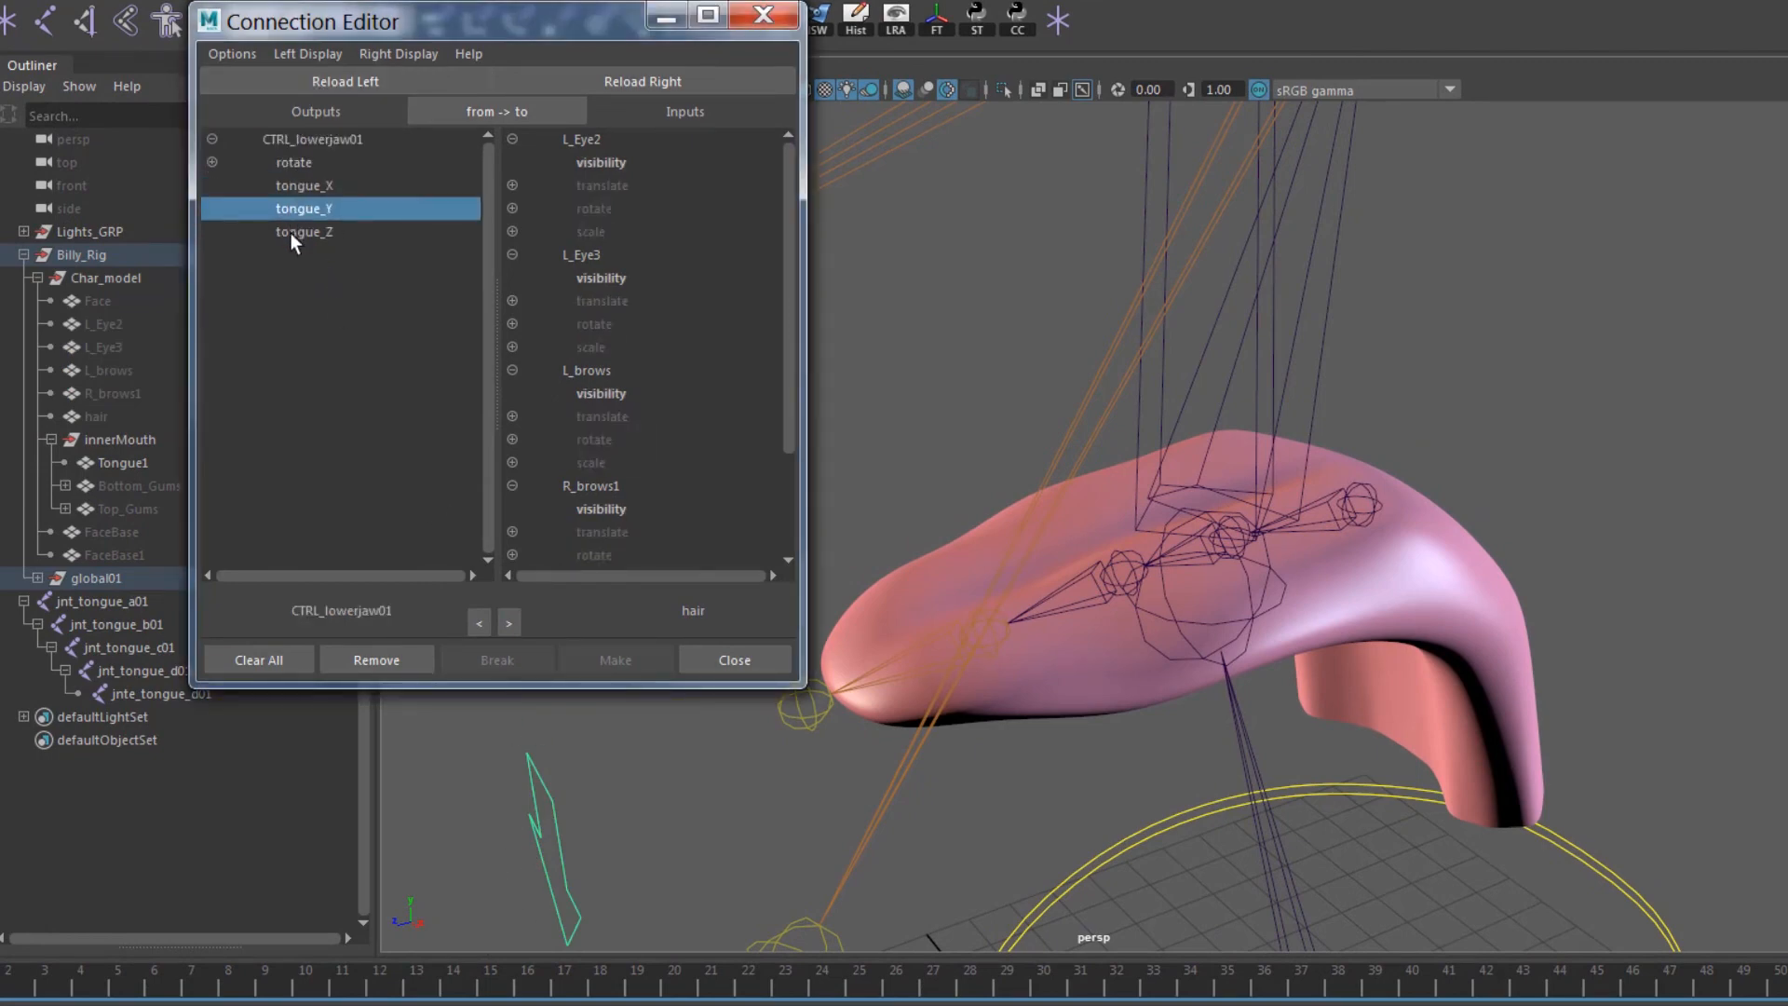
left_click(302, 187)
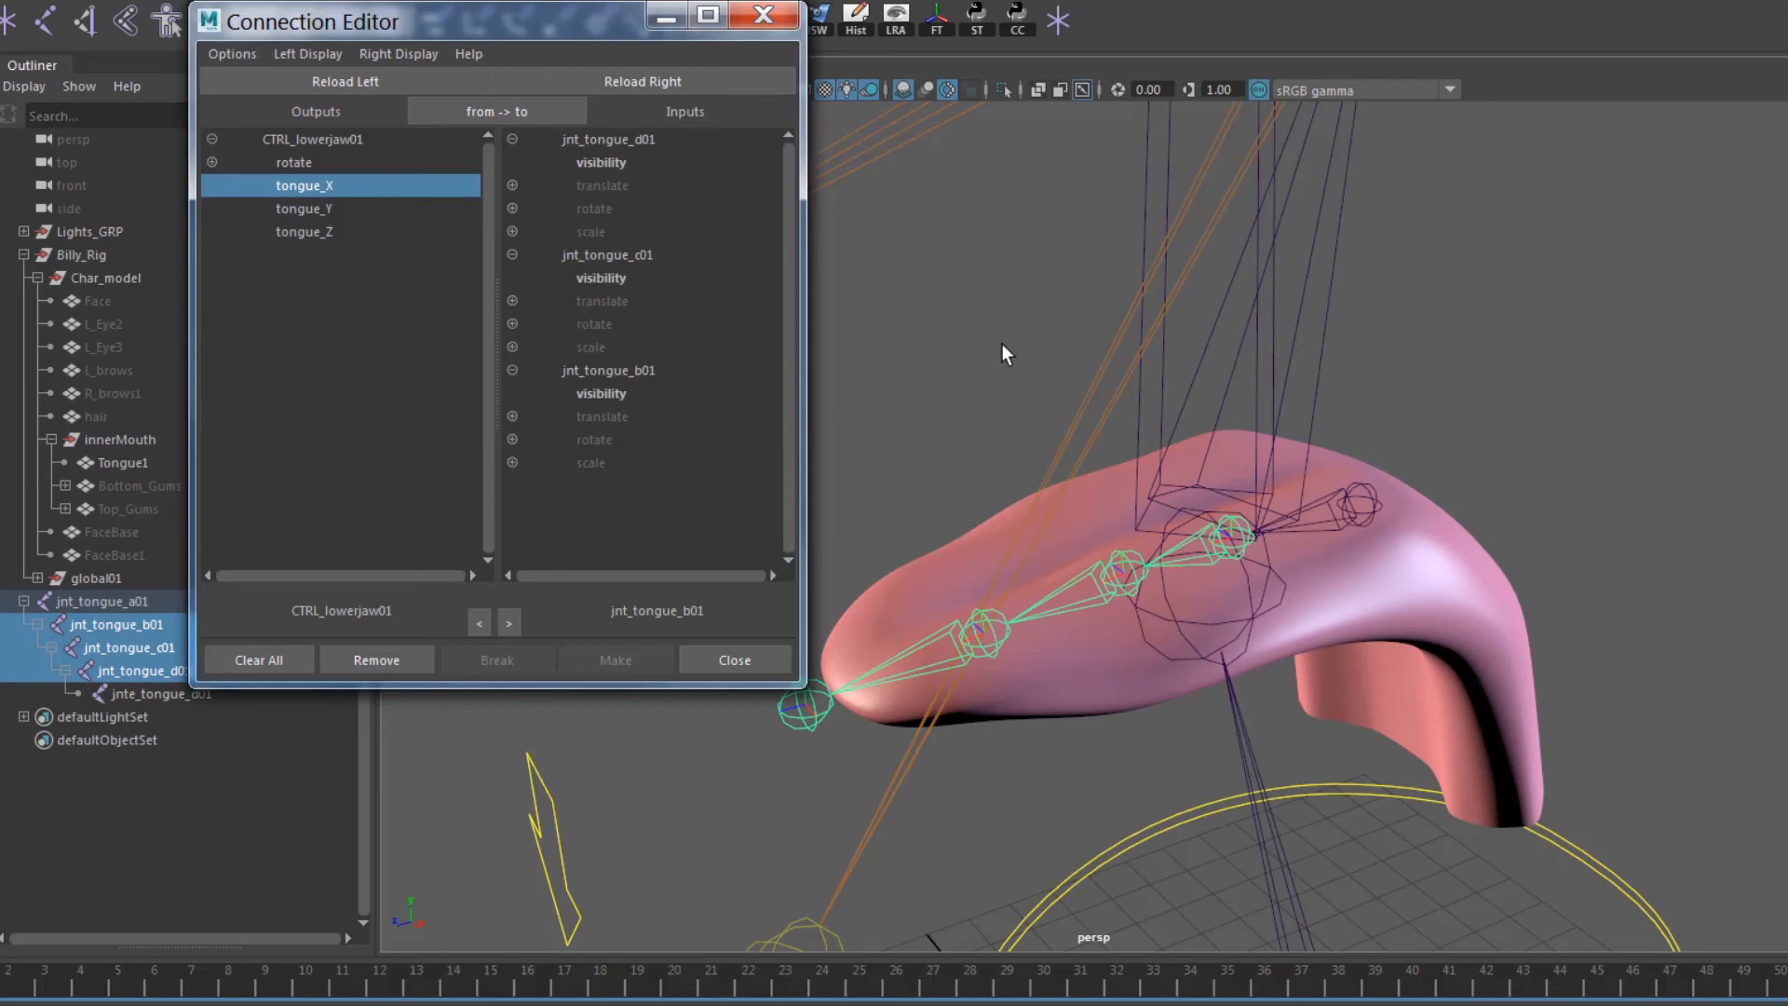
mouse_move(515, 219)
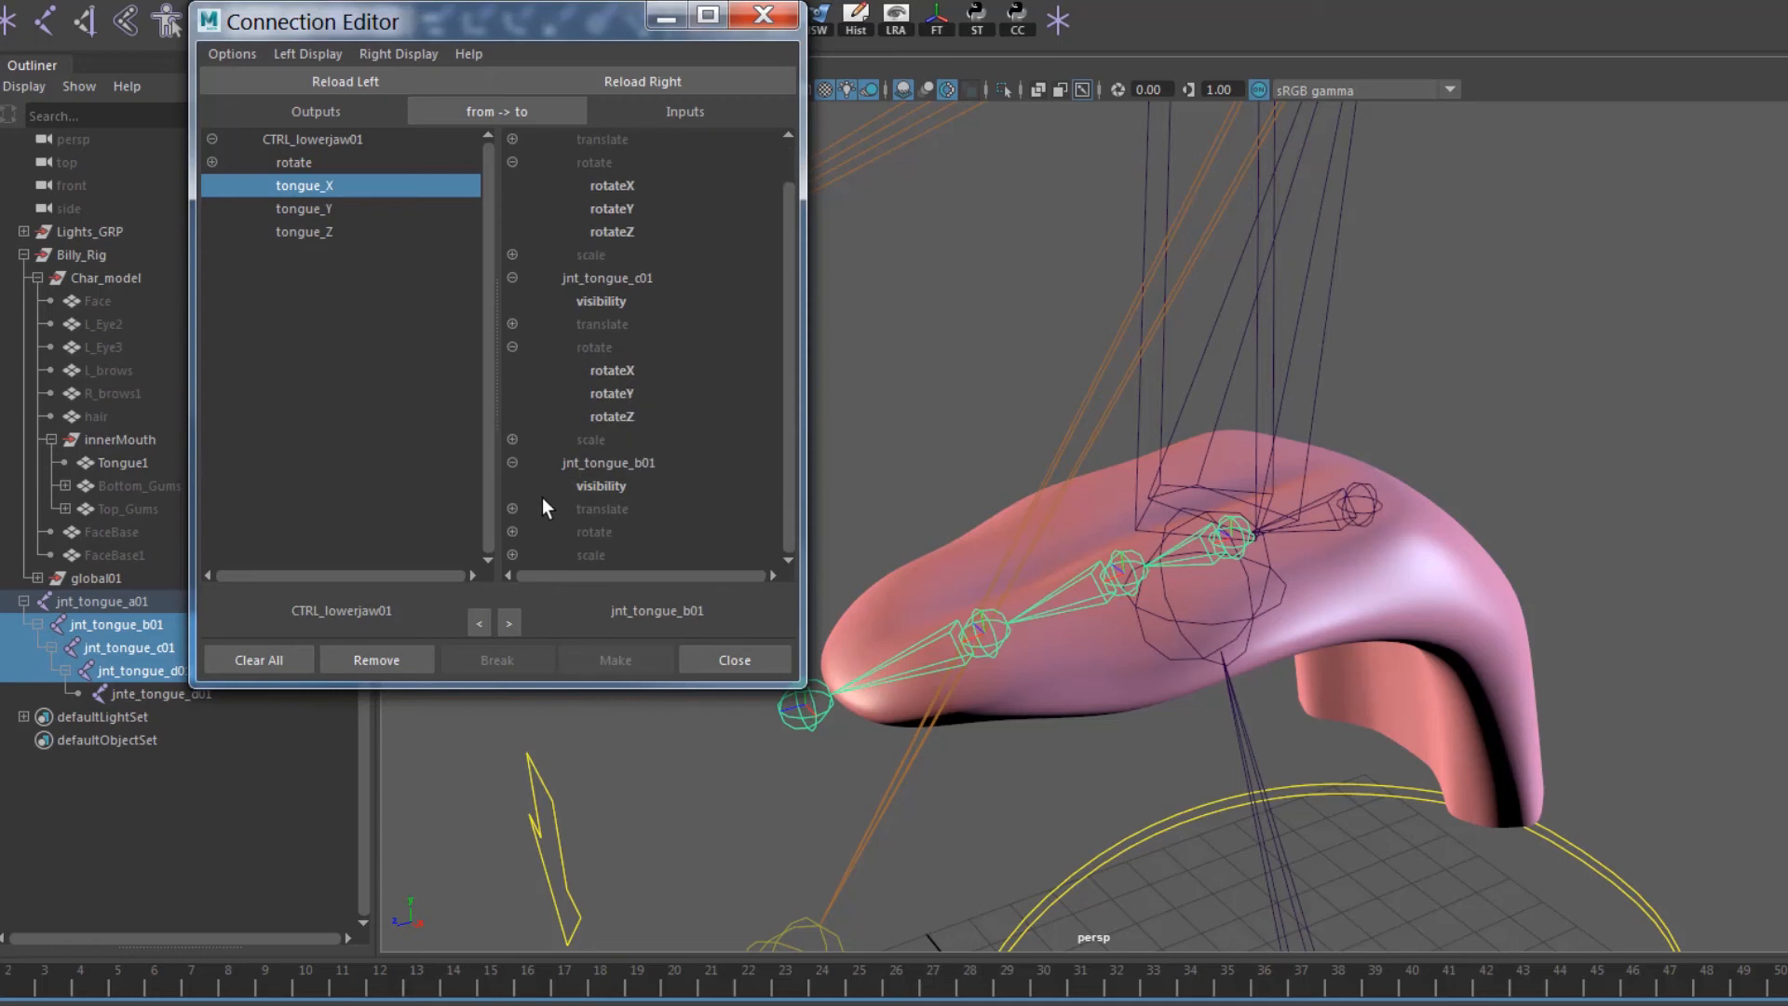
scroll("down", 3)
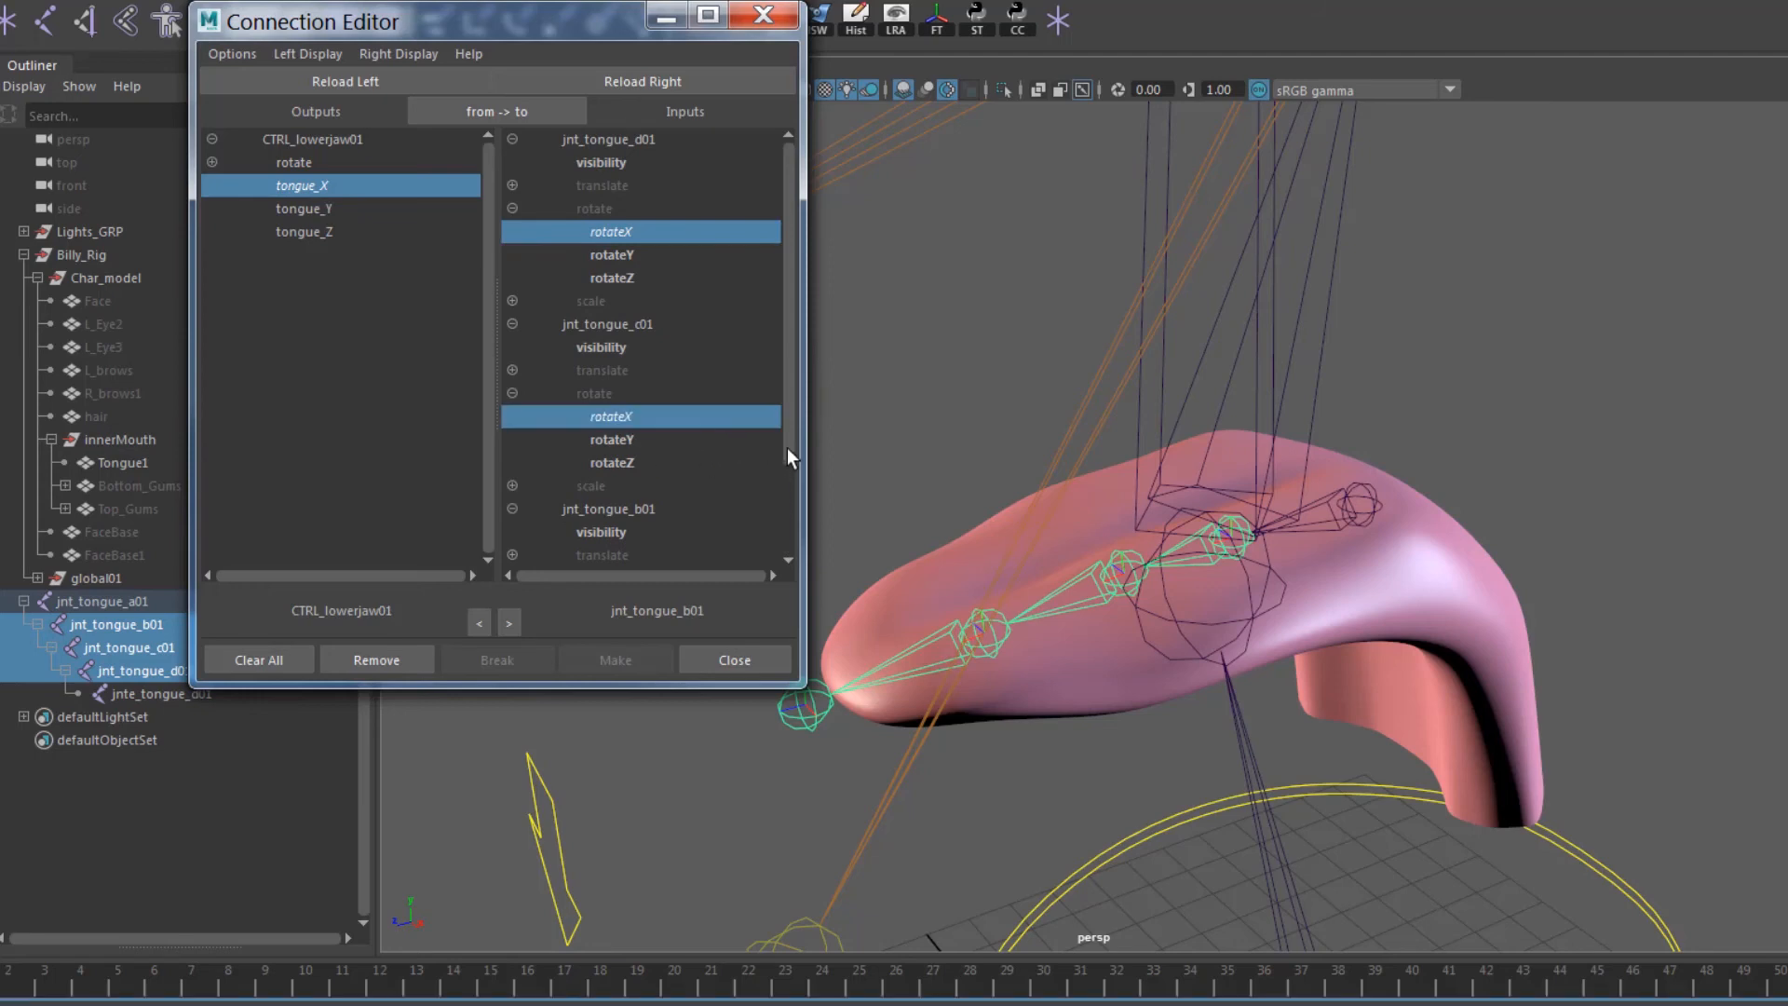
scroll("down", 3)
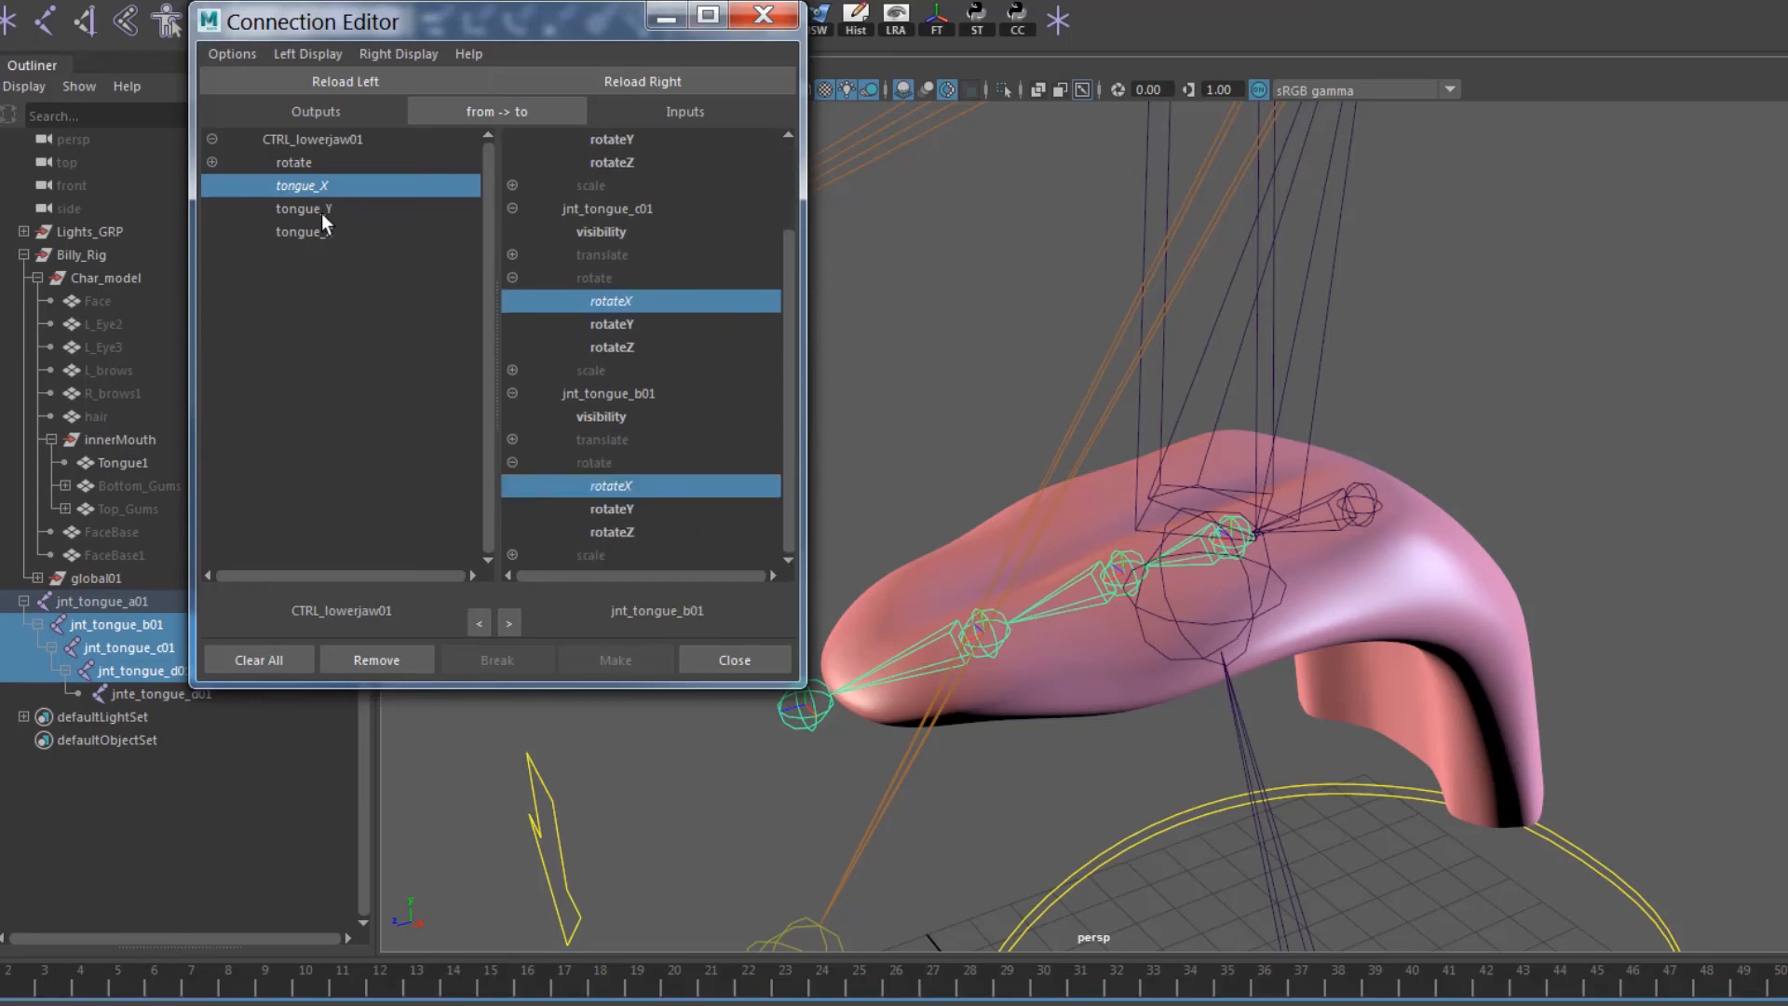
left_click(304, 208)
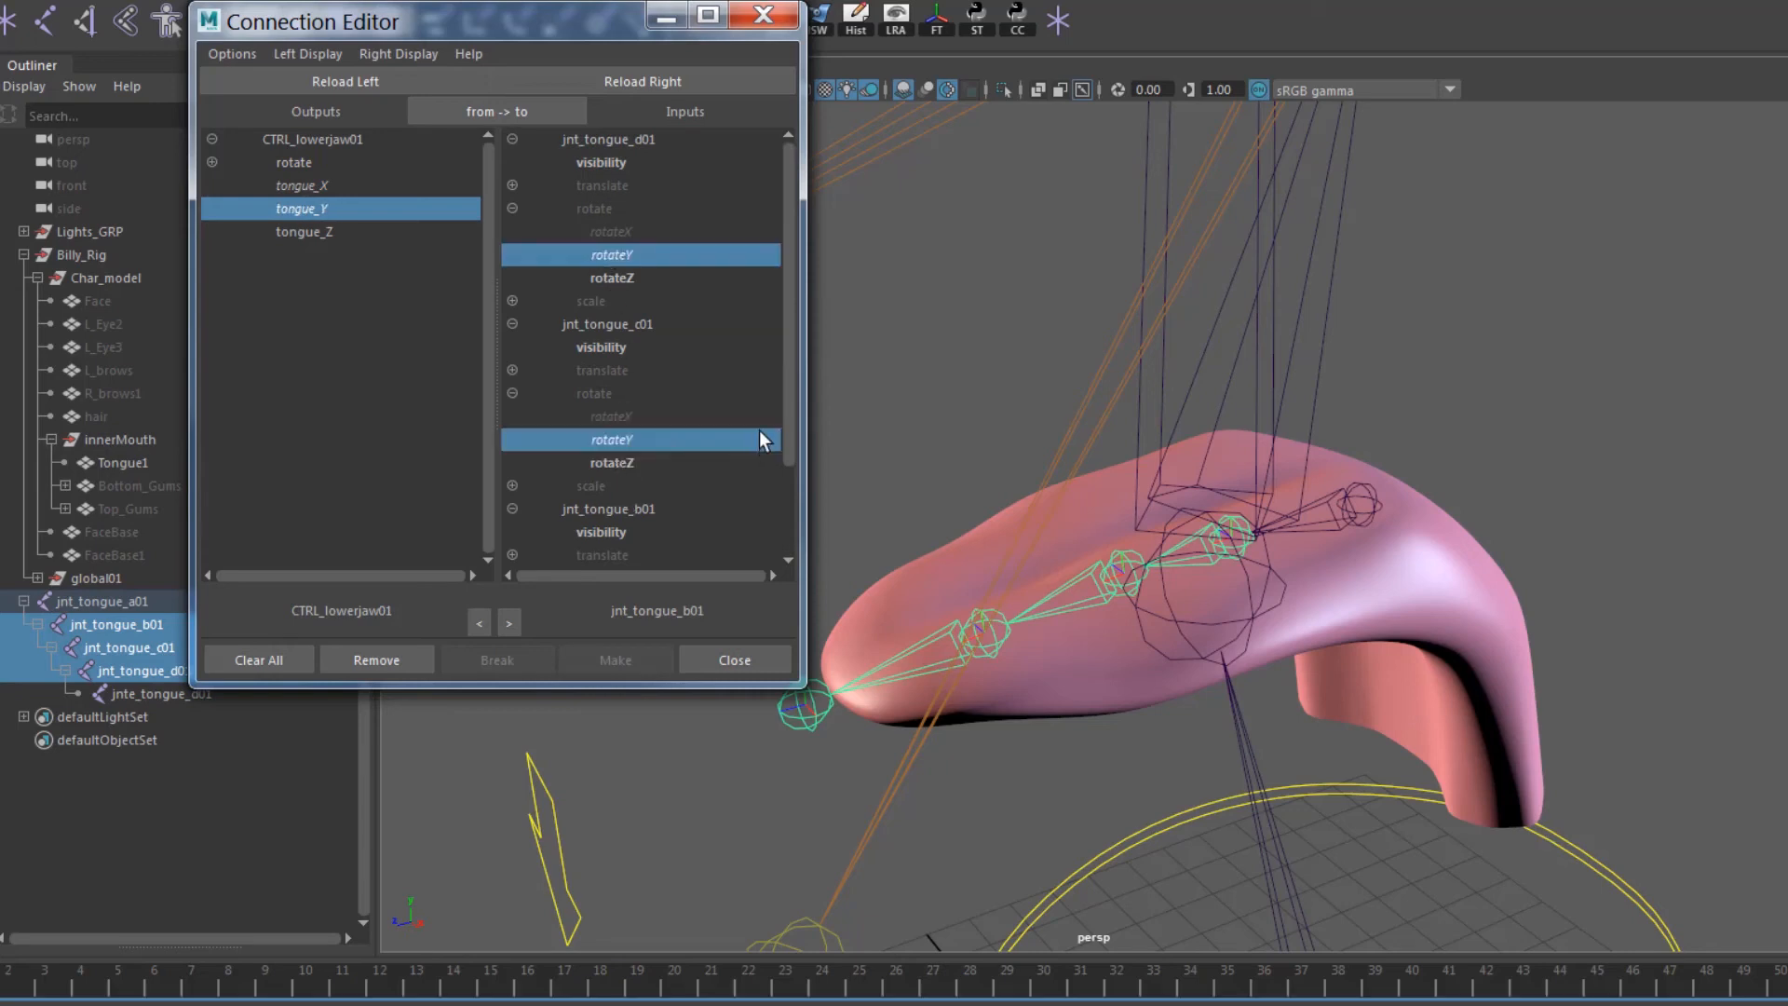
scroll("down", 3)
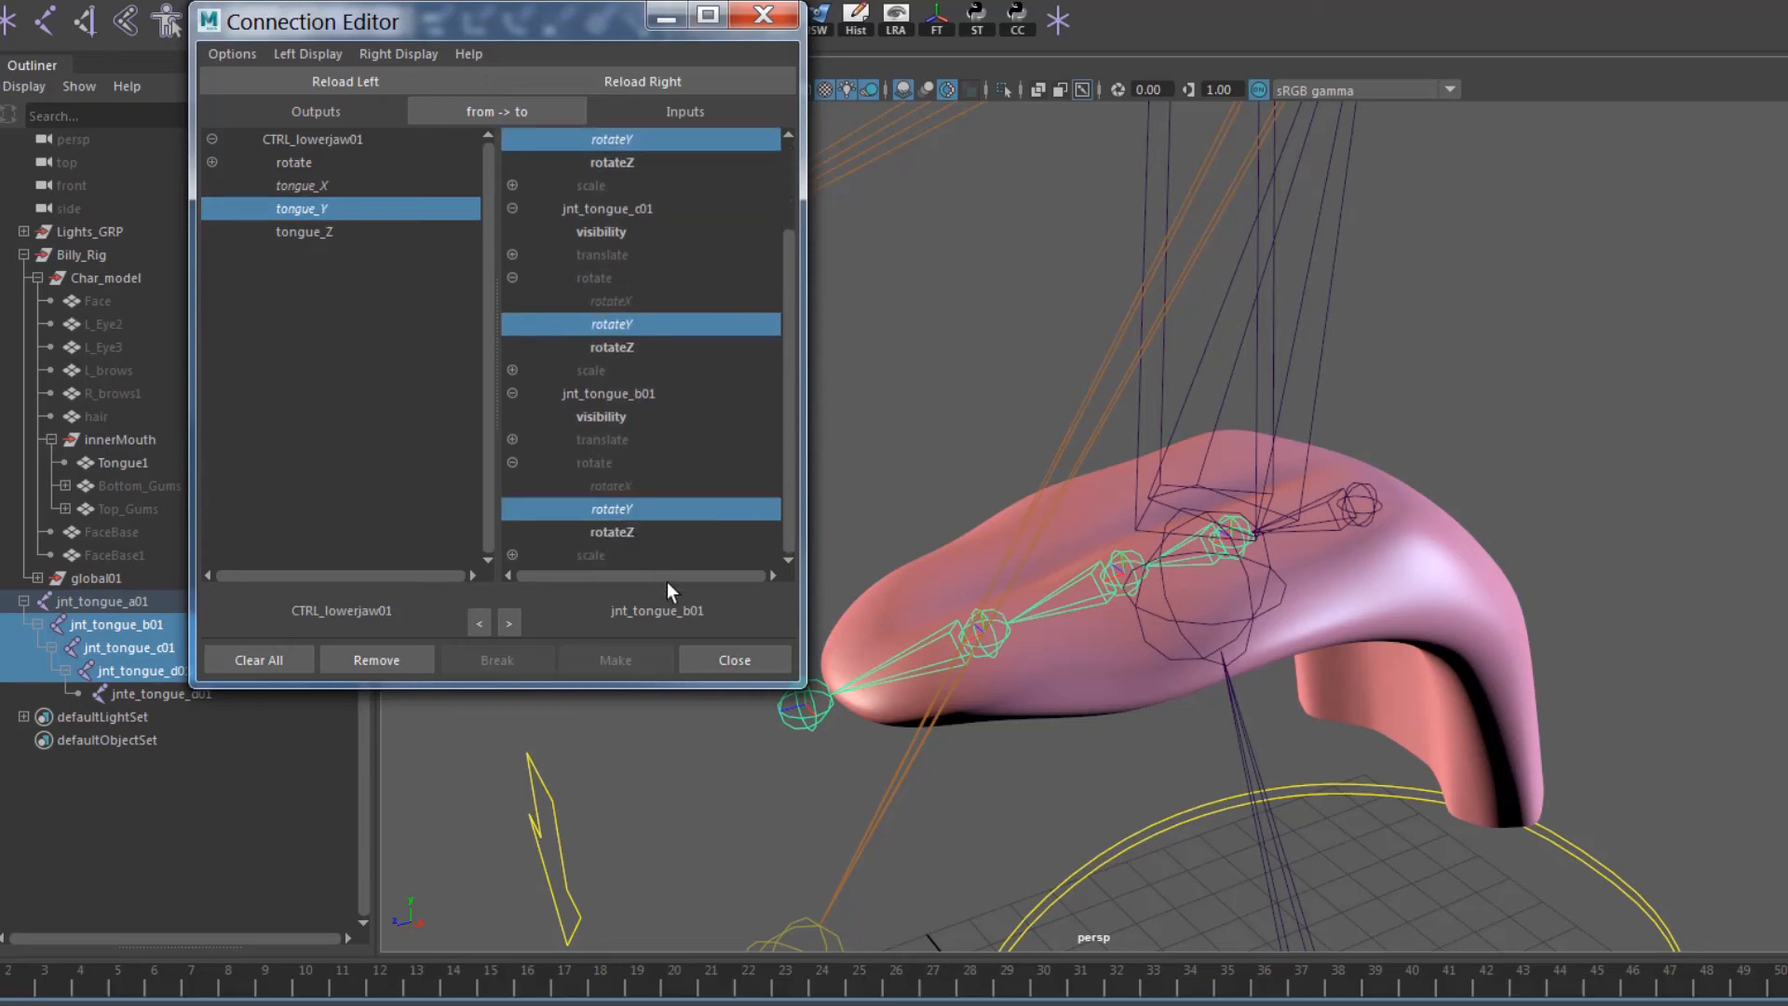
left_click(302, 232)
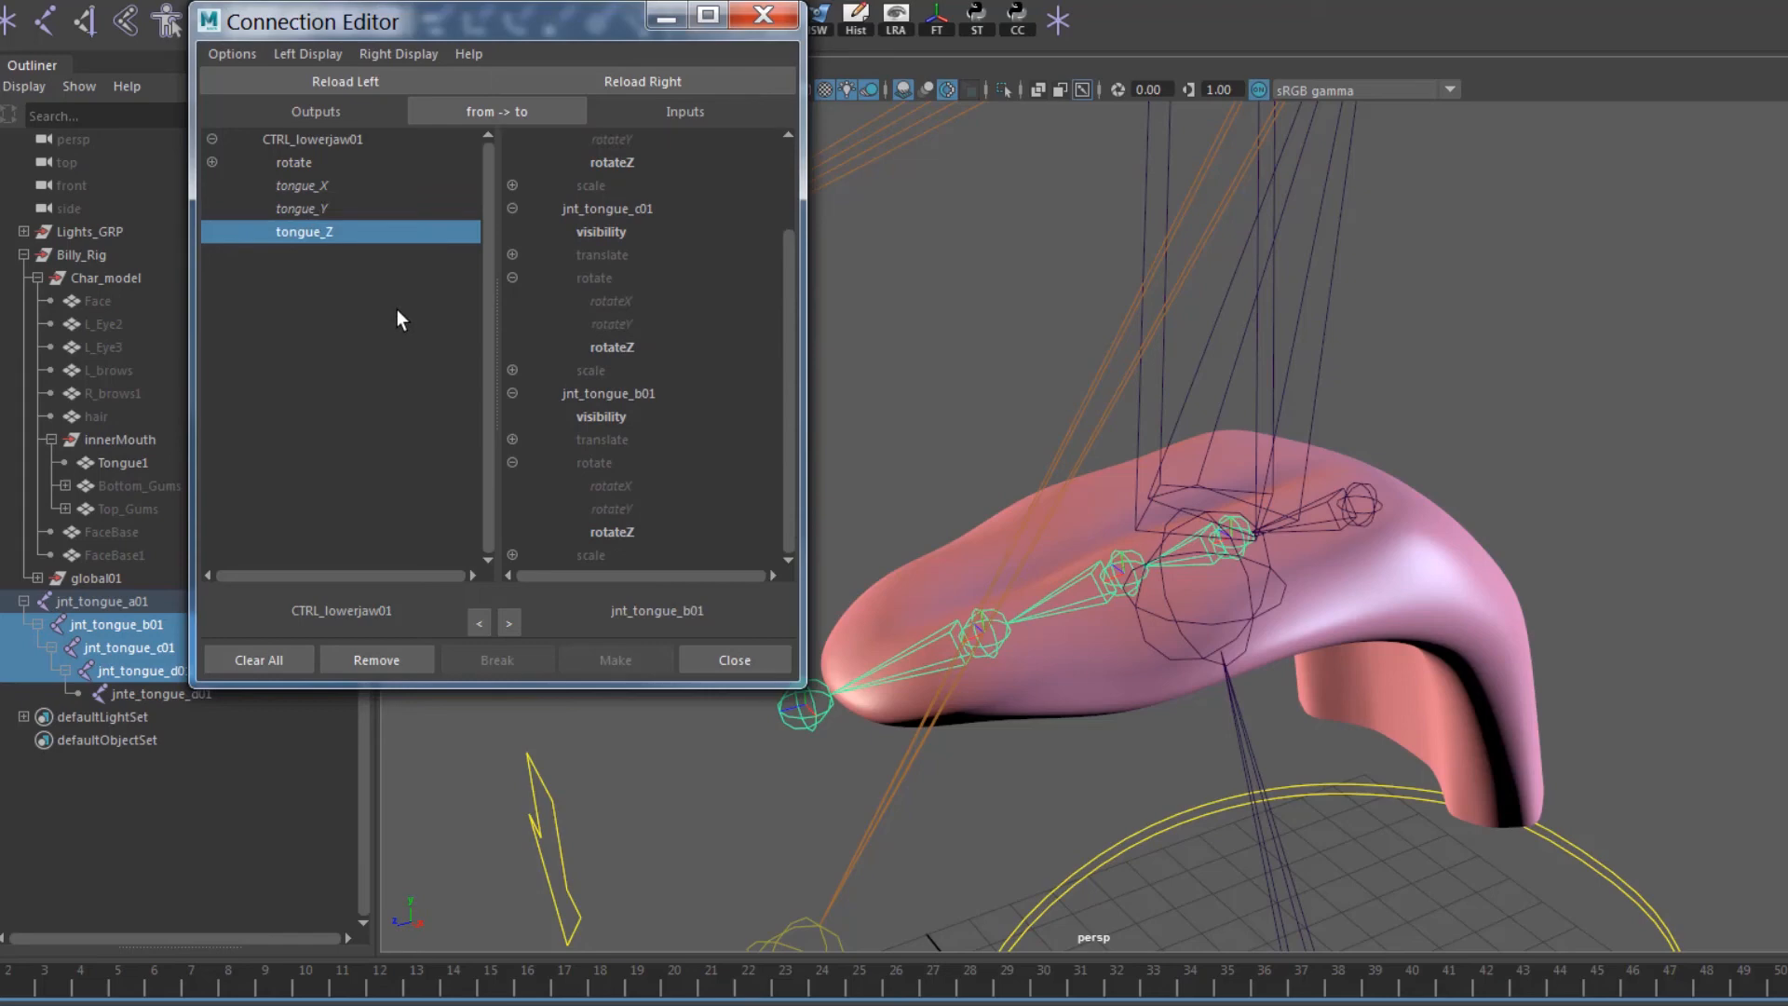
left_click(611, 162)
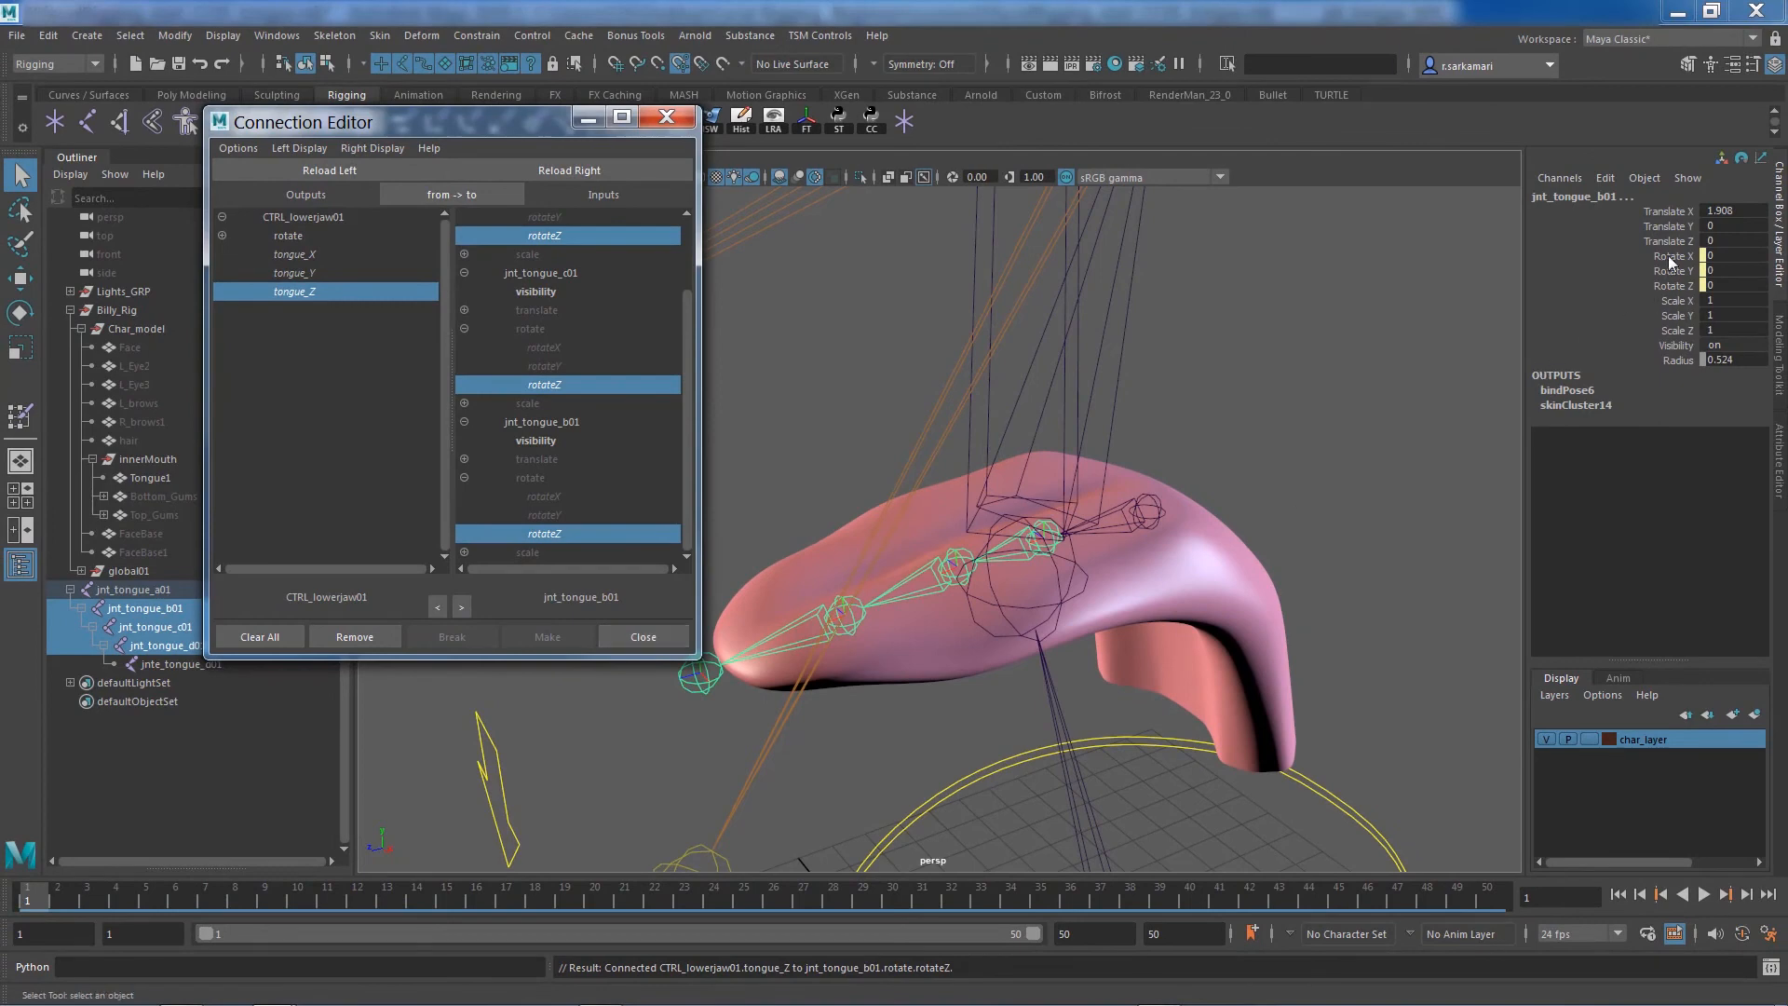
Close the Connection Editor window
left_click(642, 637)
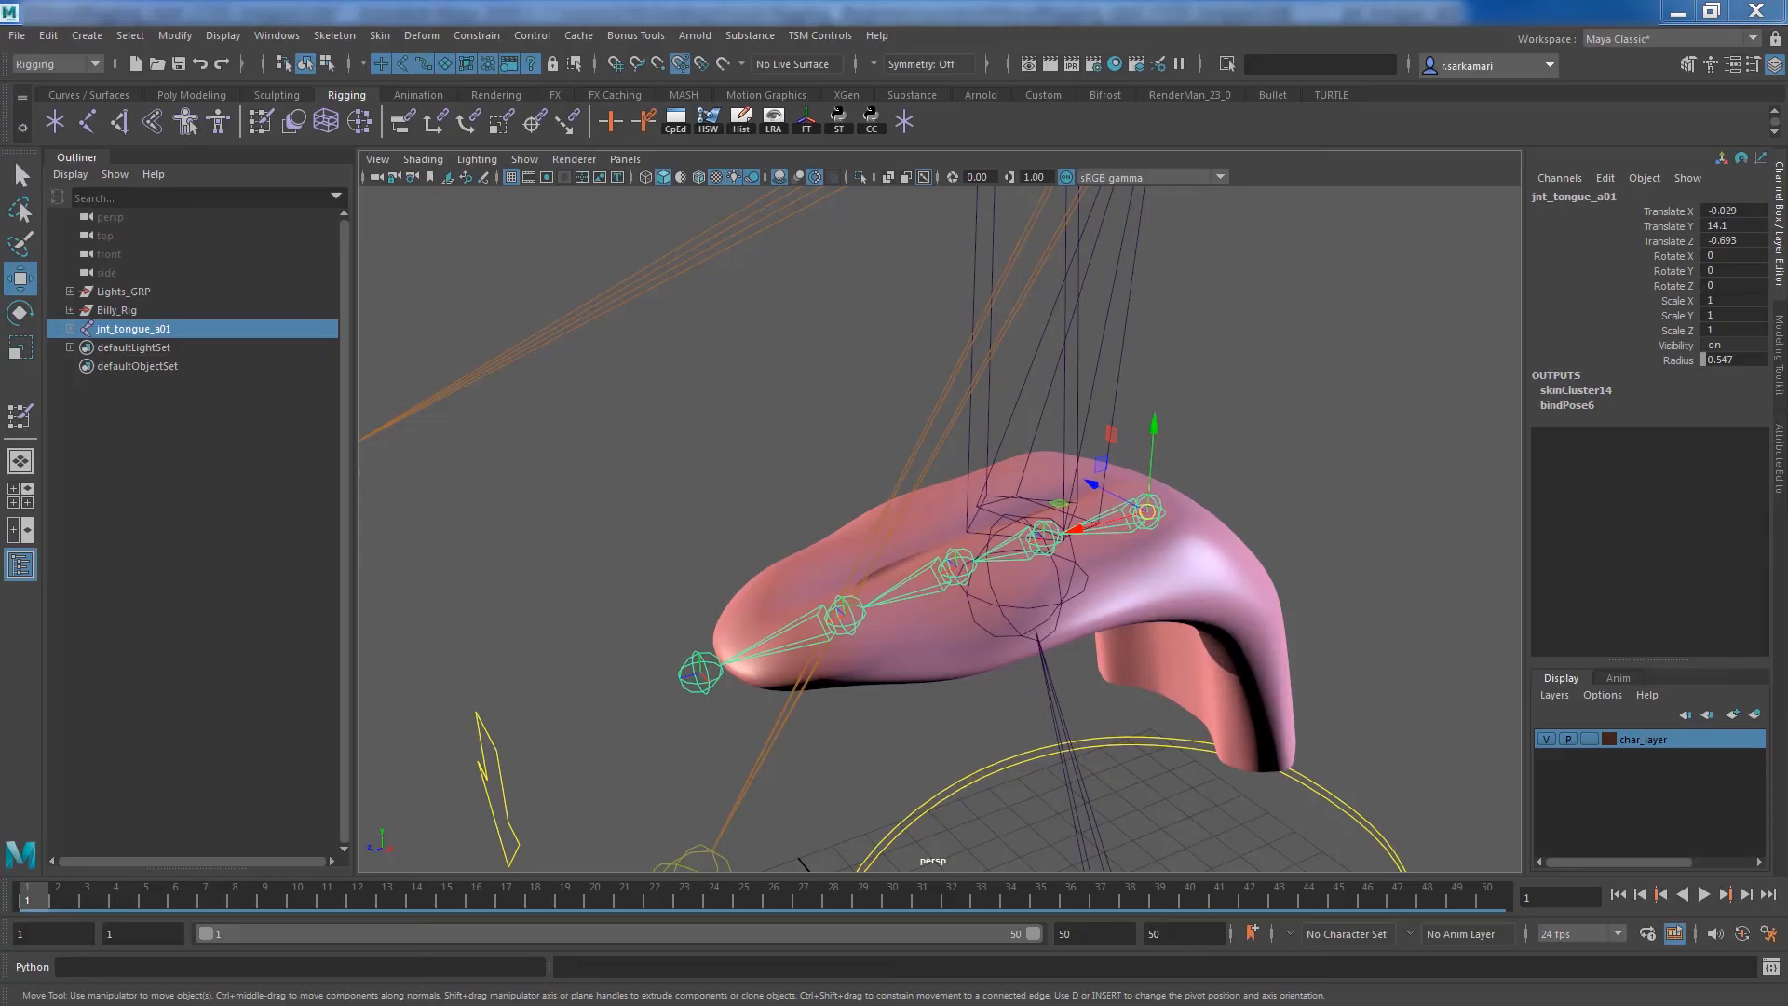
mouse_move(979, 465)
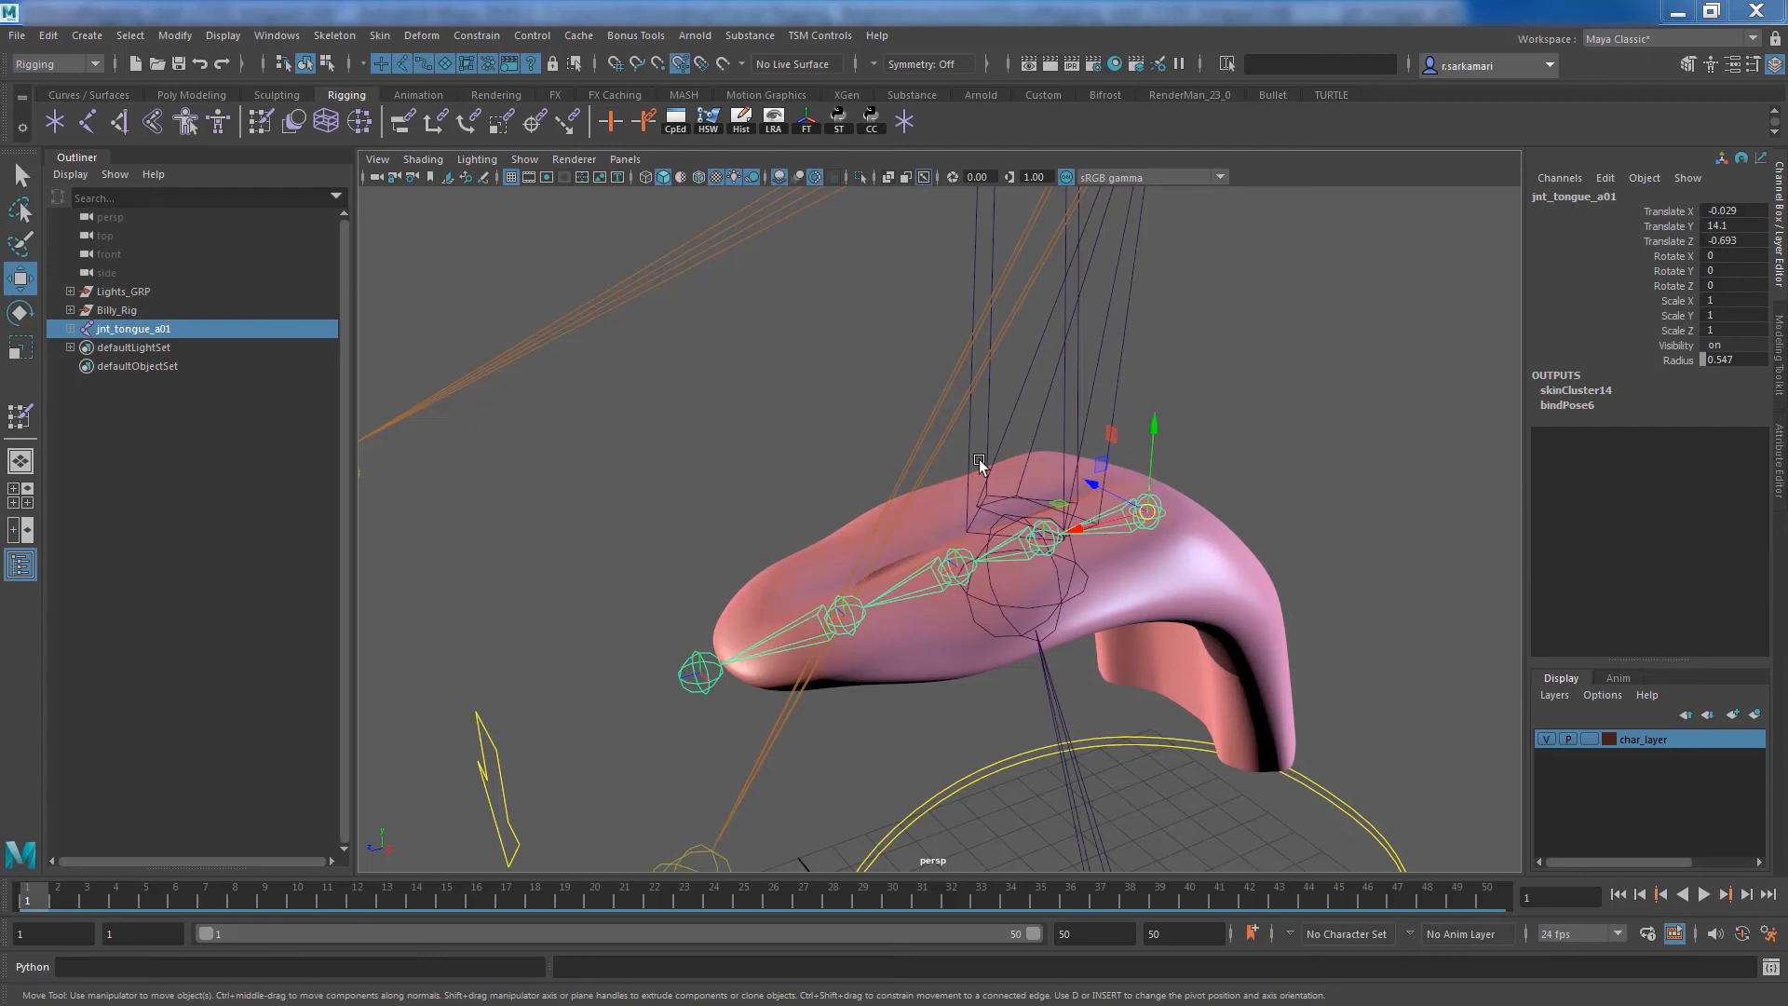
mouse_move(752, 781)
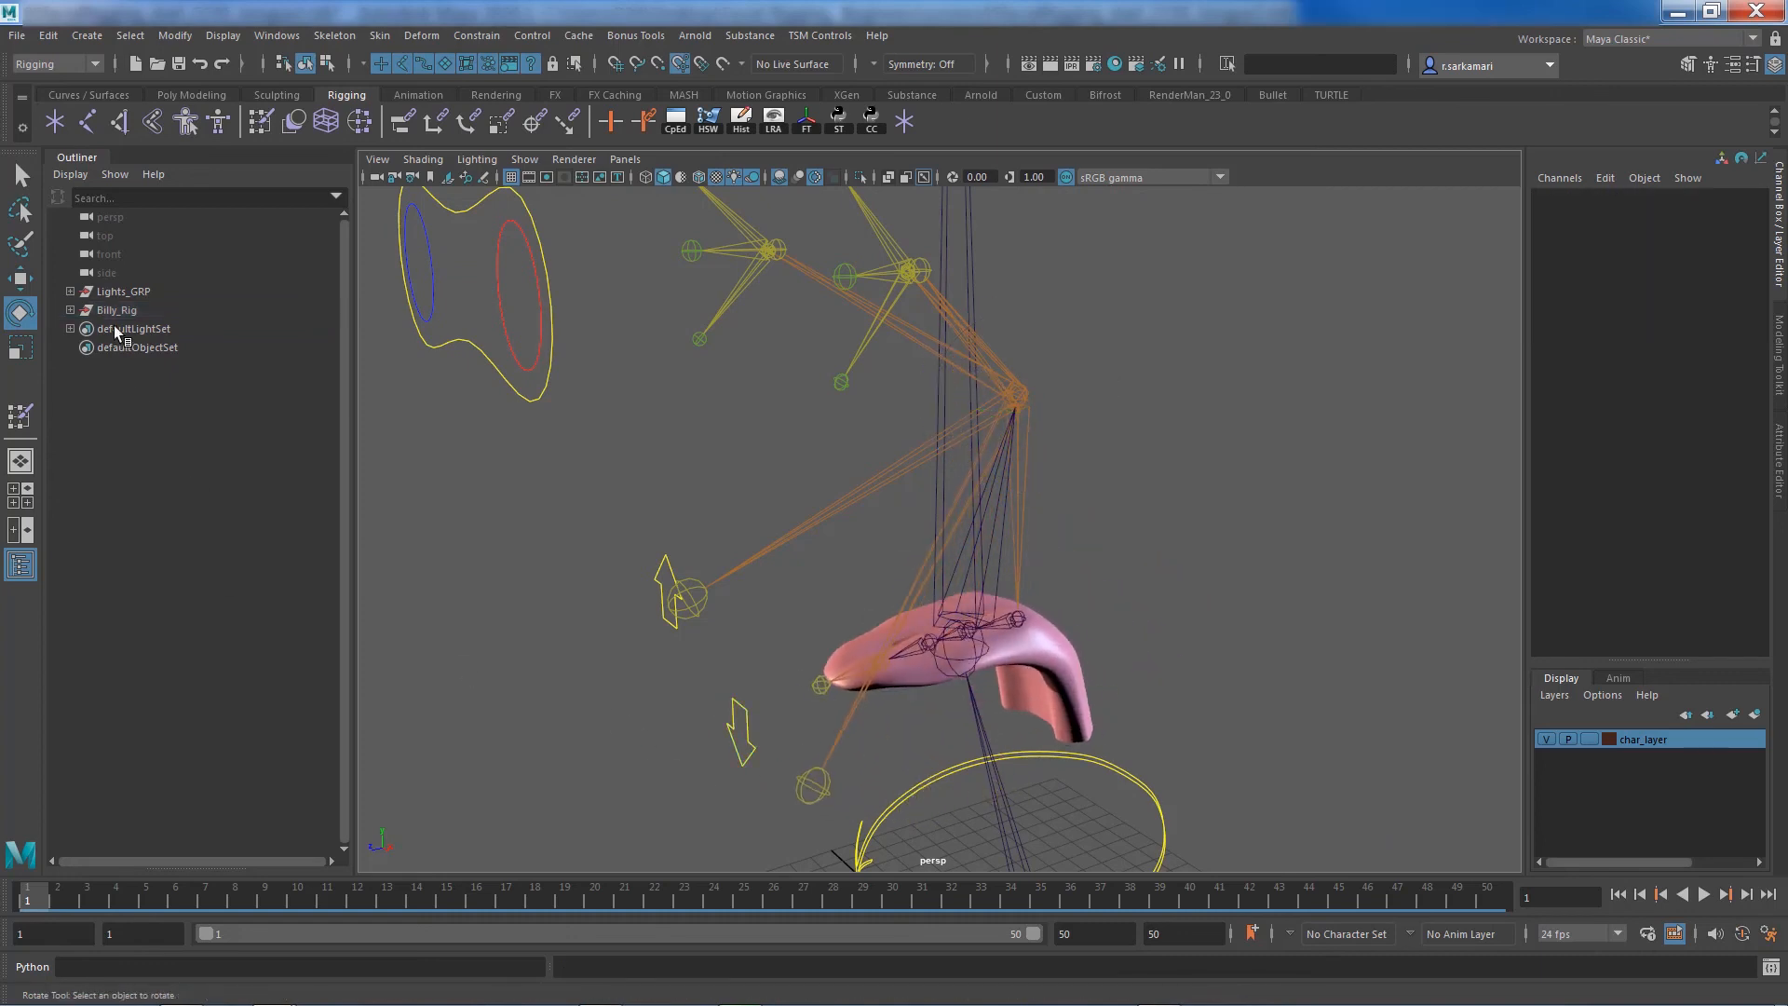
Unhide the face meshes and turn off lights and joints in the viewport Show menu
left_click(70, 310)
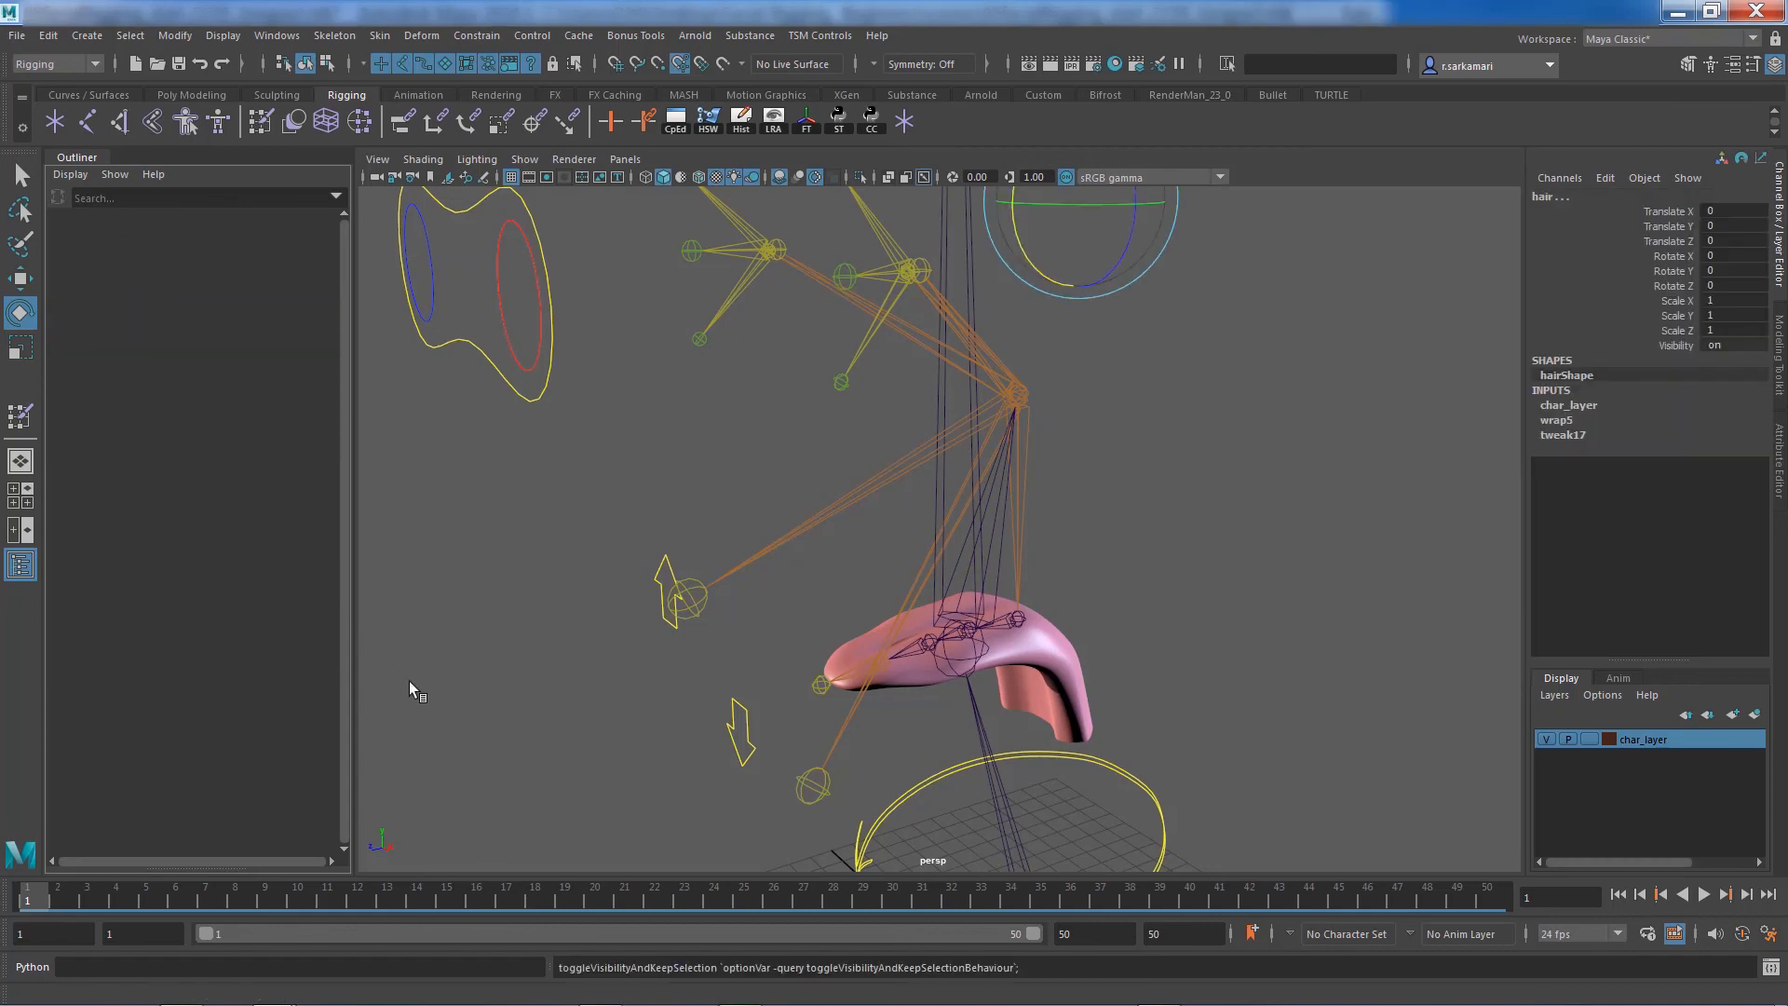
left_click(523, 159)
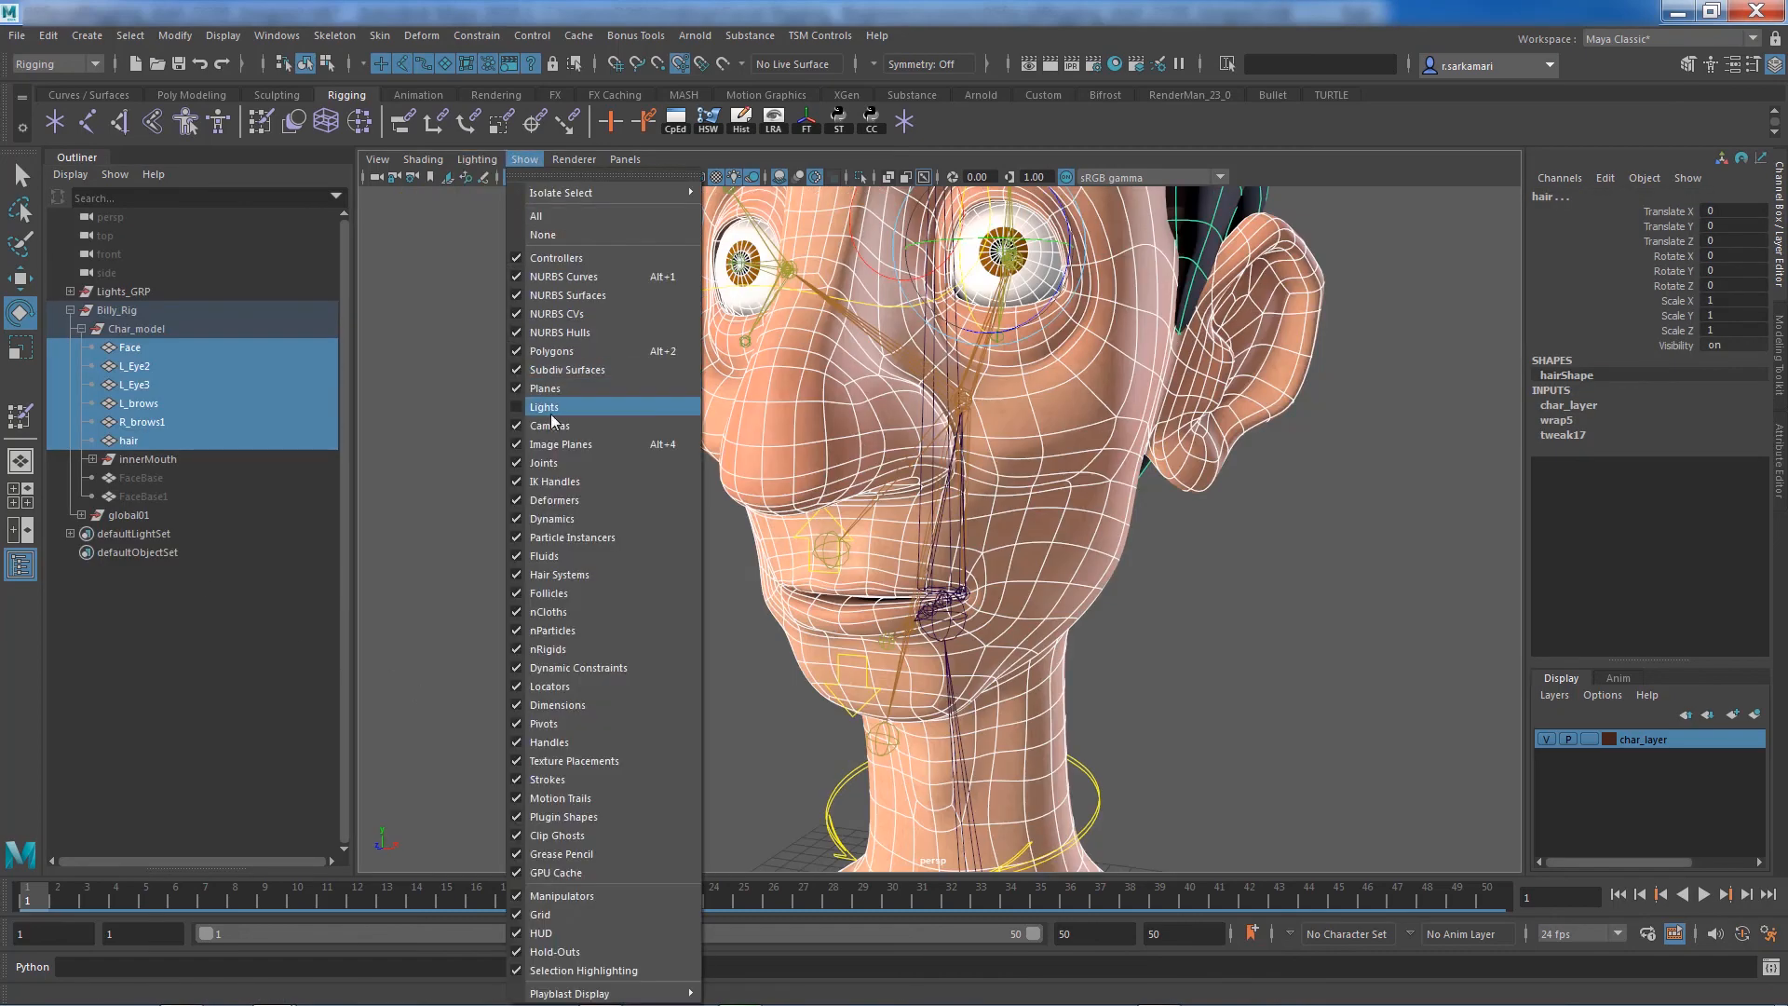
left_click(545, 407)
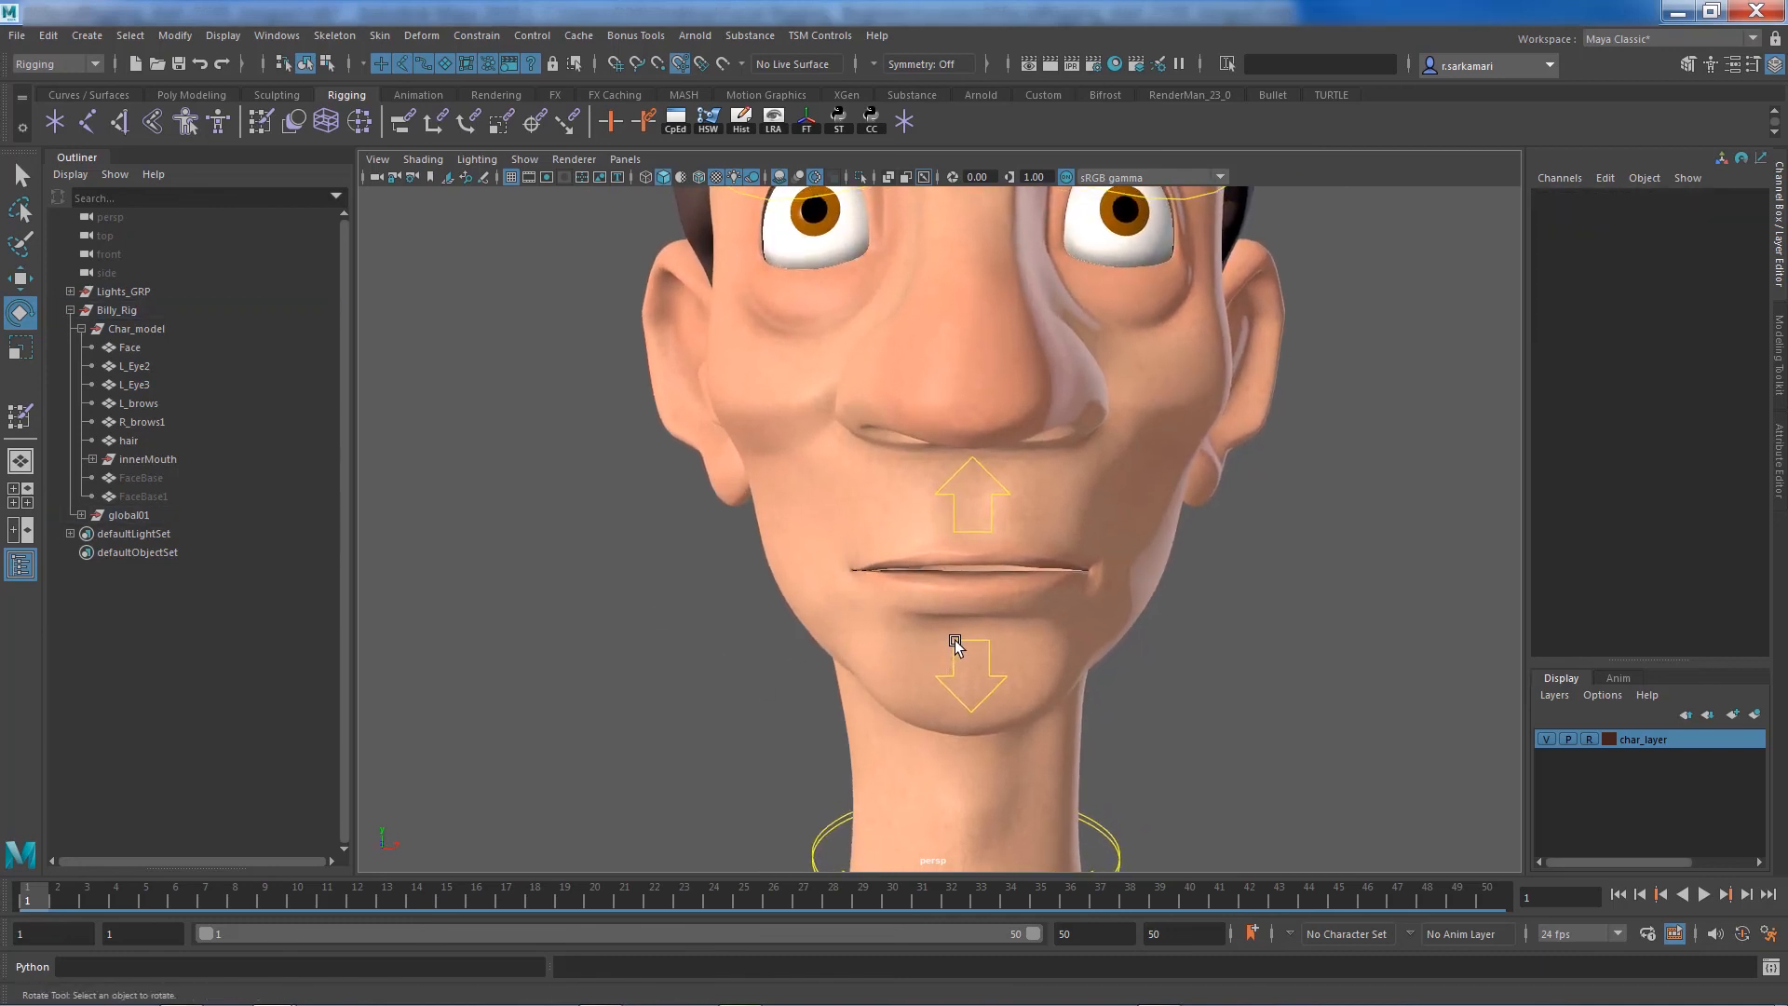
Rotate CTRL_lowerjaw01 to open the mouth, test Tongue X, then select the gum meshes
left_click_drag(955, 642, 964, 427)
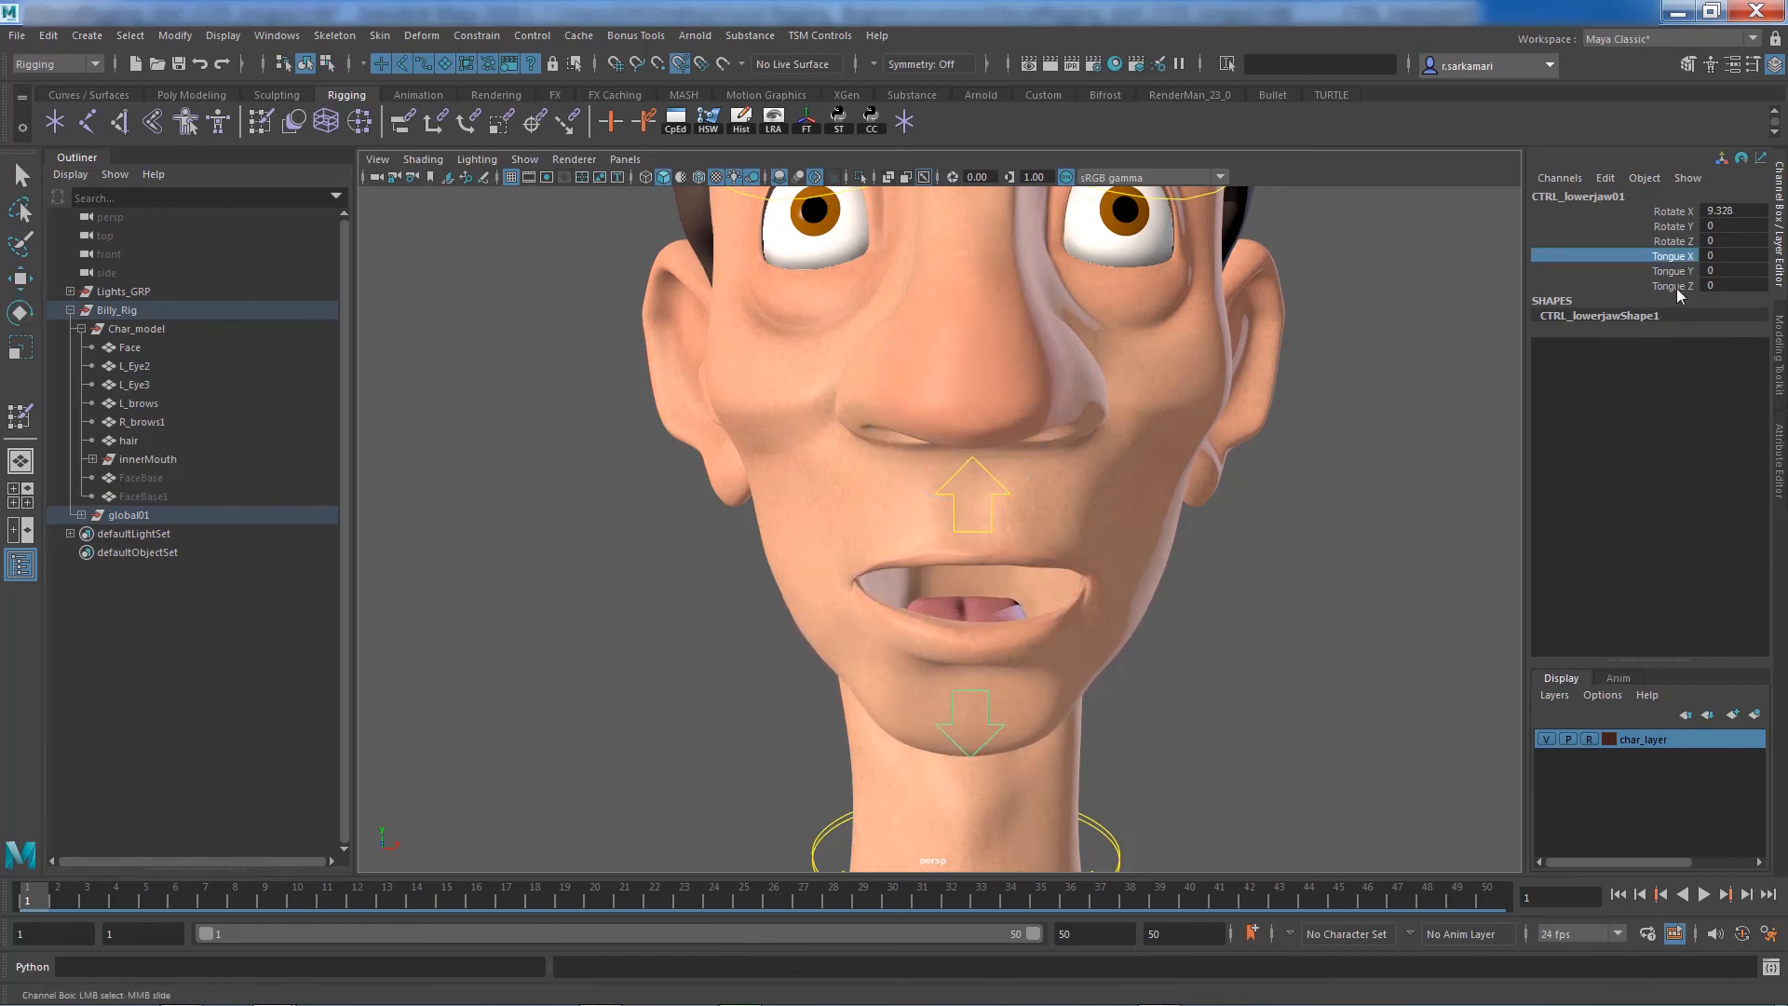
left_click_drag(1722, 255, 1722, 285)
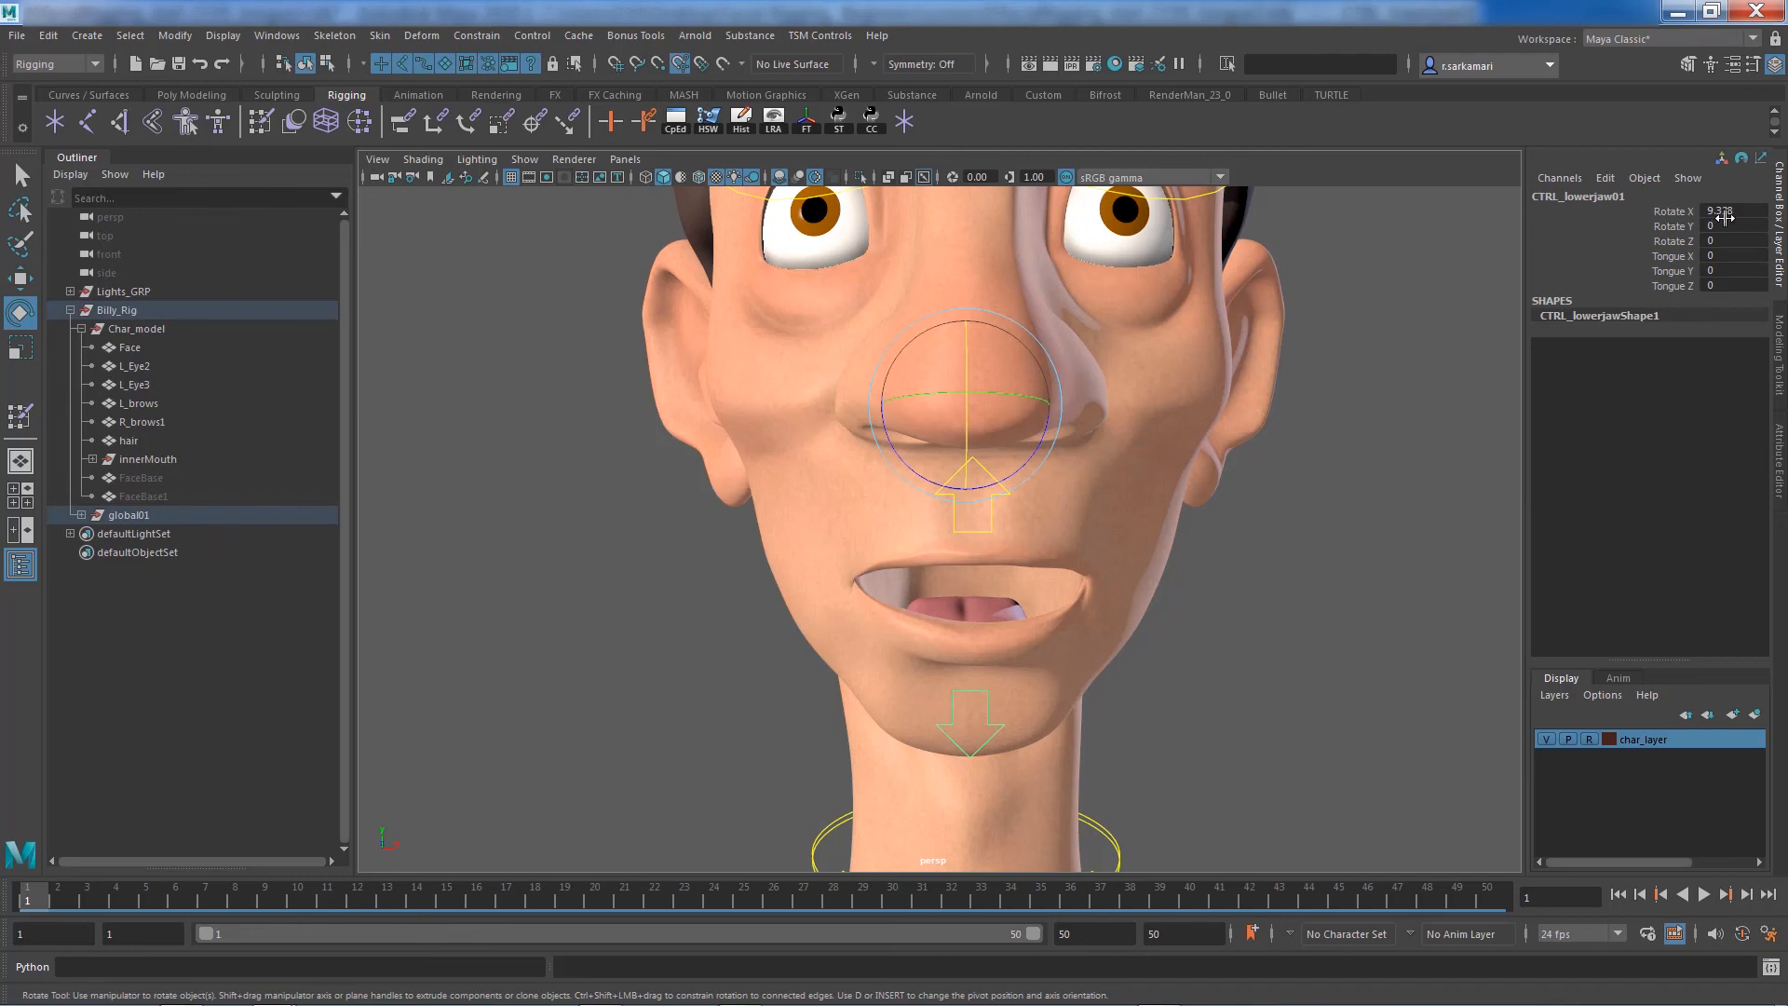
left_click(1734, 212)
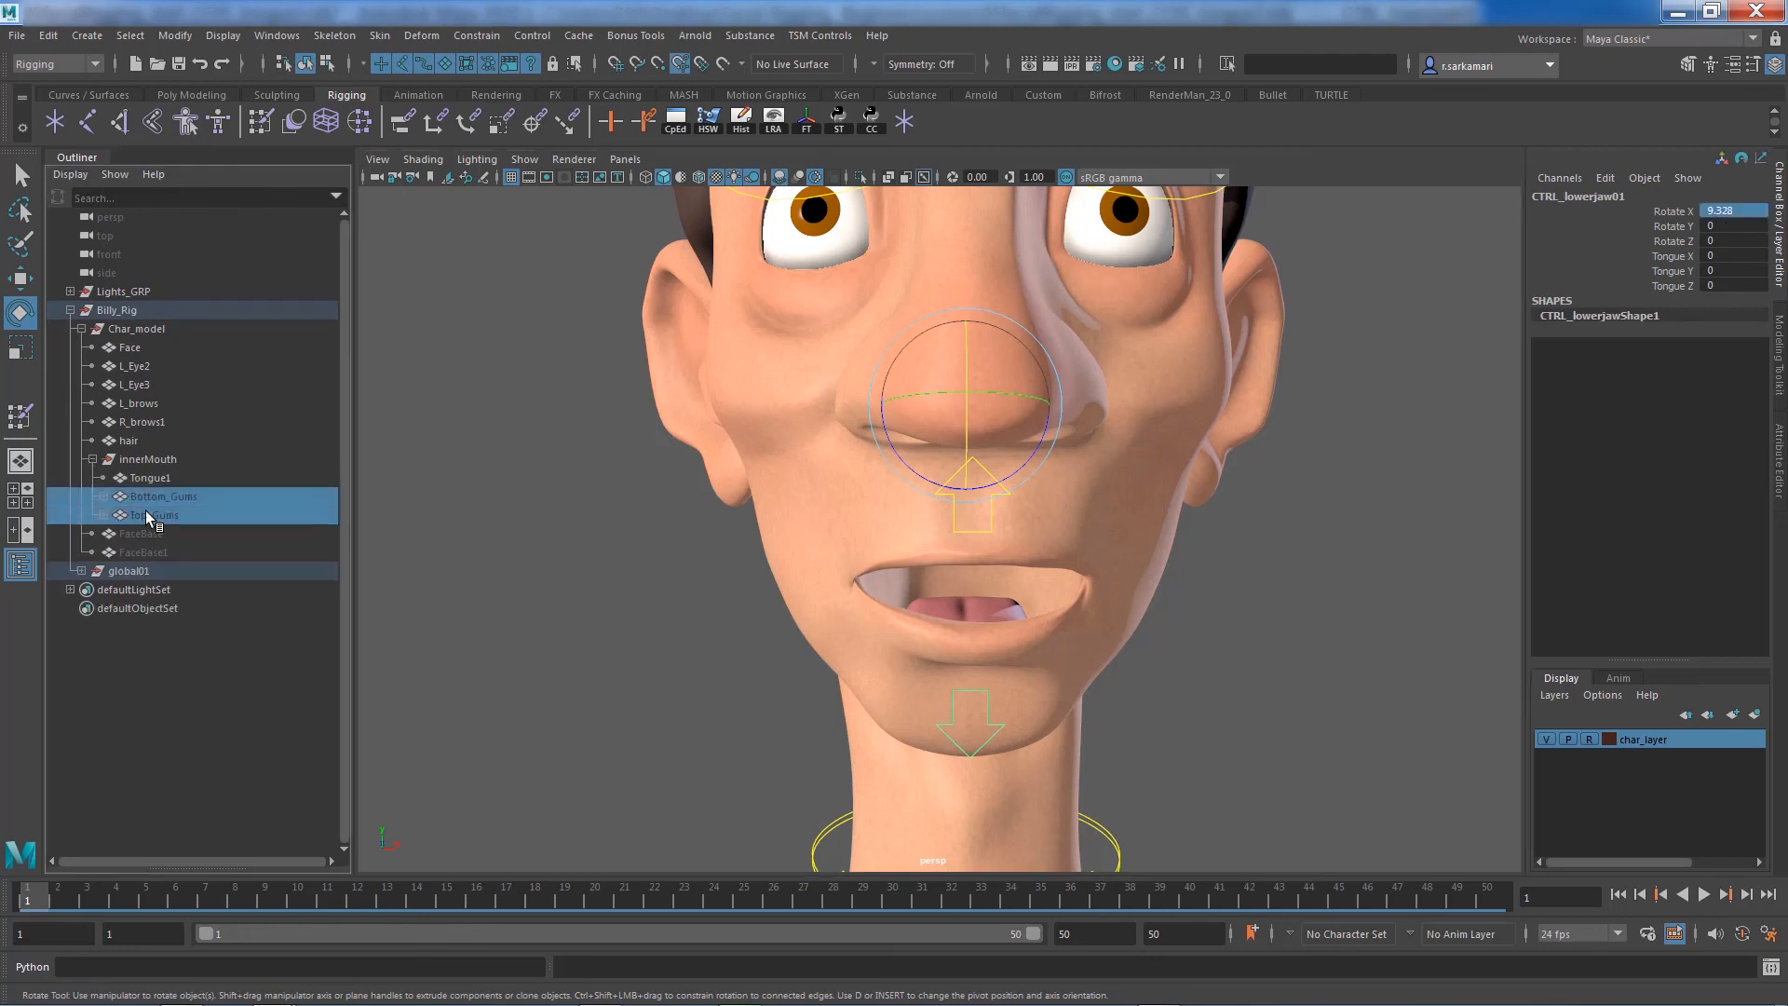
Unhide the Bottom_Gums and Top_Gums meshes
left_click(153, 514)
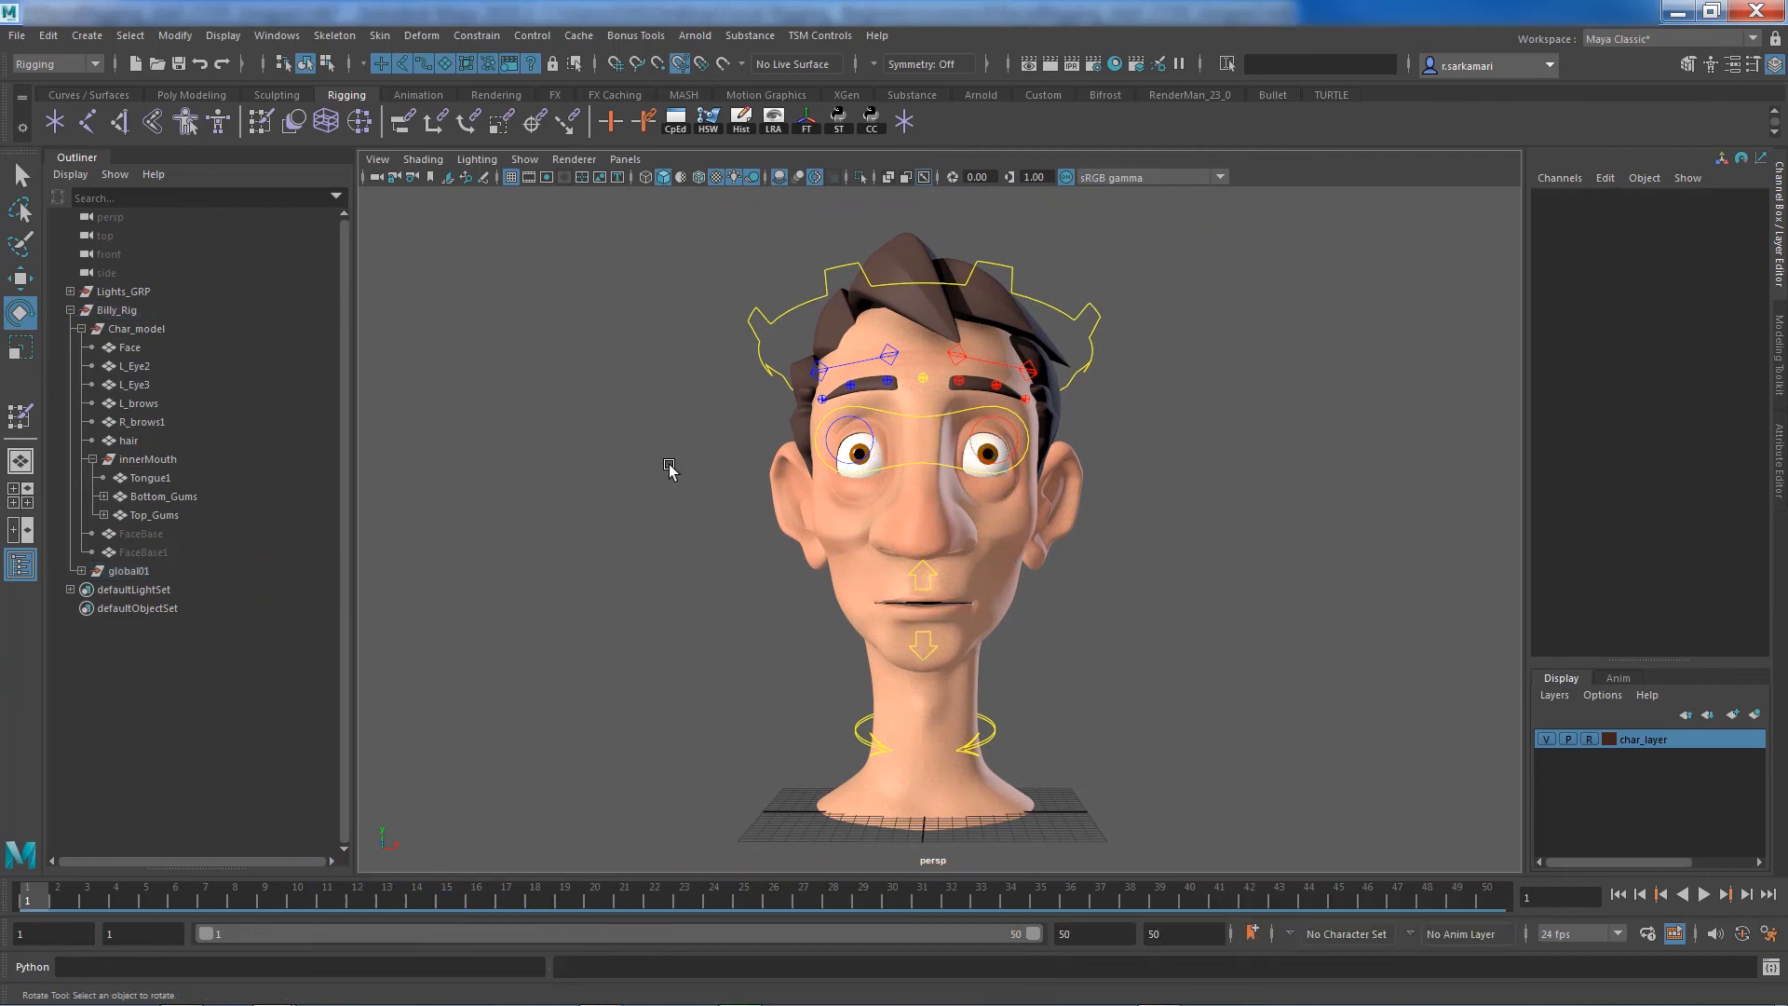
mouse_move(830, 575)
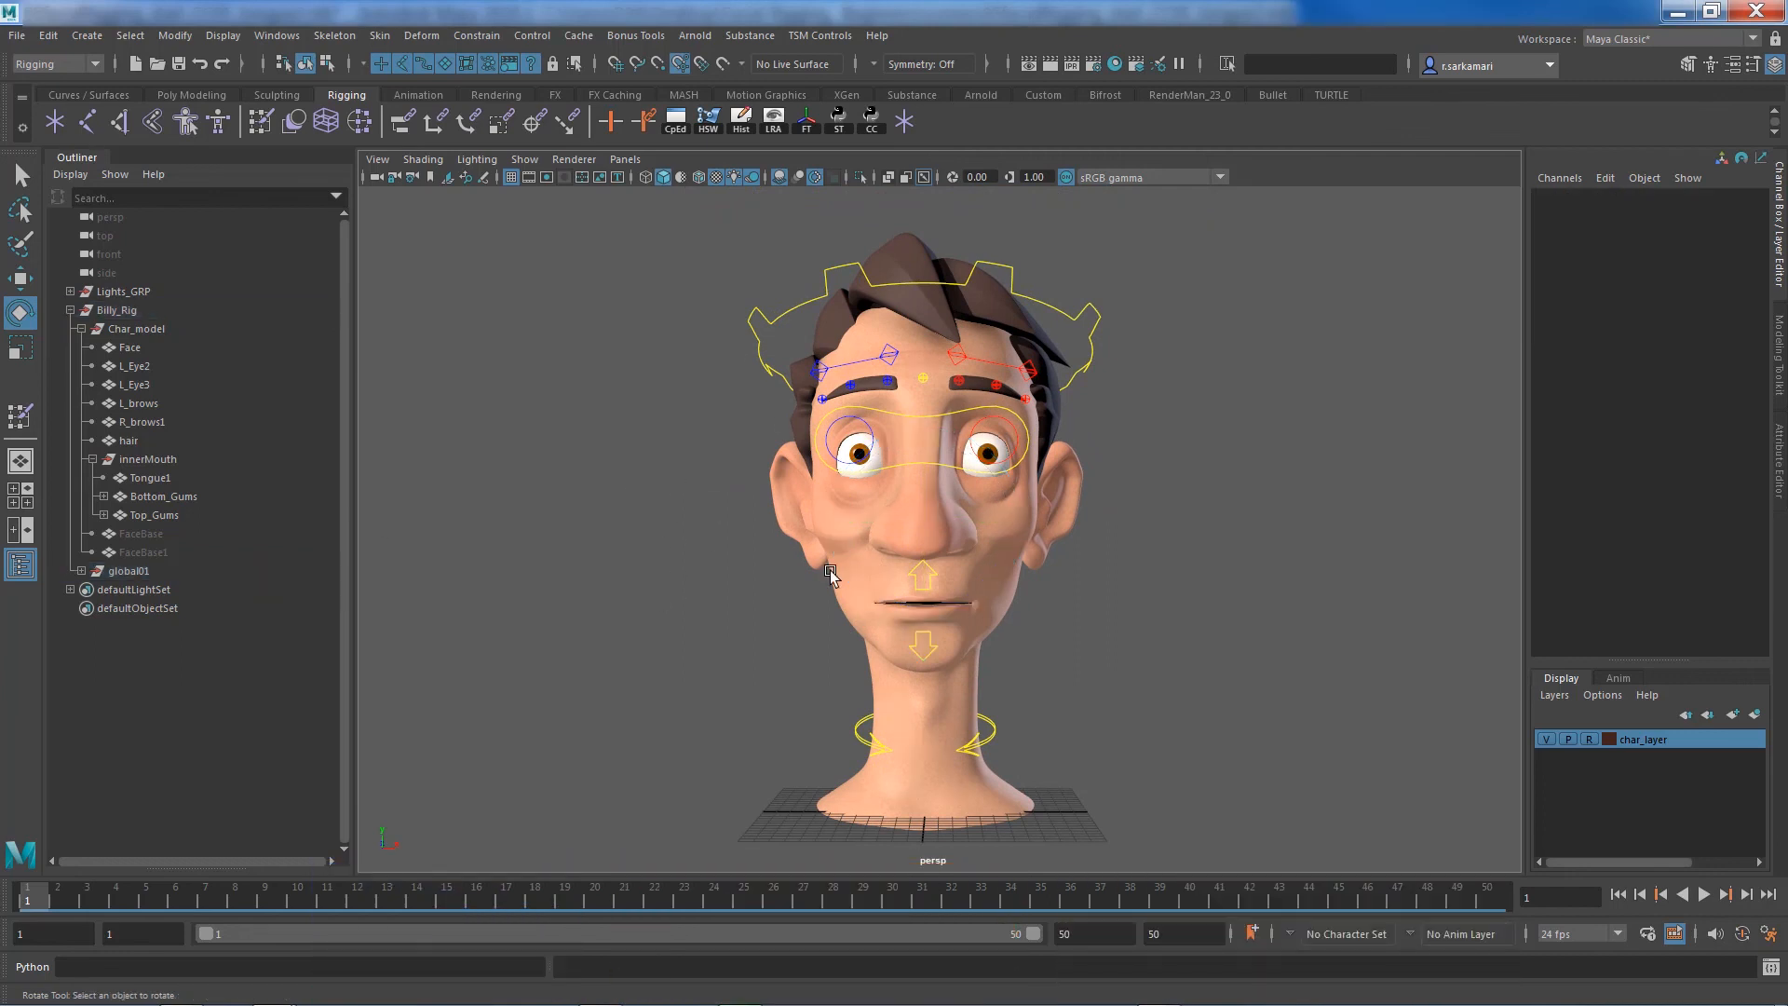